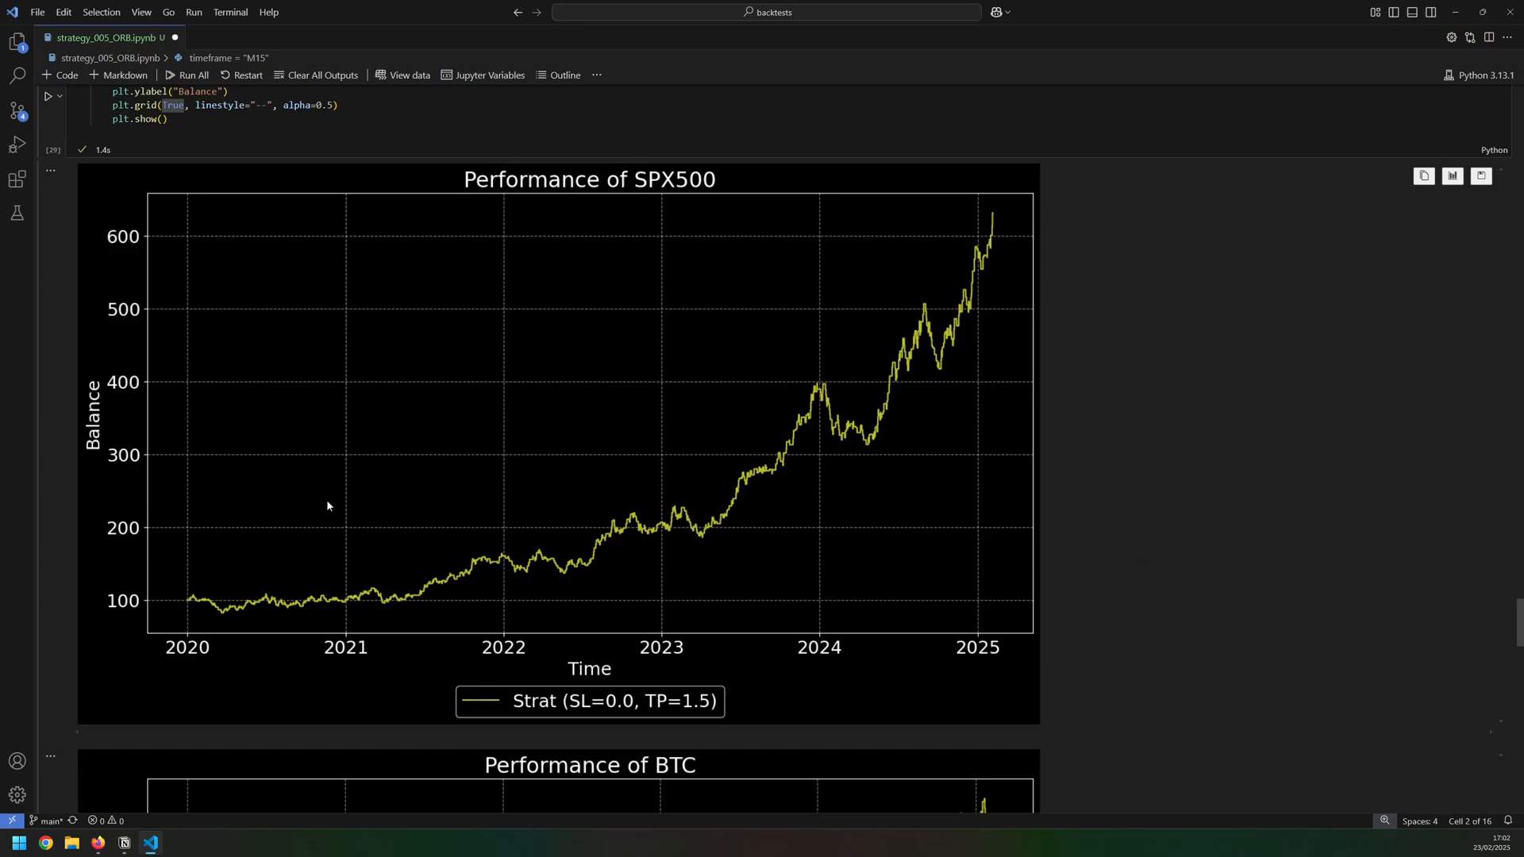
mouse_move(351, 509)
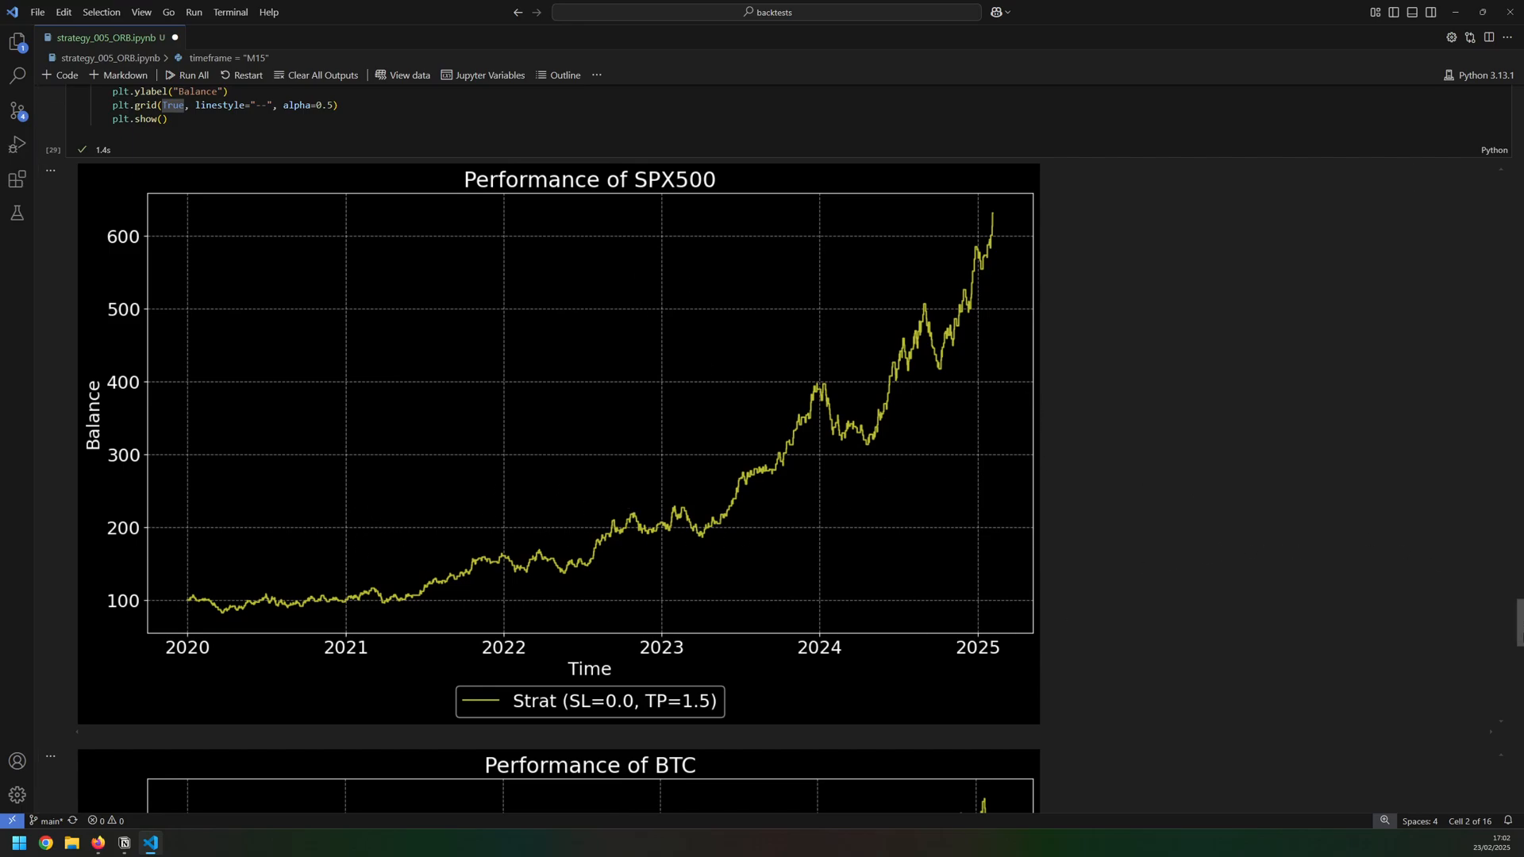
Scroll the notebook output down to the GBP_USD performance plot and its sys_metrics_df printout
scroll("down", 3)
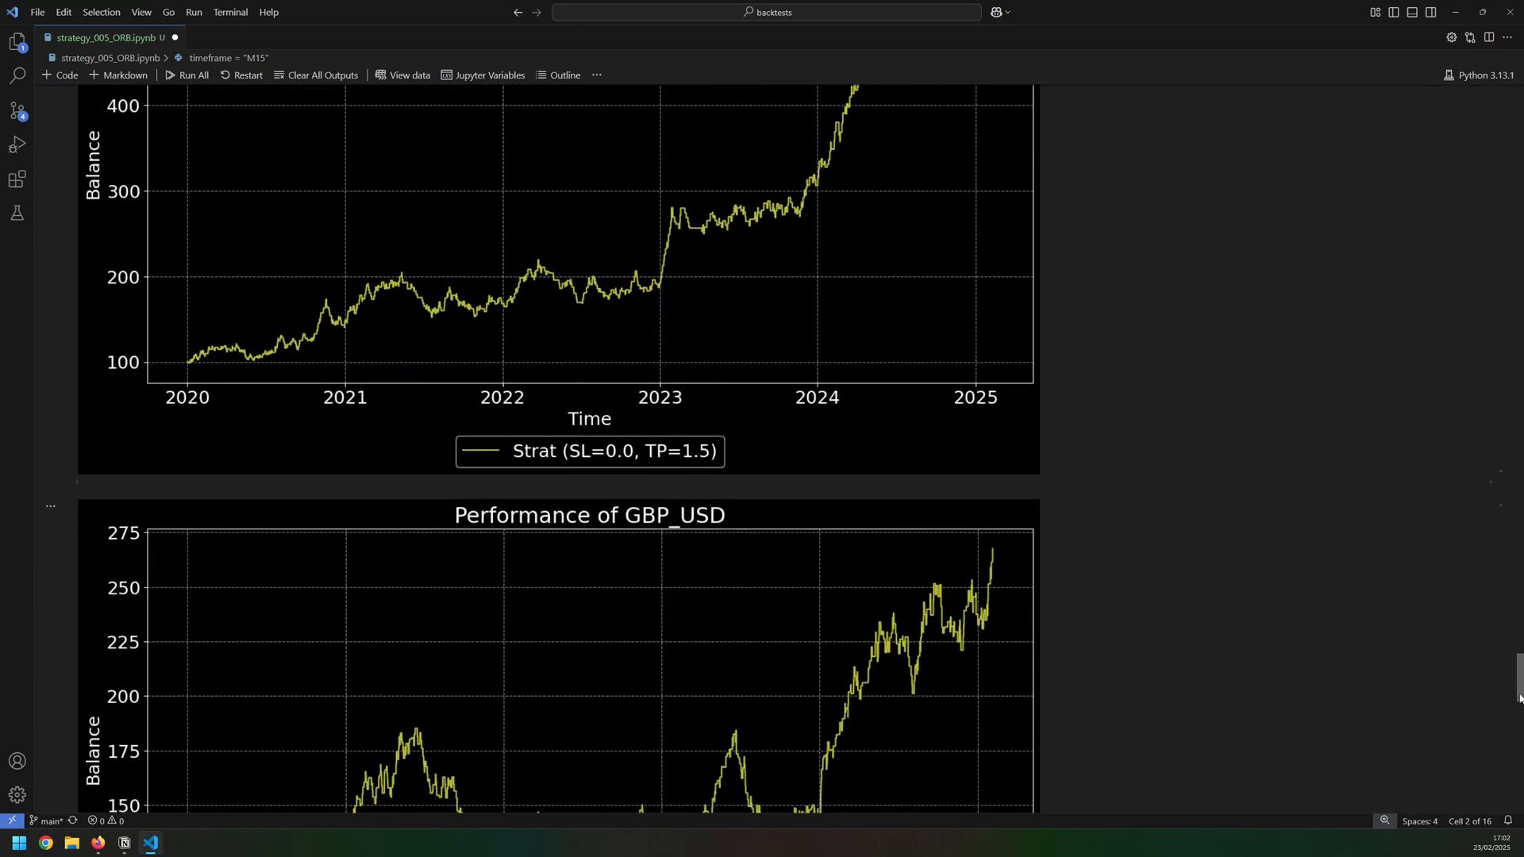
scroll("down", 3)
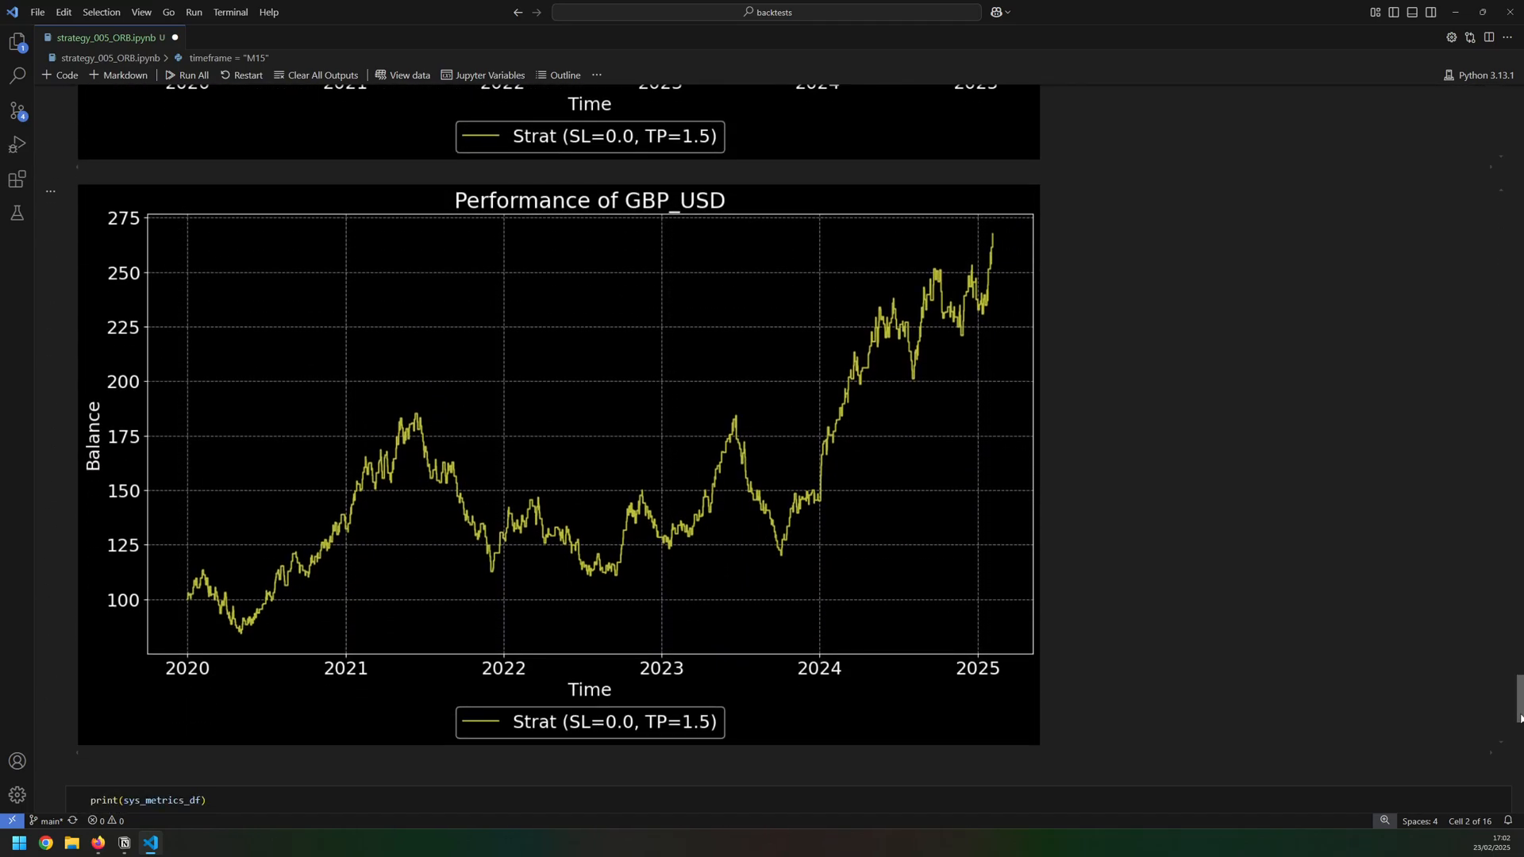
mouse_move(642, 522)
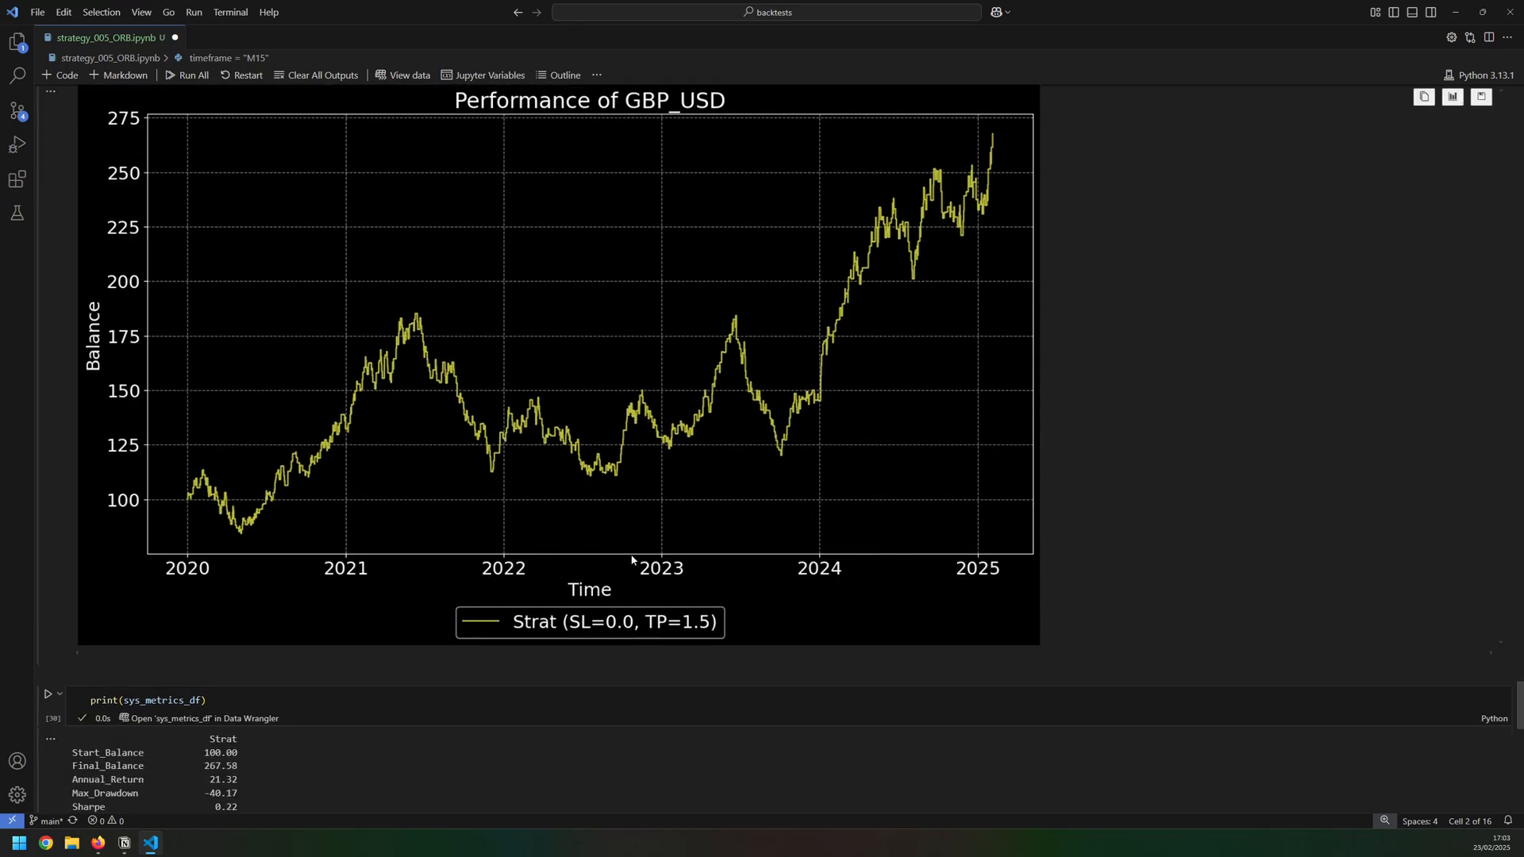
mouse_move(573, 587)
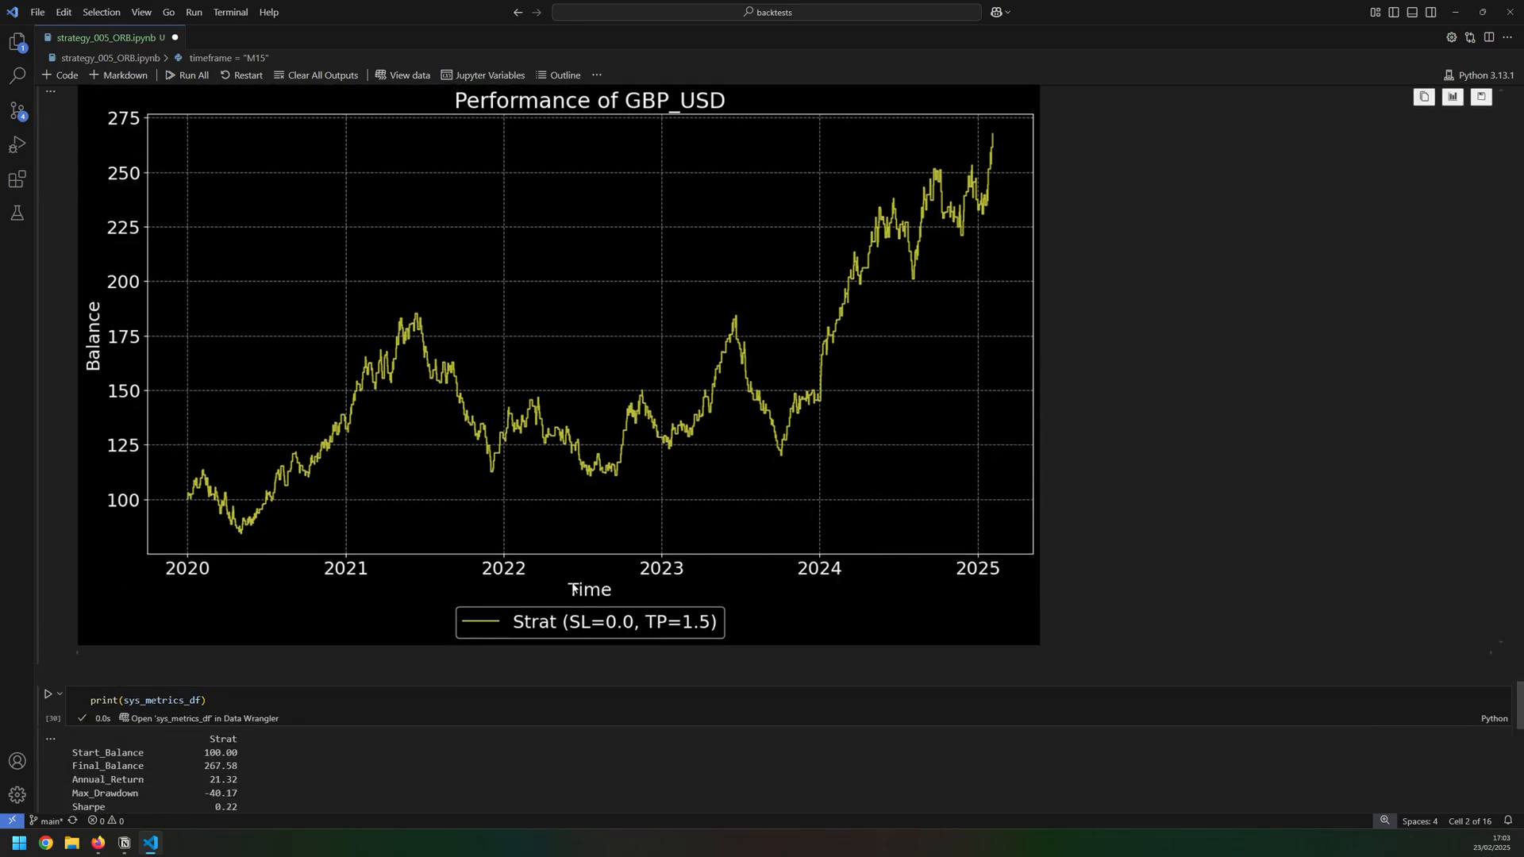
mouse_move(1006, 581)
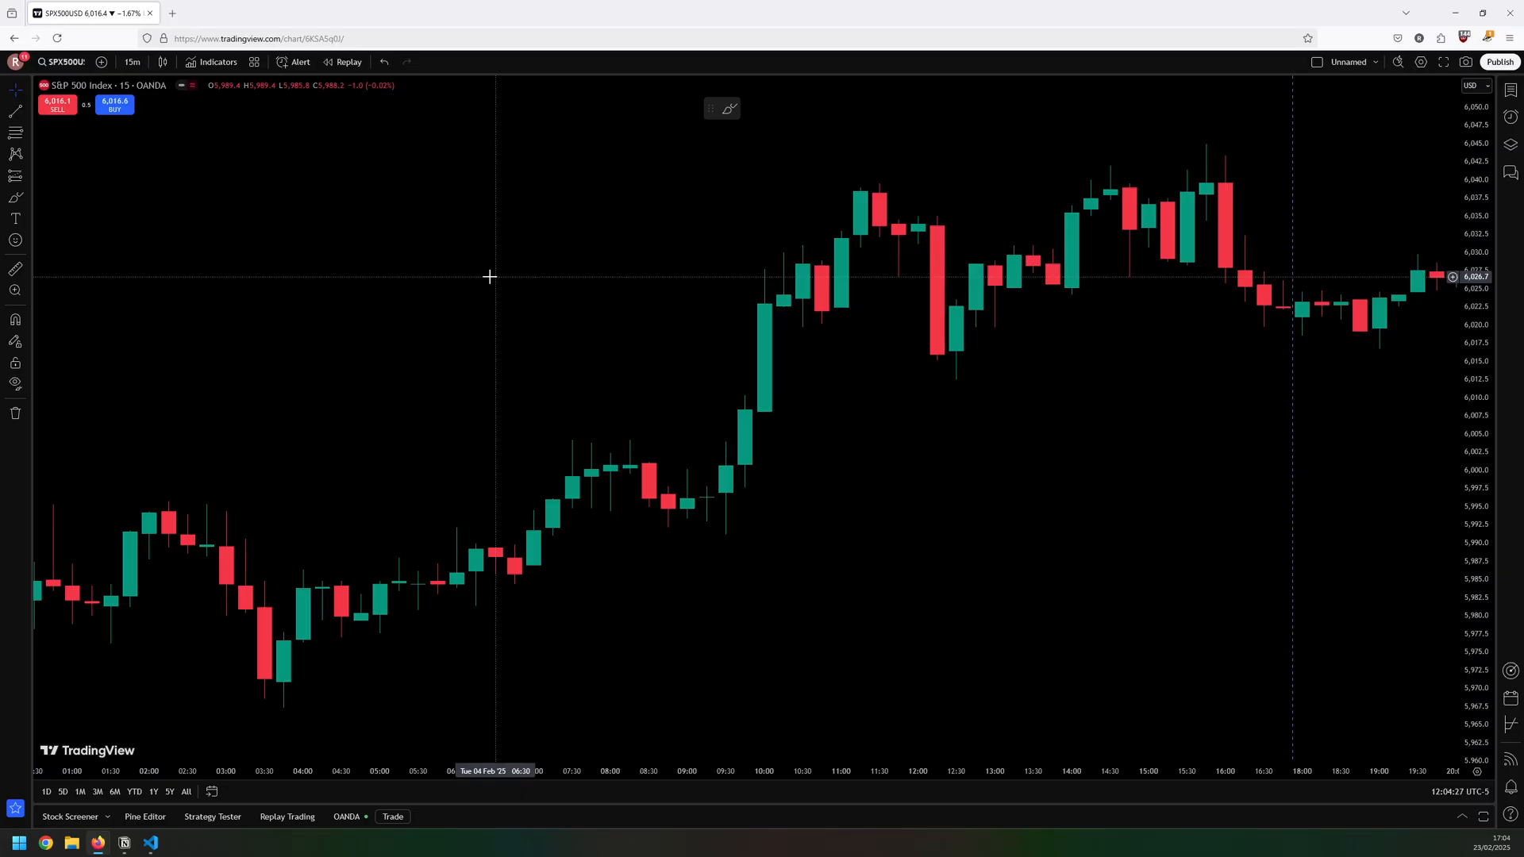
mouse_move(252, 221)
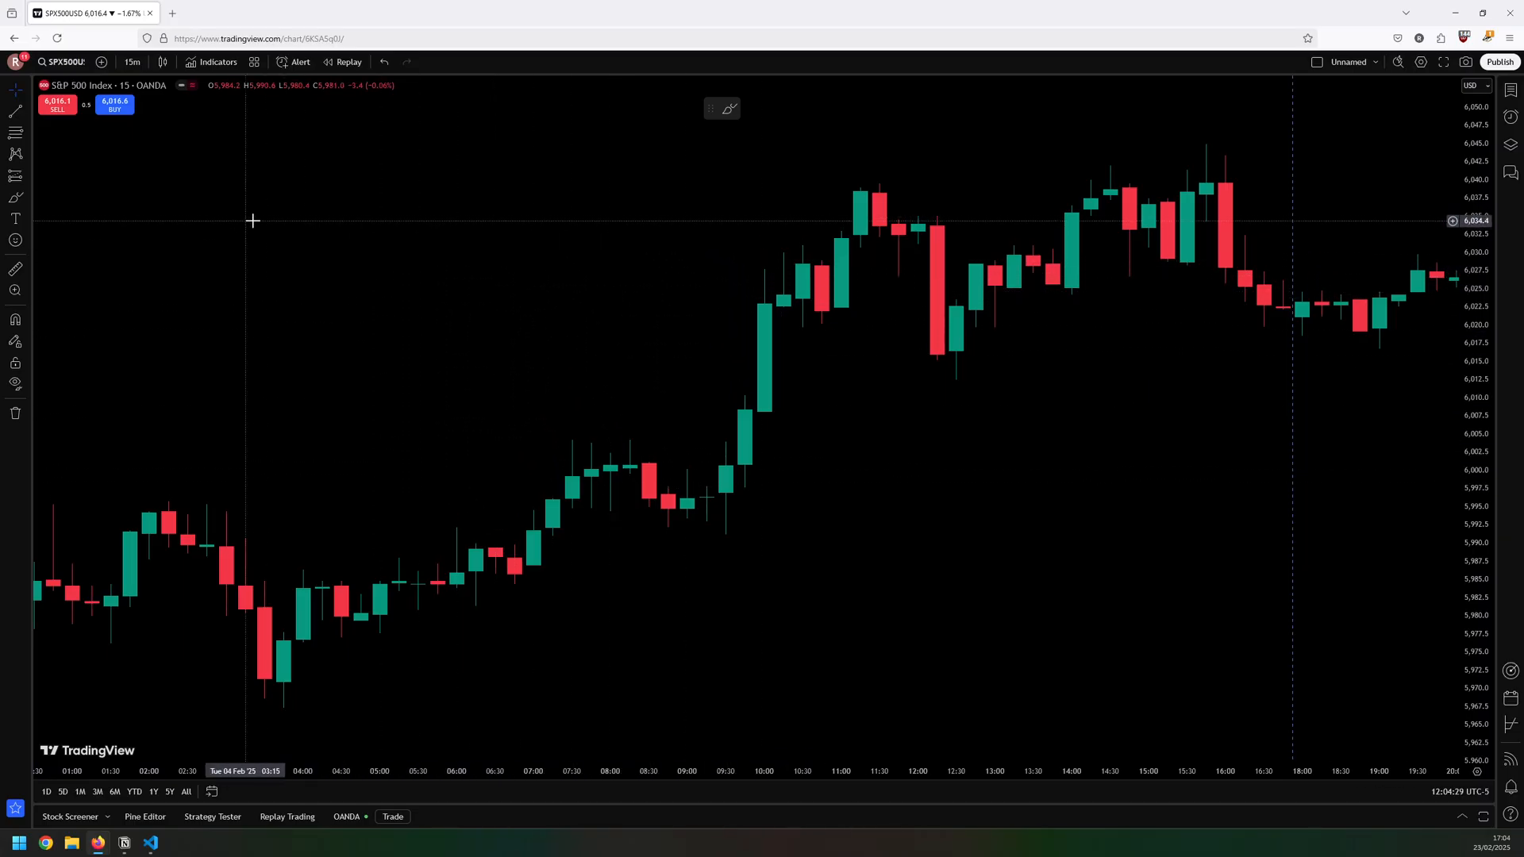
mouse_move(646, 346)
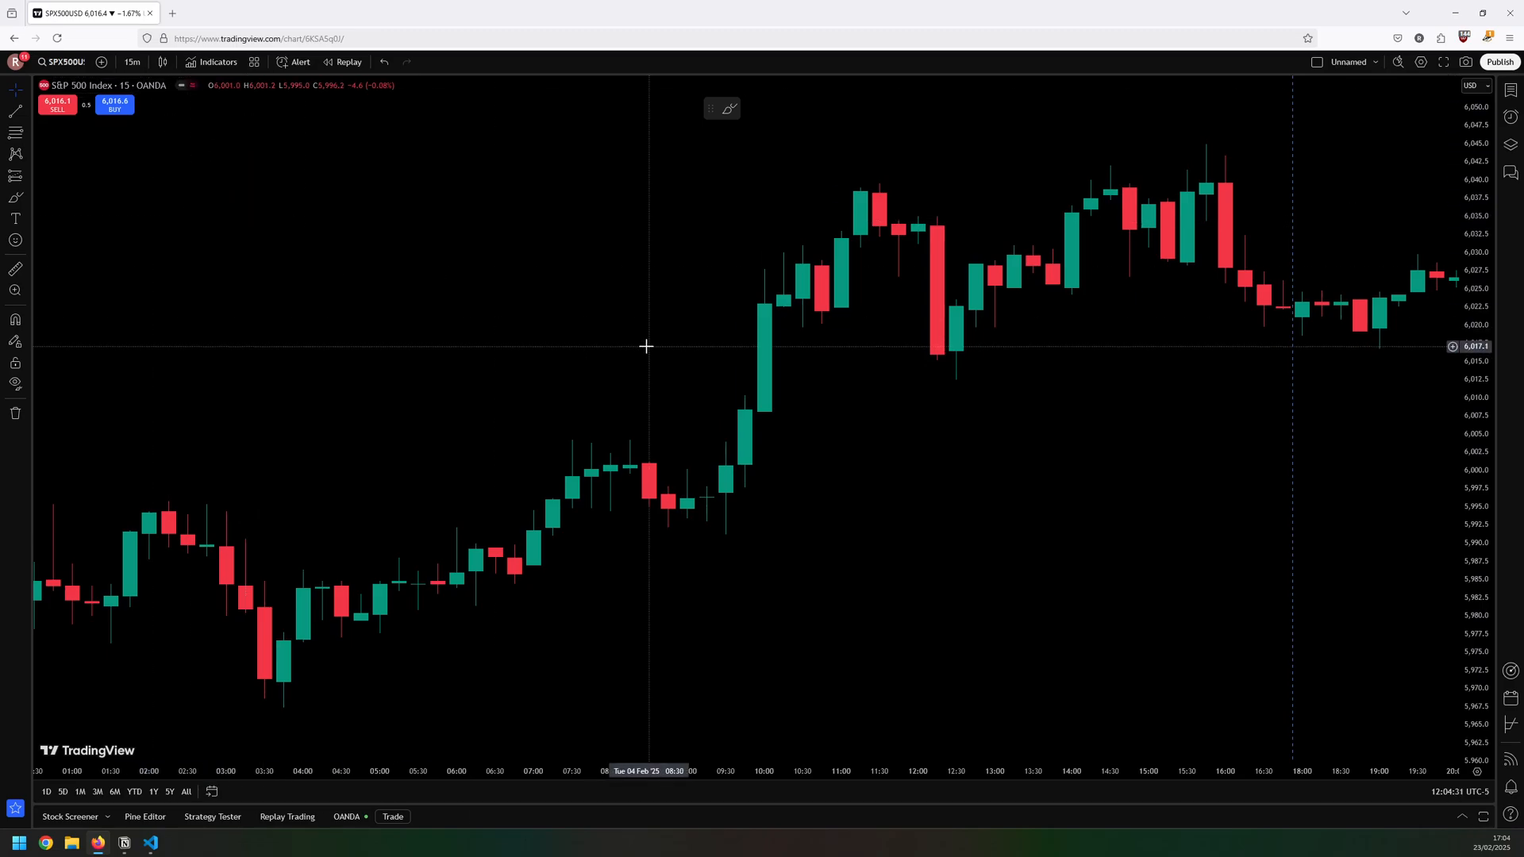
mouse_move(592, 341)
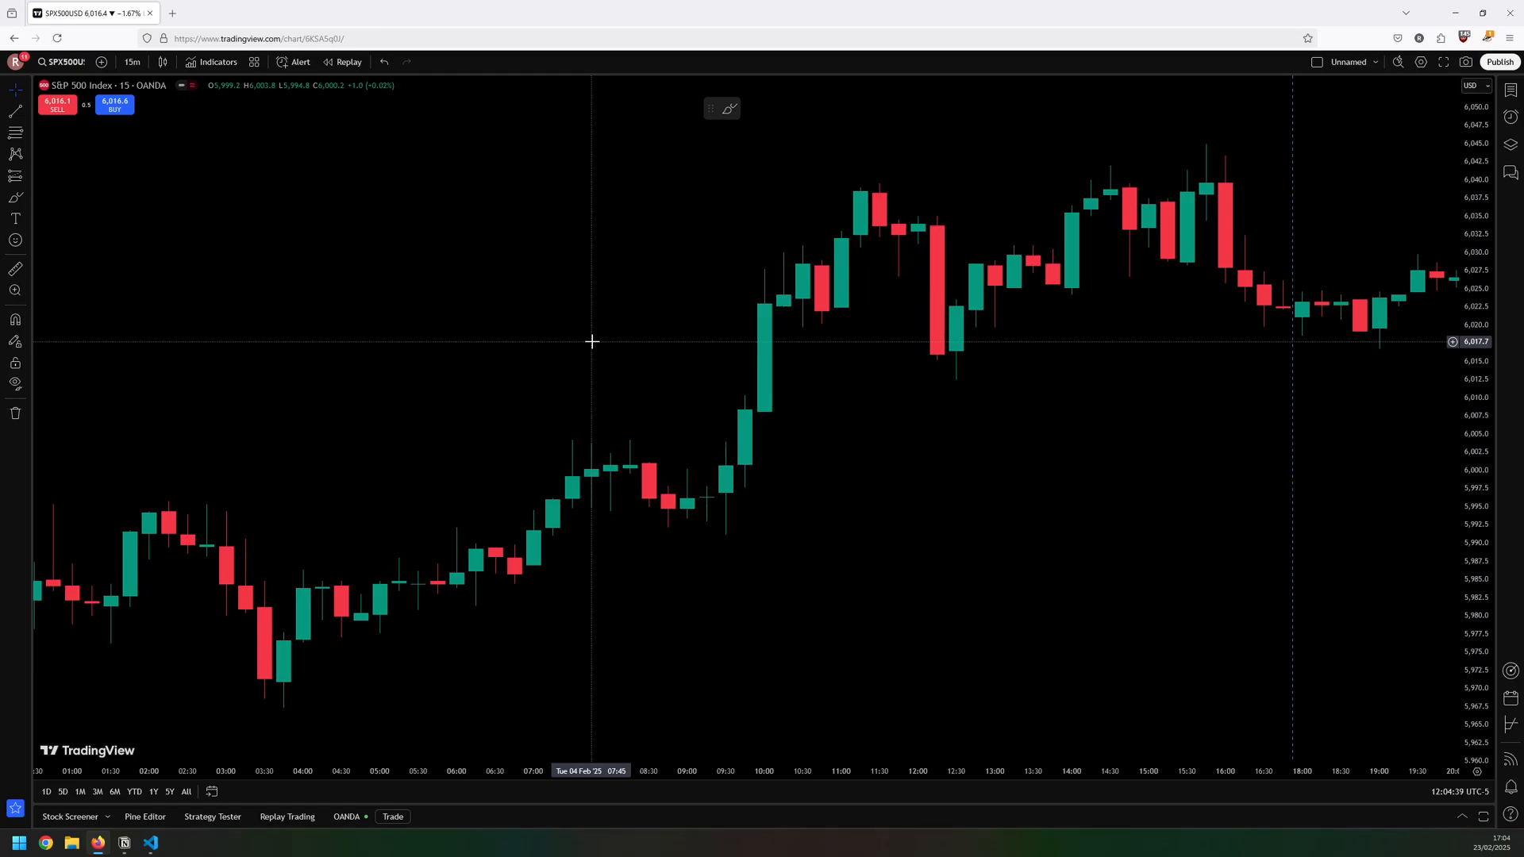
mouse_move(495, 405)
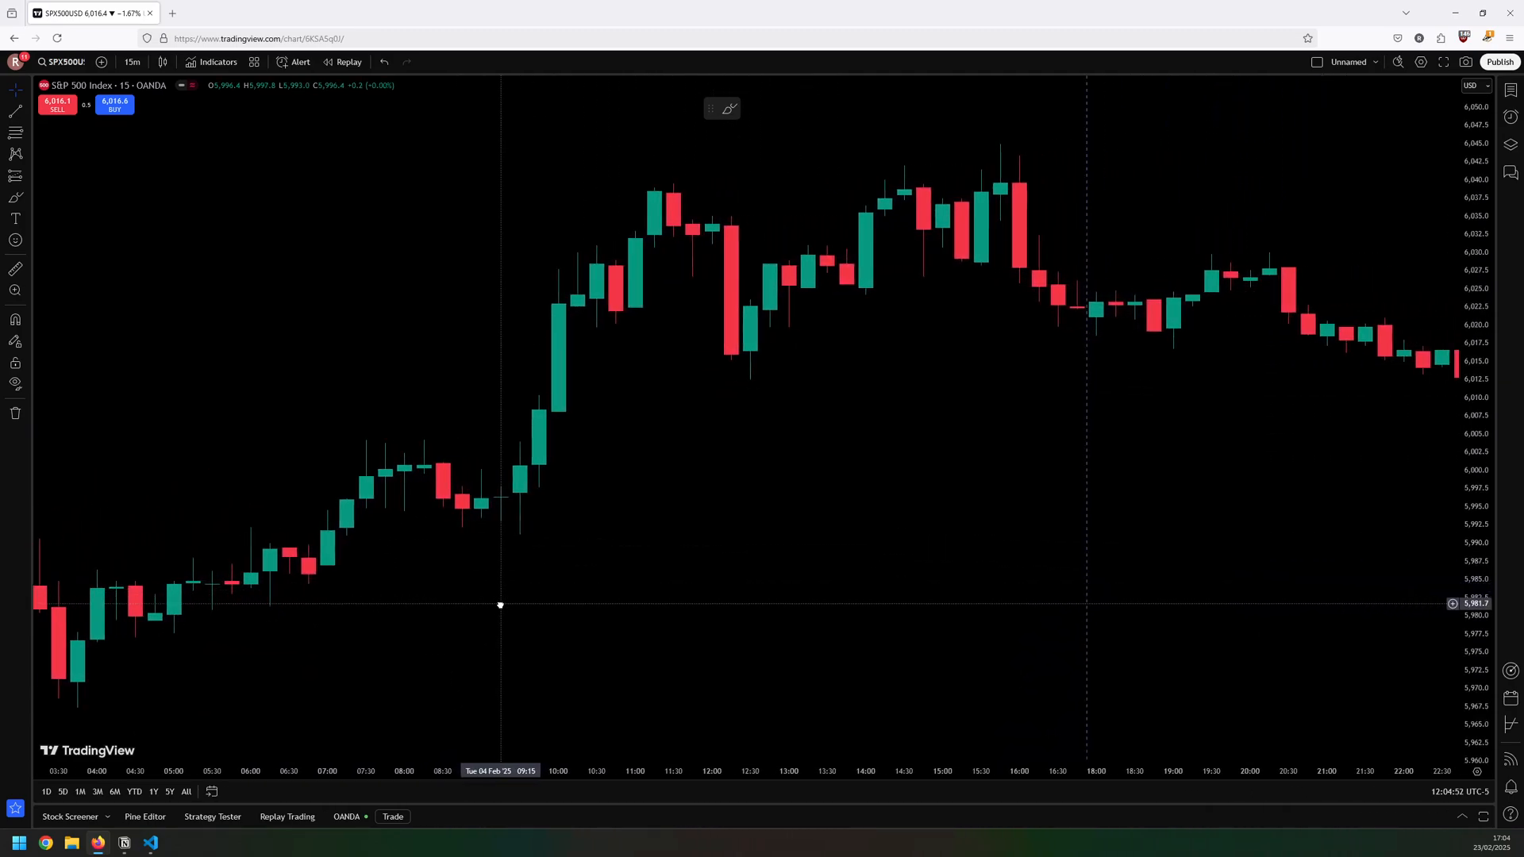
left_click_drag(499, 605, 627, 587)
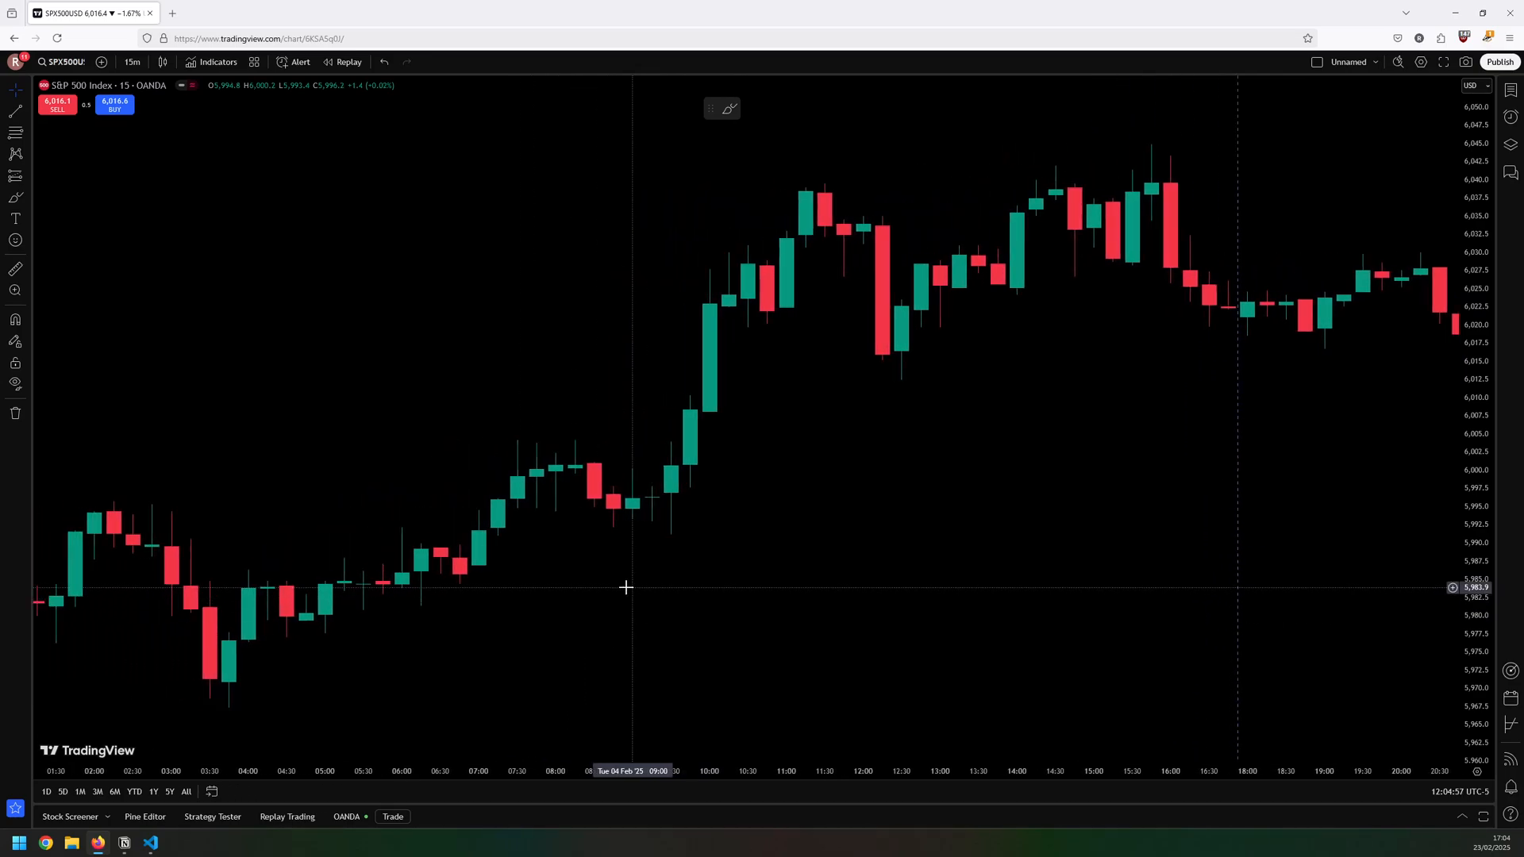
mouse_move(663, 516)
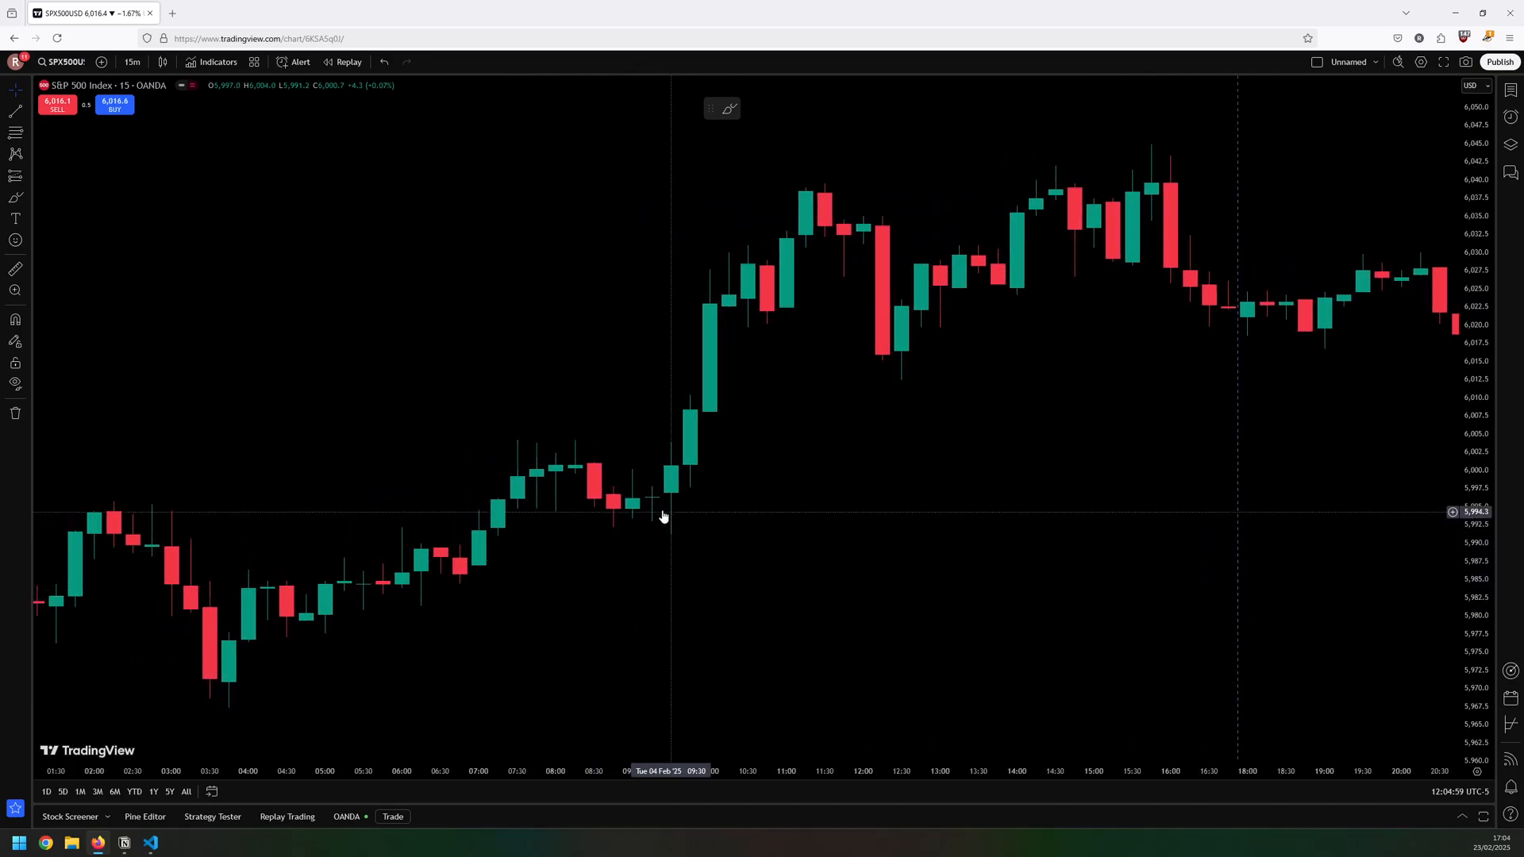
mouse_move(686, 500)
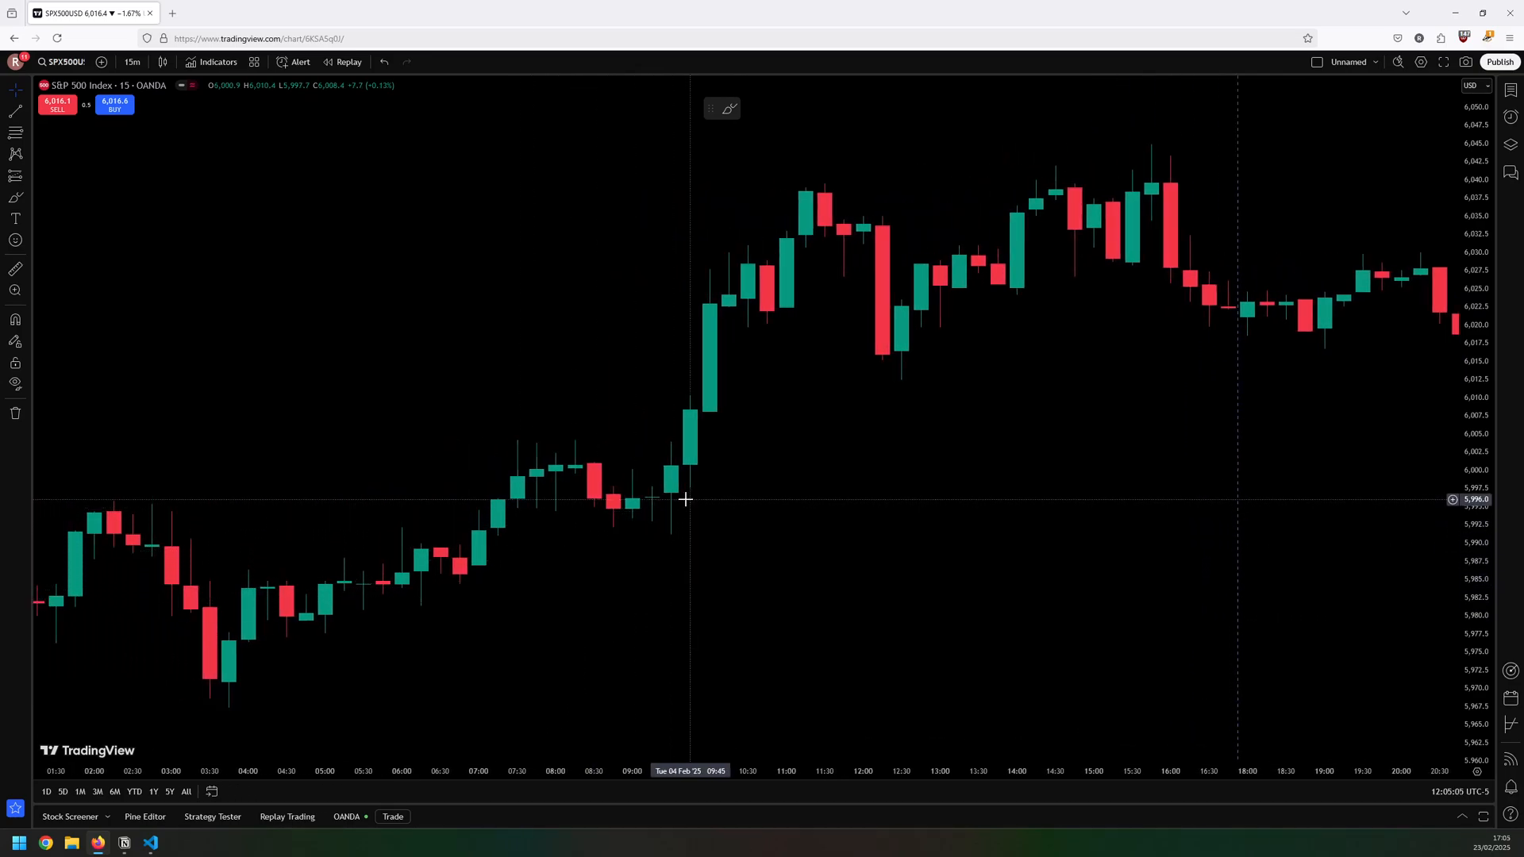
mouse_move(670, 544)
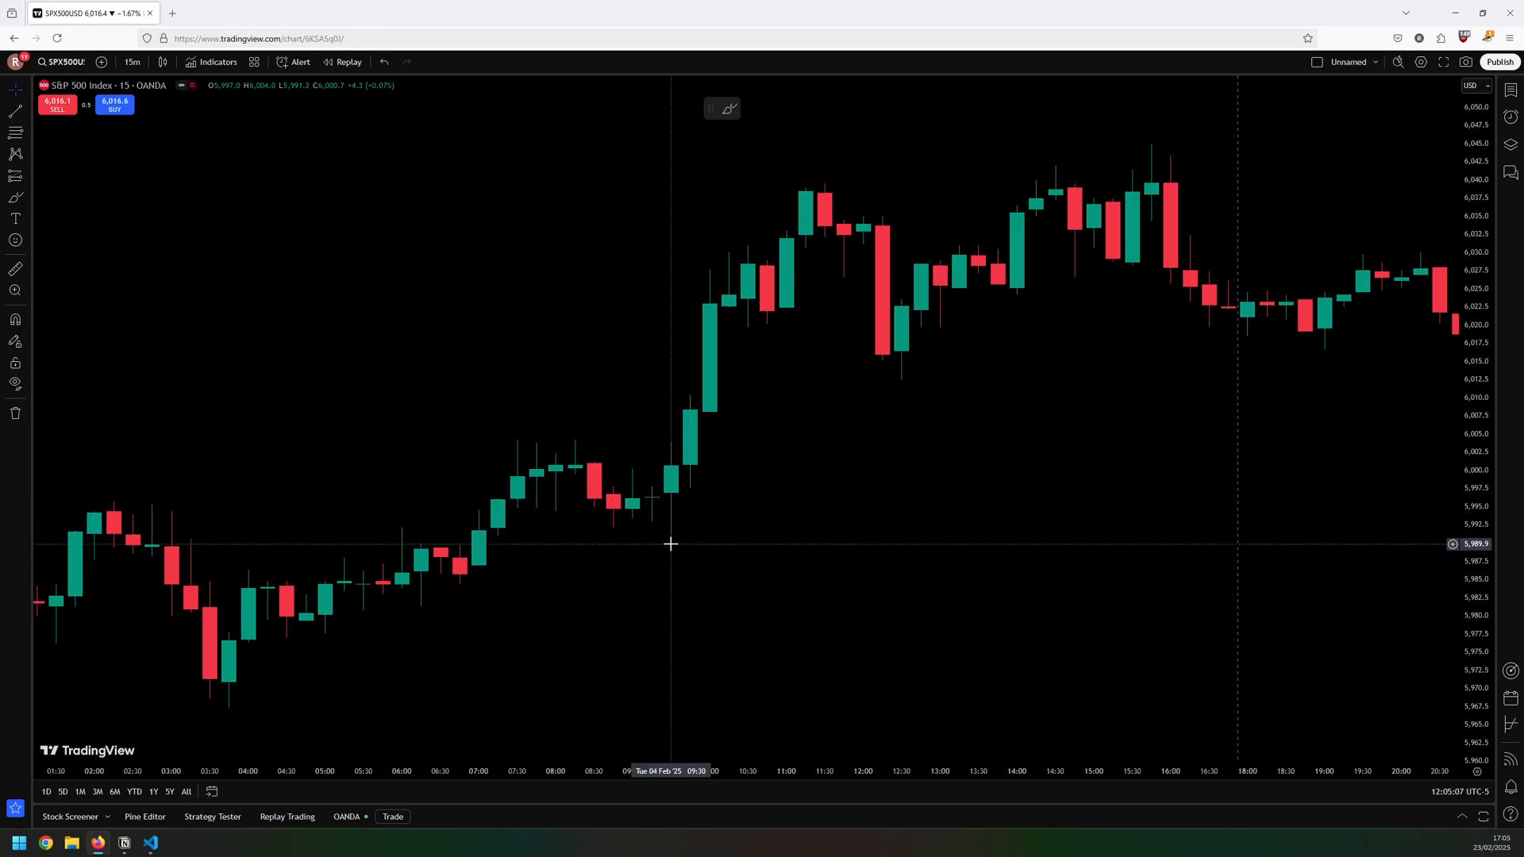
mouse_move(763, 530)
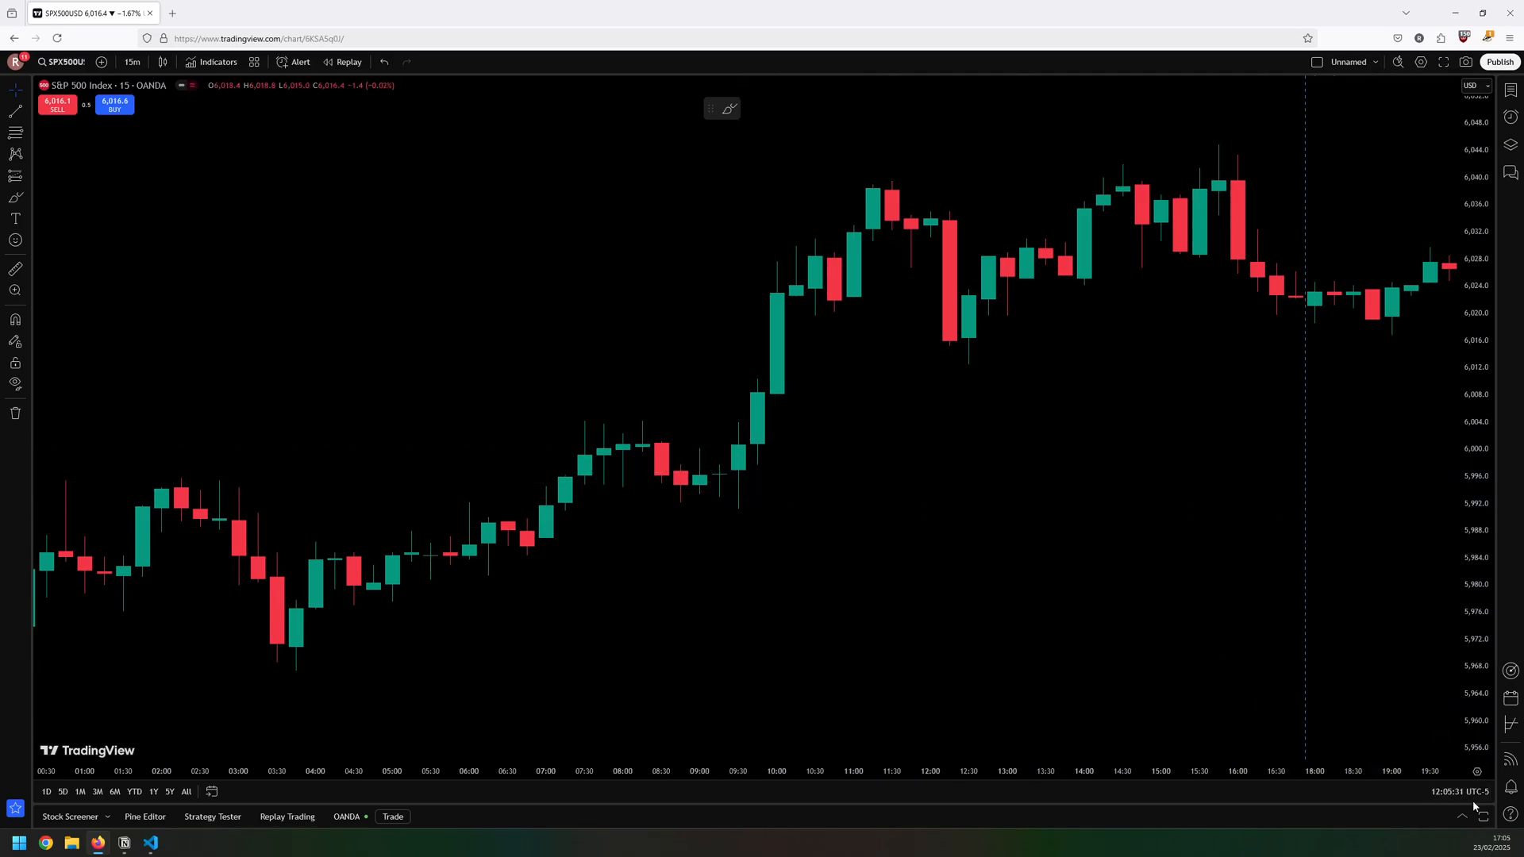
left_click(1461, 791)
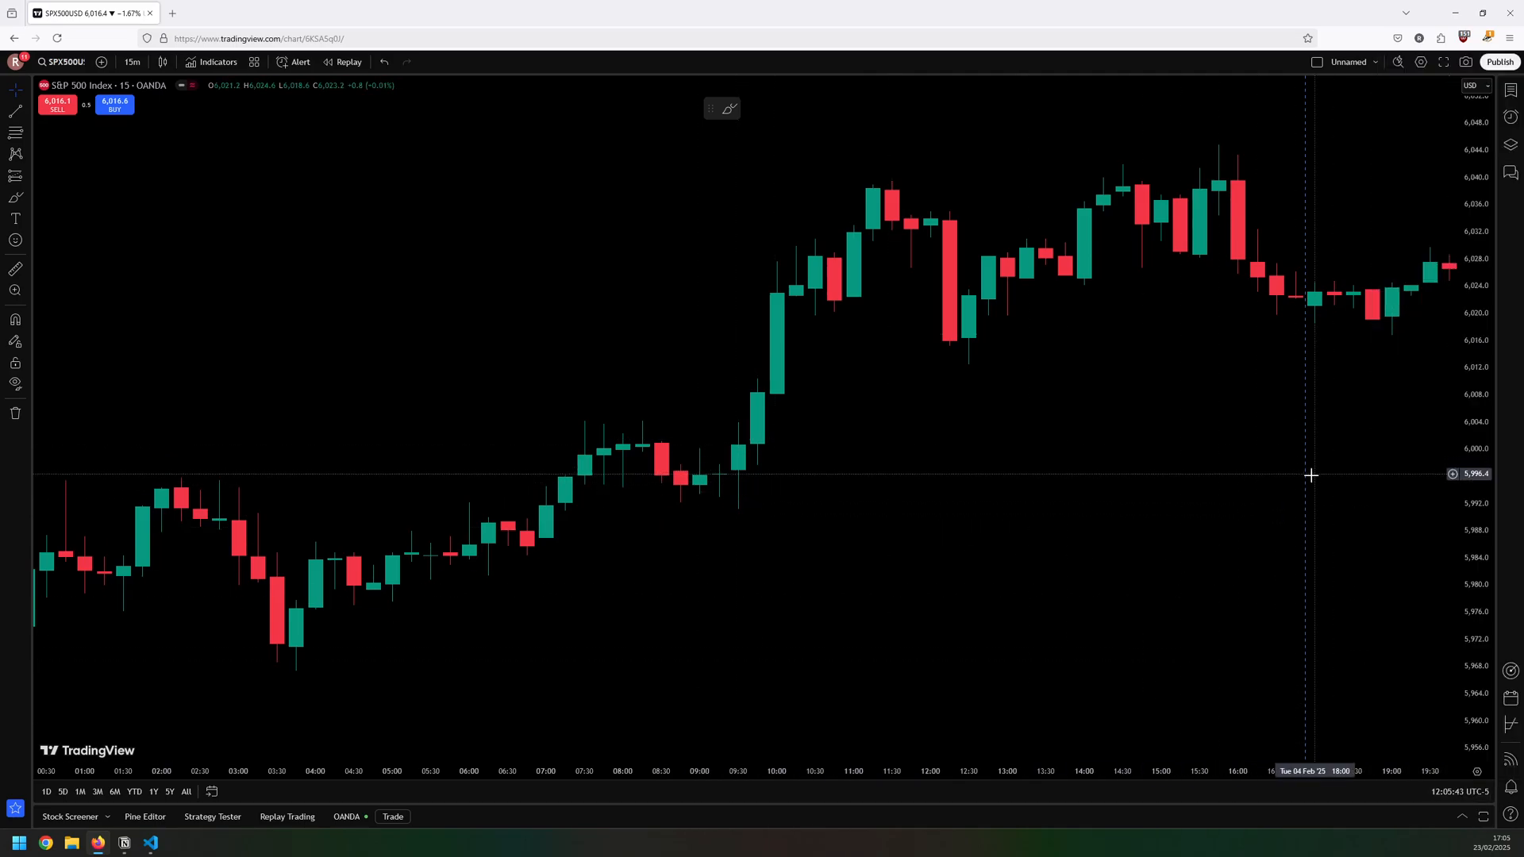
mouse_move(738, 476)
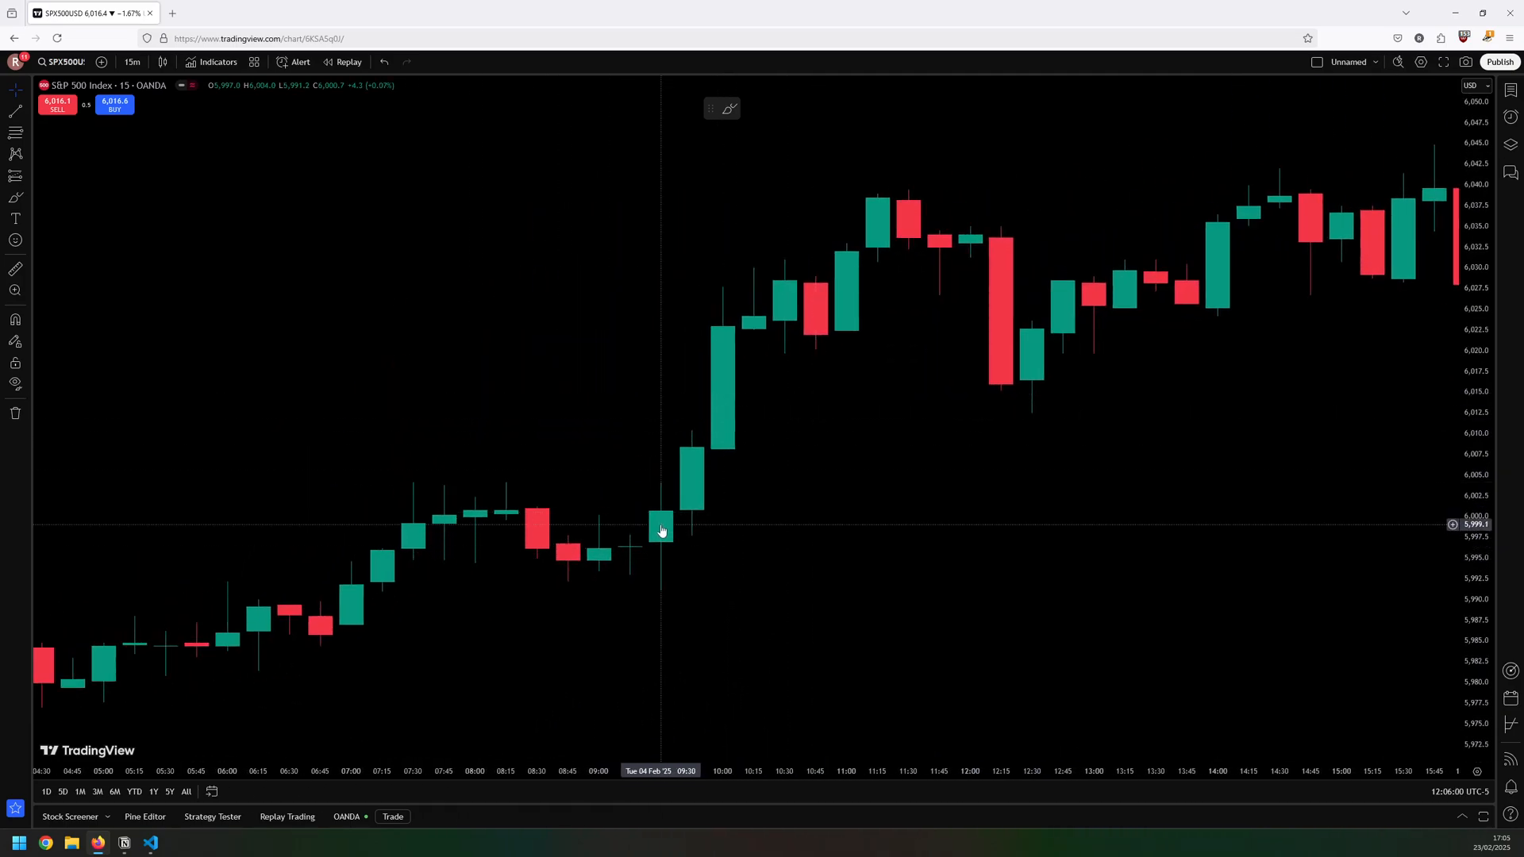
mouse_move(662, 532)
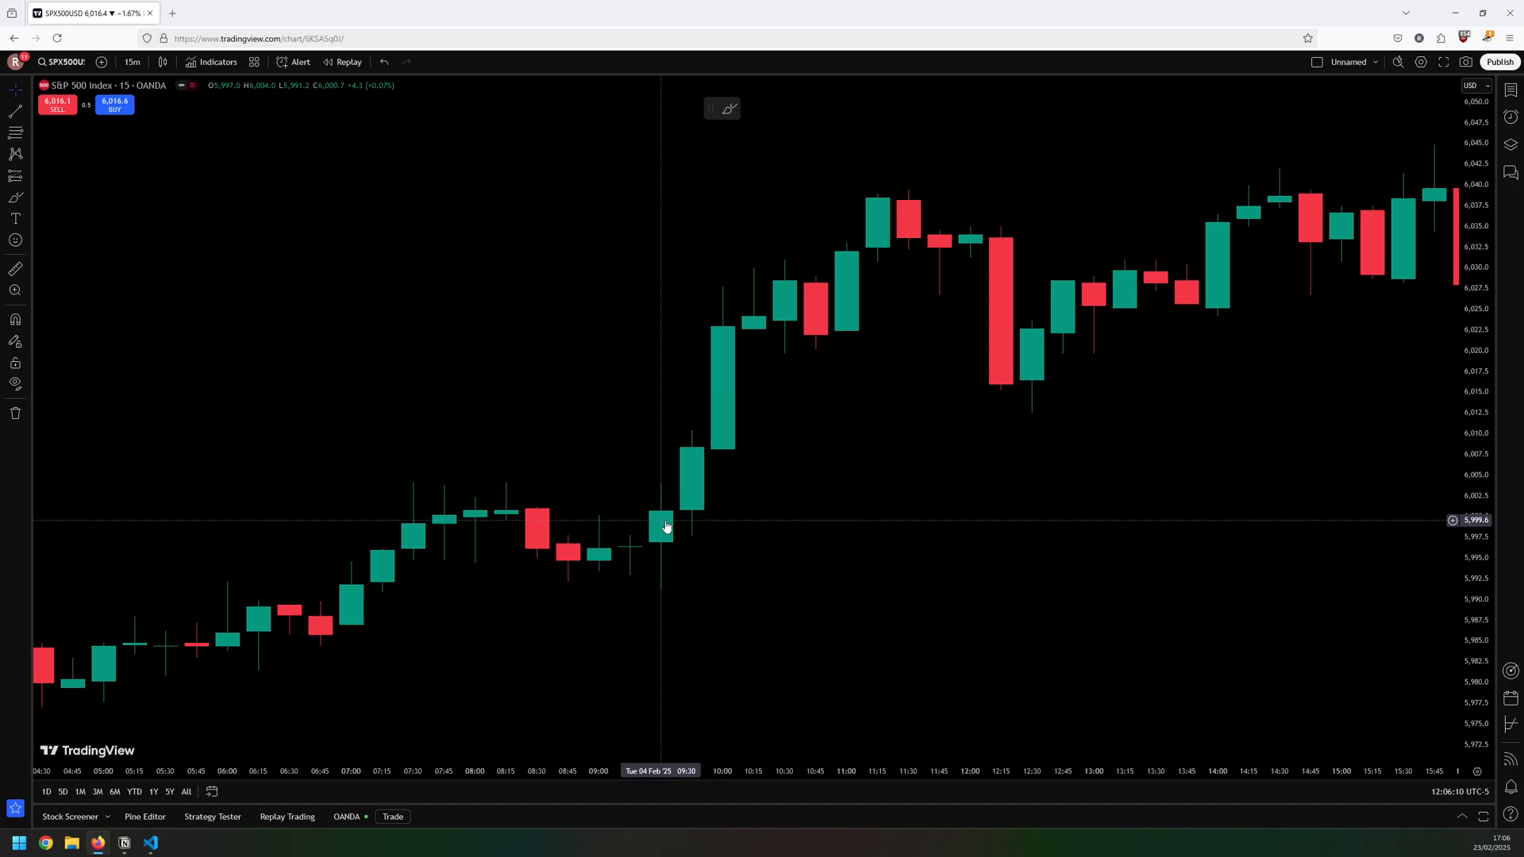
mouse_move(660, 567)
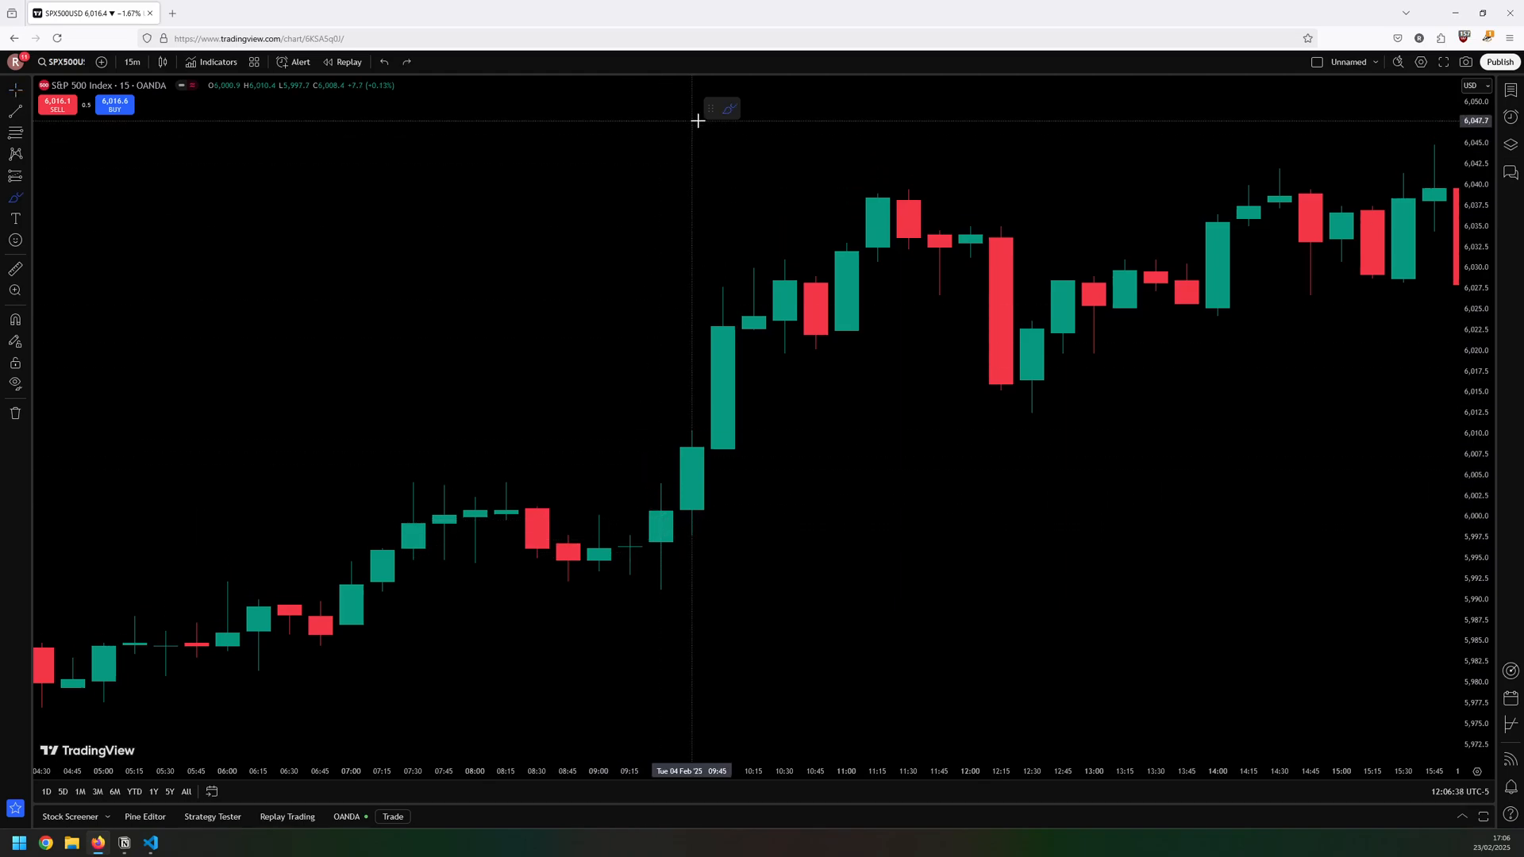
mouse_move(635, 481)
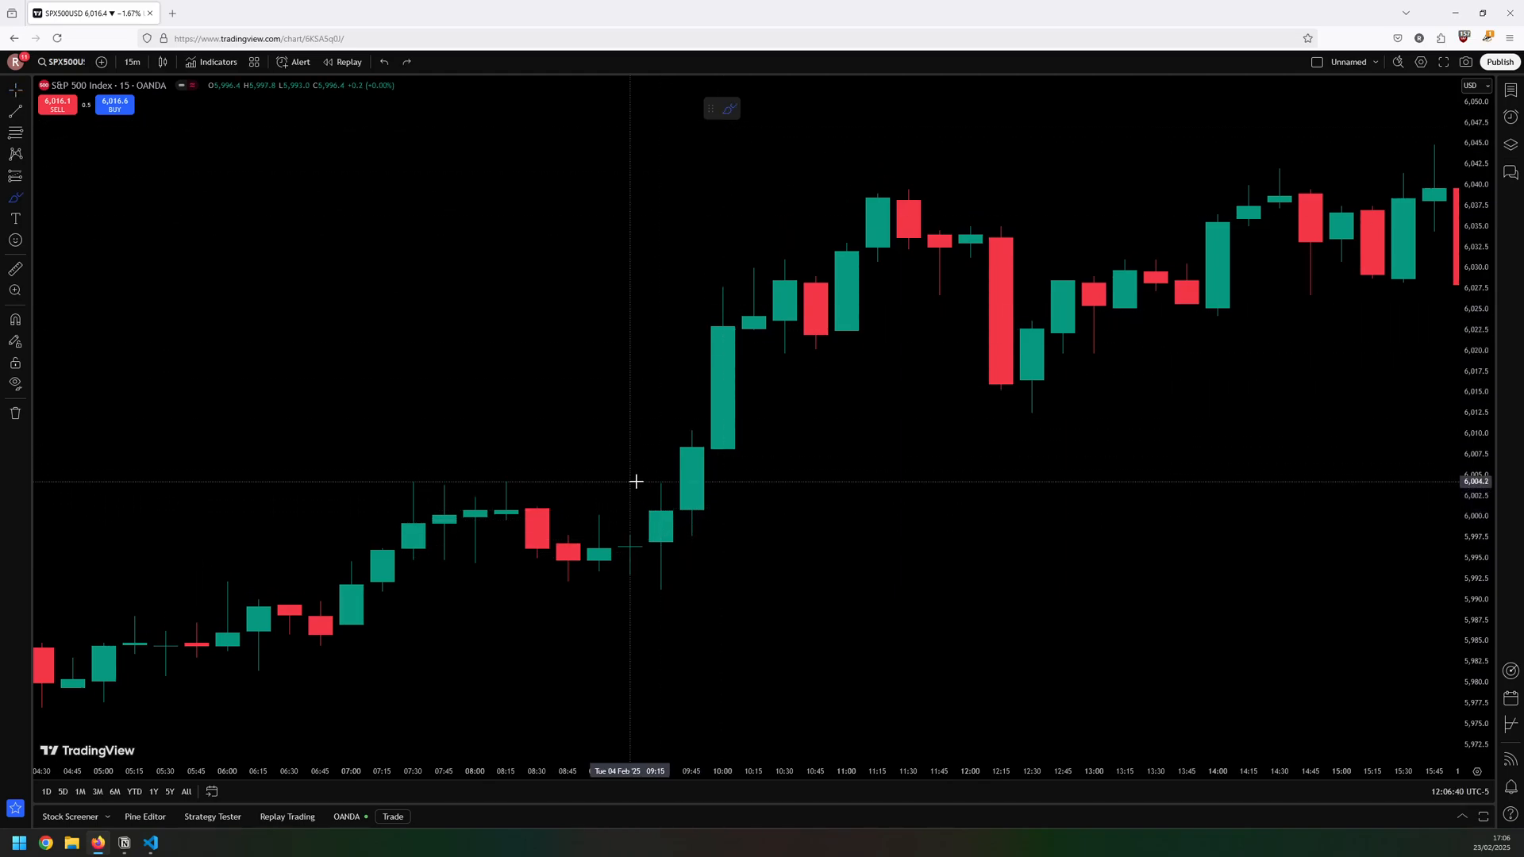
Draw yellow lines at the 09:30 candle's high and low, then circle the 07:30–08:15 candles
left_click_drag(637, 481, 691, 590)
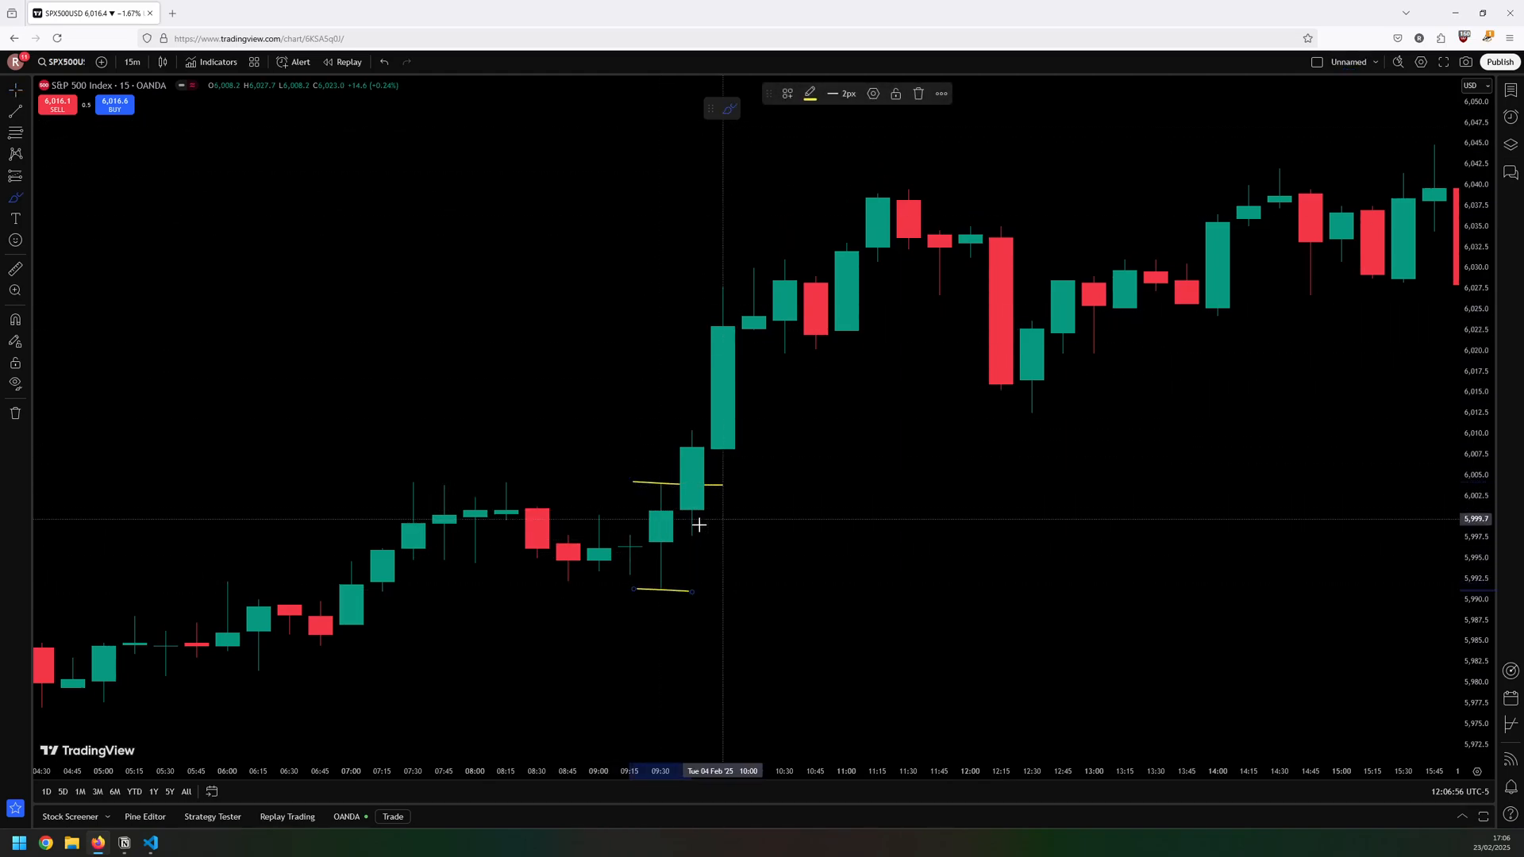
mouse_move(655, 479)
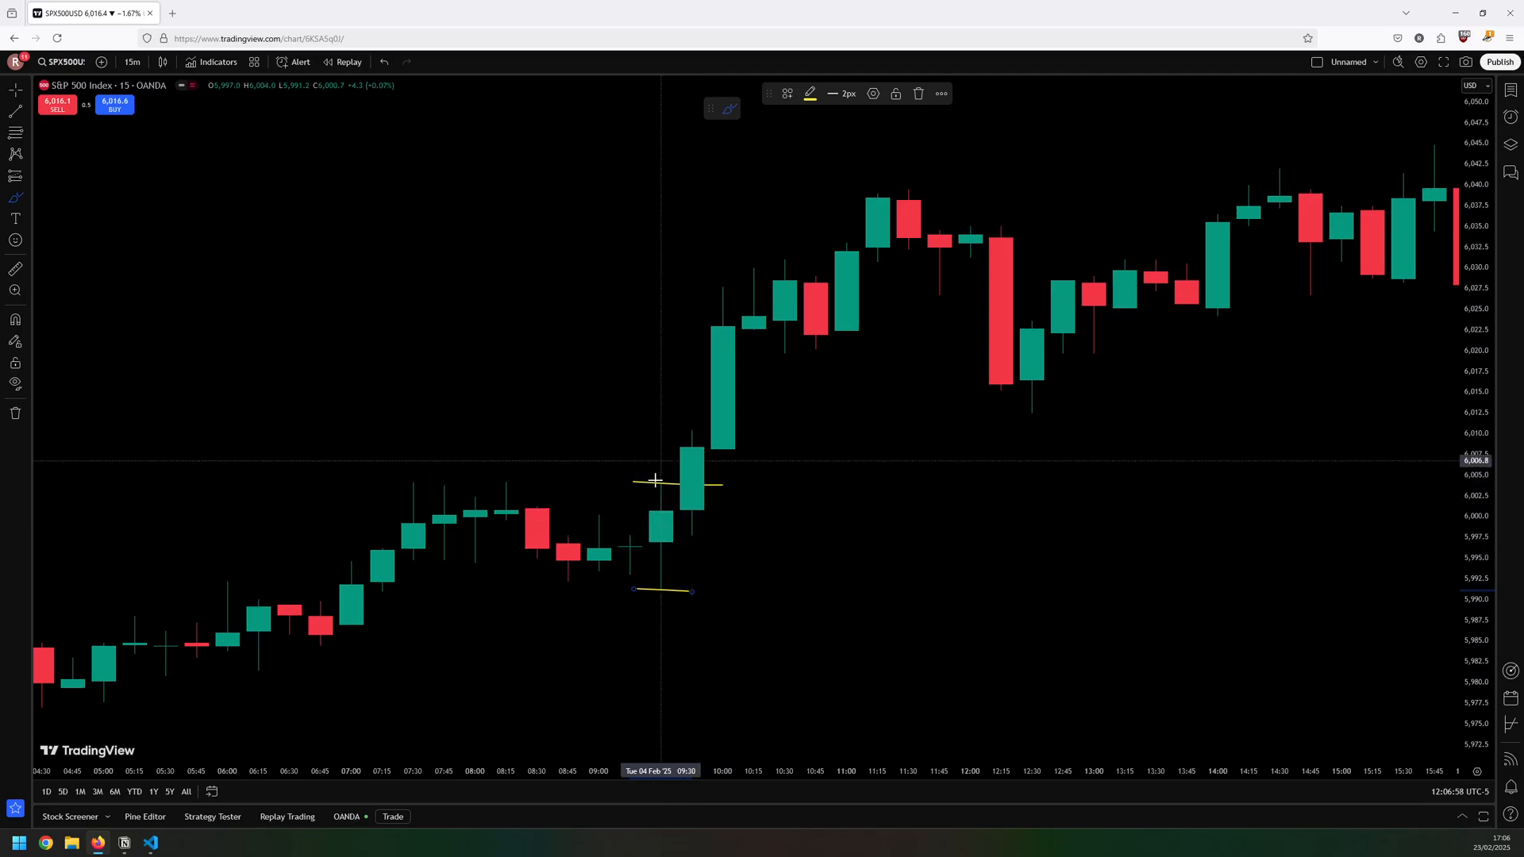
mouse_move(725, 500)
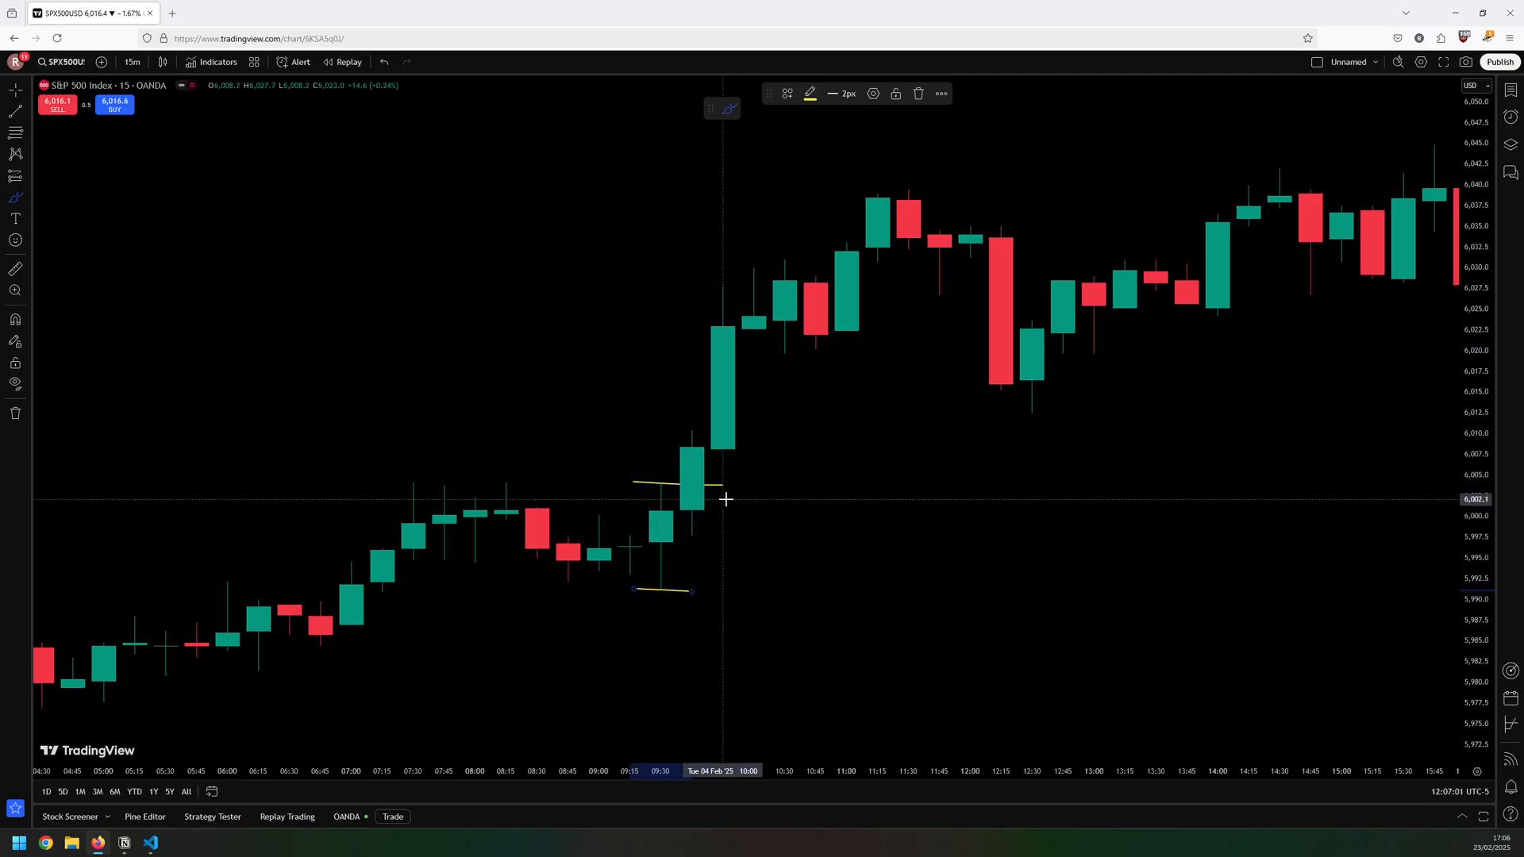
mouse_move(741, 496)
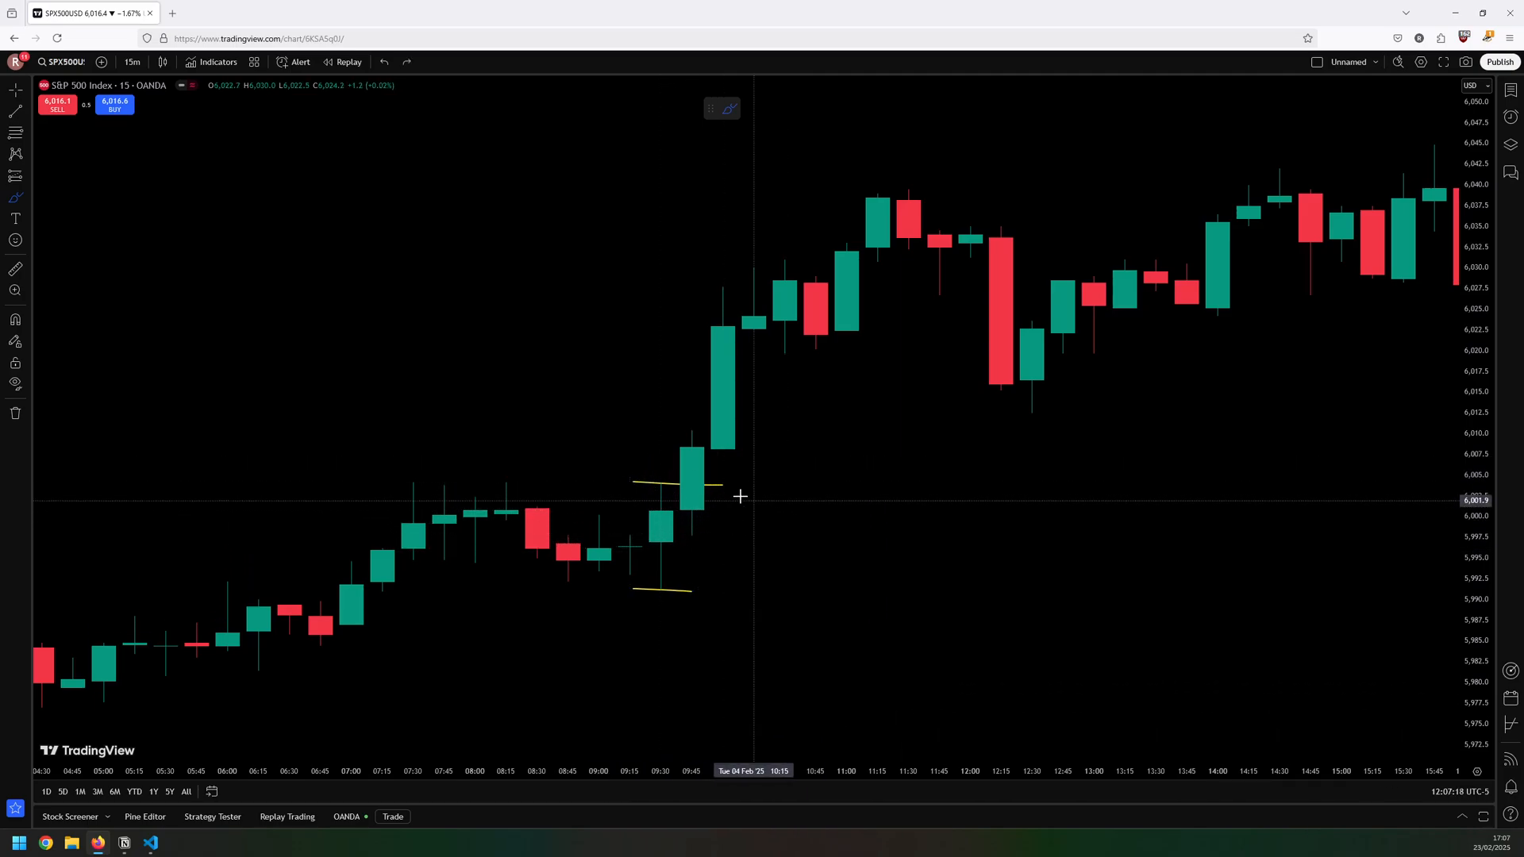
mouse_move(698, 518)
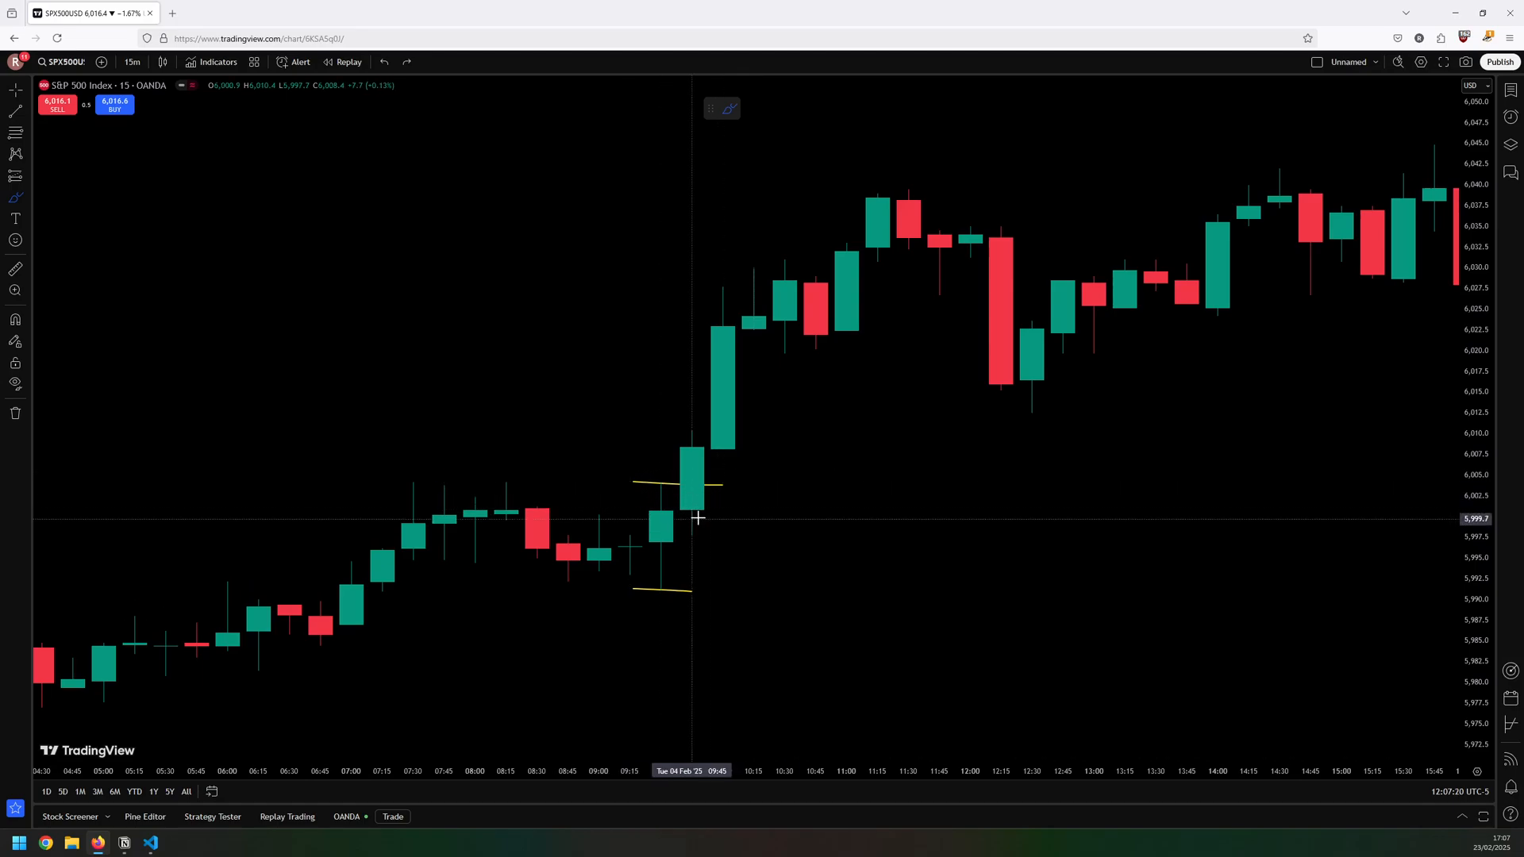
mouse_move(517, 486)
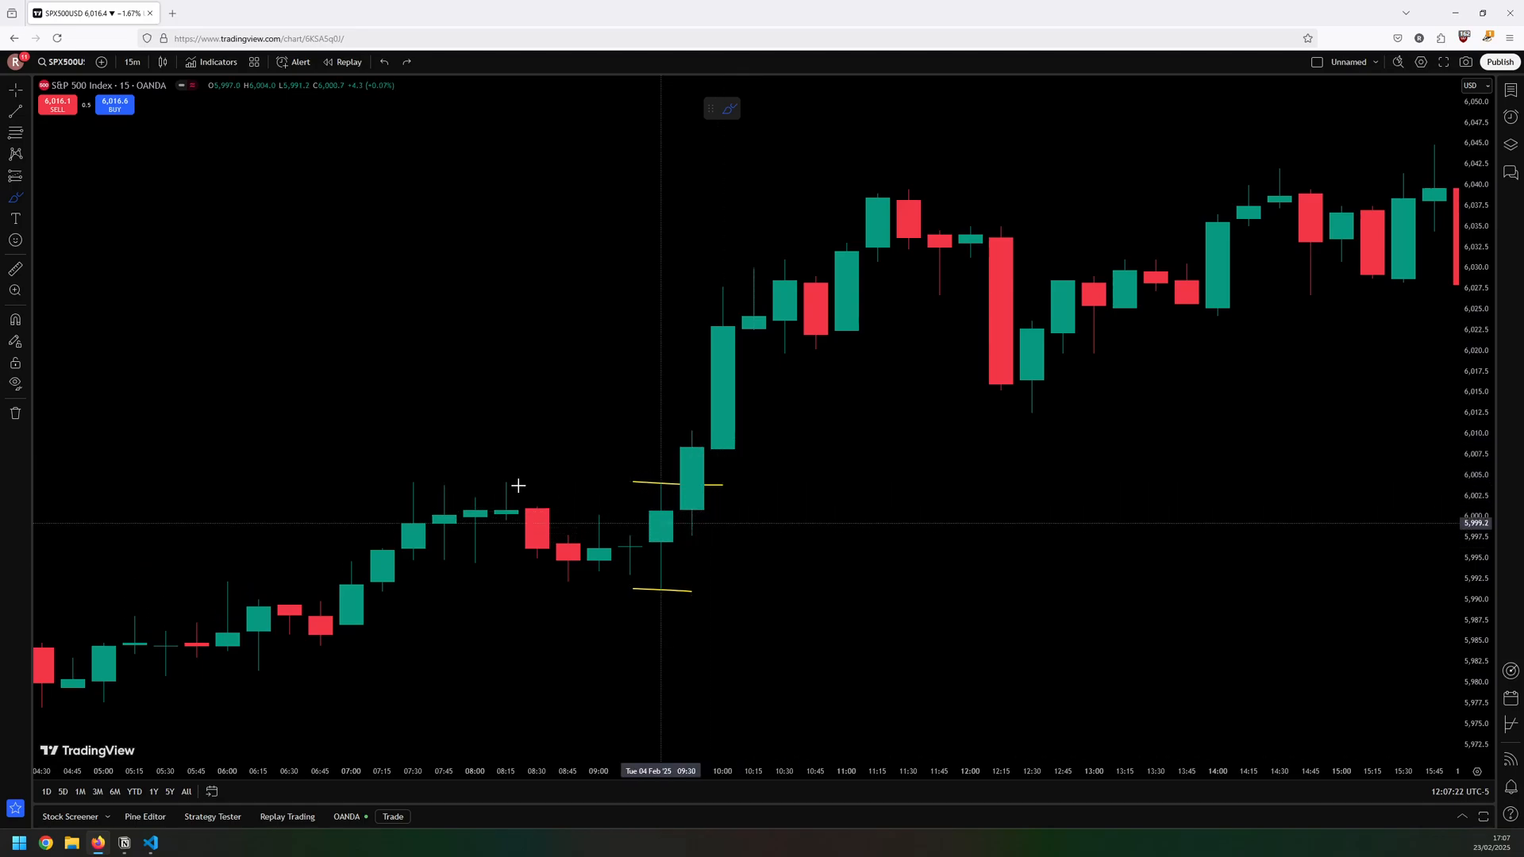
left_click_drag(384, 471, 530, 500)
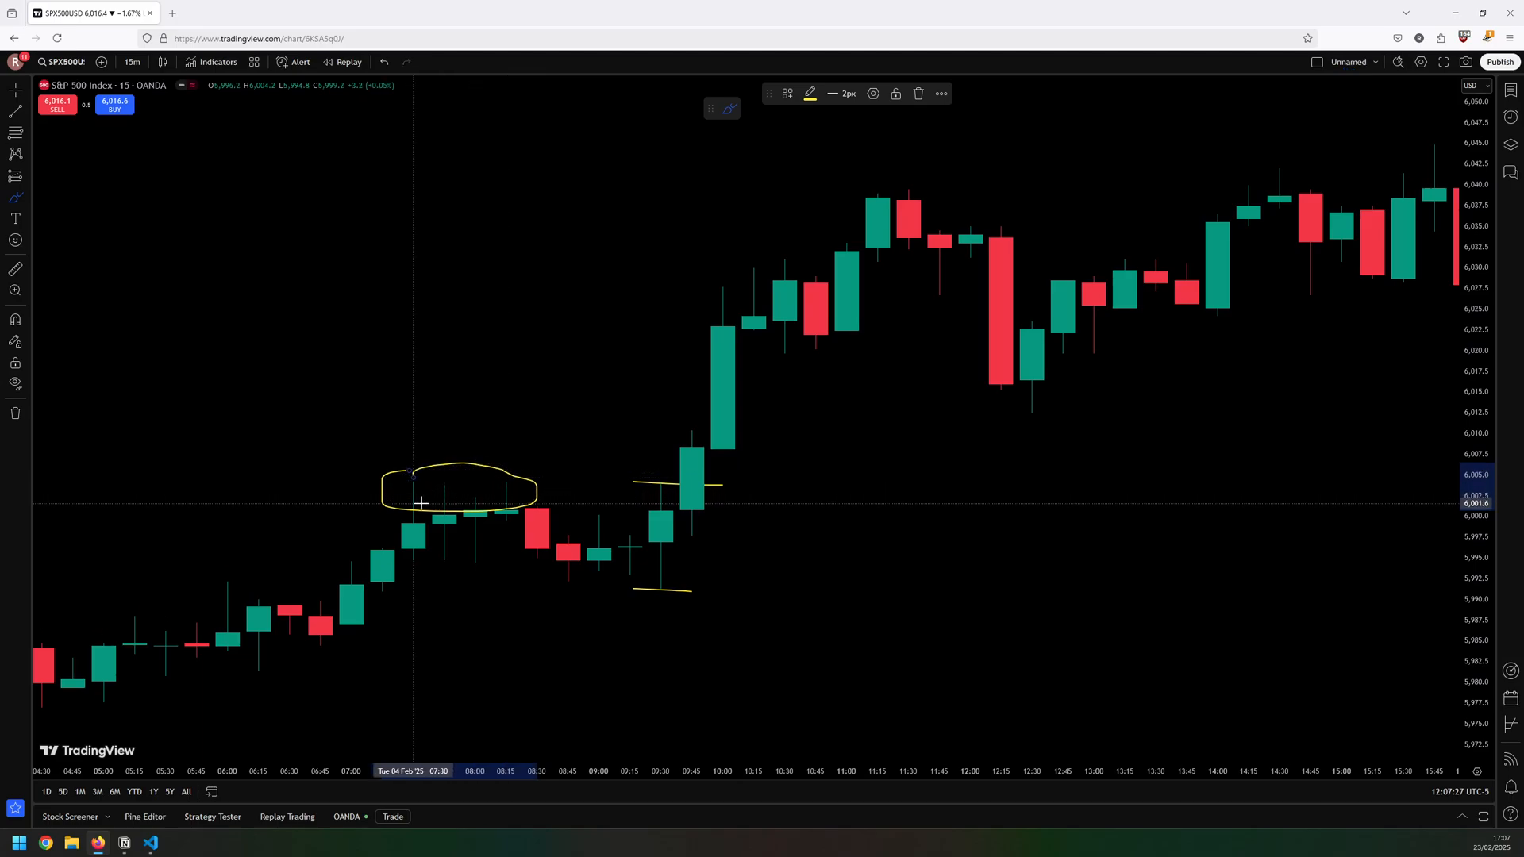
mouse_move(690, 510)
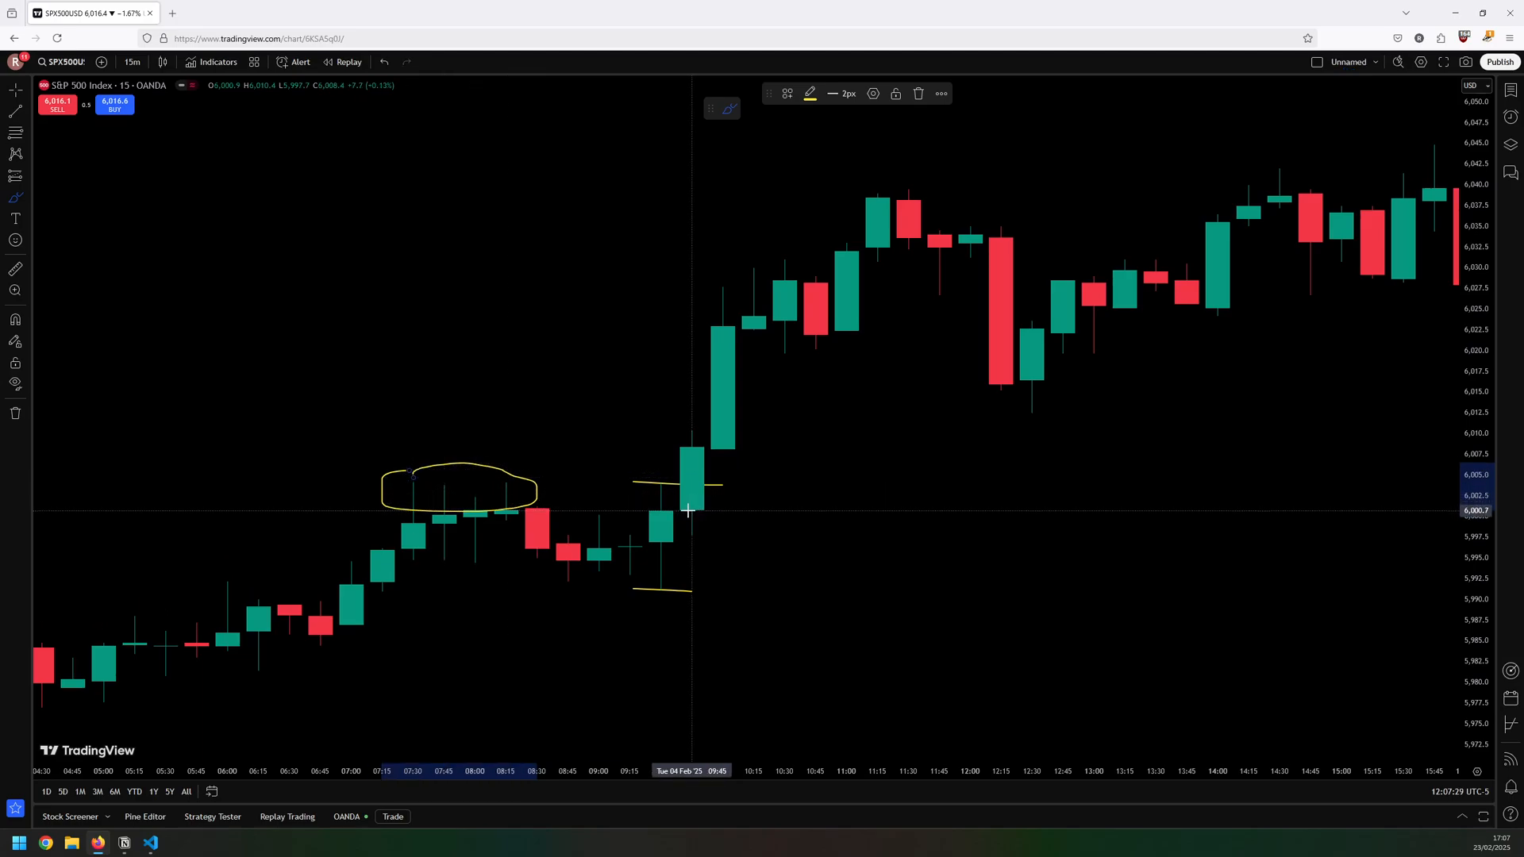
mouse_move(695, 487)
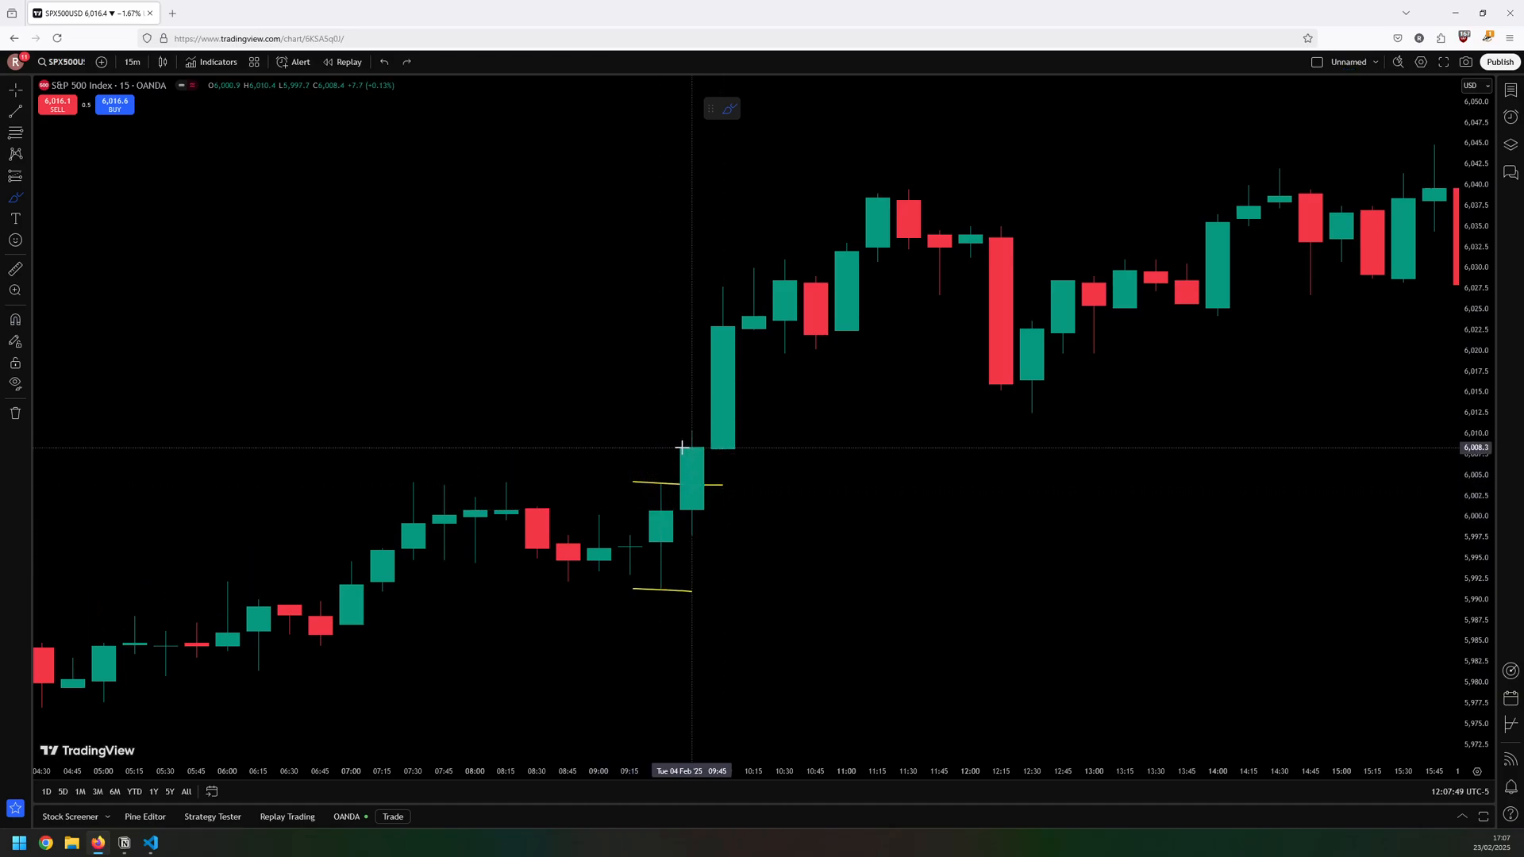
mouse_move(724, 445)
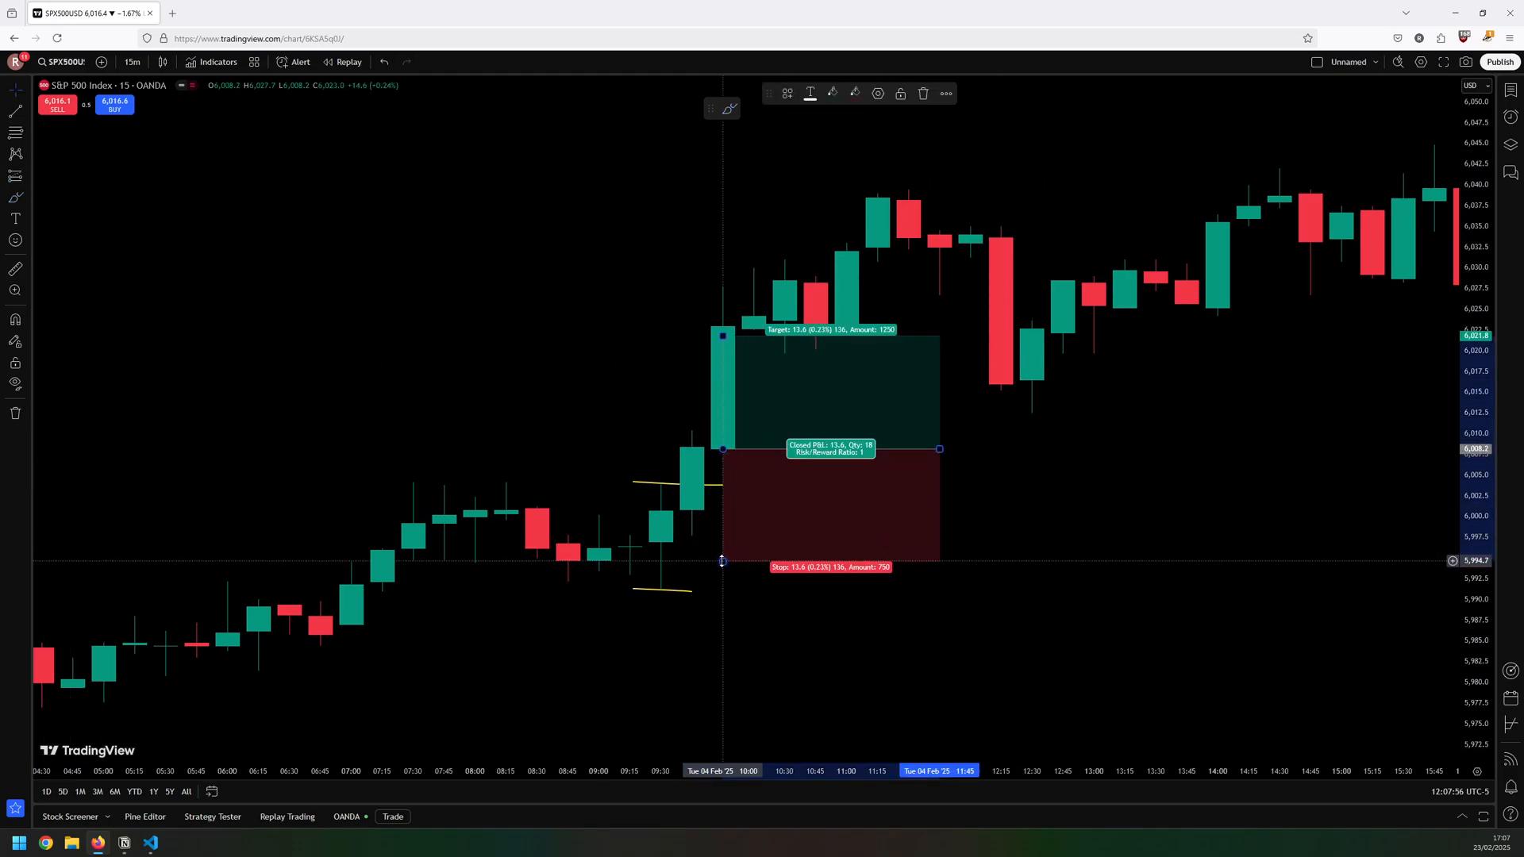
Extend the Long Position target above the breakout candles for a 25.5-point target at 1.49 risk/reward
left_click_drag(723, 567, 722, 595)
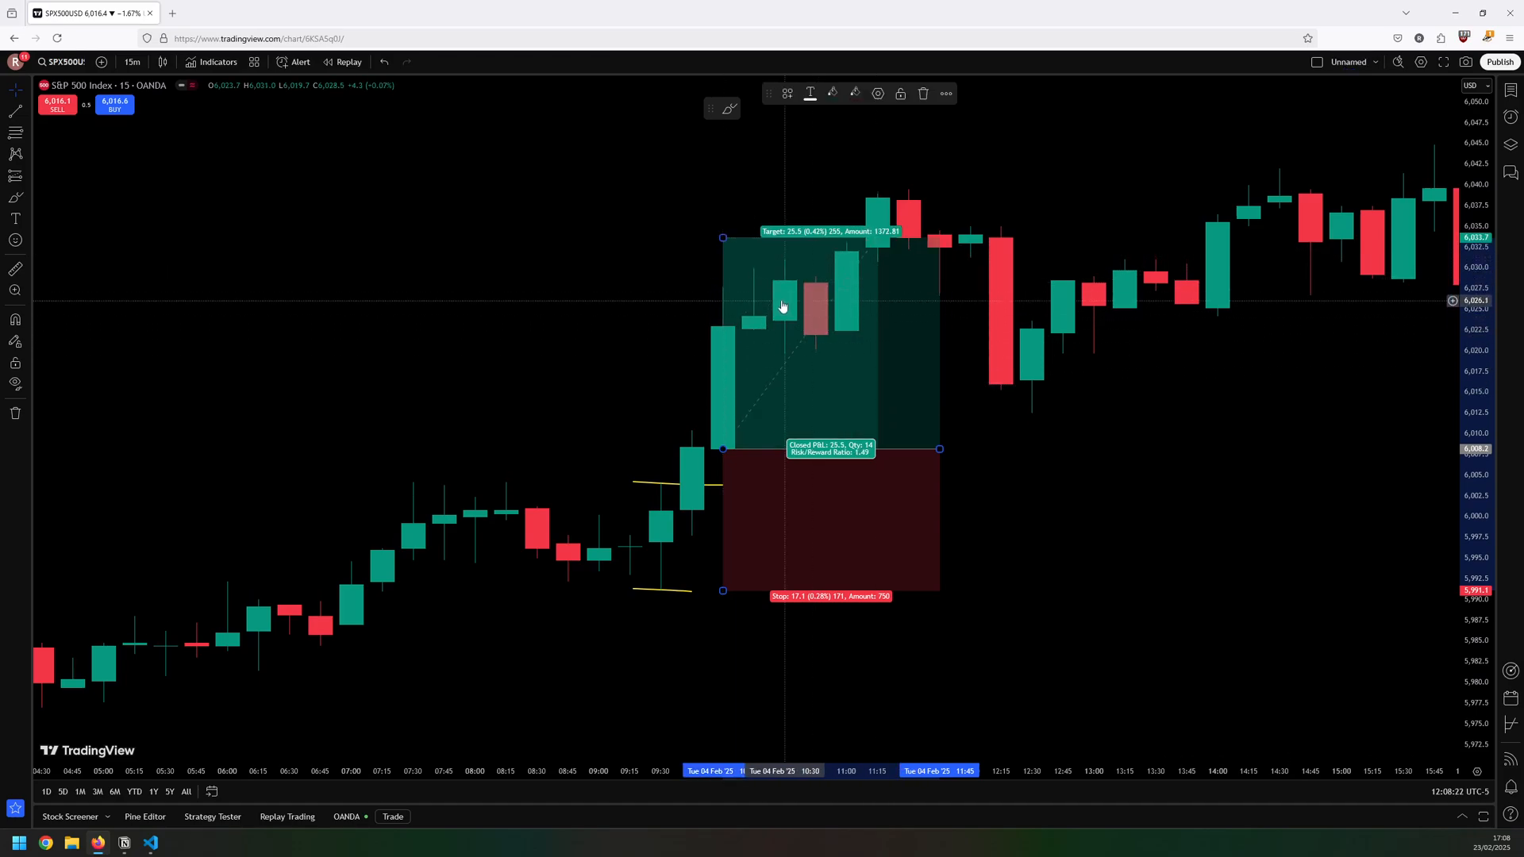
mouse_move(676, 327)
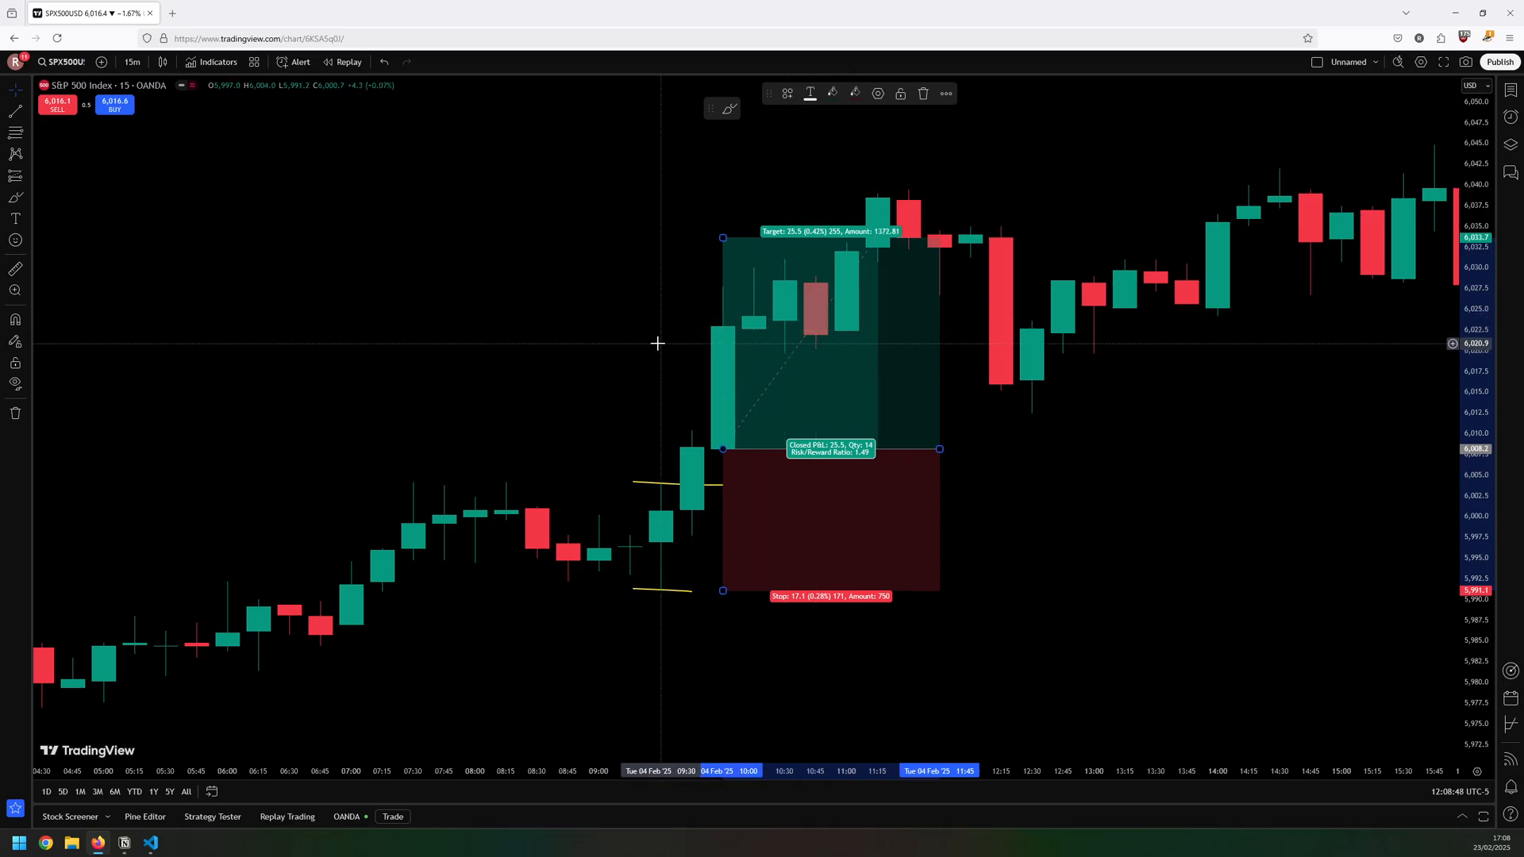
mouse_move(566, 392)
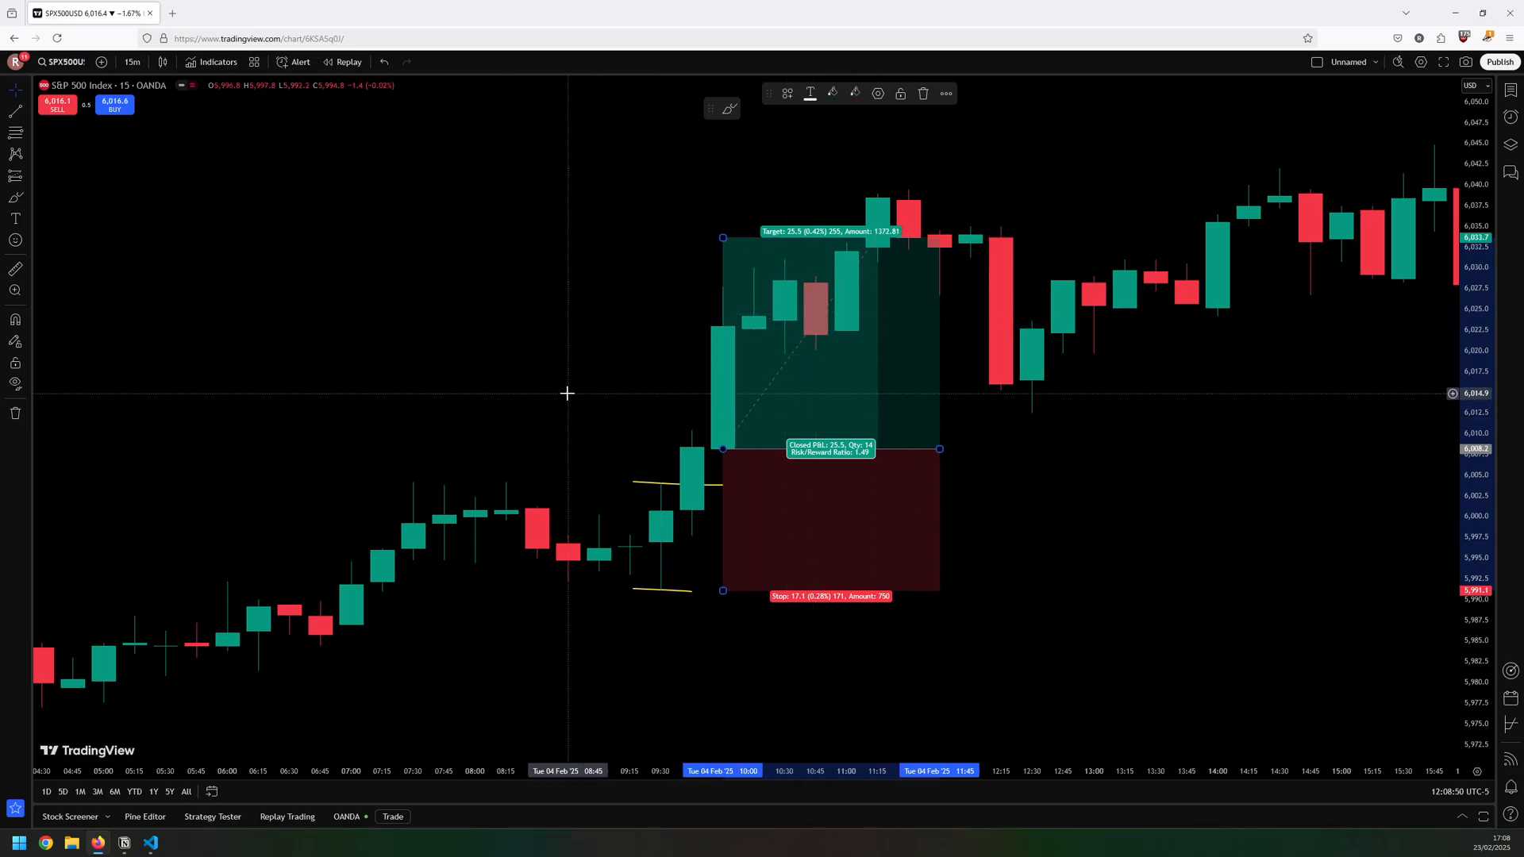
mouse_move(557, 383)
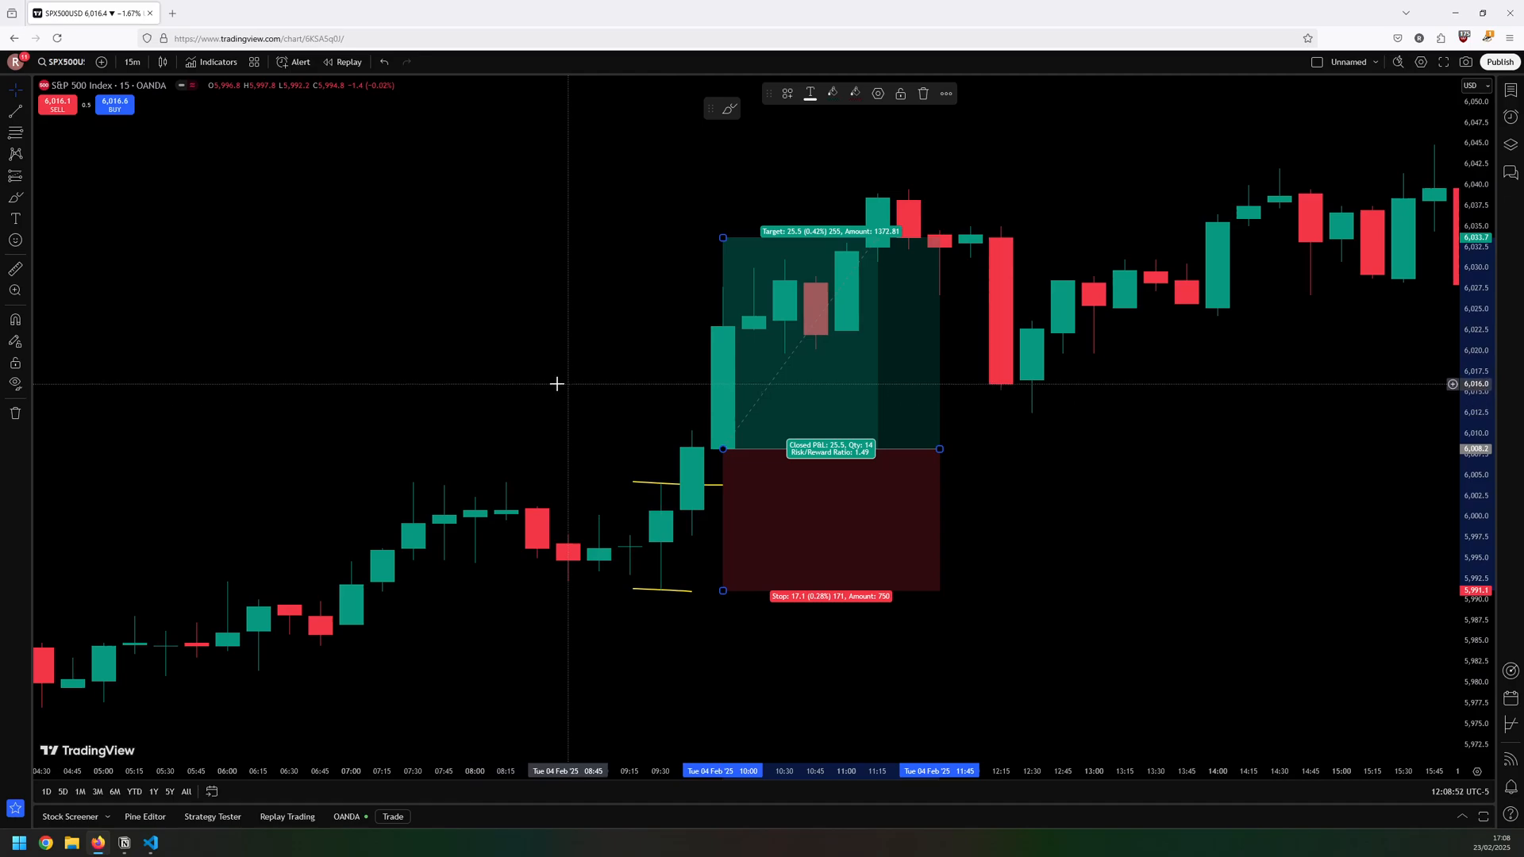
mouse_move(494, 449)
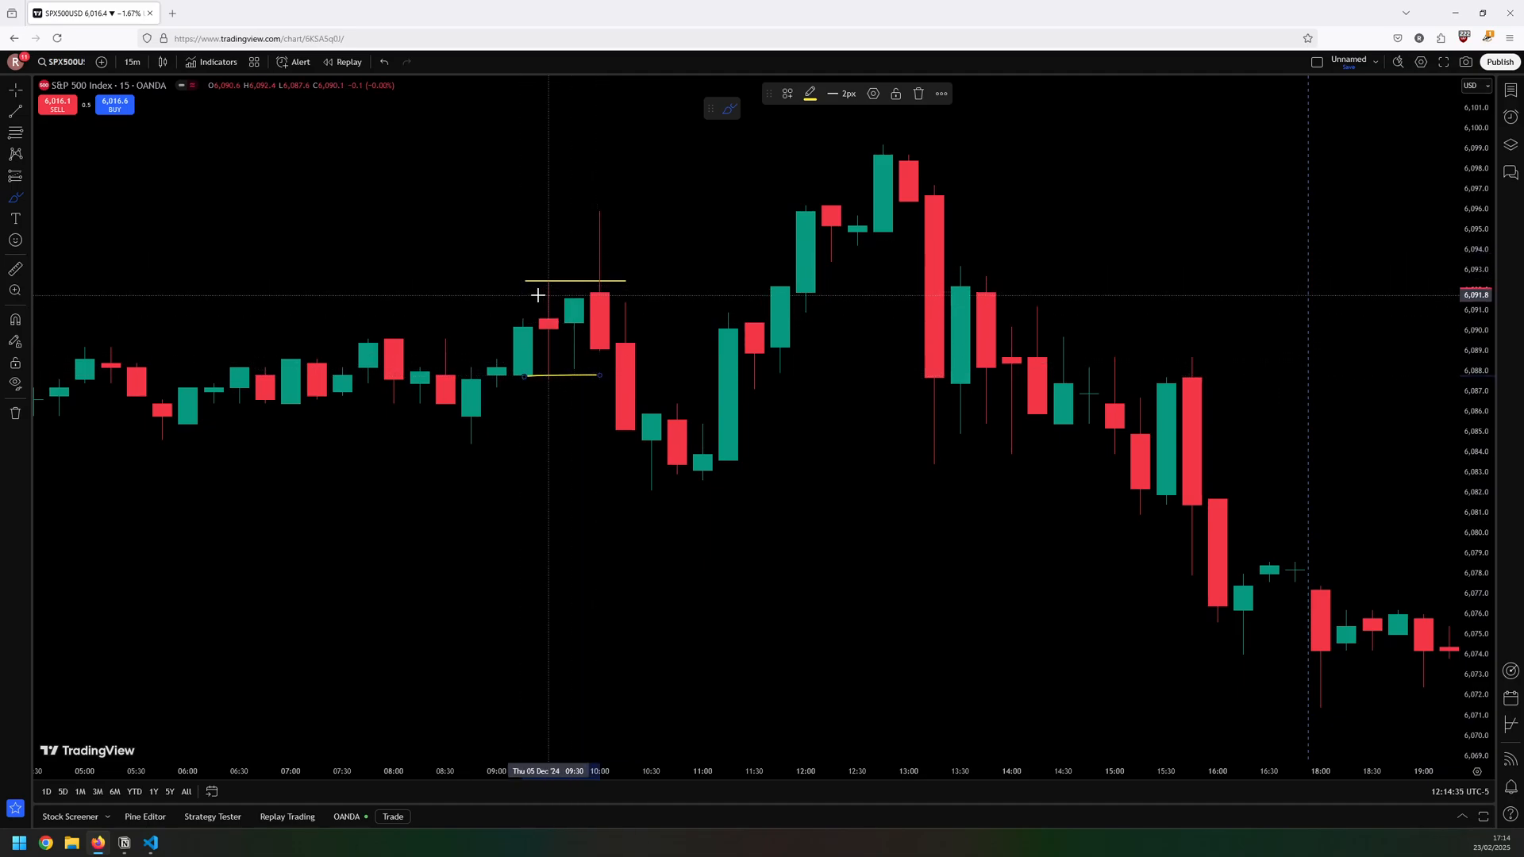
mouse_move(575, 261)
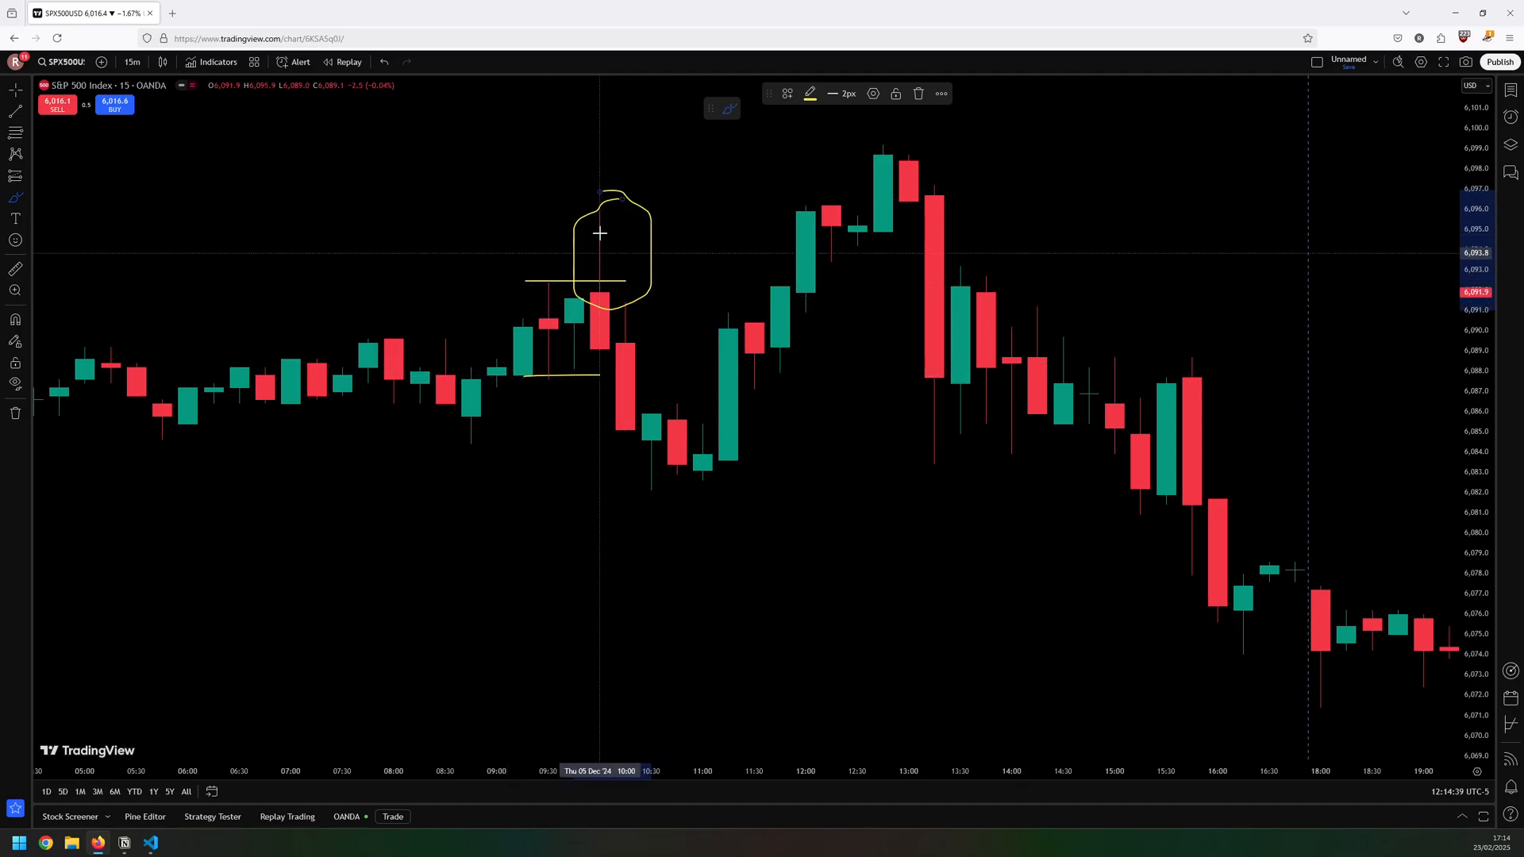
mouse_move(603, 295)
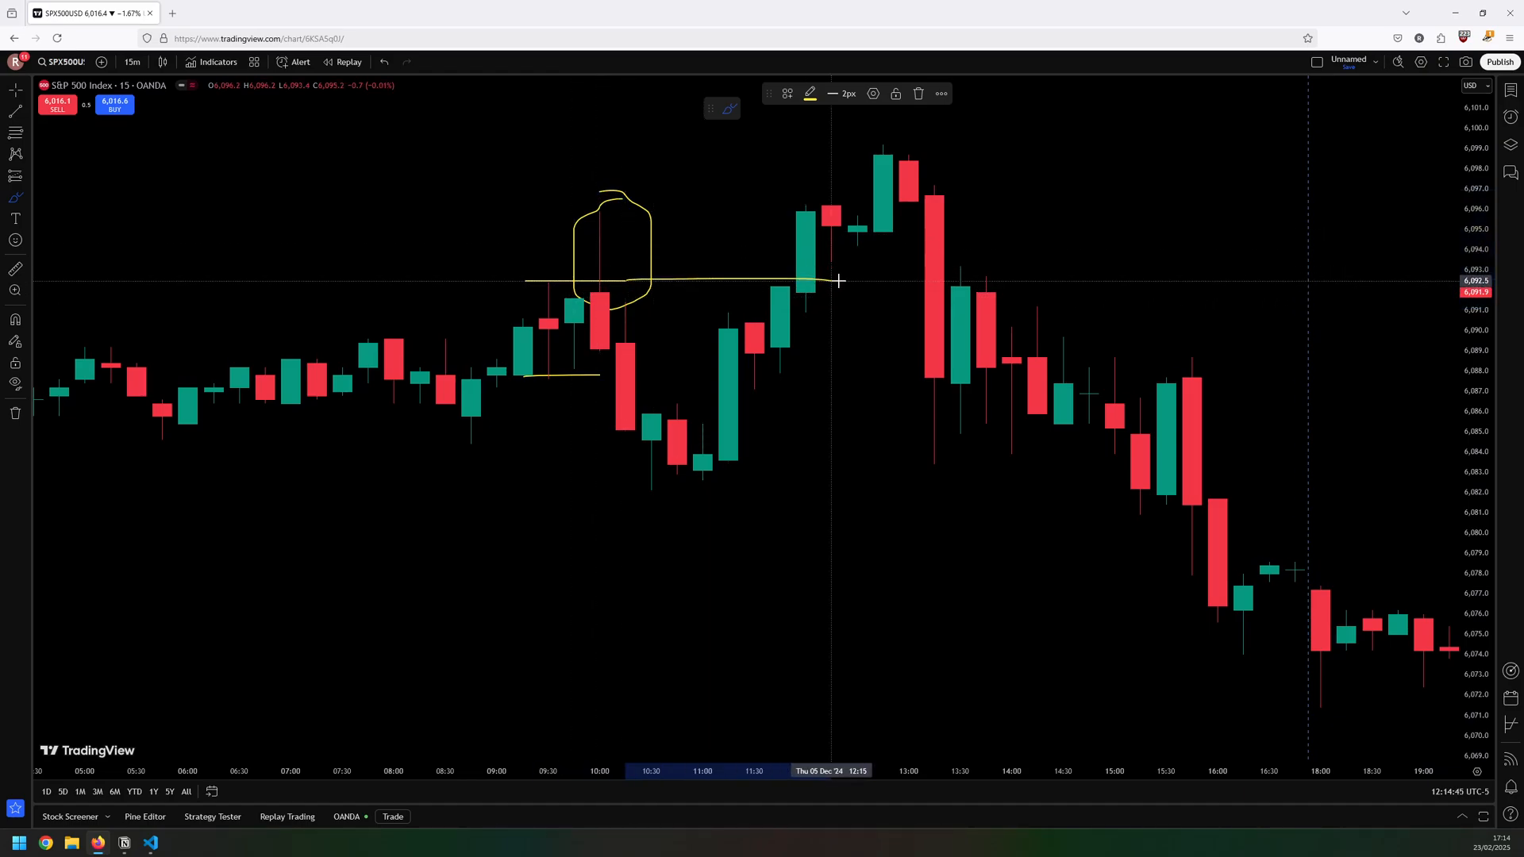
mouse_move(811, 275)
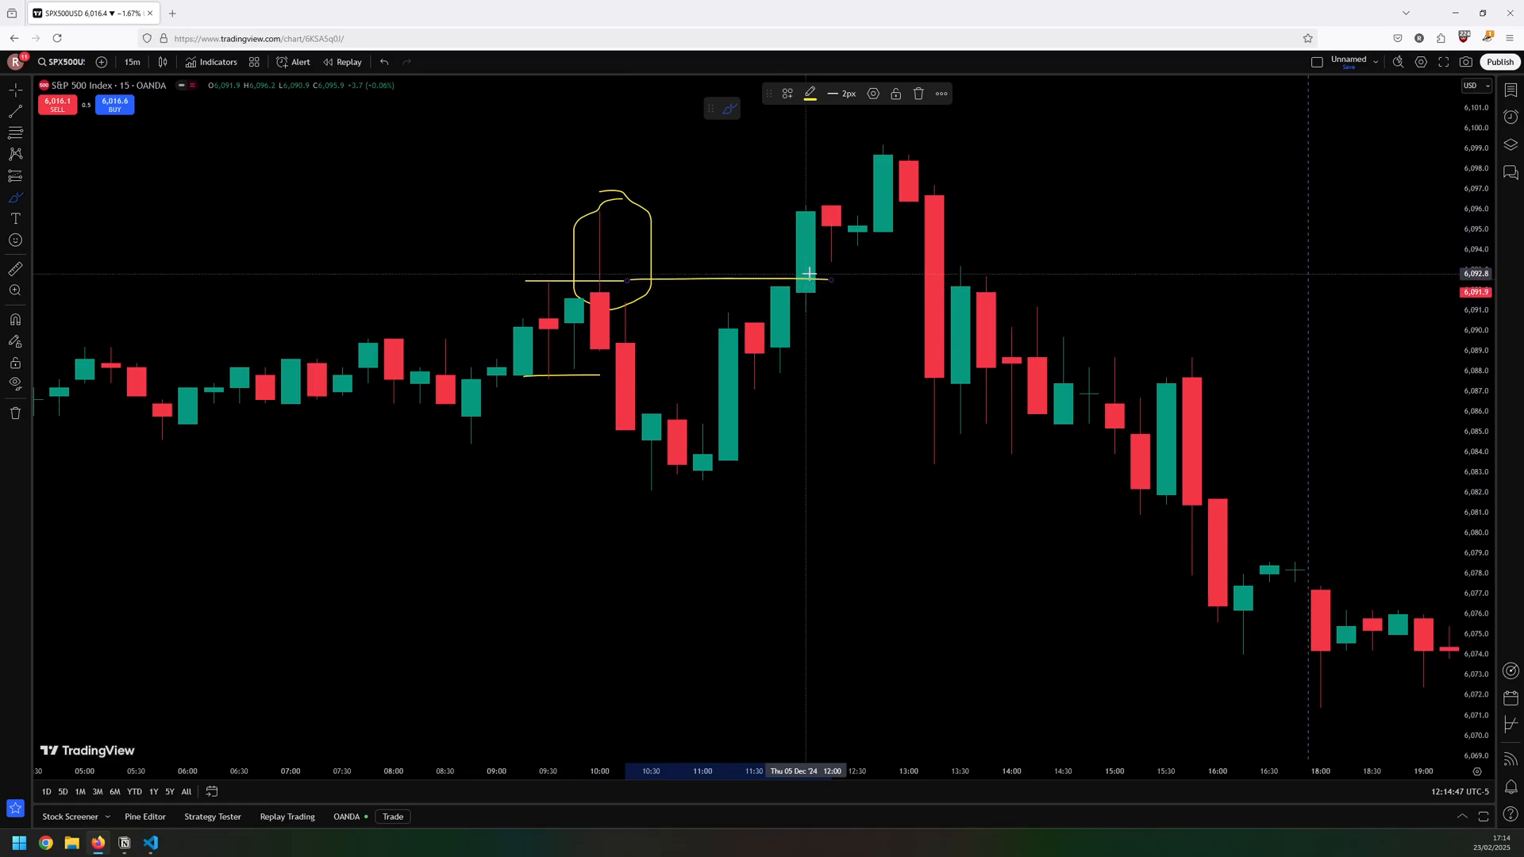
mouse_move(808, 211)
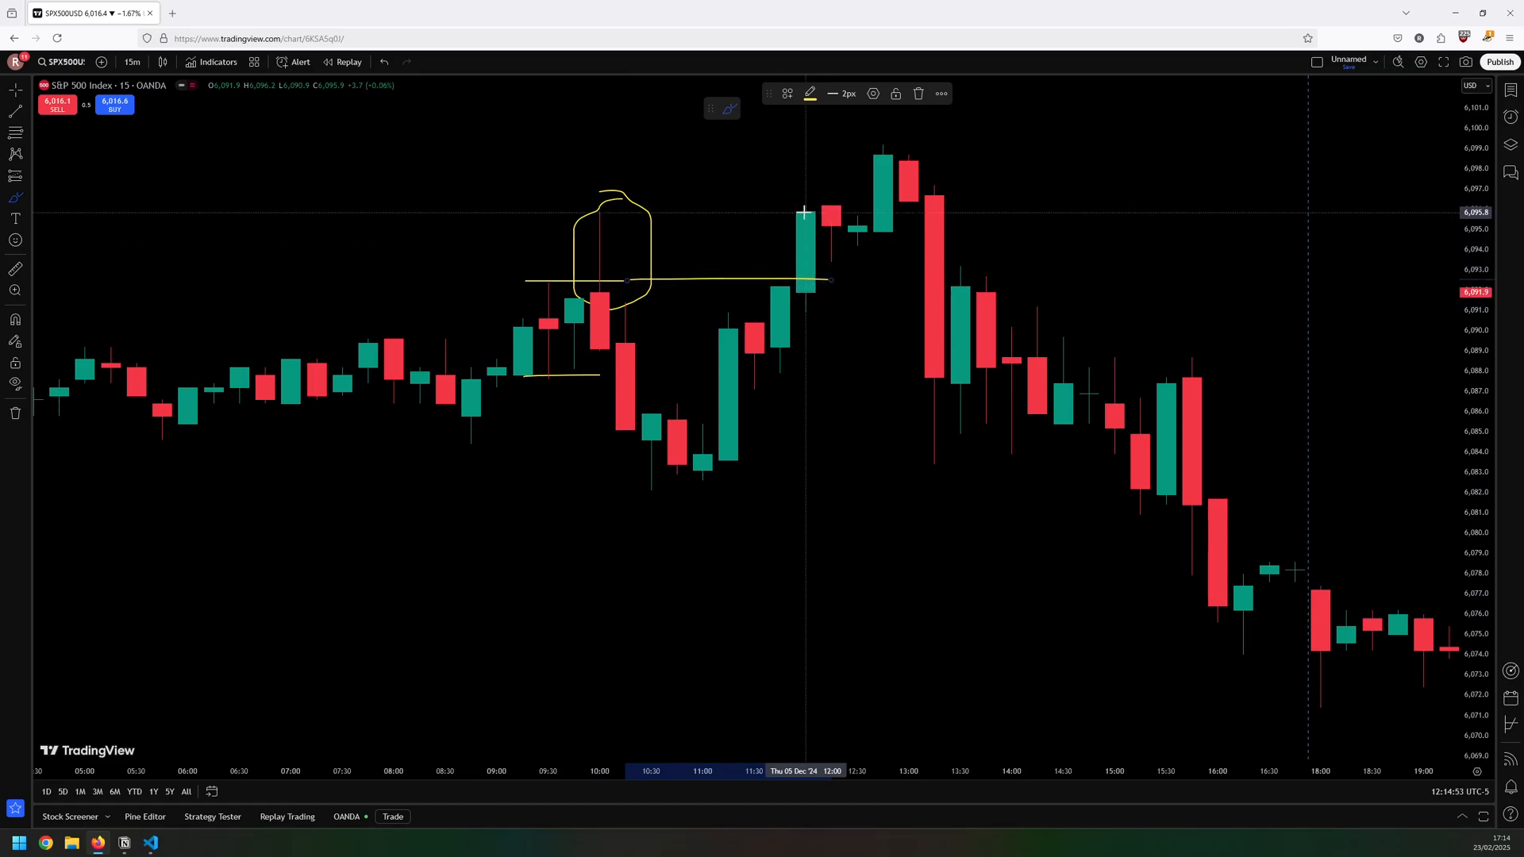
mouse_move(827, 189)
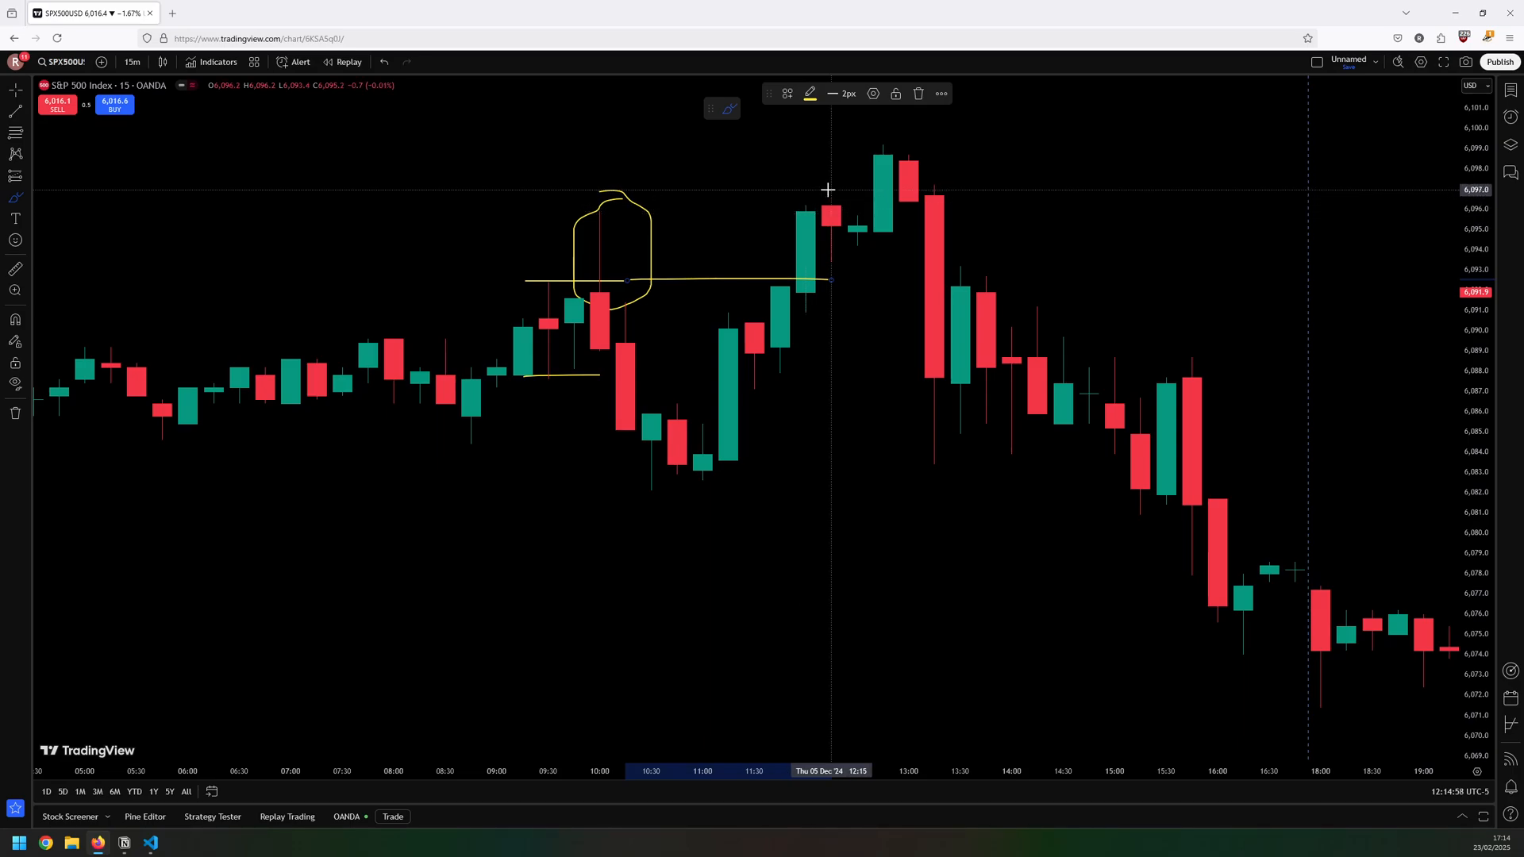
mouse_move(987, 328)
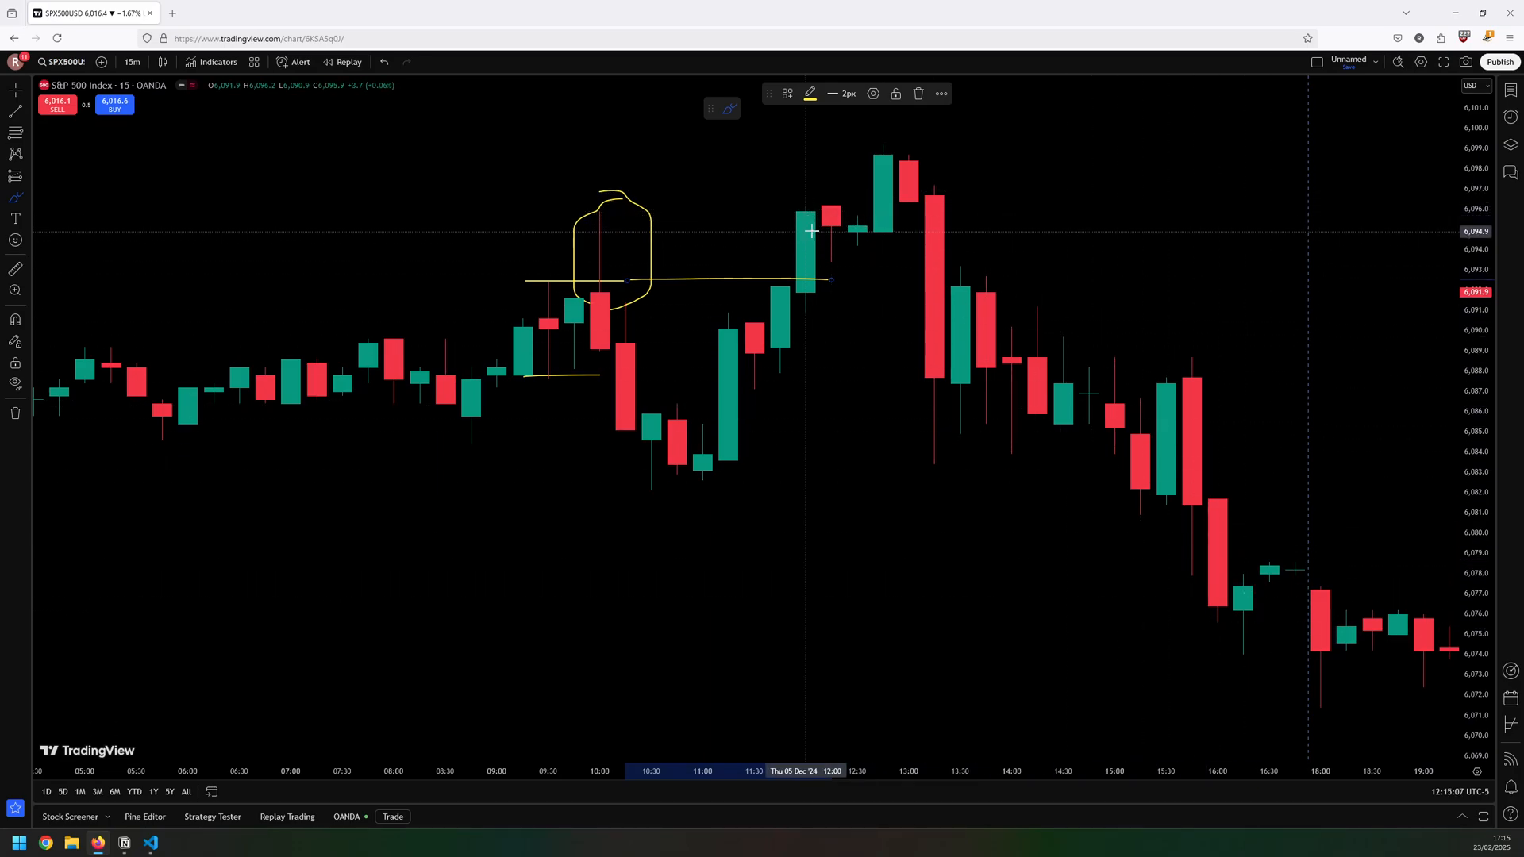
mouse_move(802, 244)
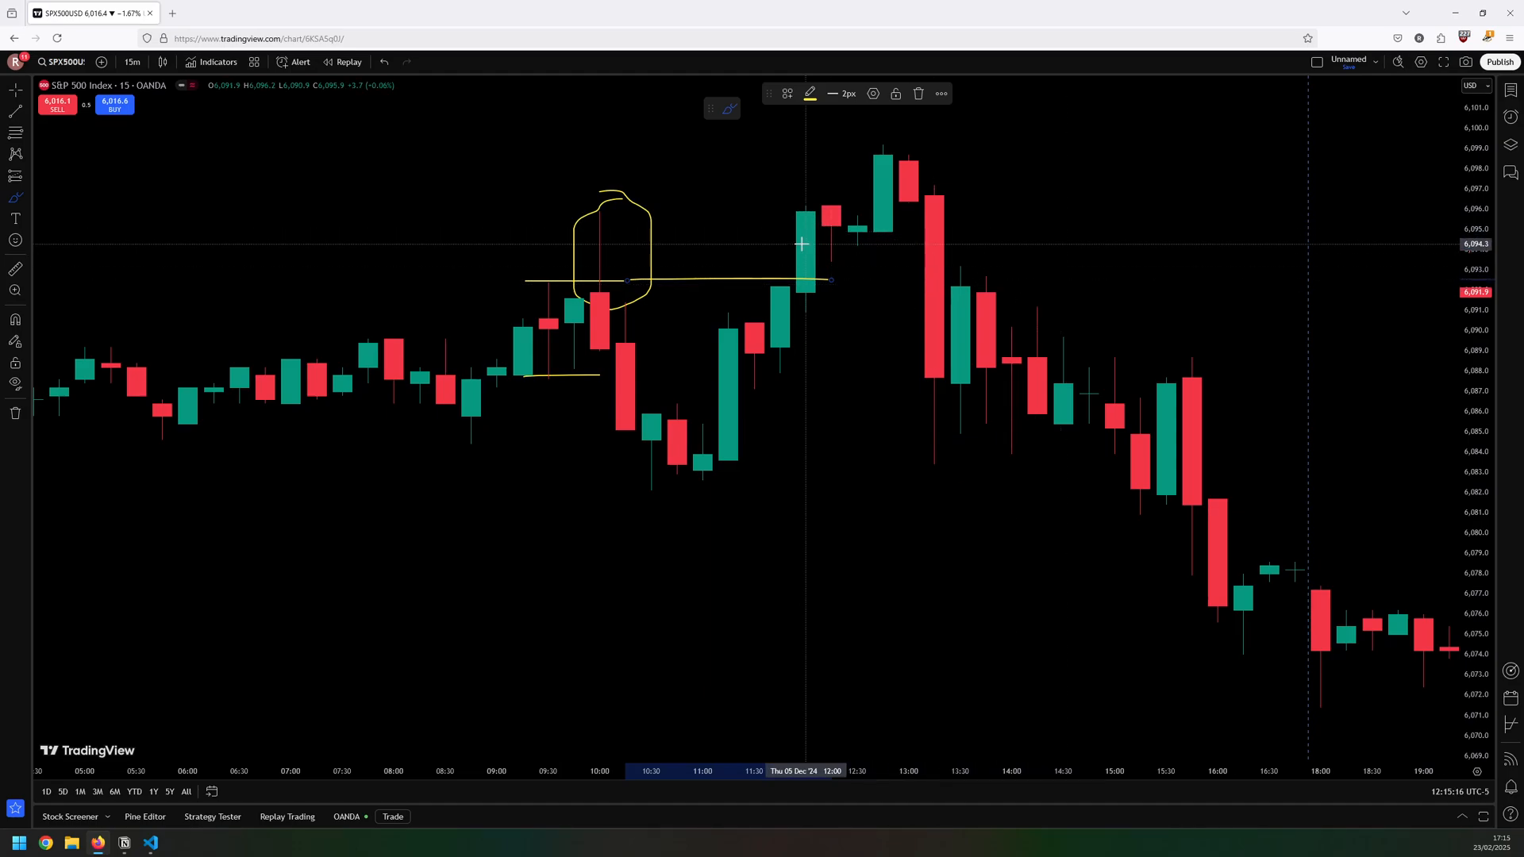
mouse_move(993, 279)
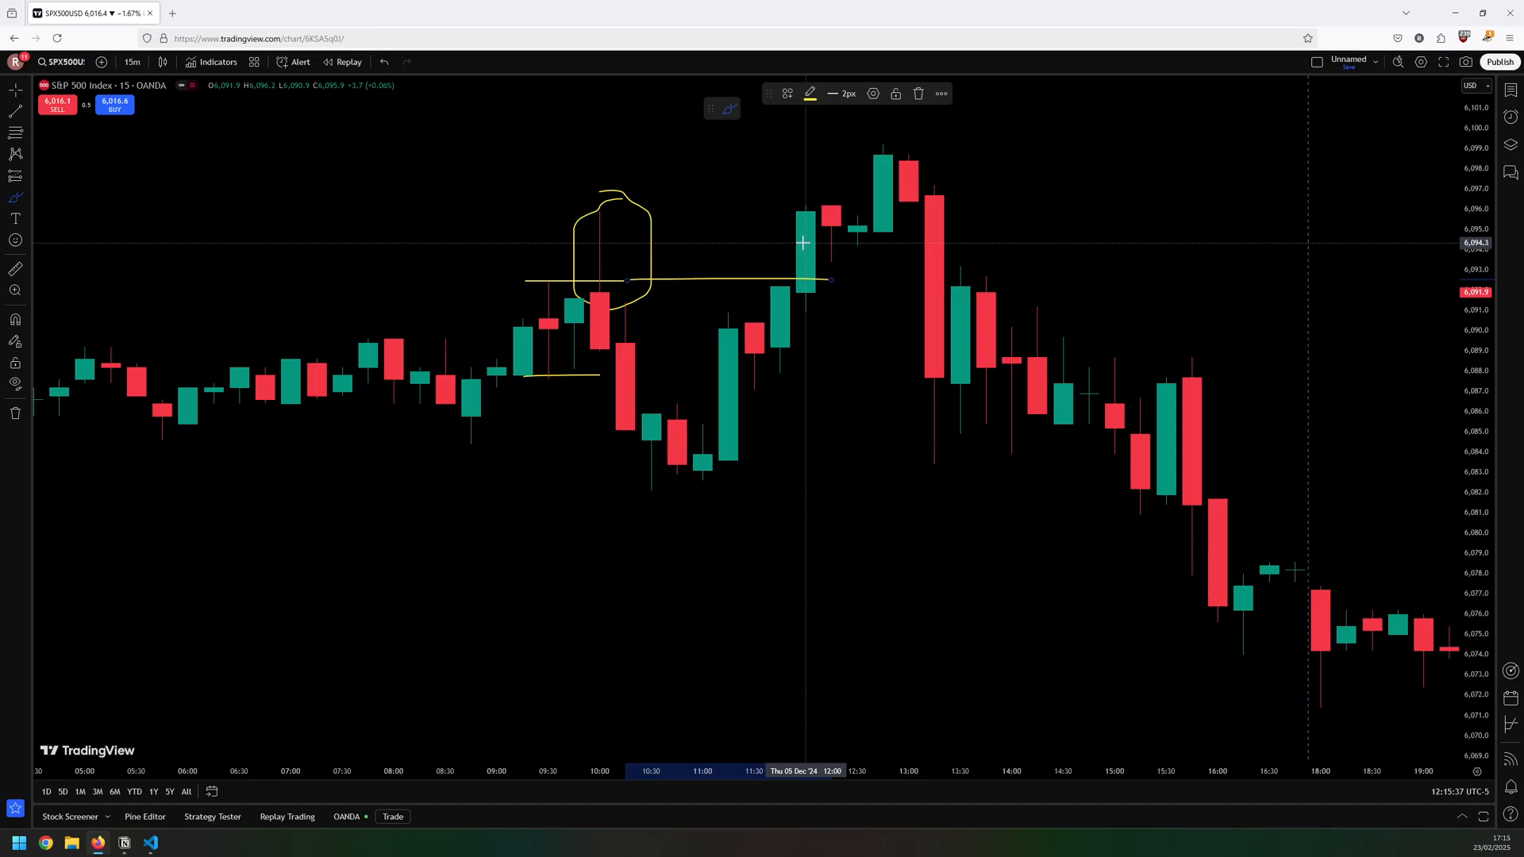
mouse_move(782, 284)
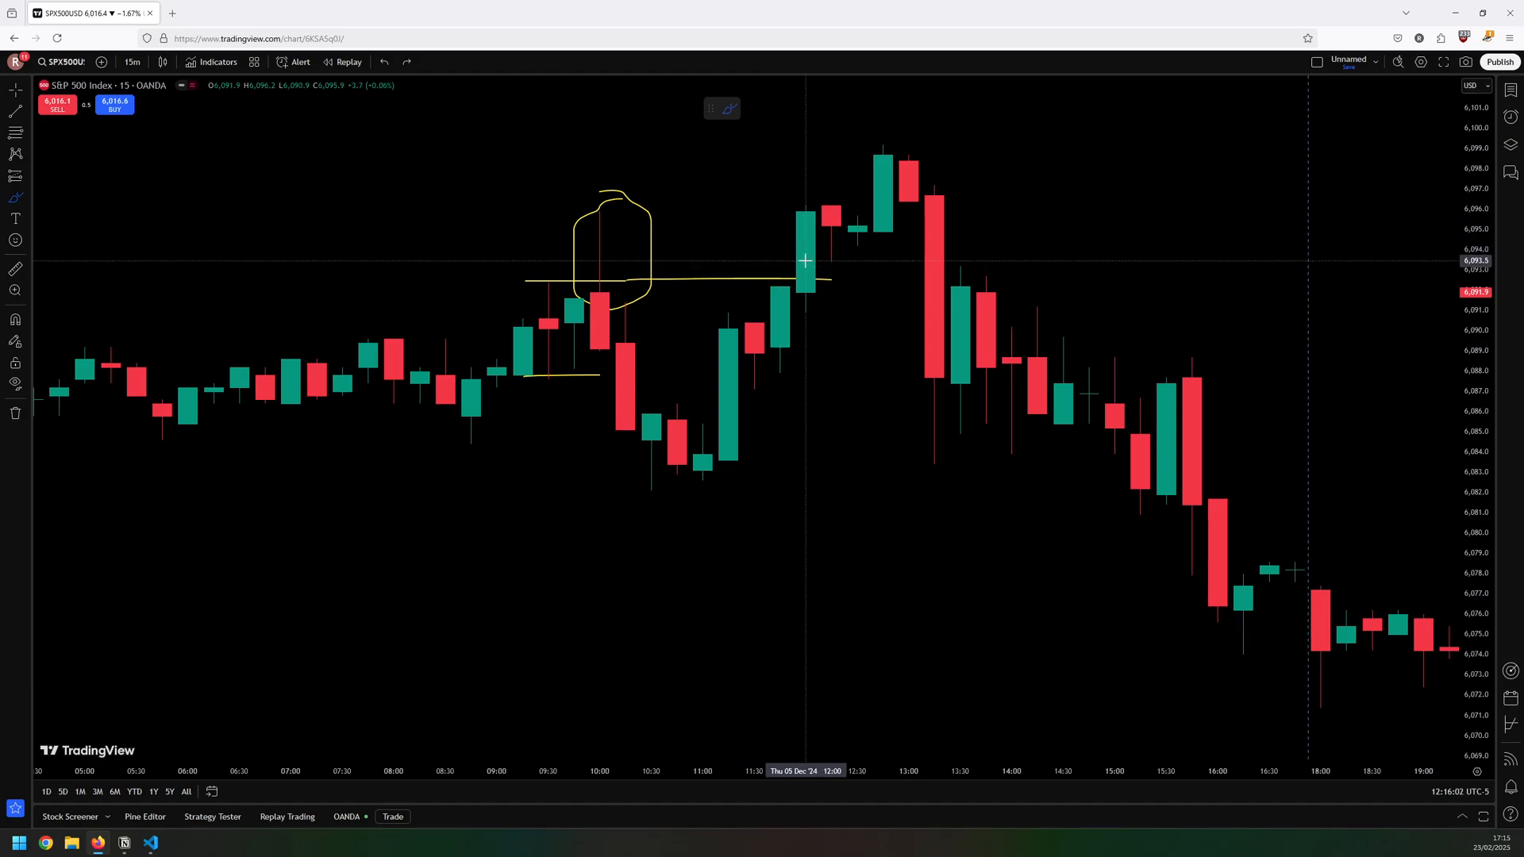
mouse_move(818, 386)
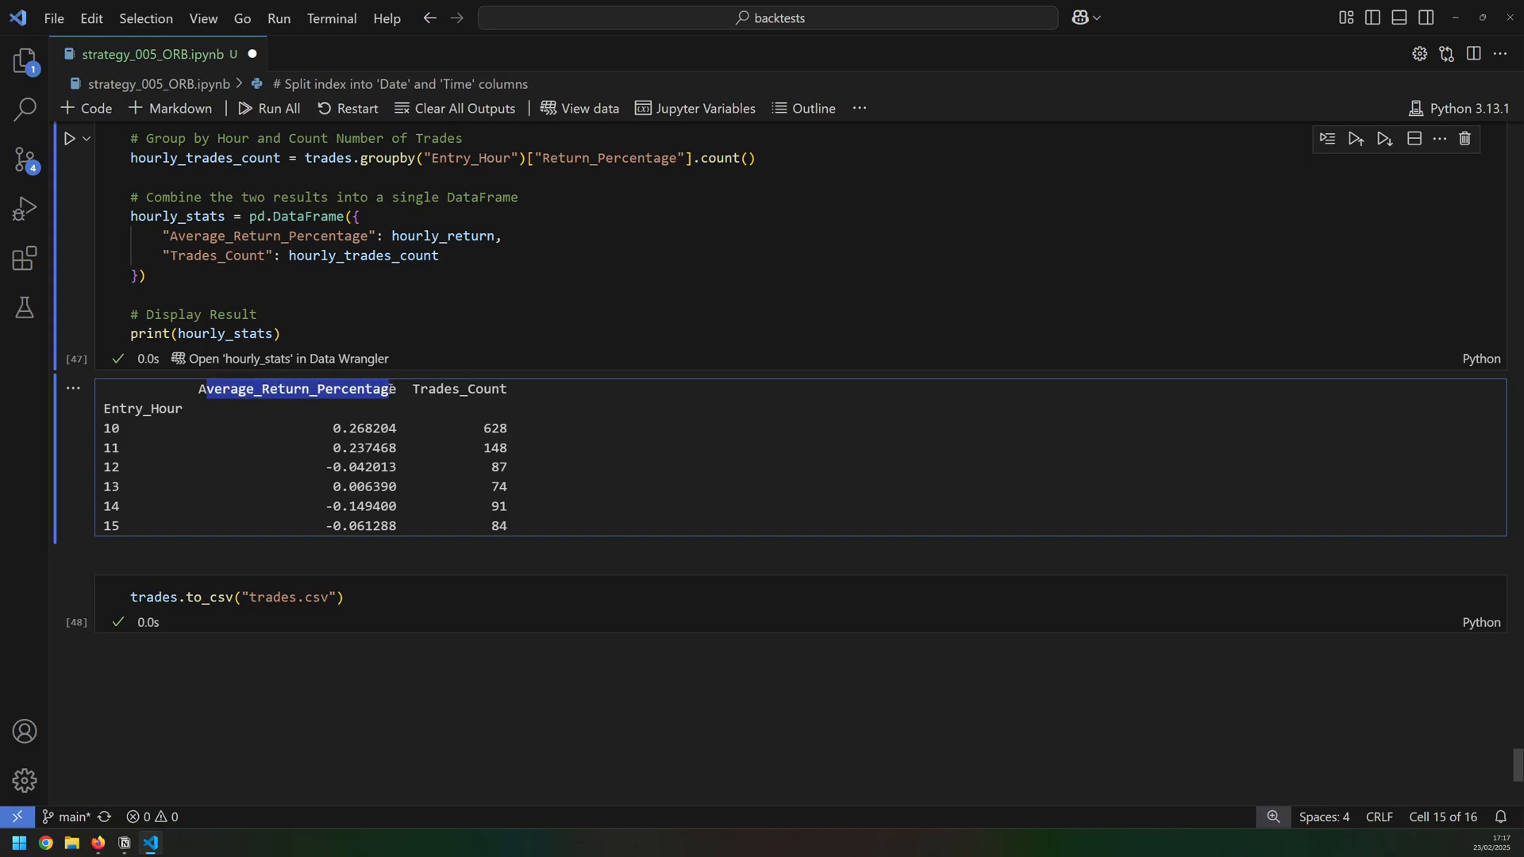
mouse_move(478, 438)
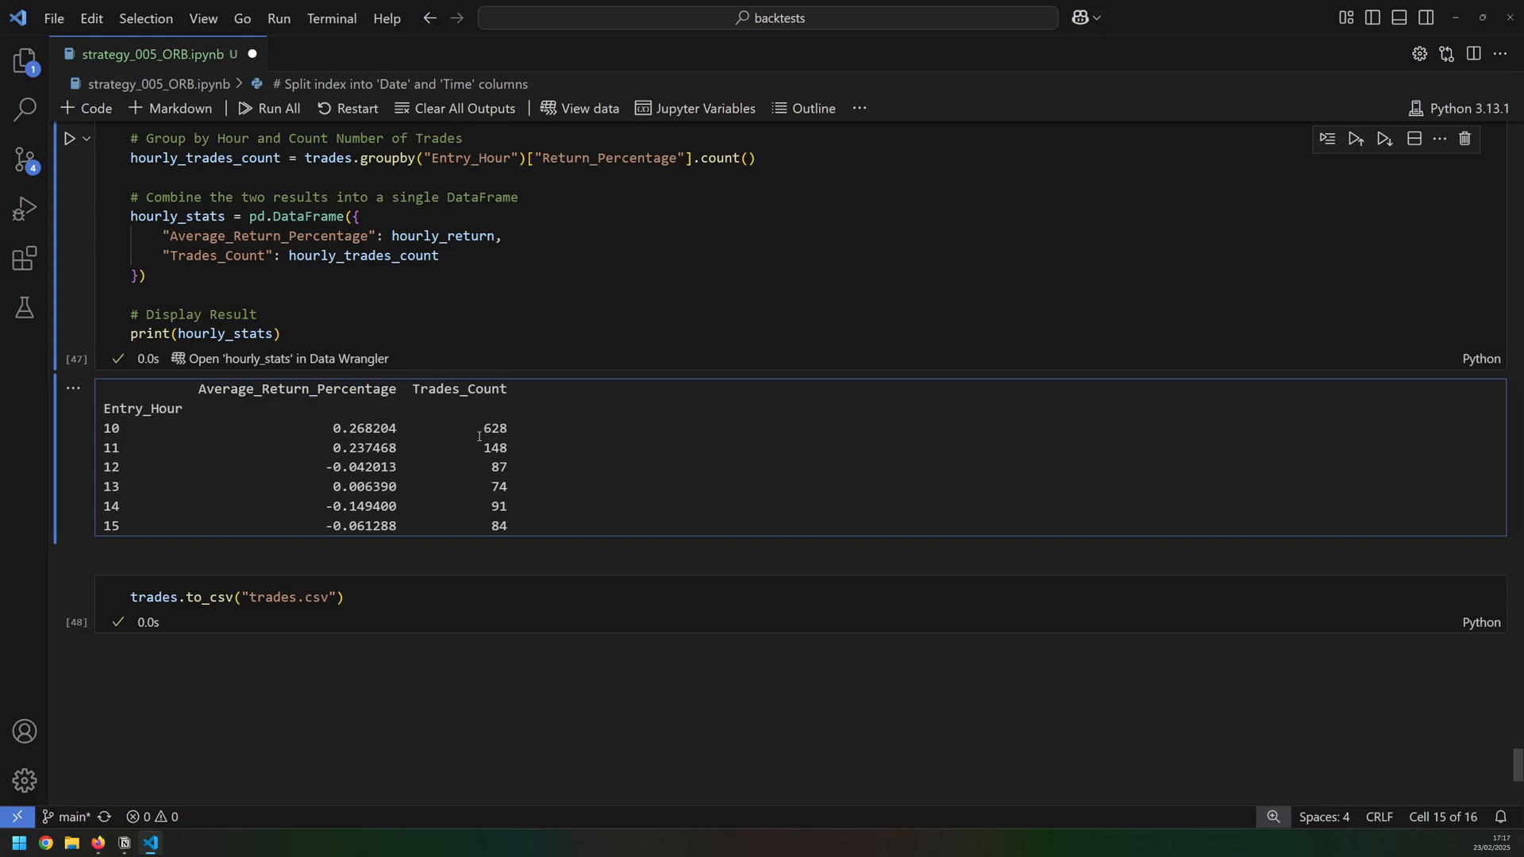
double_click(492, 429)
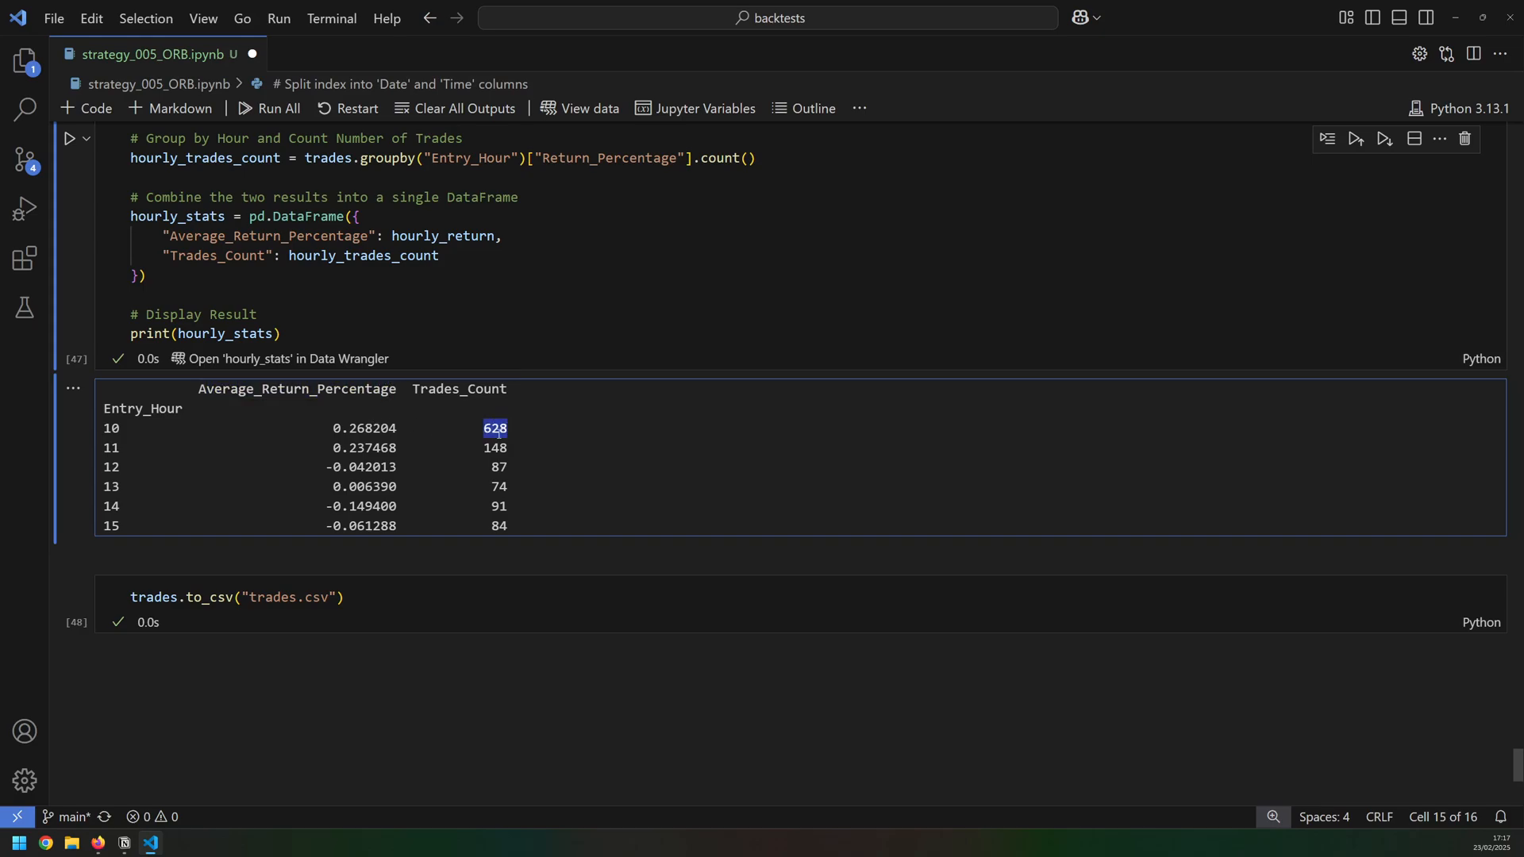
left_click(495, 448)
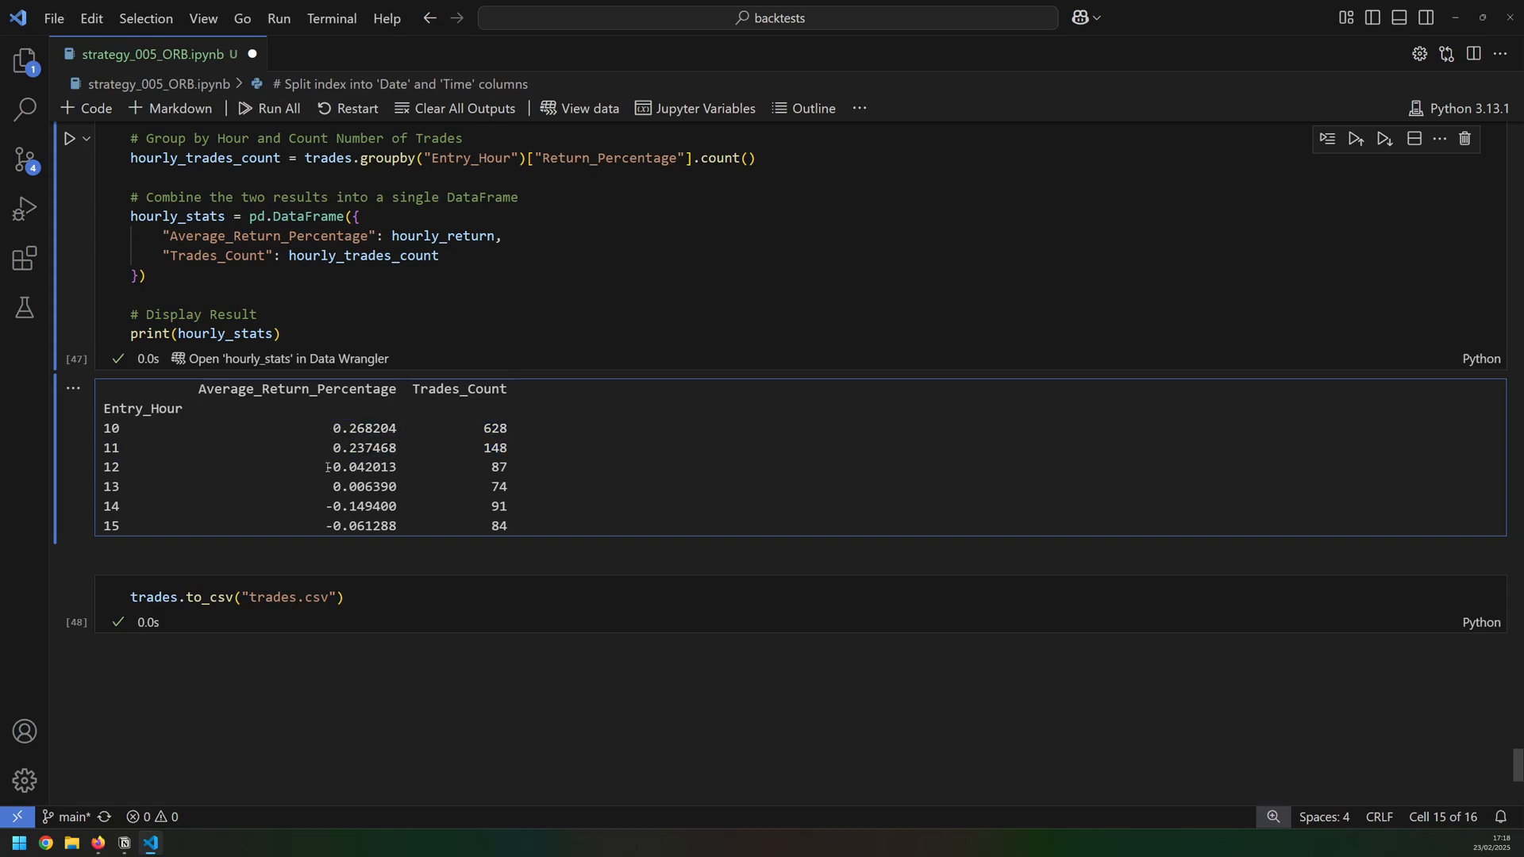
double_click(365, 467)
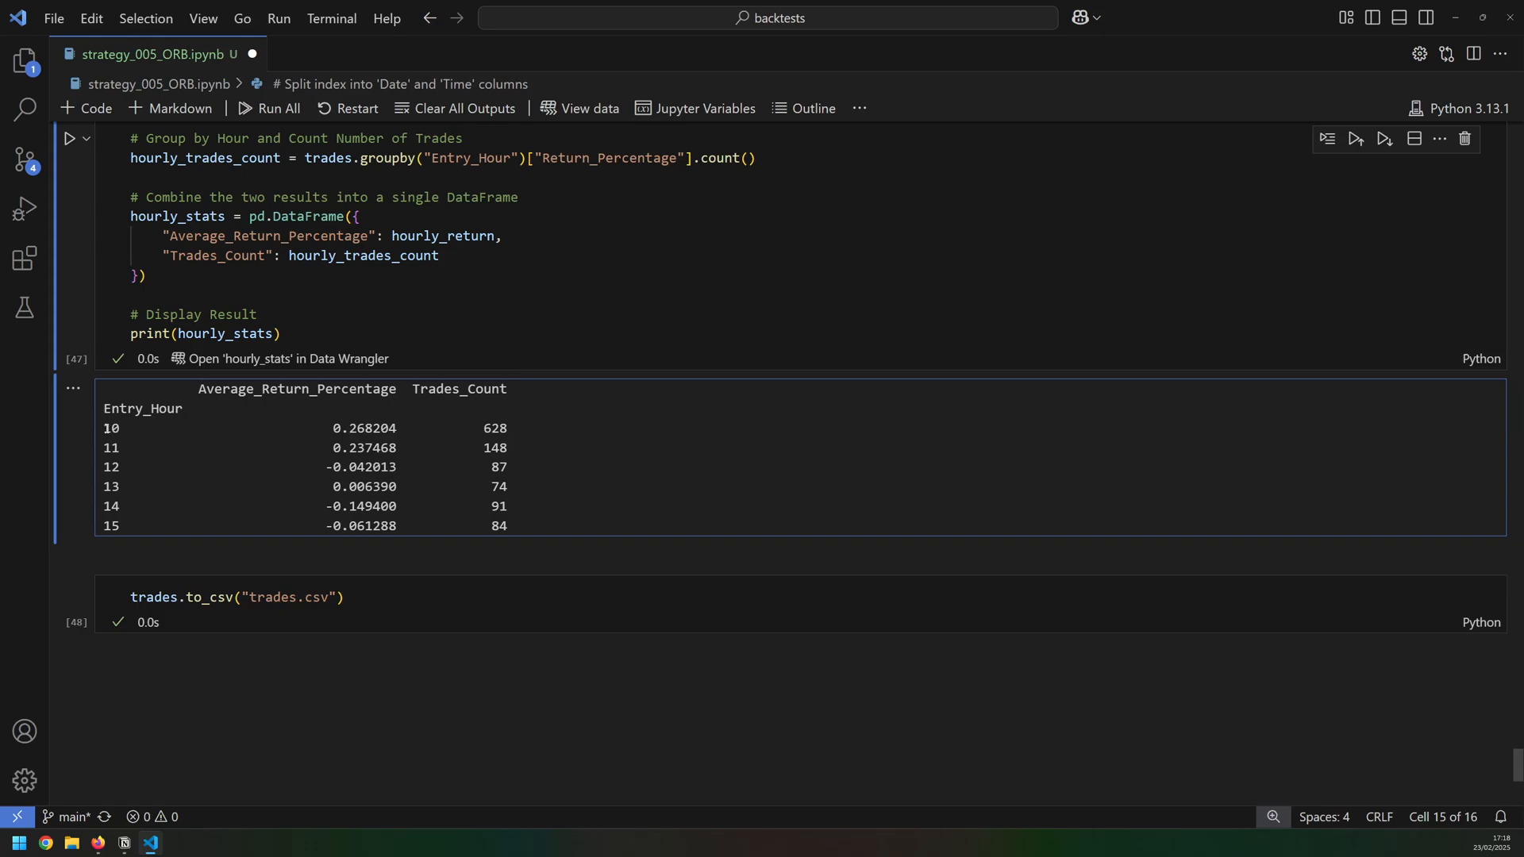
left_click_drag(105, 426, 116, 448)
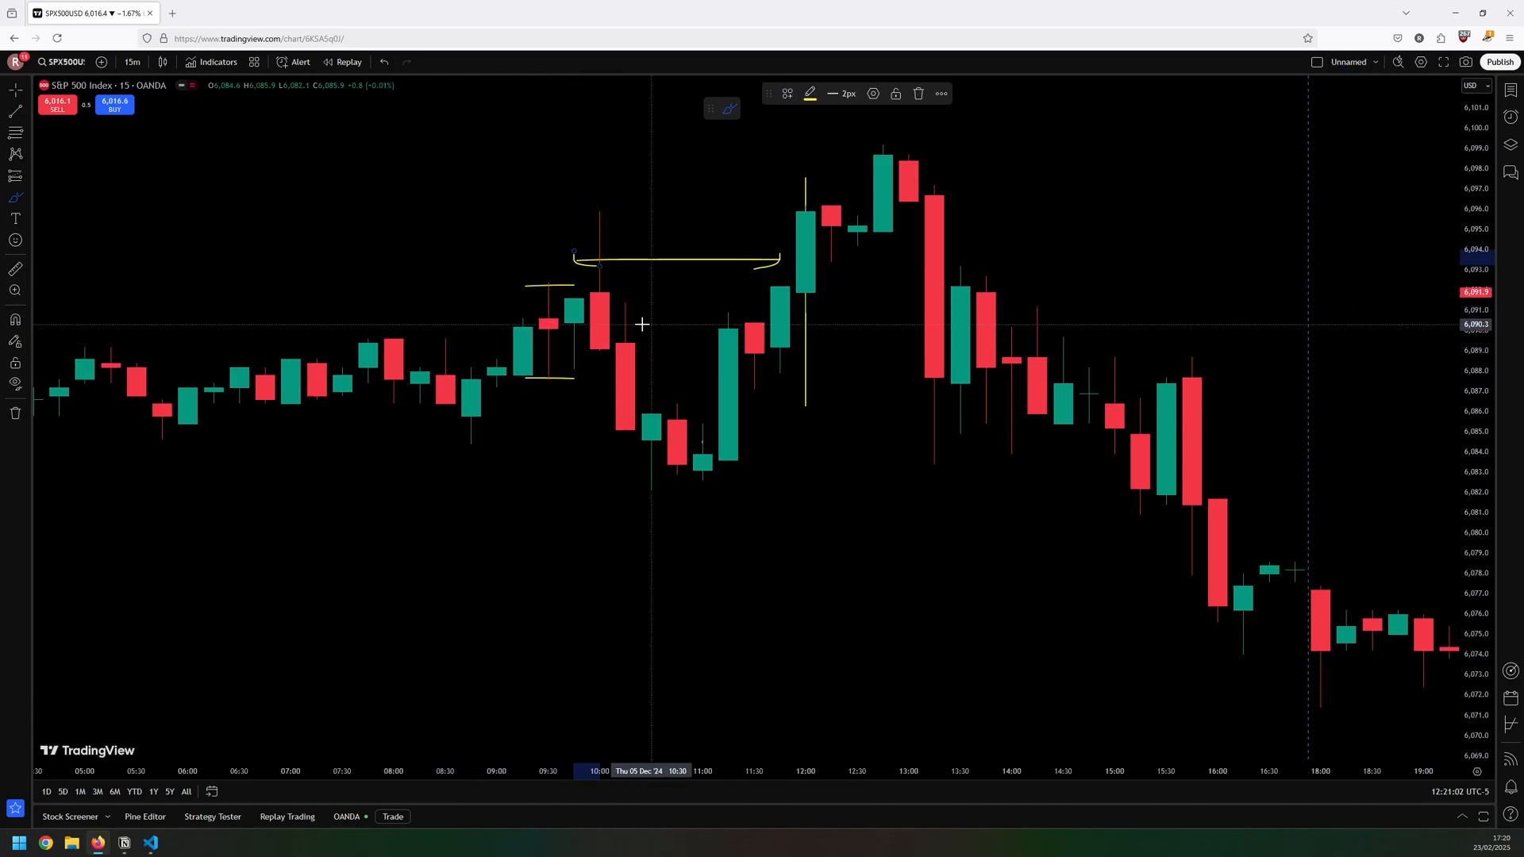
mouse_move(621, 463)
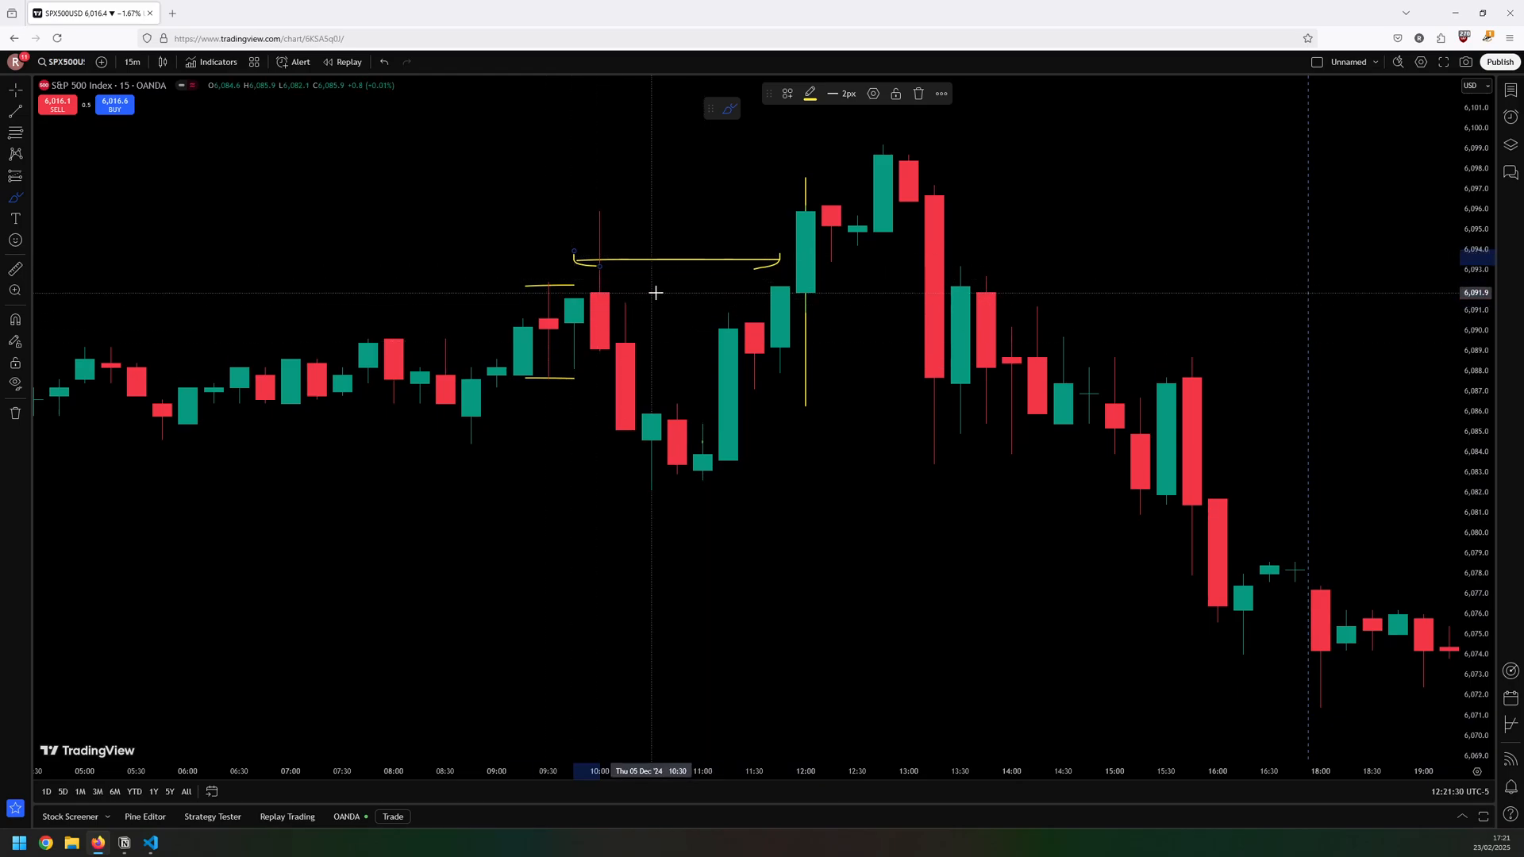
mouse_move(633, 336)
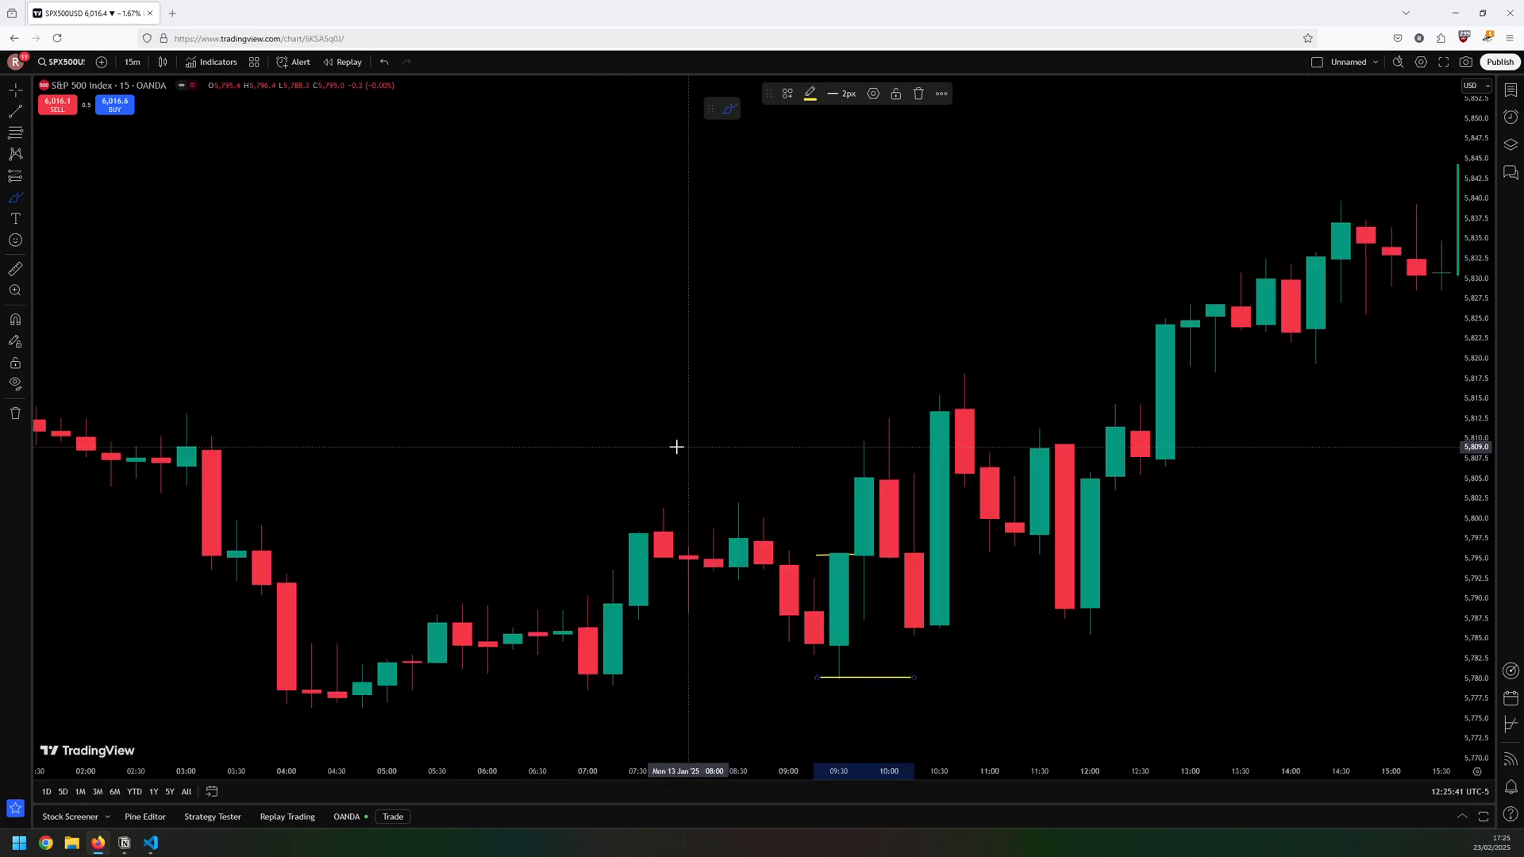
mouse_move(866, 573)
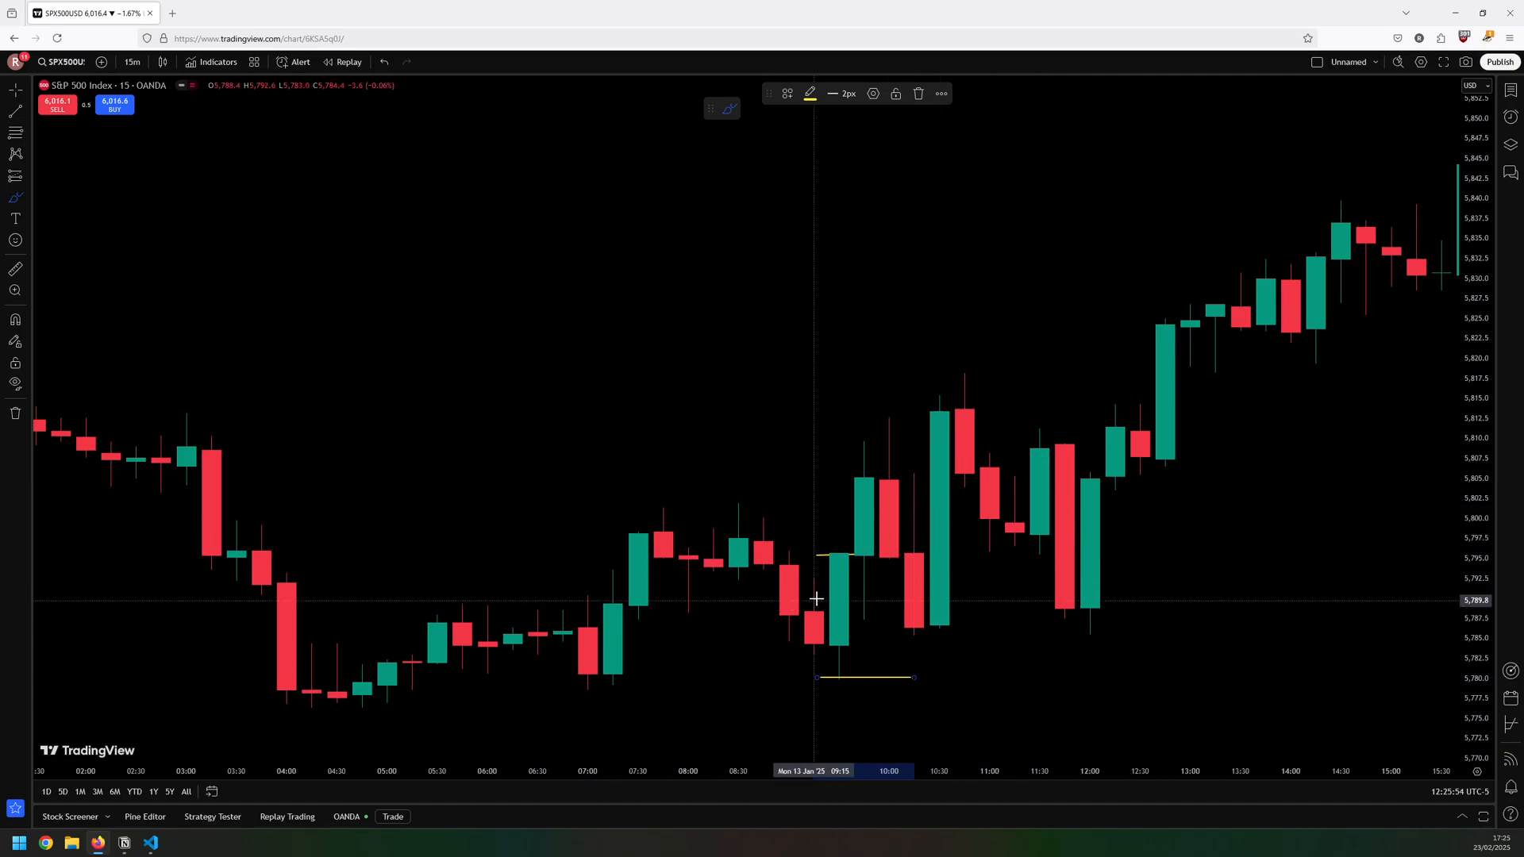
mouse_move(833, 585)
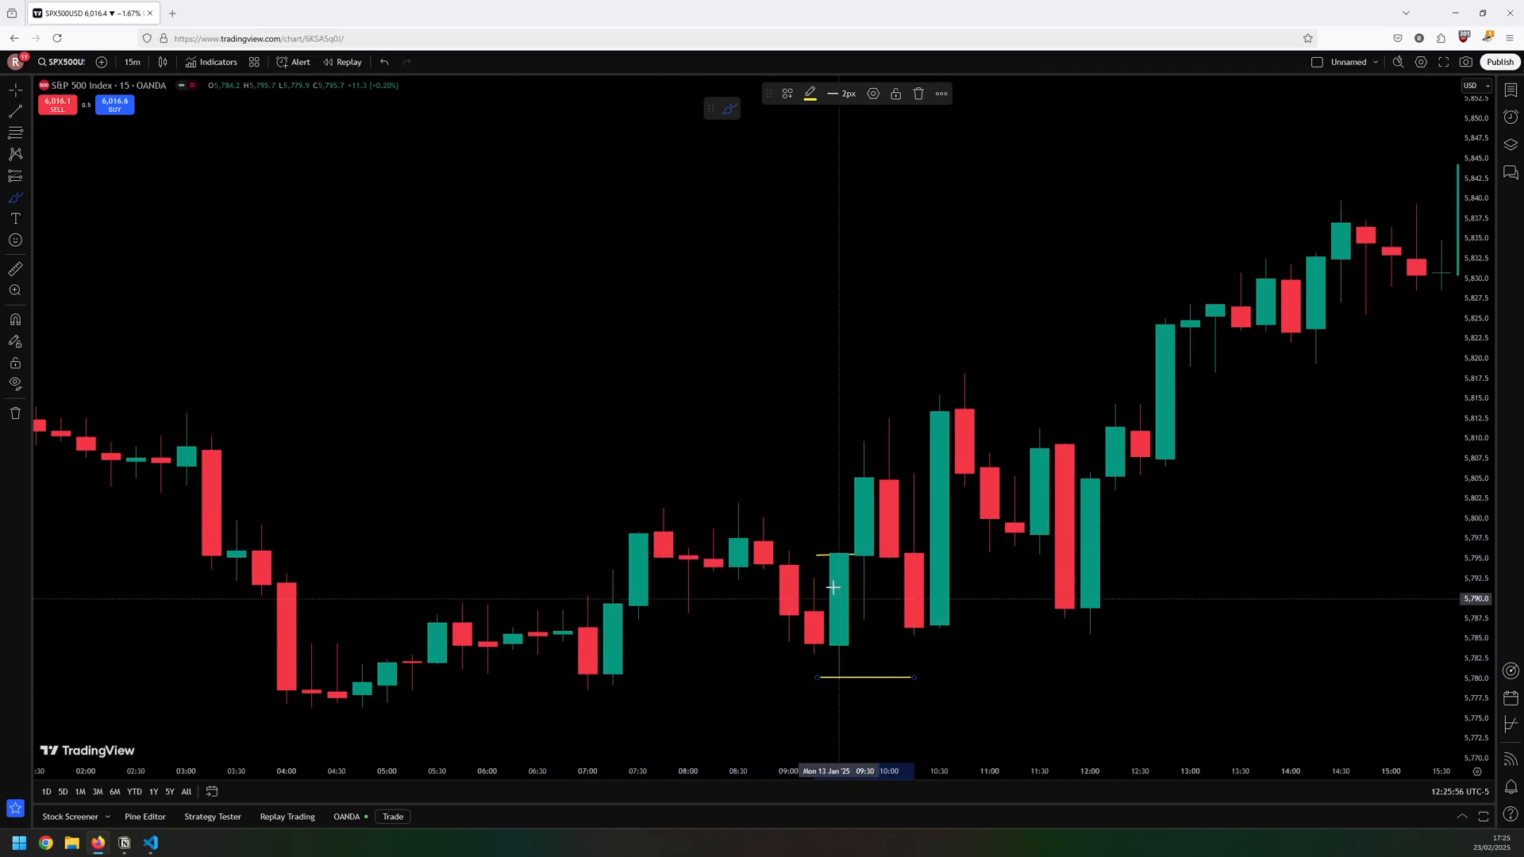
mouse_move(838, 628)
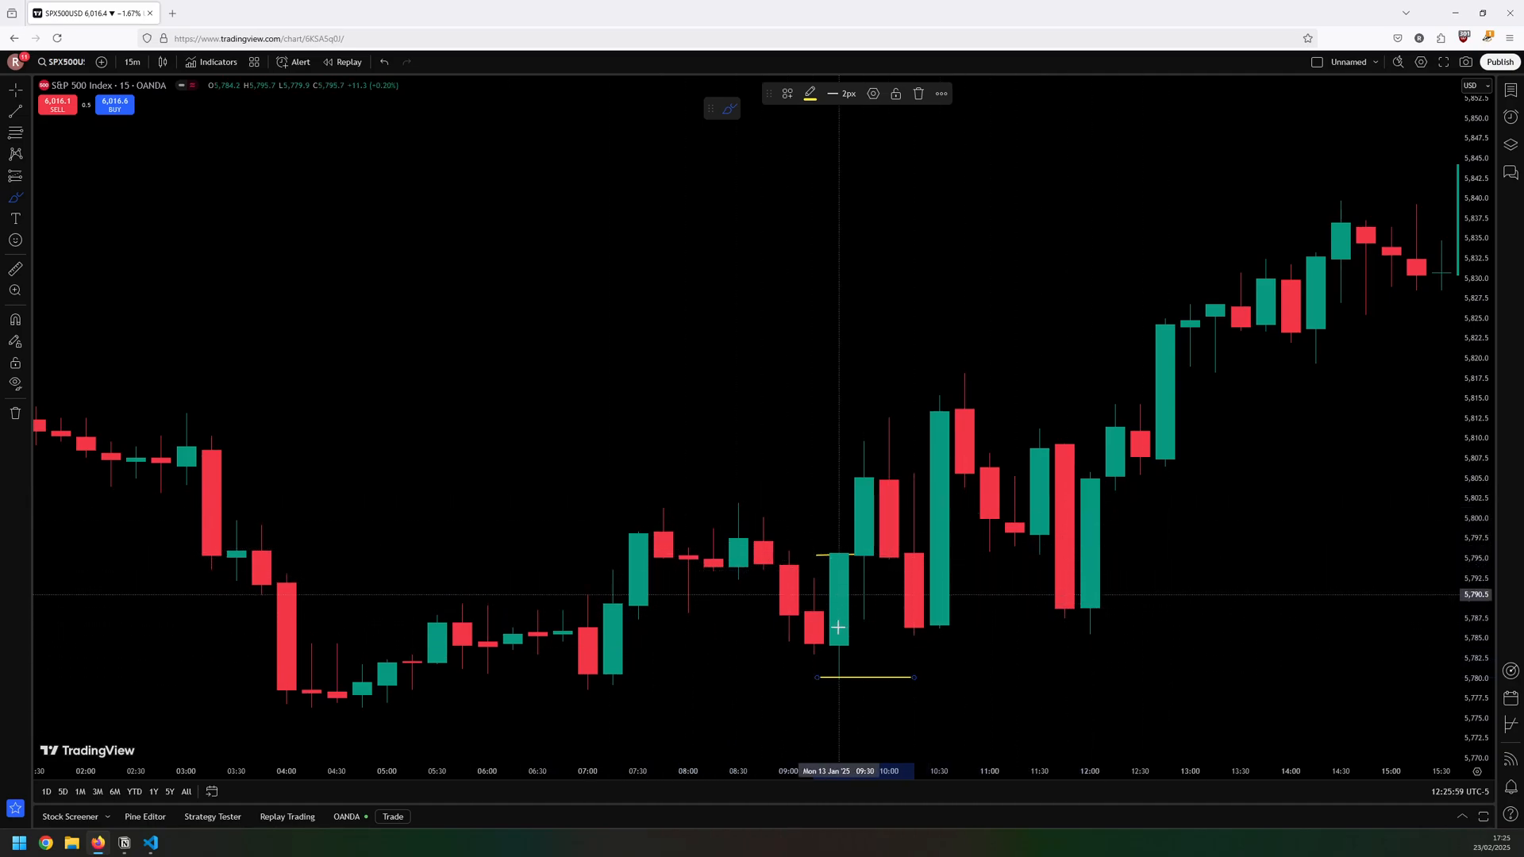
mouse_move(838, 634)
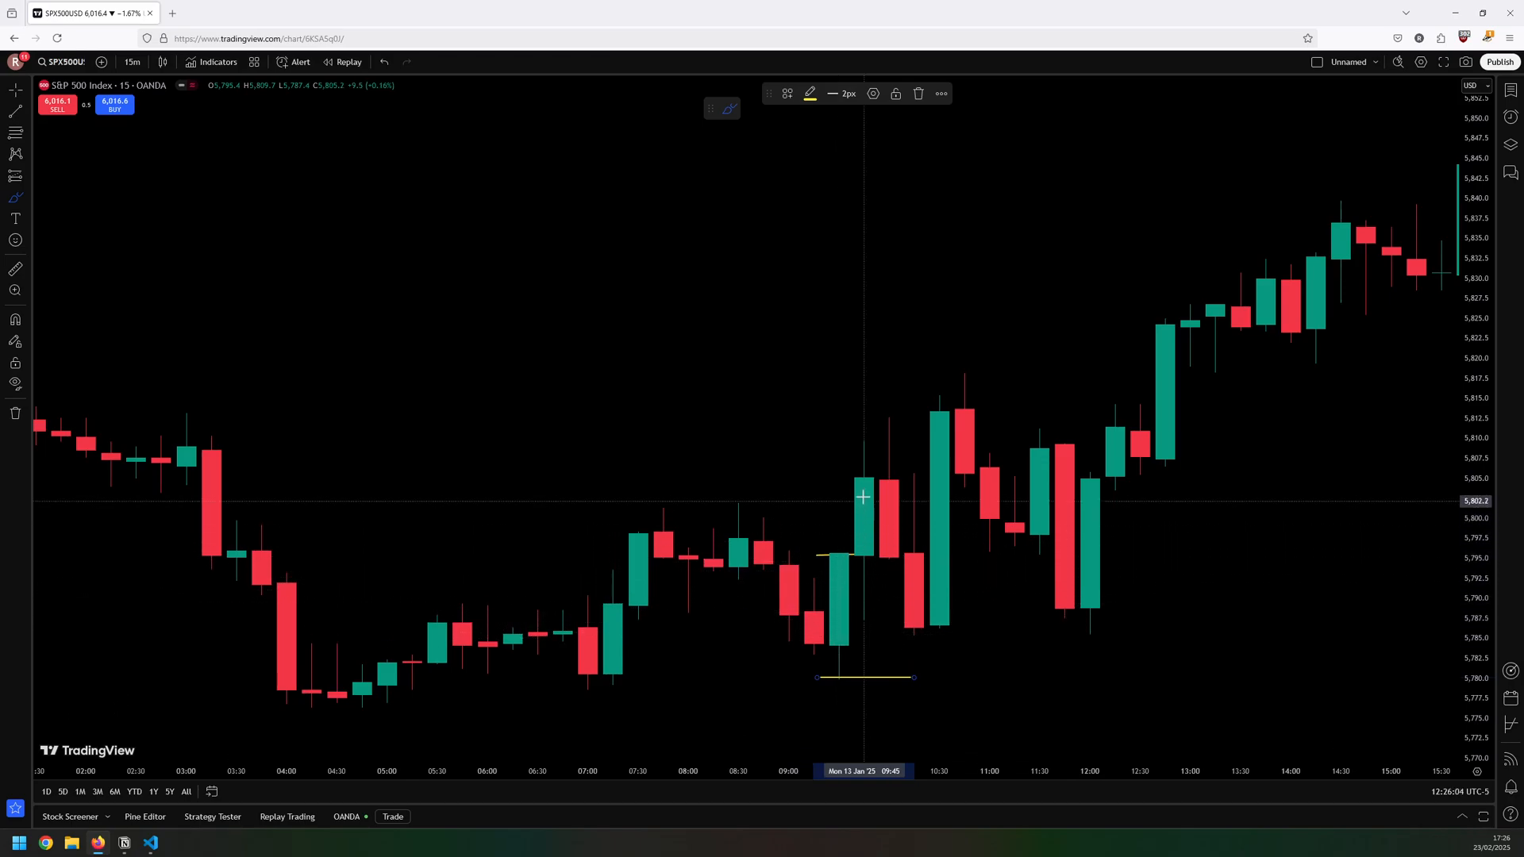
mouse_move(858, 478)
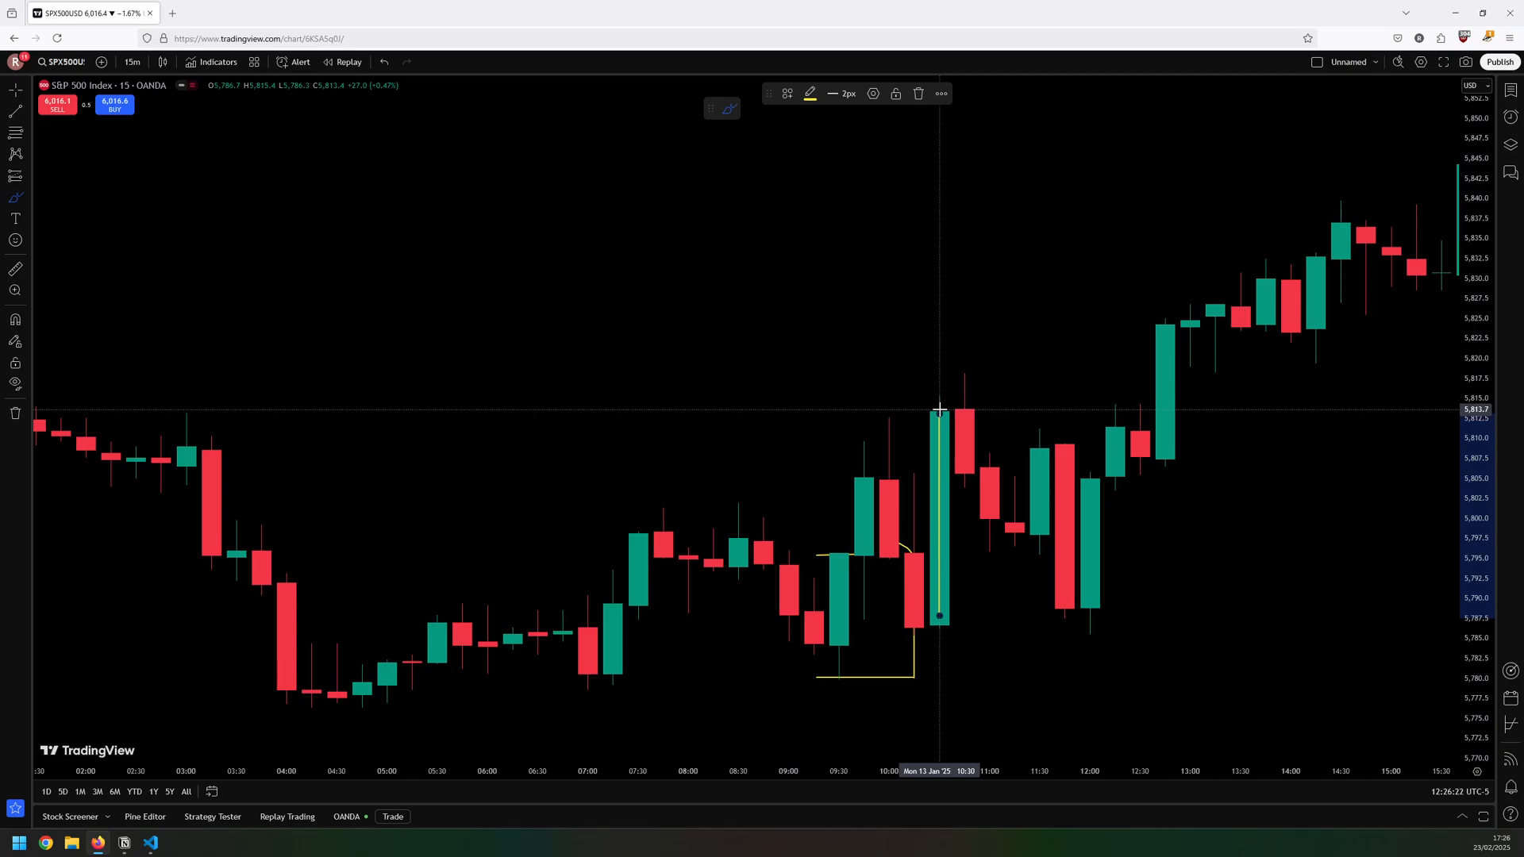
mouse_move(939, 449)
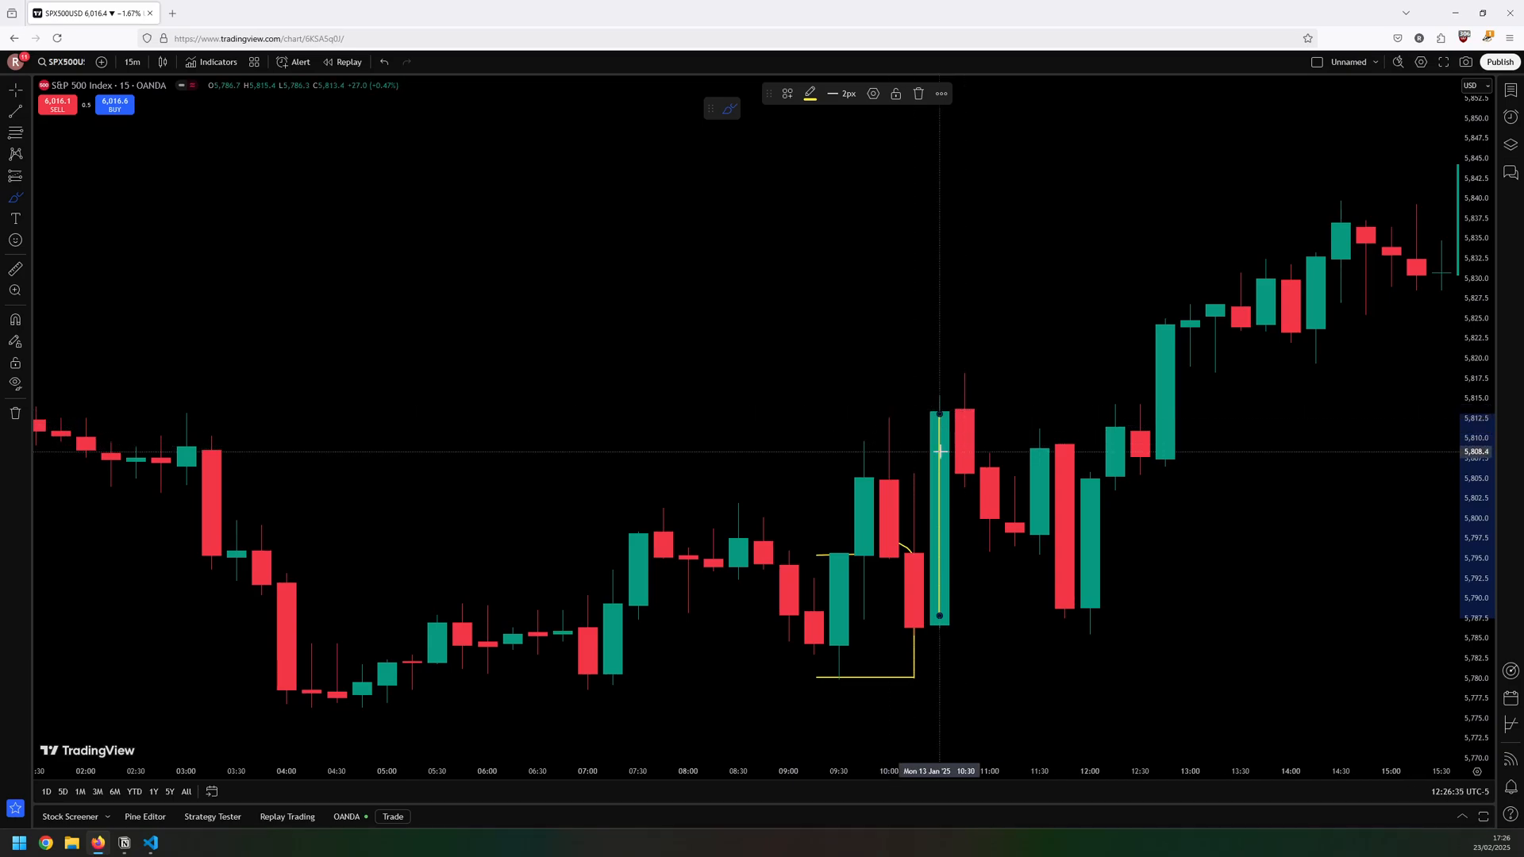
mouse_move(941, 552)
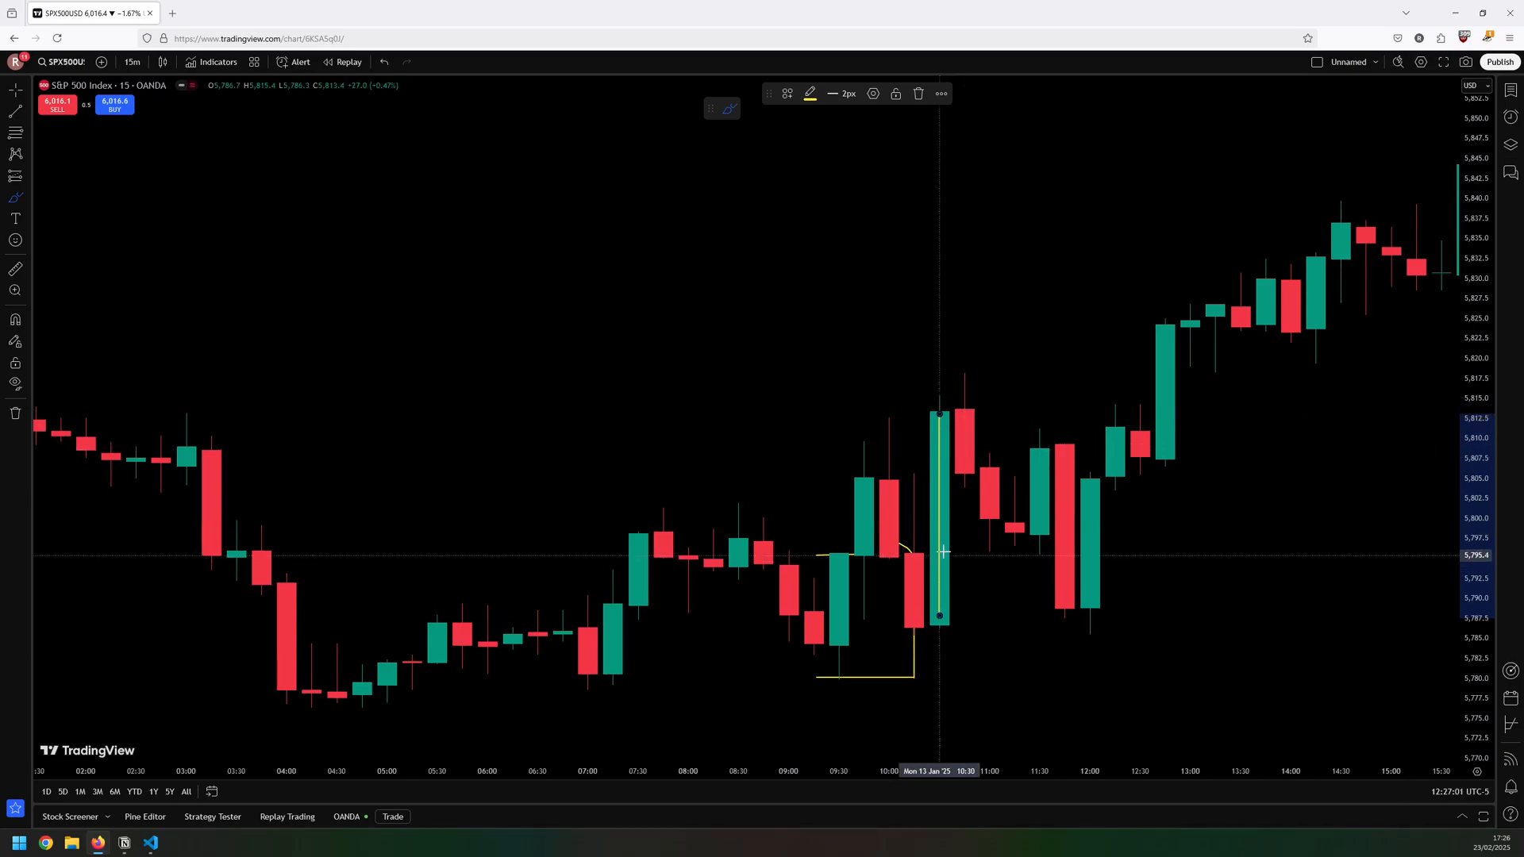
mouse_move(951, 557)
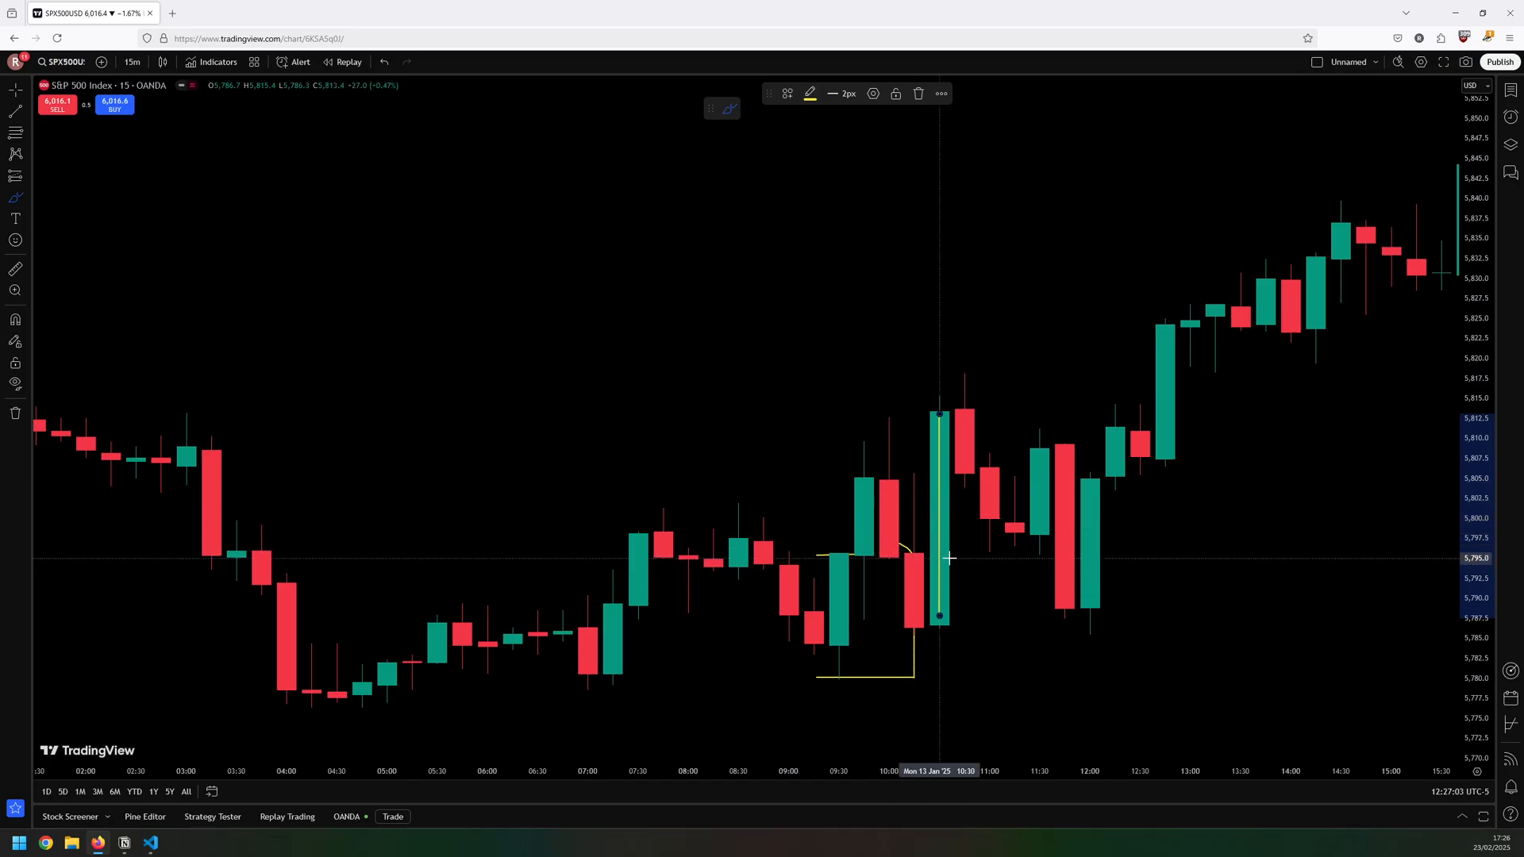
mouse_move(990, 673)
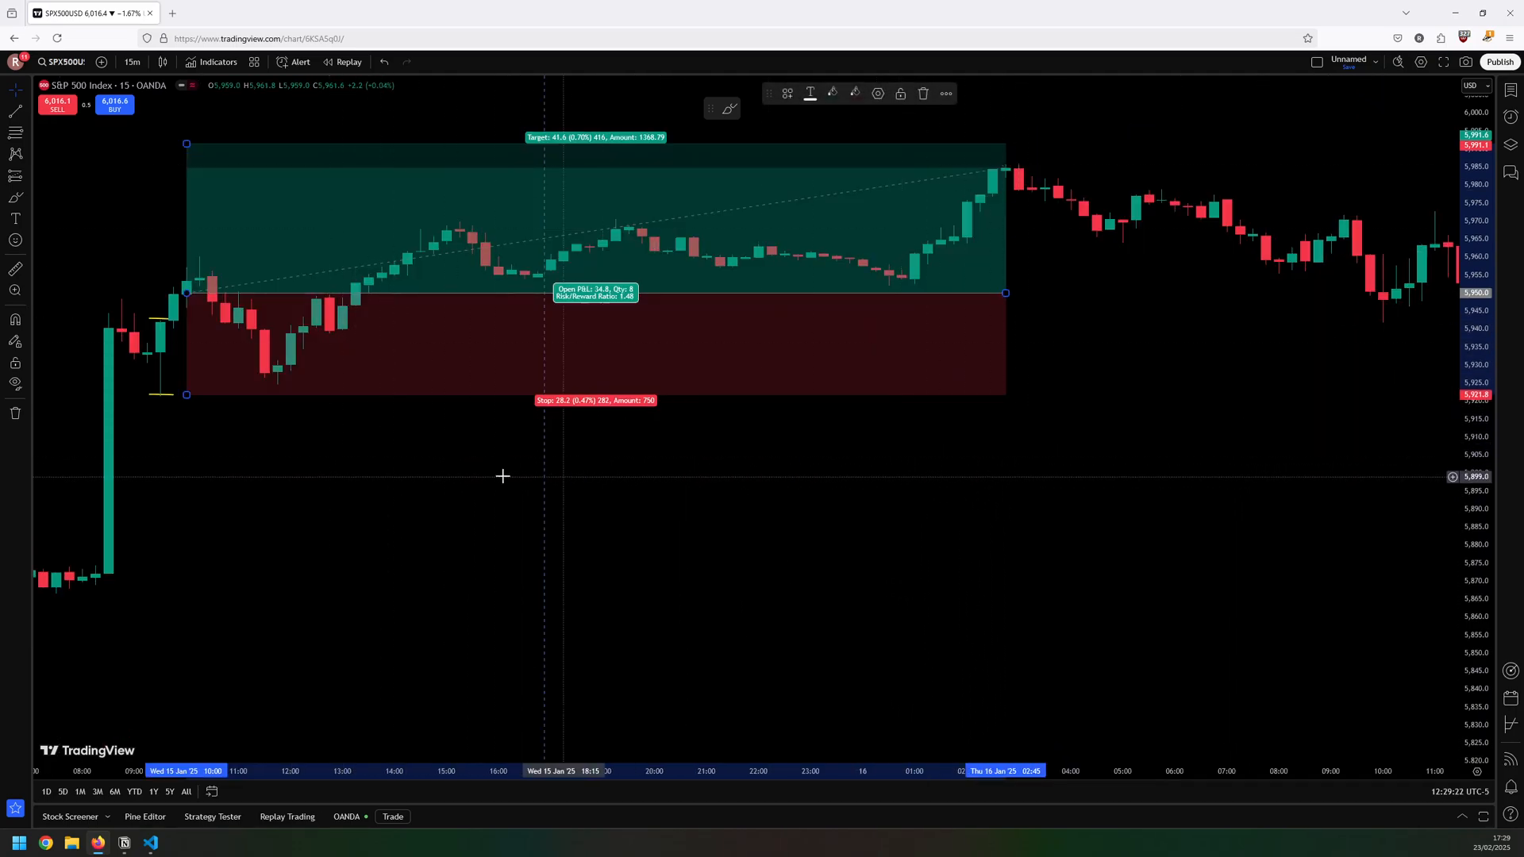
mouse_move(242, 362)
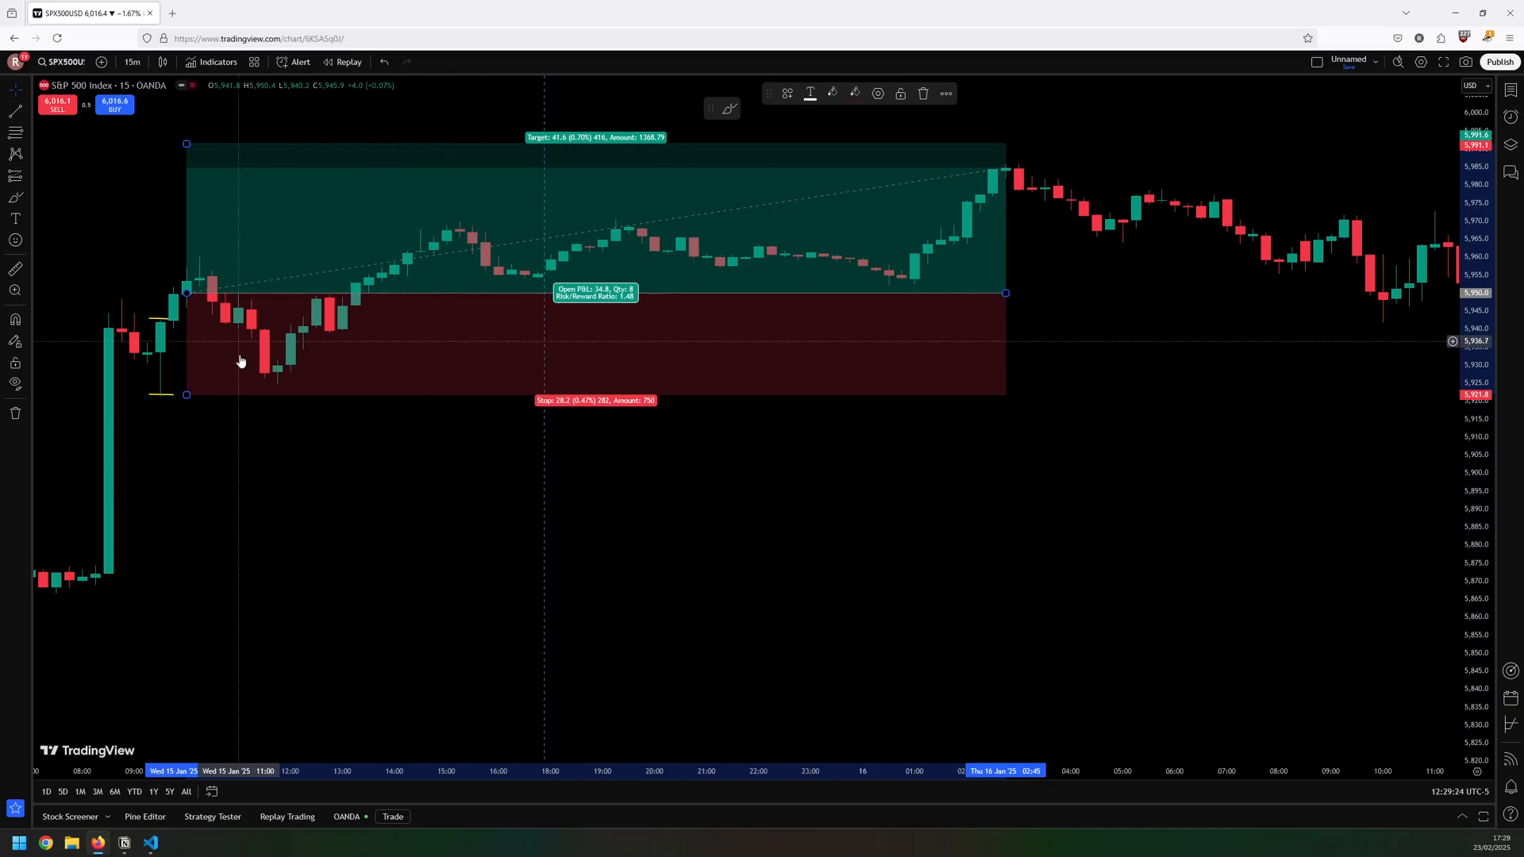
mouse_move(1149, 513)
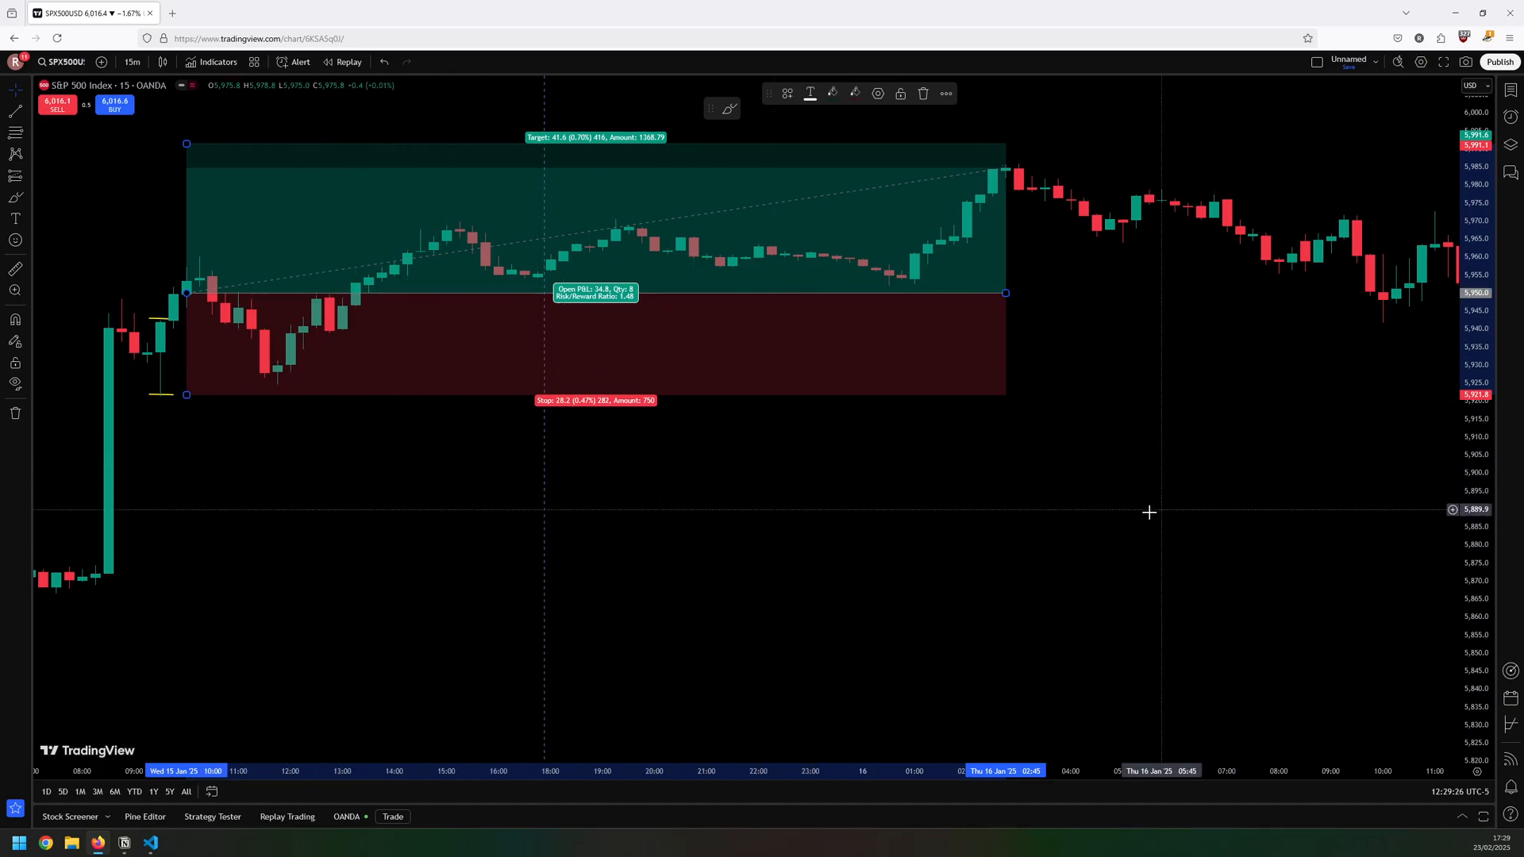
mouse_move(1063, 498)
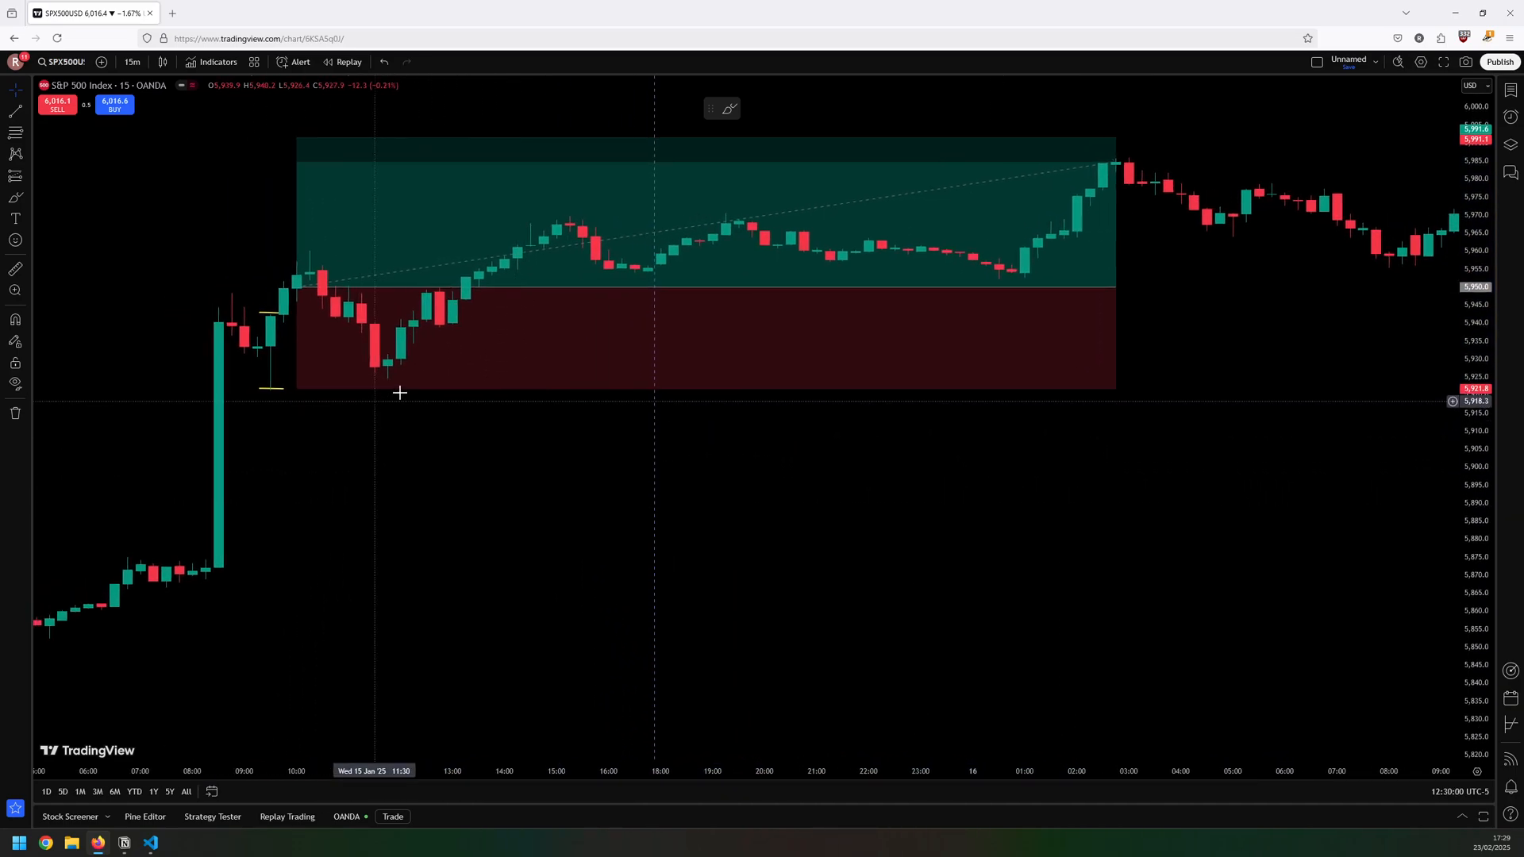
mouse_move(476, 491)
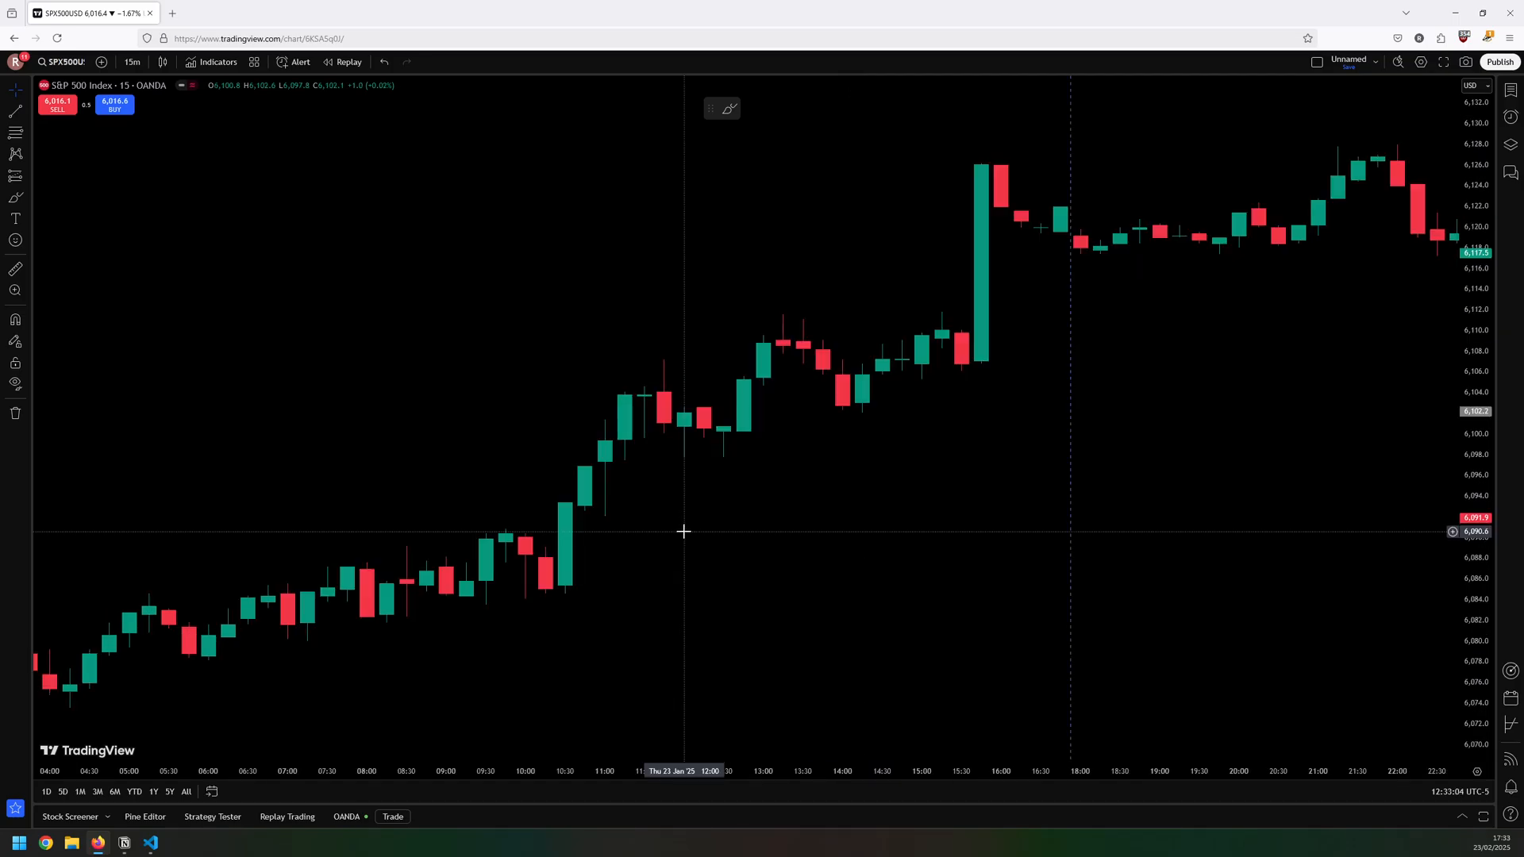
mouse_move(449, 399)
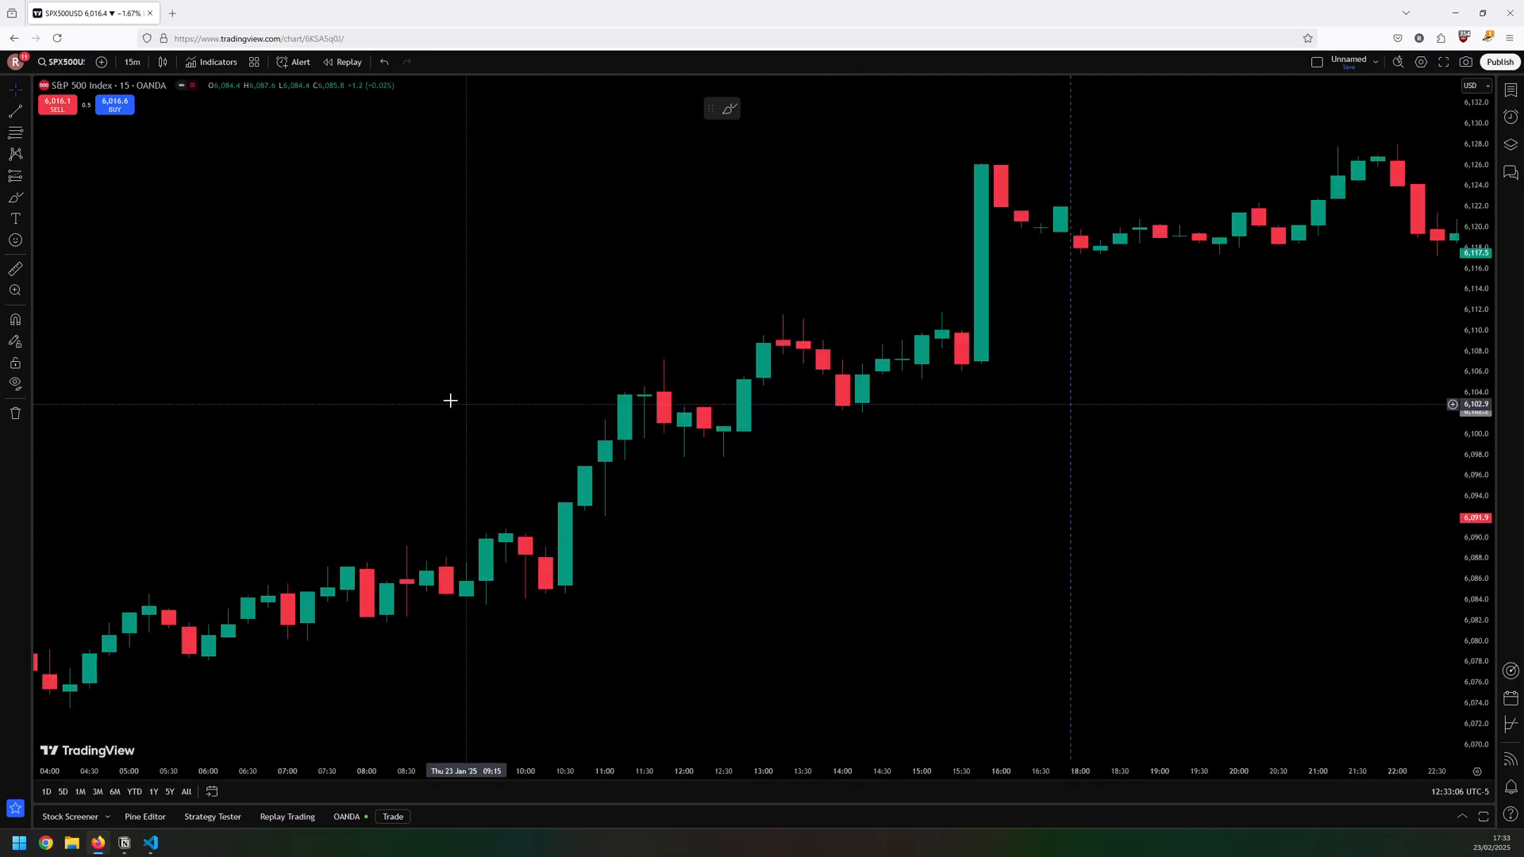
mouse_move(348, 368)
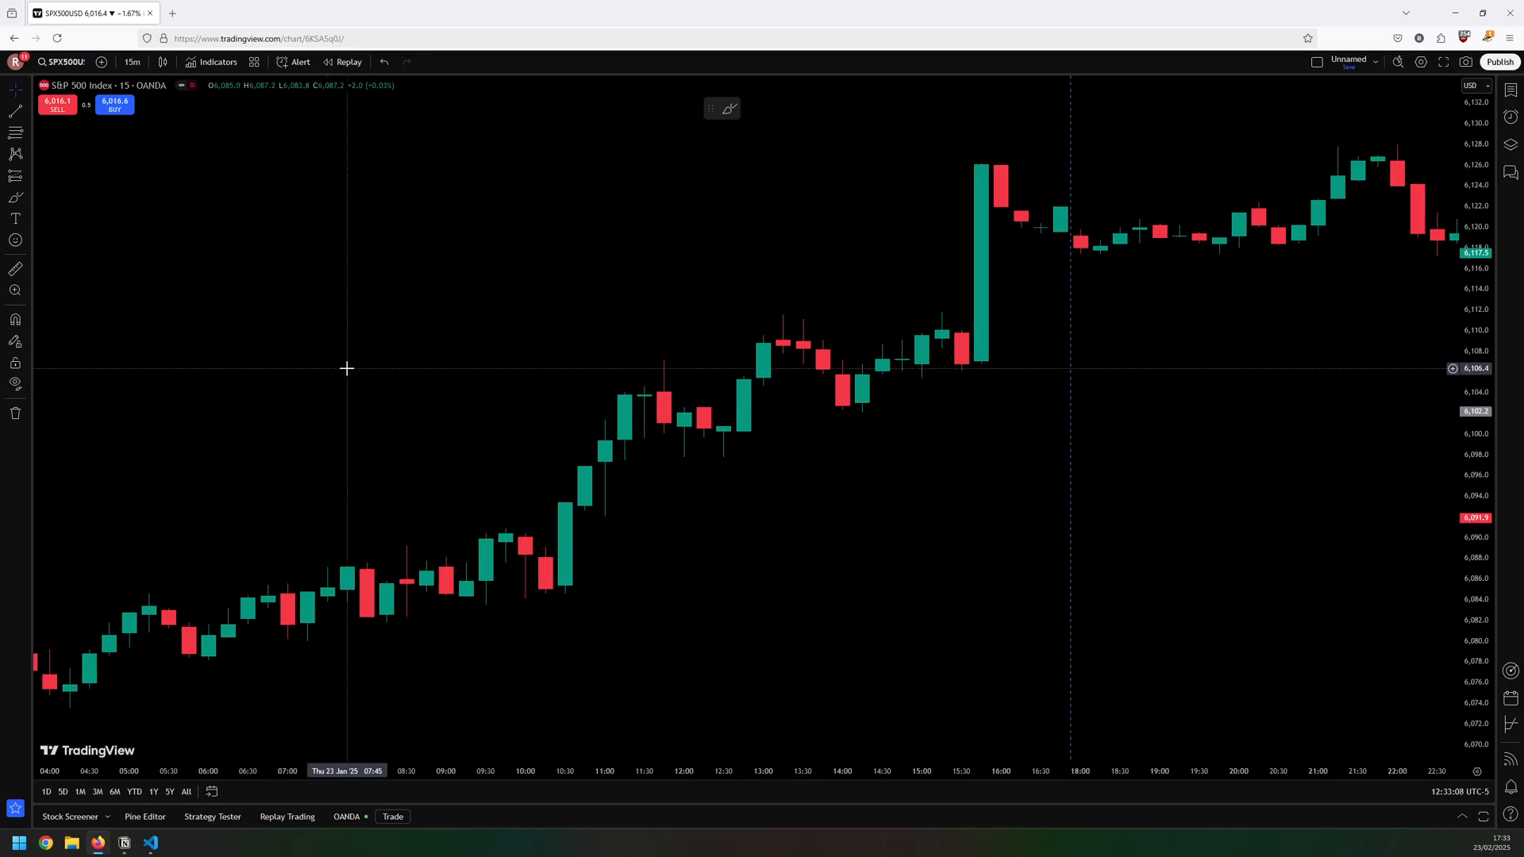
mouse_move(132, 62)
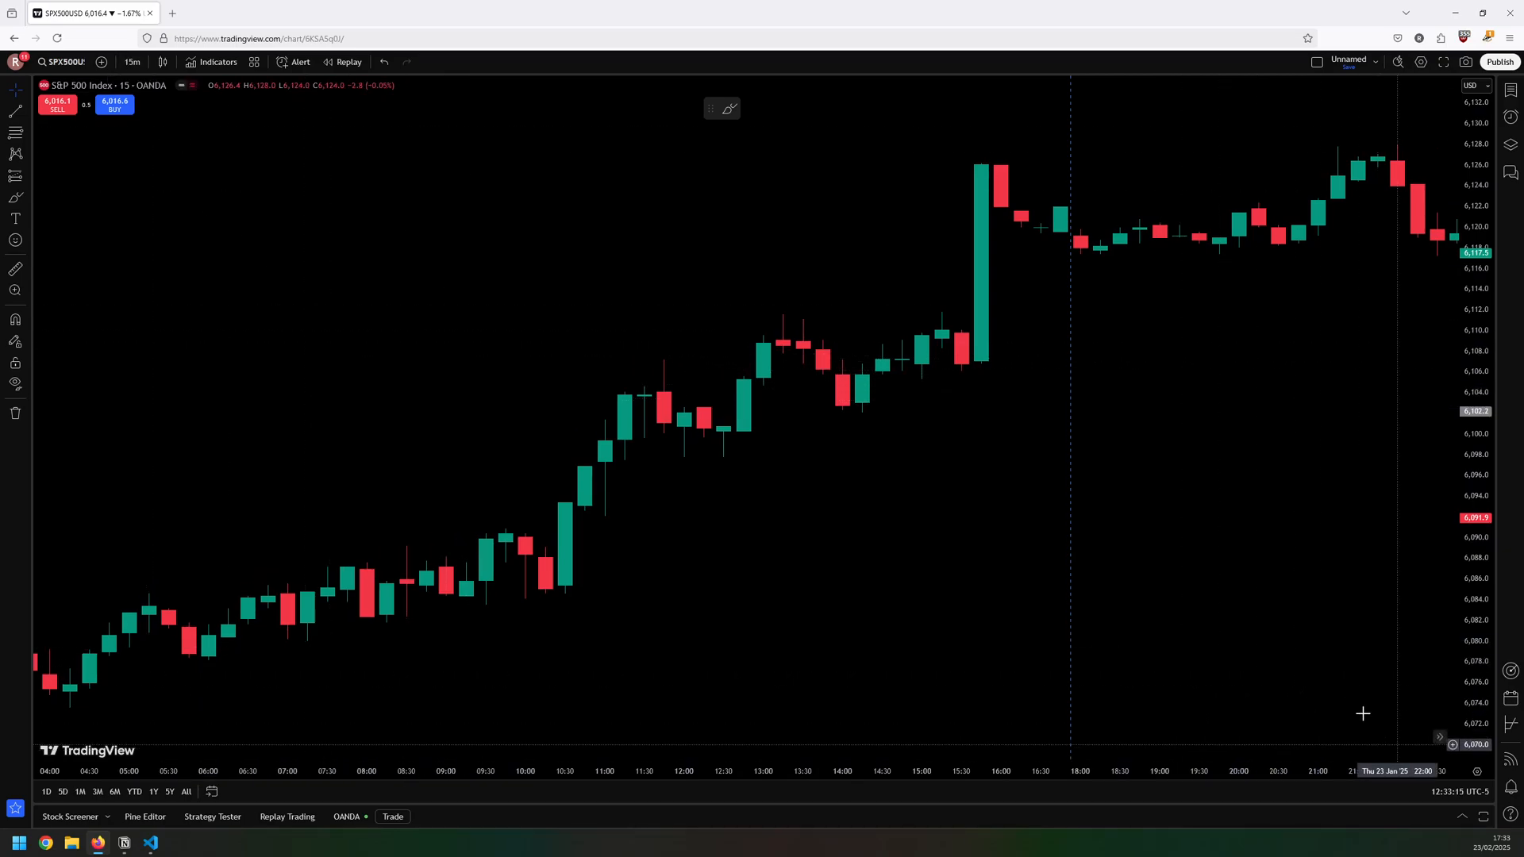
Draw brush lines over the high and under the low of the 23 Jan 09:30 candles
left_click(1457, 791)
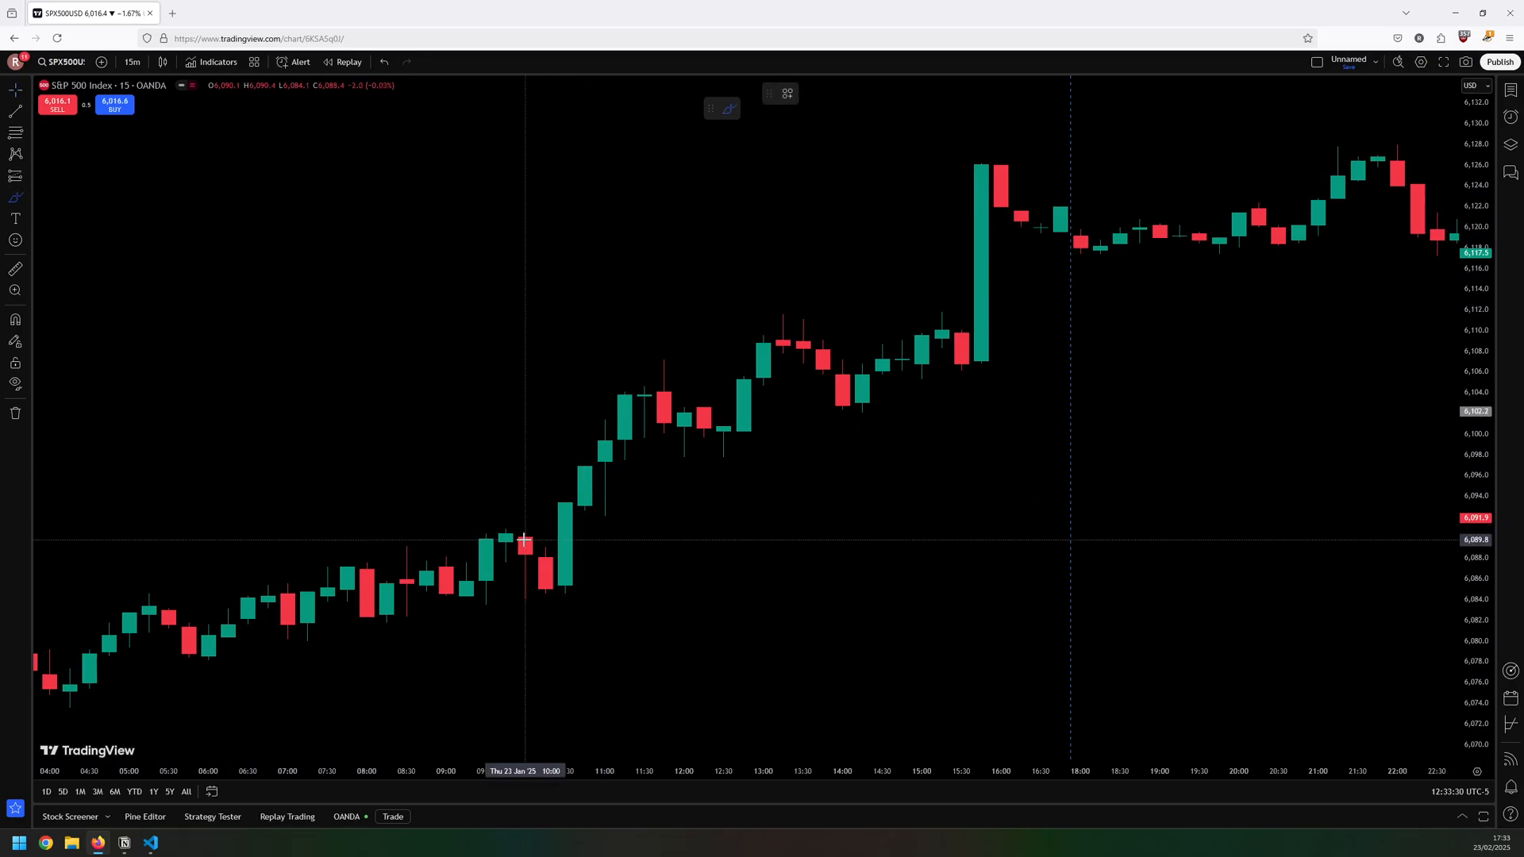
mouse_move(483, 537)
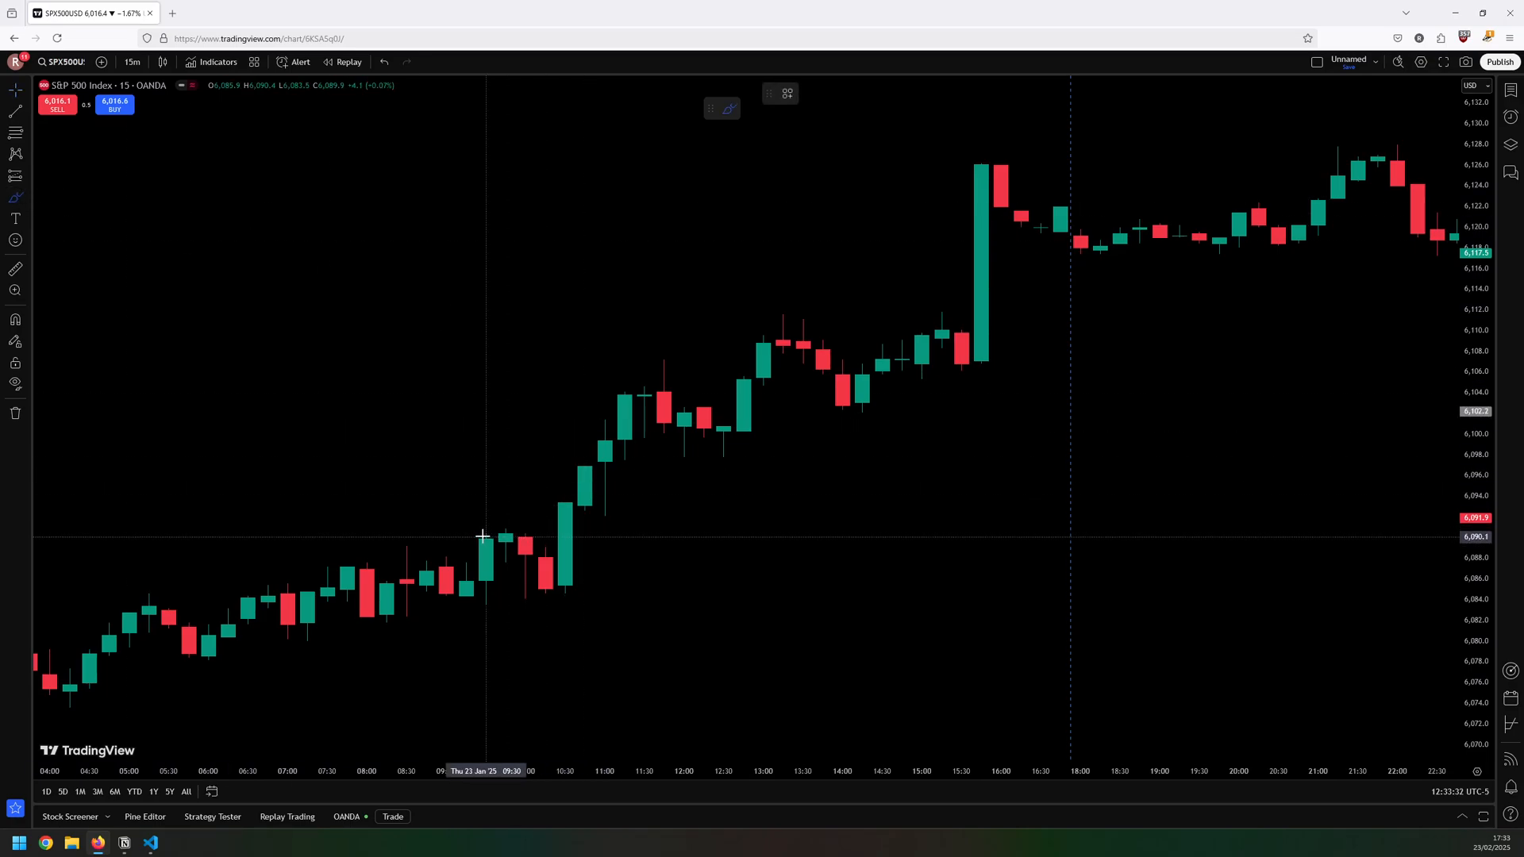
left_click_drag(467, 535, 514, 609)
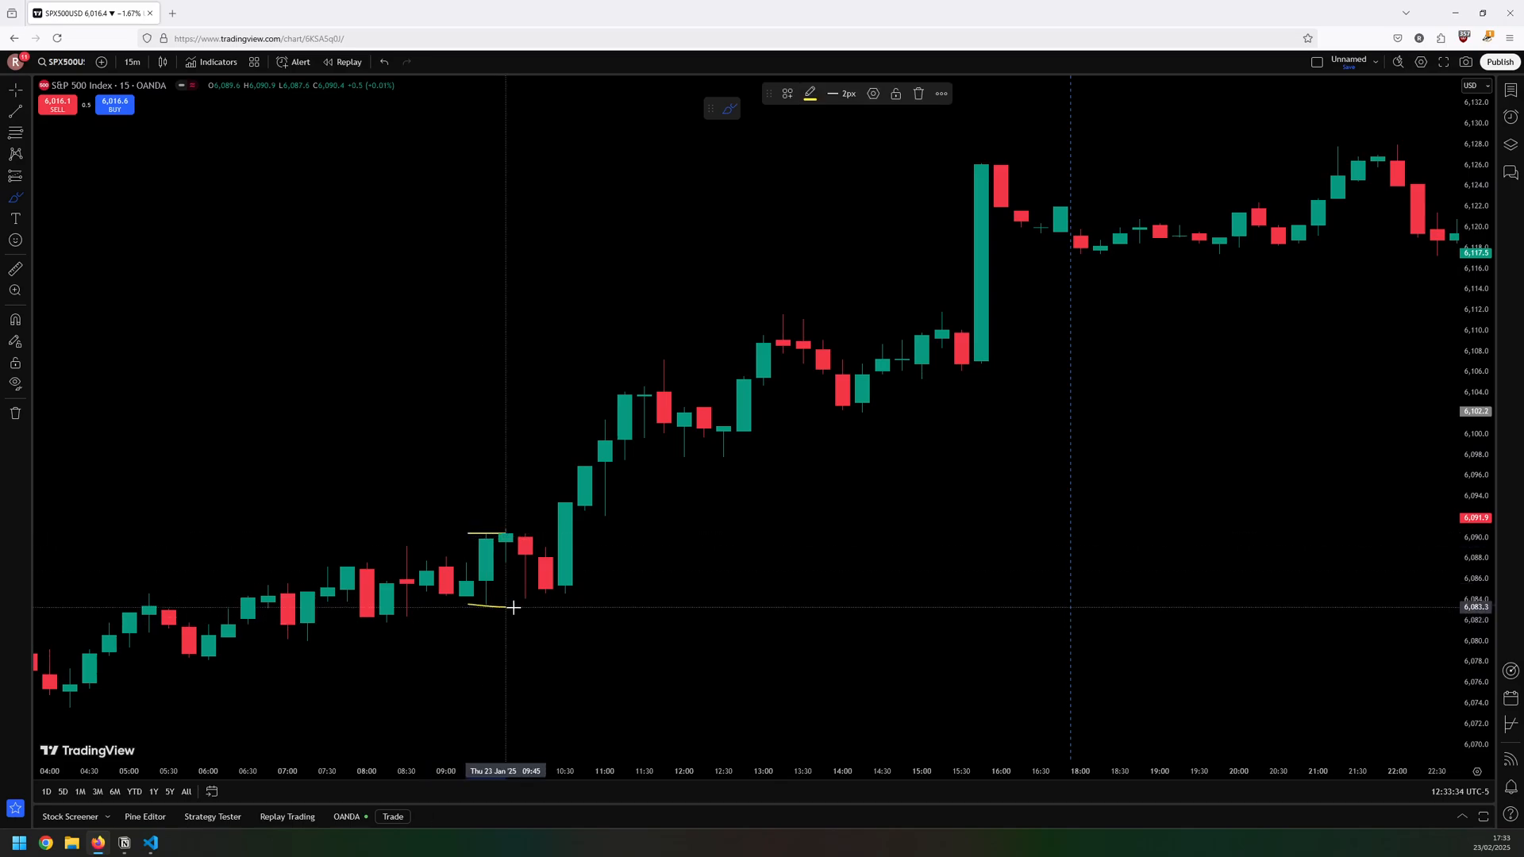
mouse_move(487, 541)
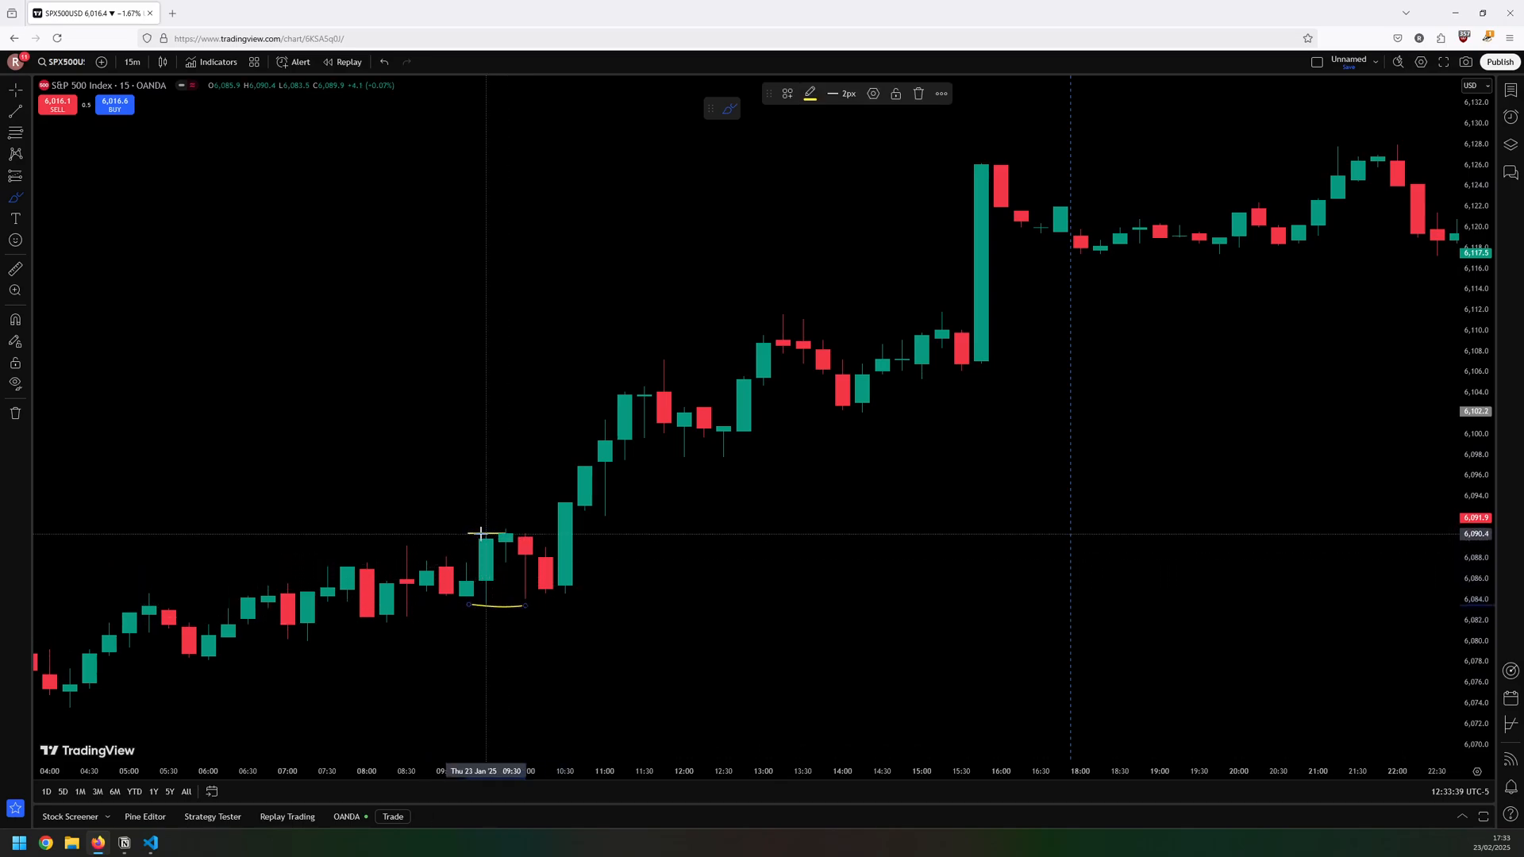
mouse_move(473, 532)
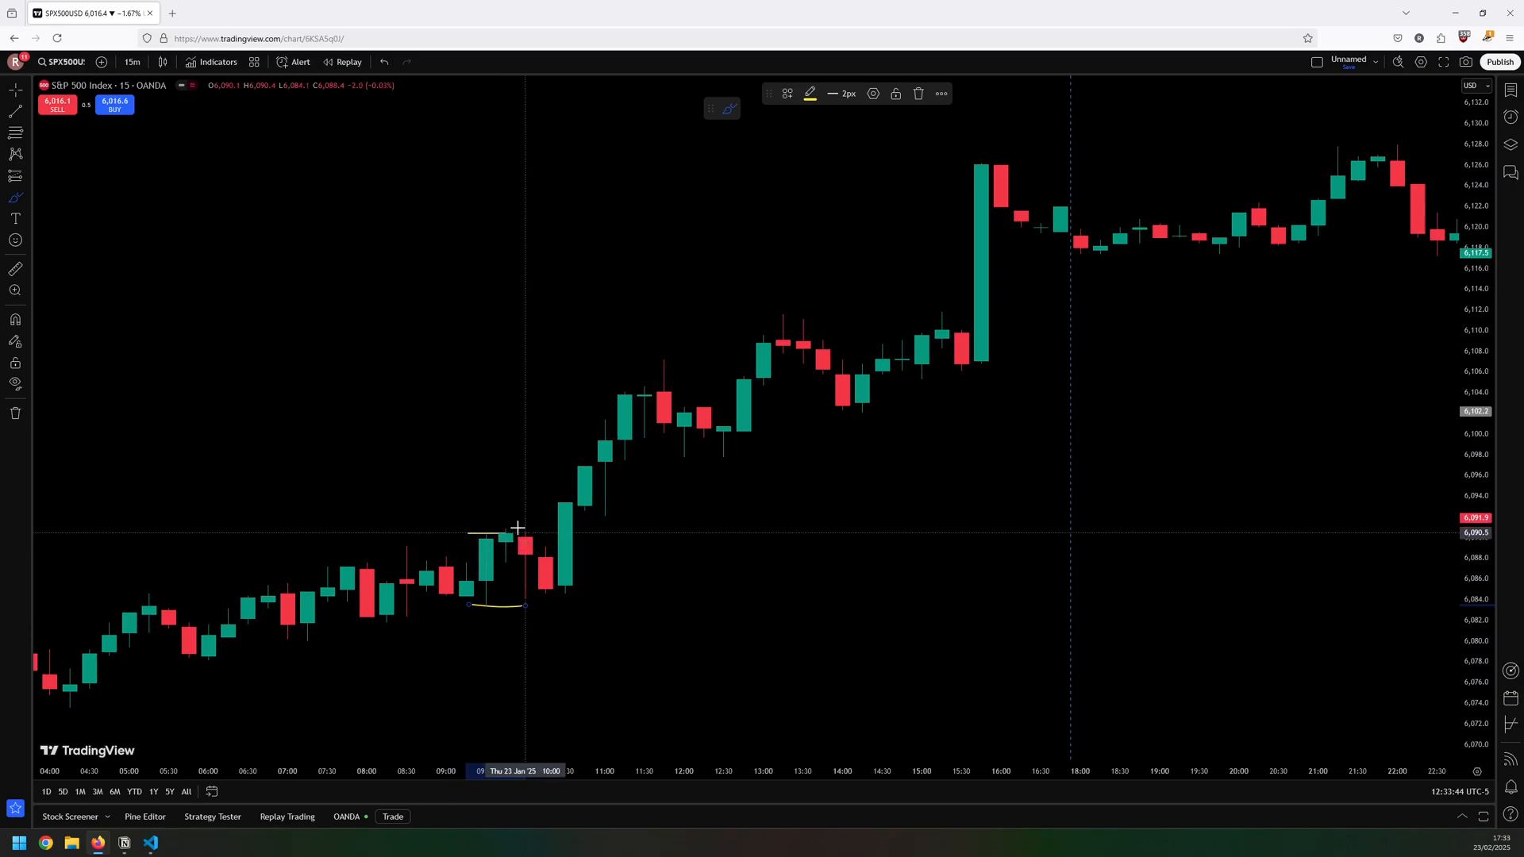
mouse_move(515, 532)
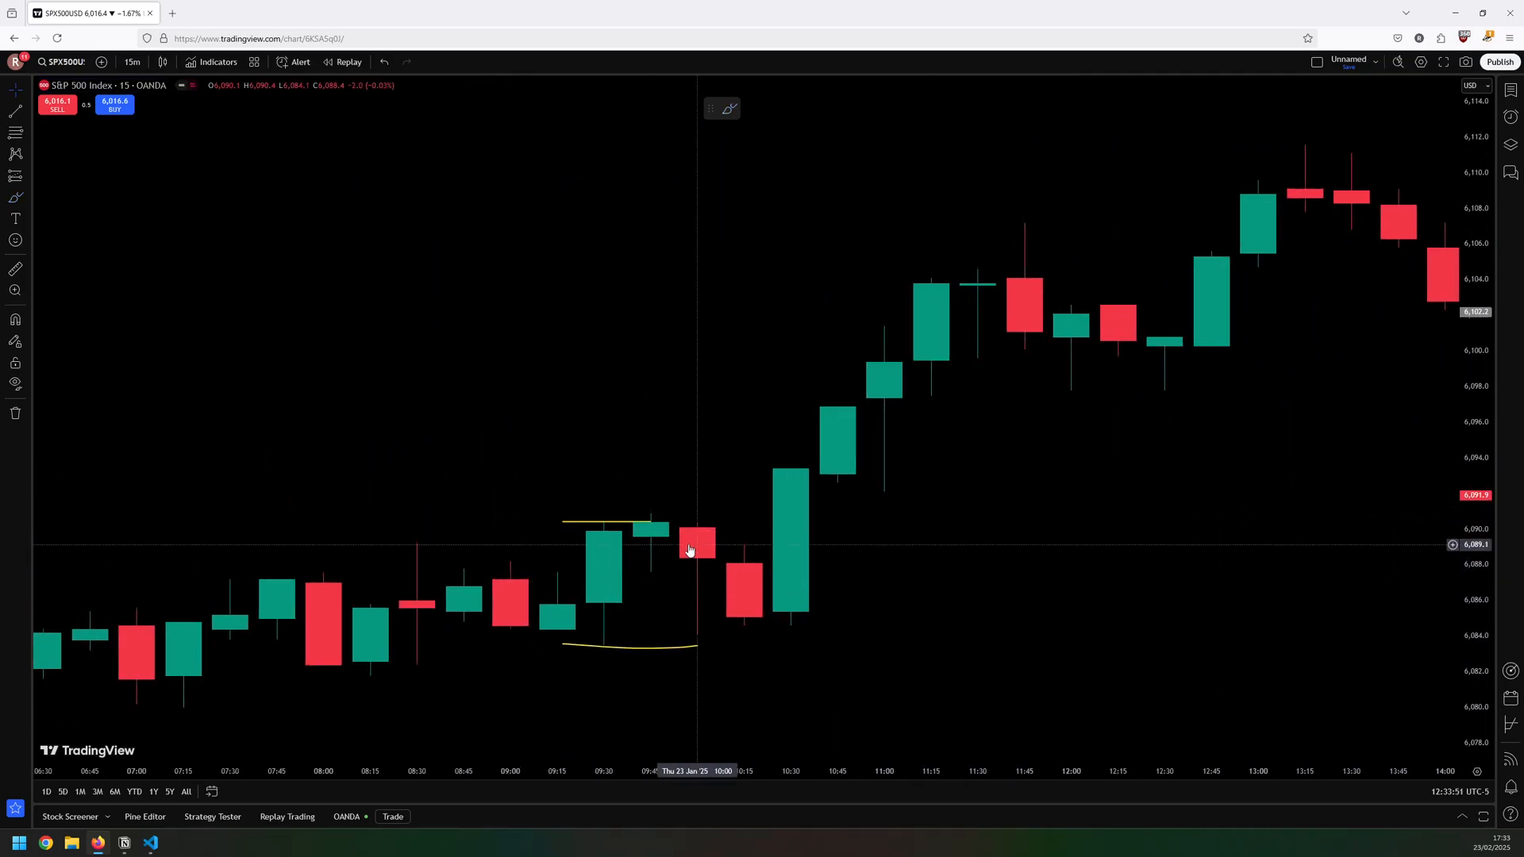
mouse_move(649, 522)
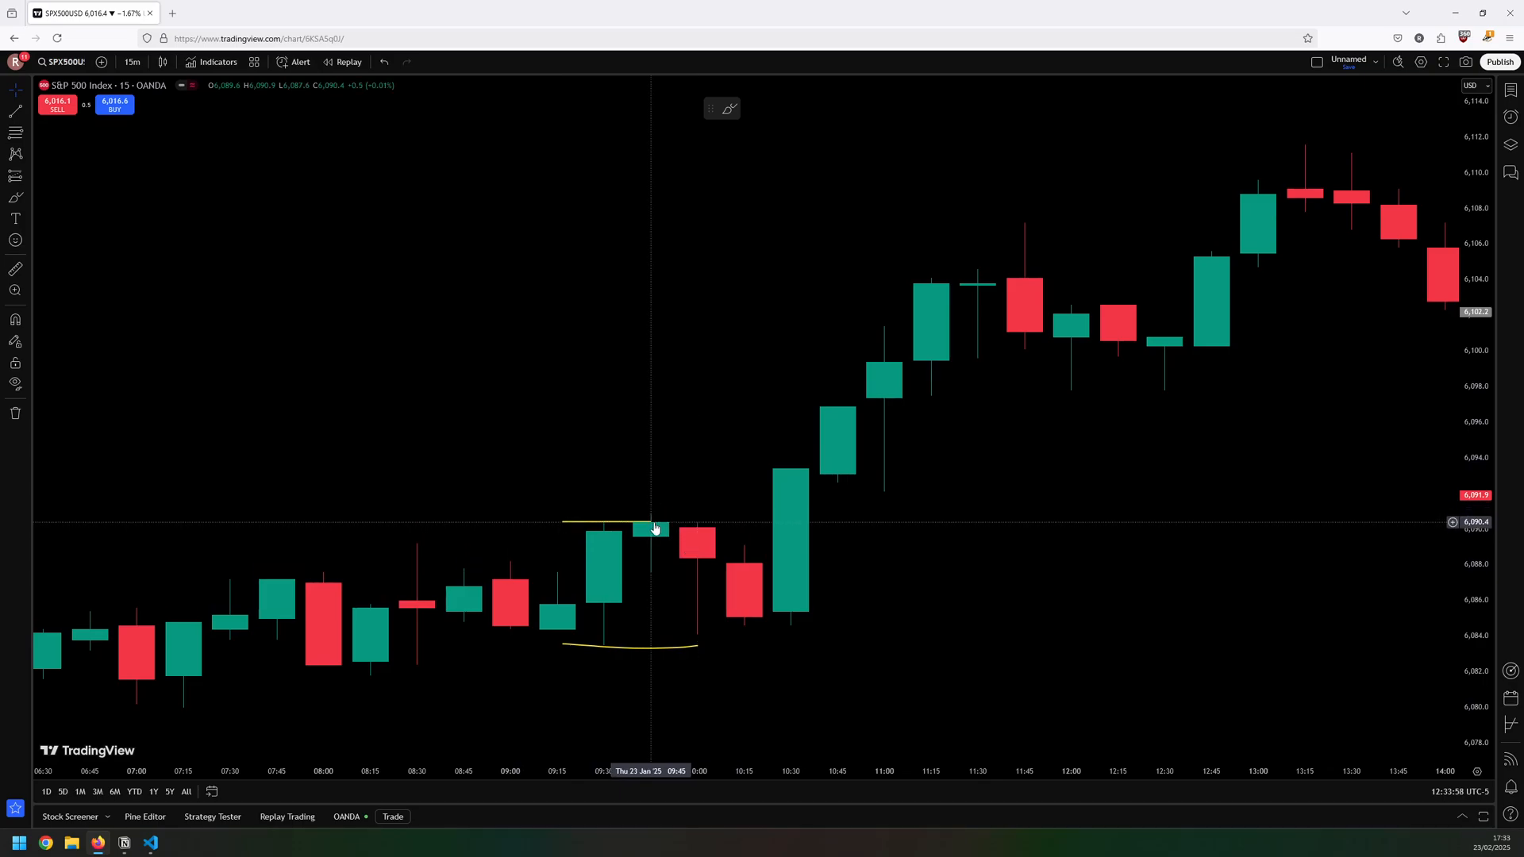
mouse_move(793, 467)
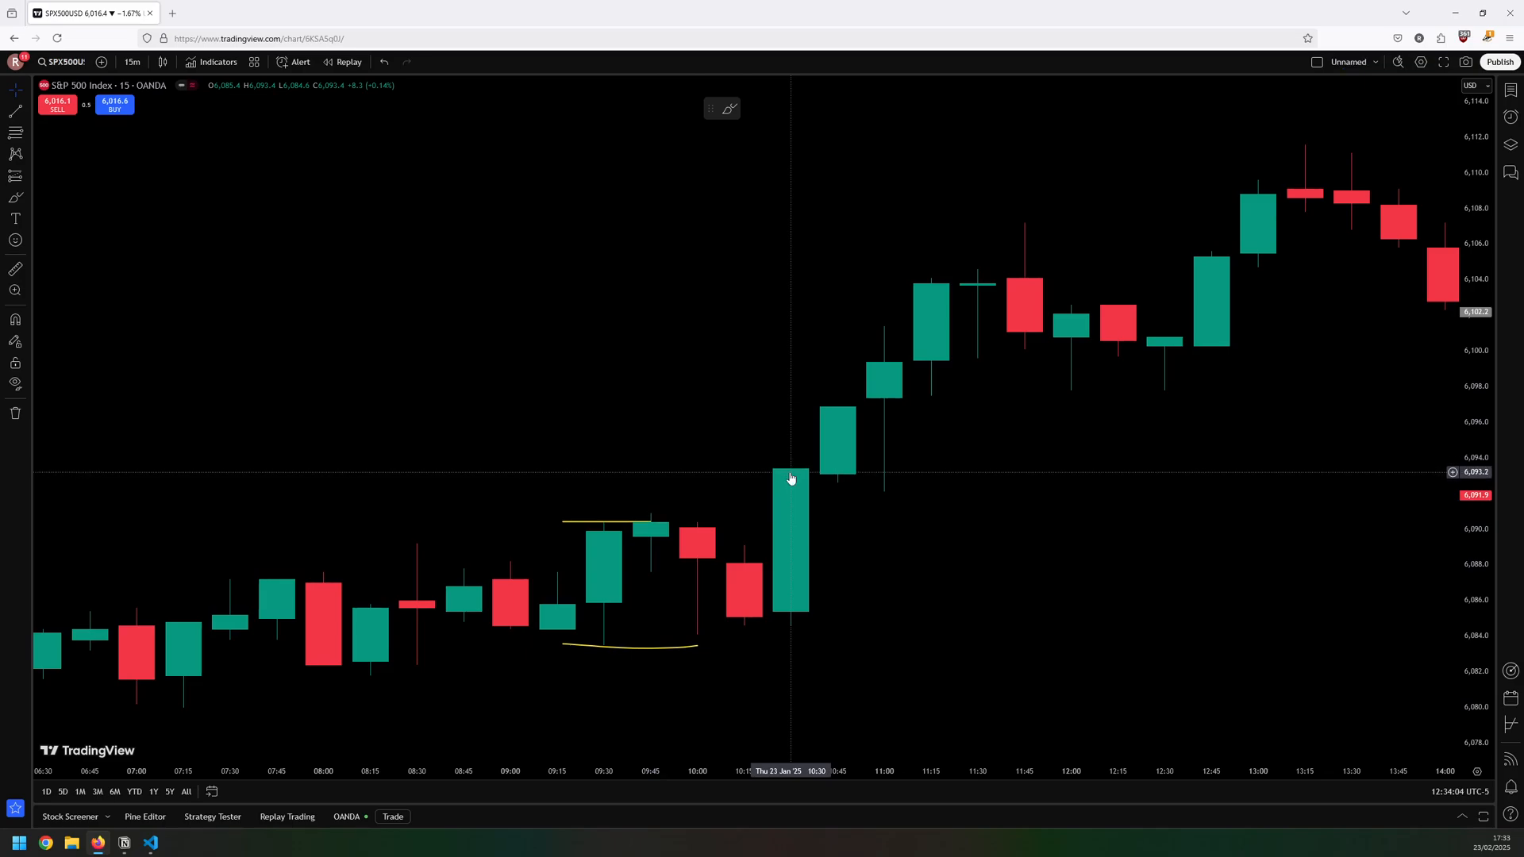
mouse_move(786, 540)
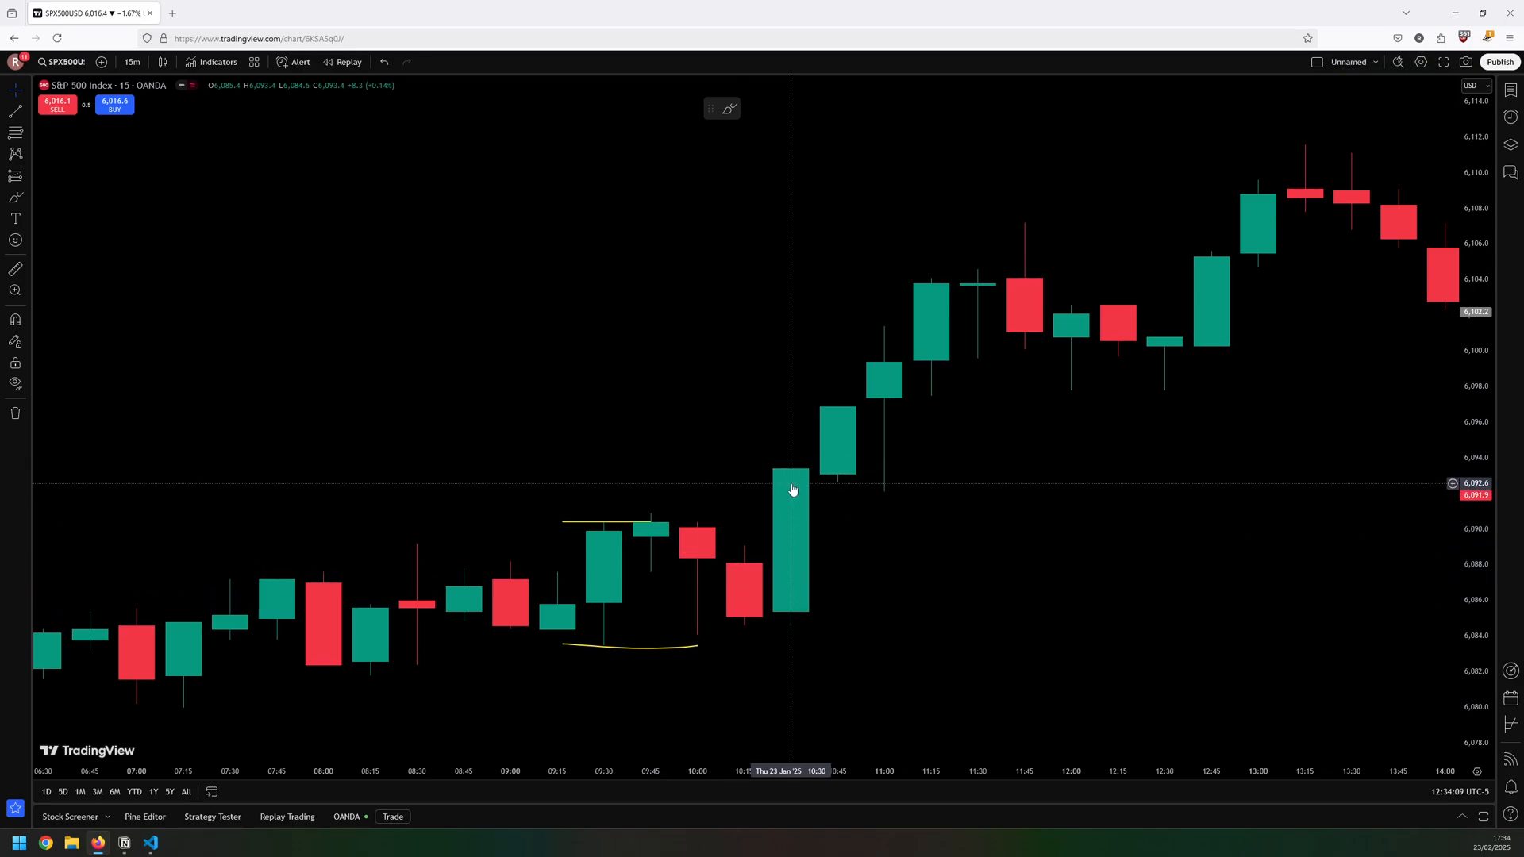
mouse_move(852, 474)
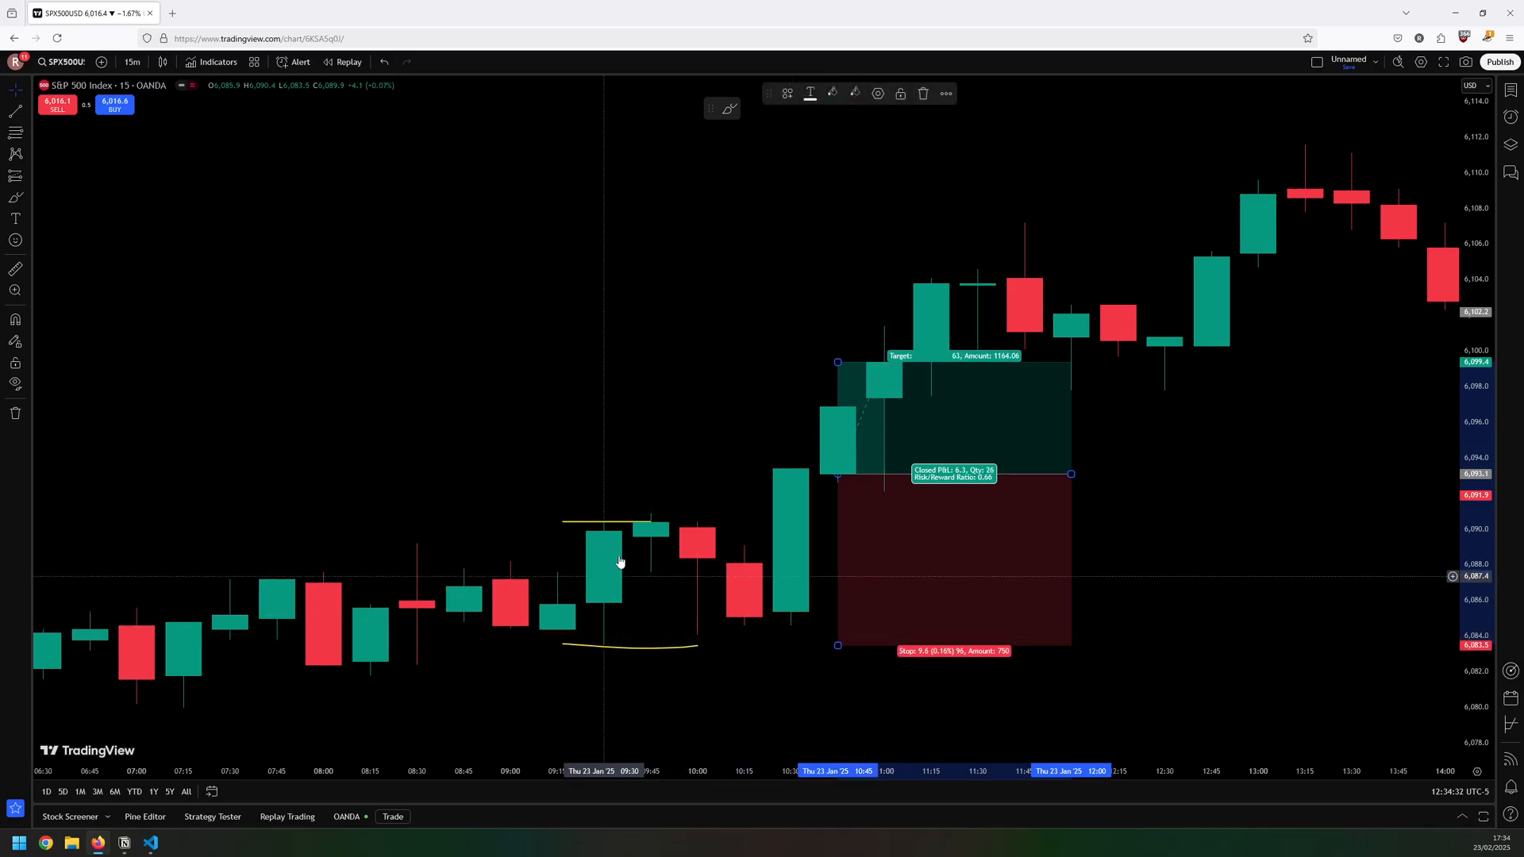
mouse_move(603, 566)
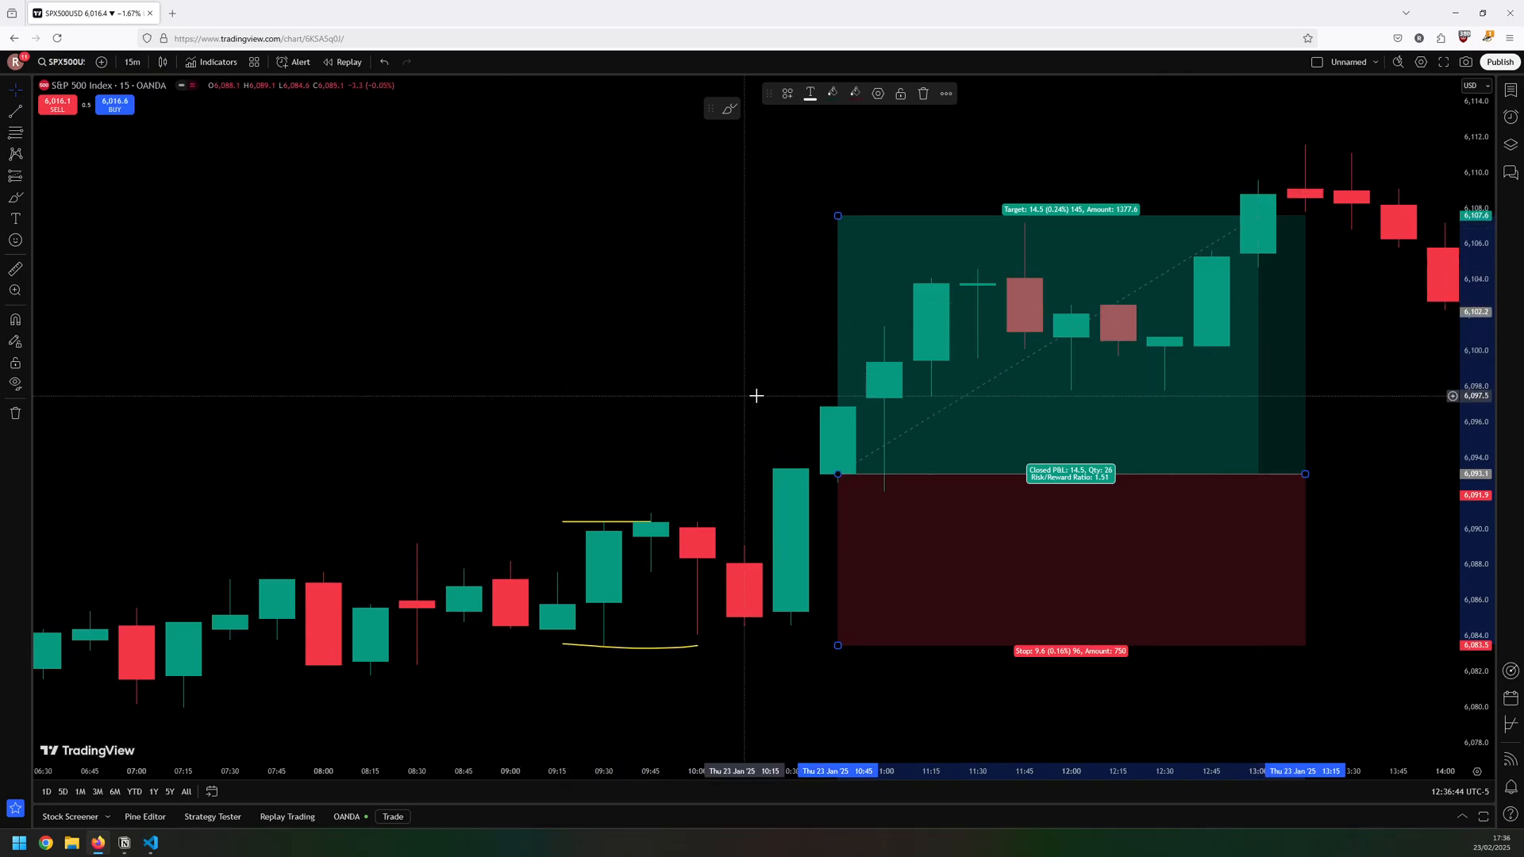
mouse_move(628, 376)
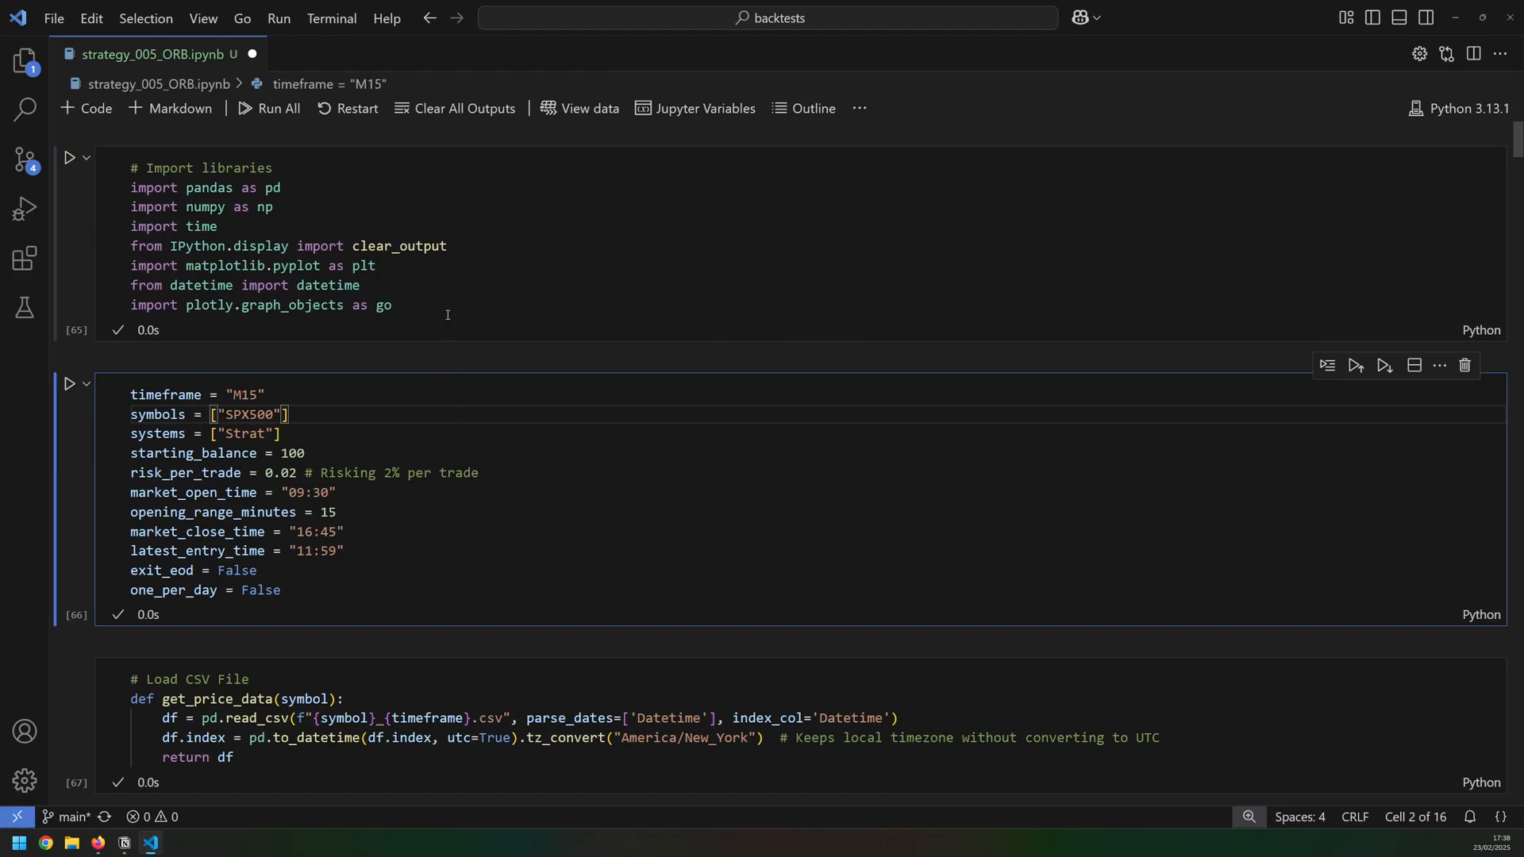
mouse_move(271, 236)
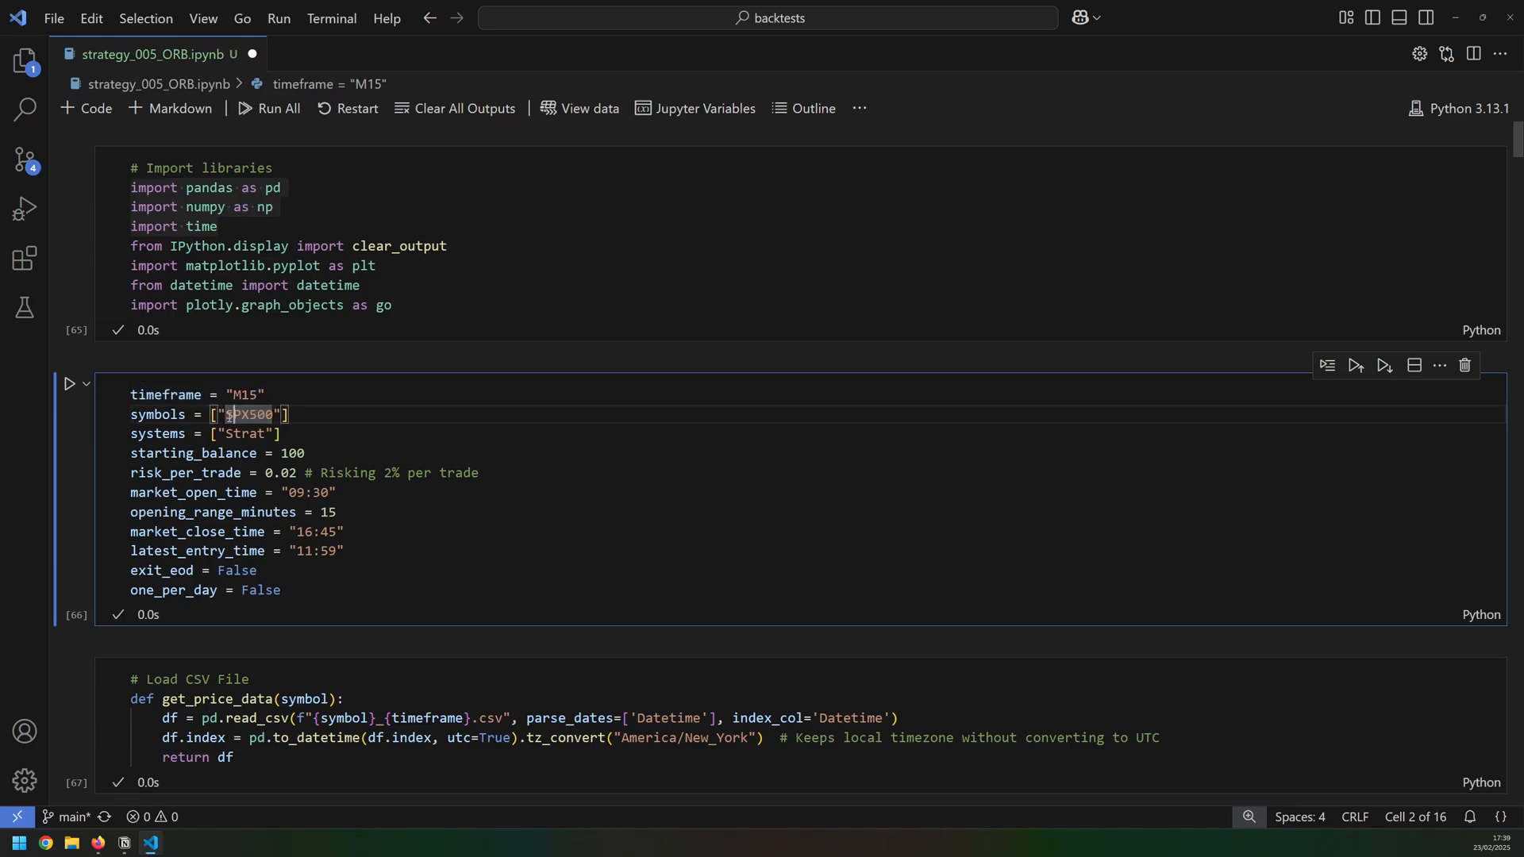
Highlight the settings: SPX500 symbol, starting balance 100, 09:30 market open, 11:59 latest entry
double_click(254, 414)
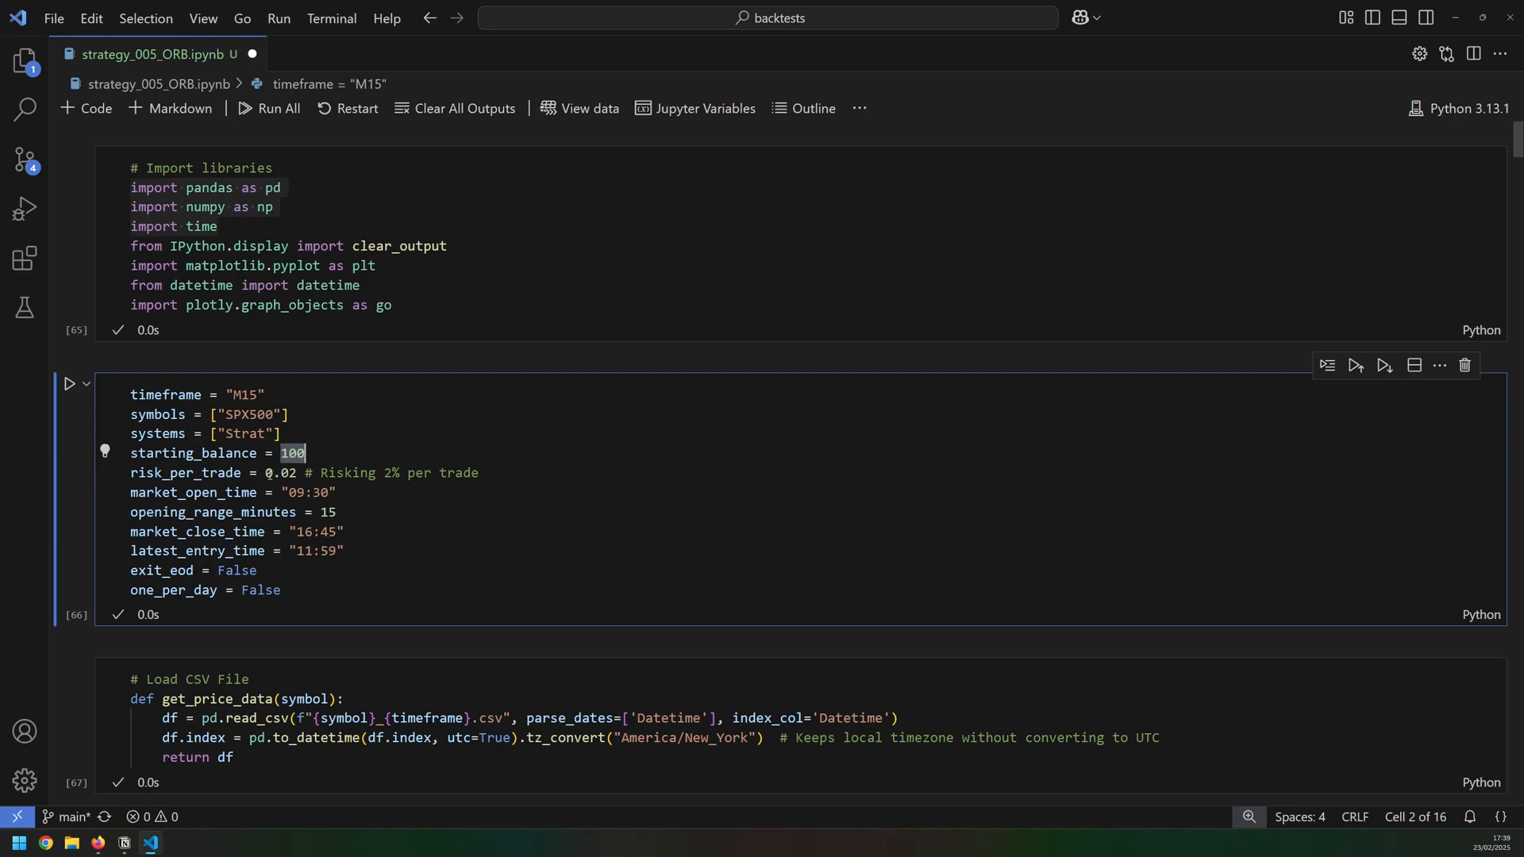
double_click(295, 492)
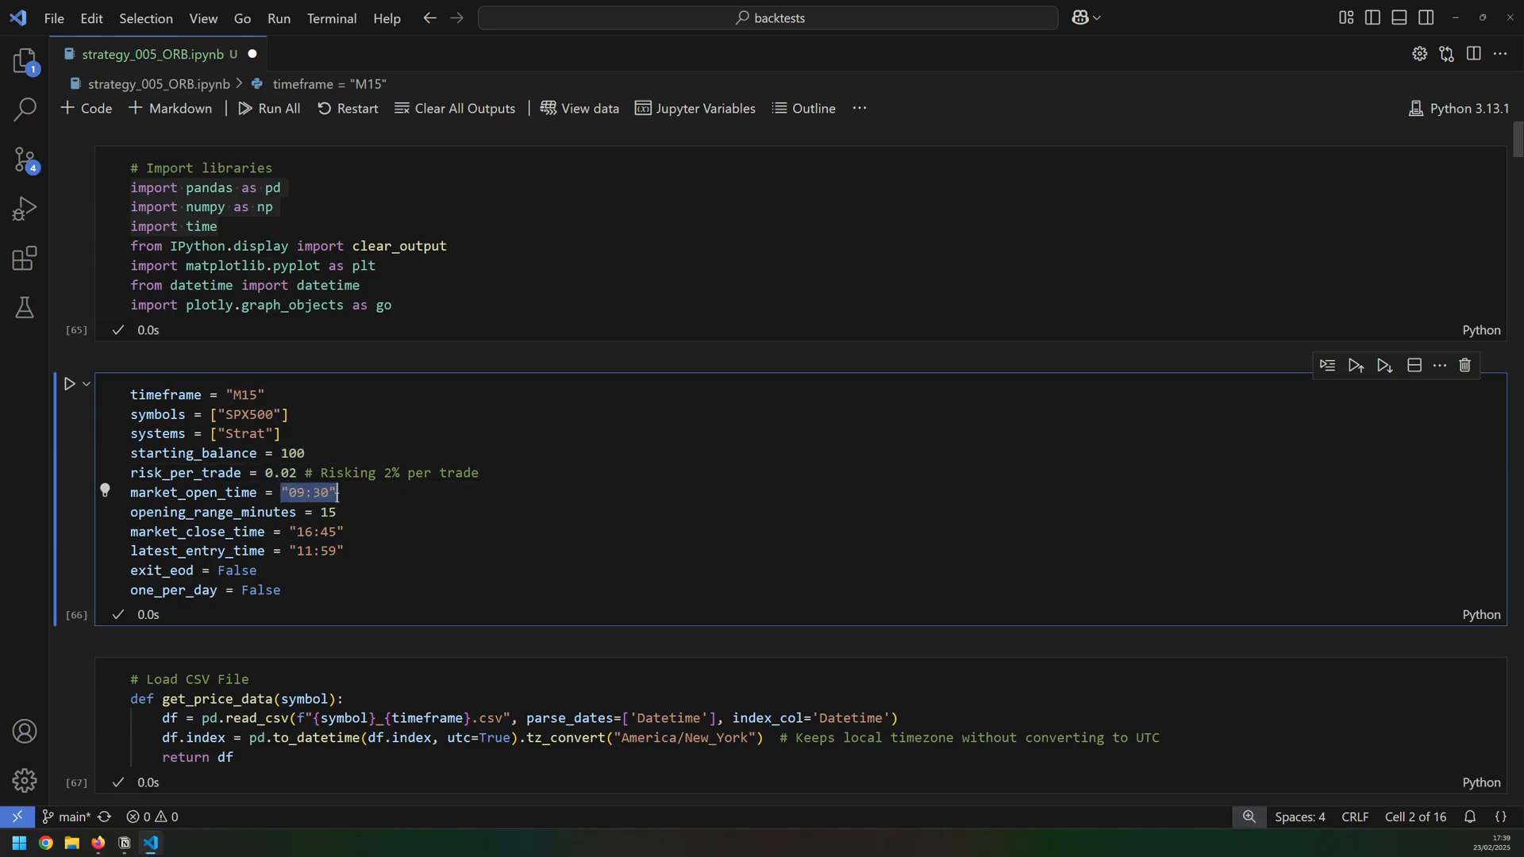
double_click(328, 513)
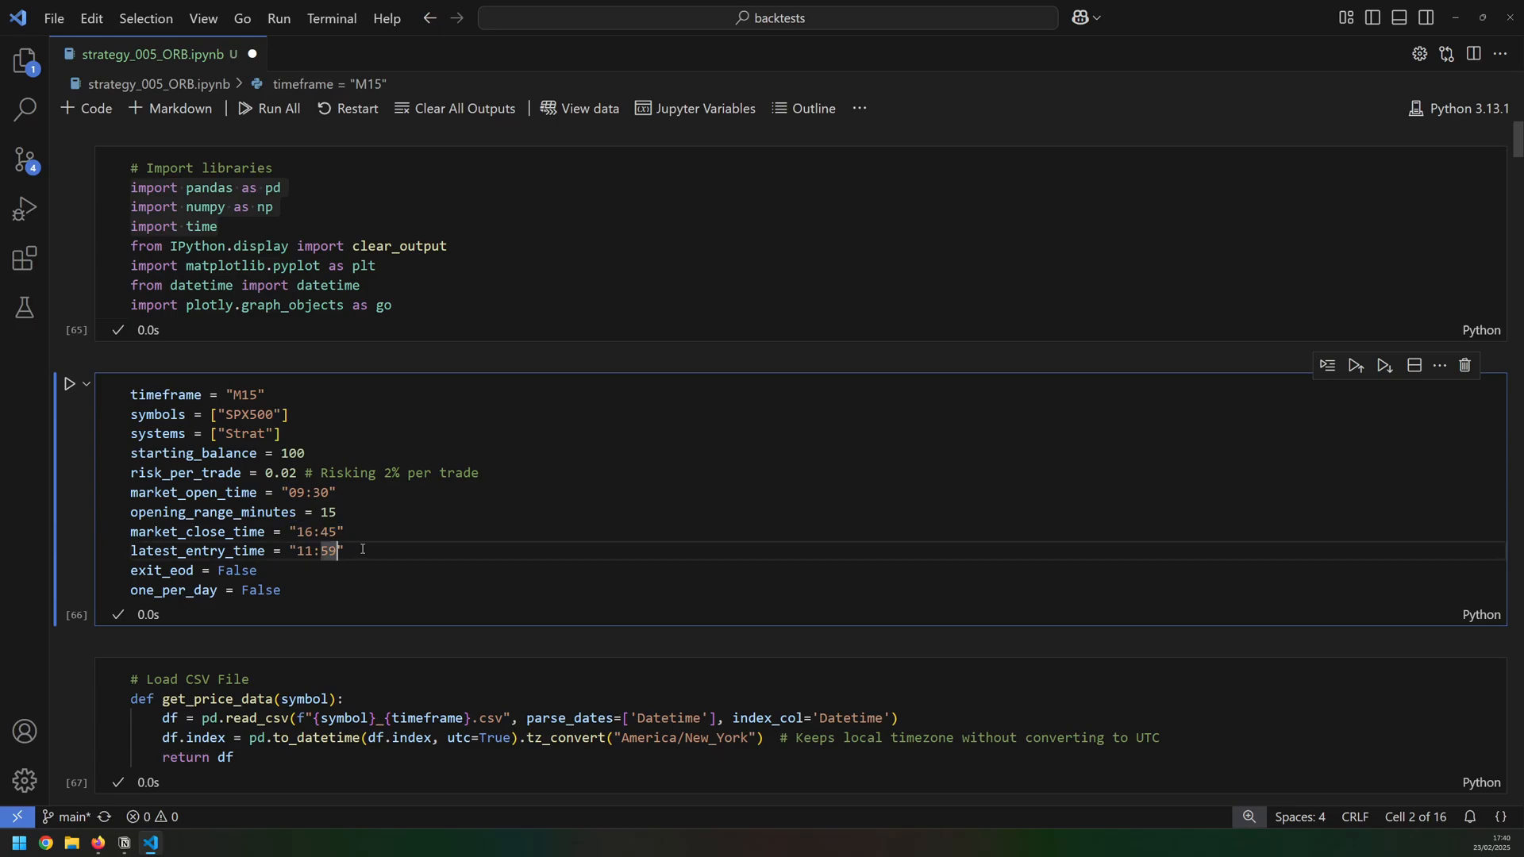
triple_click(234, 551)
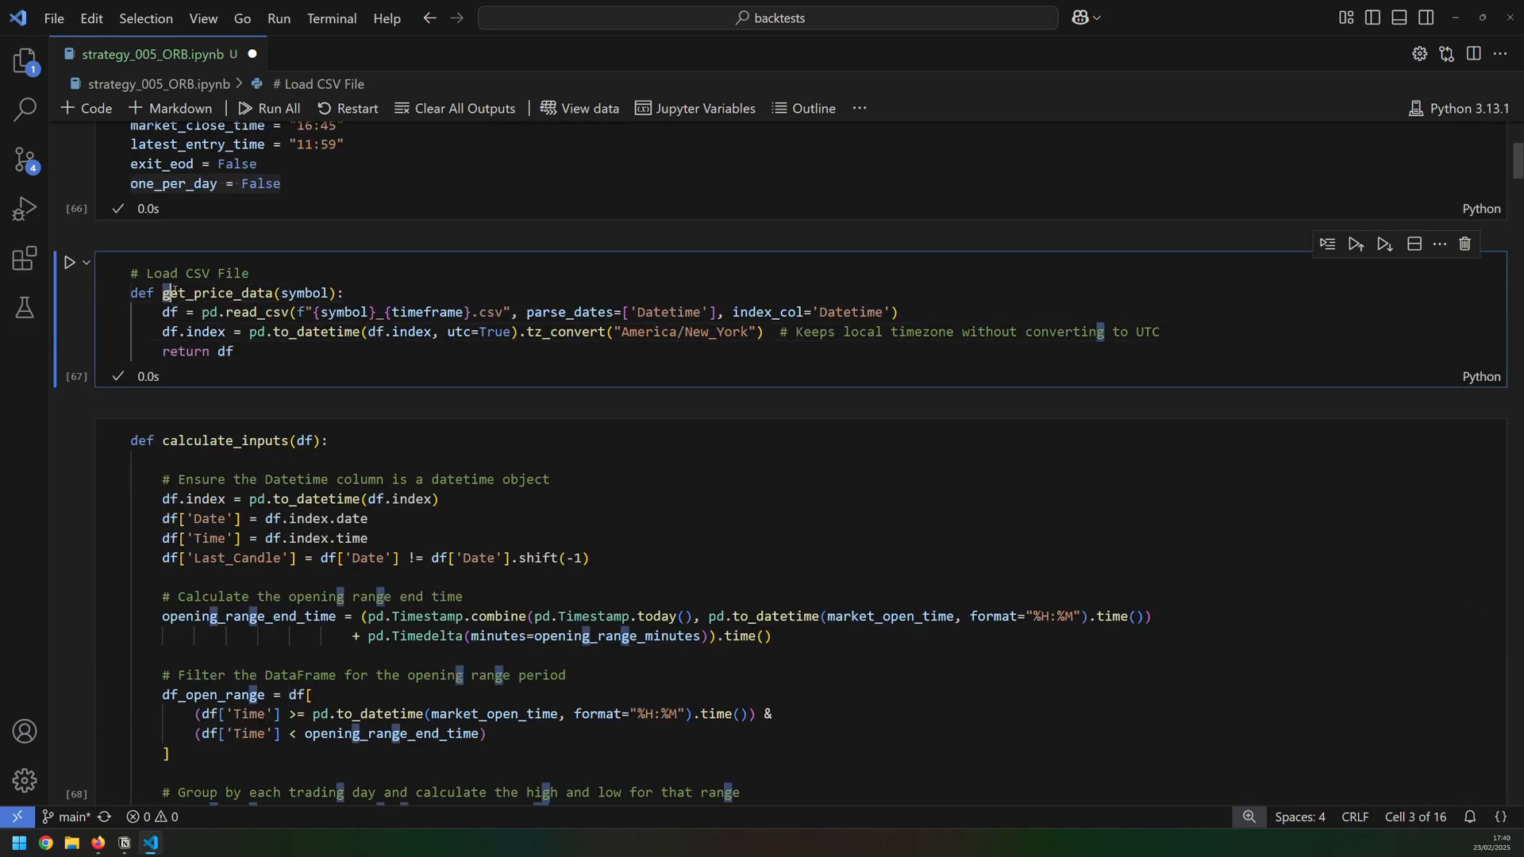
double_click(249, 292)
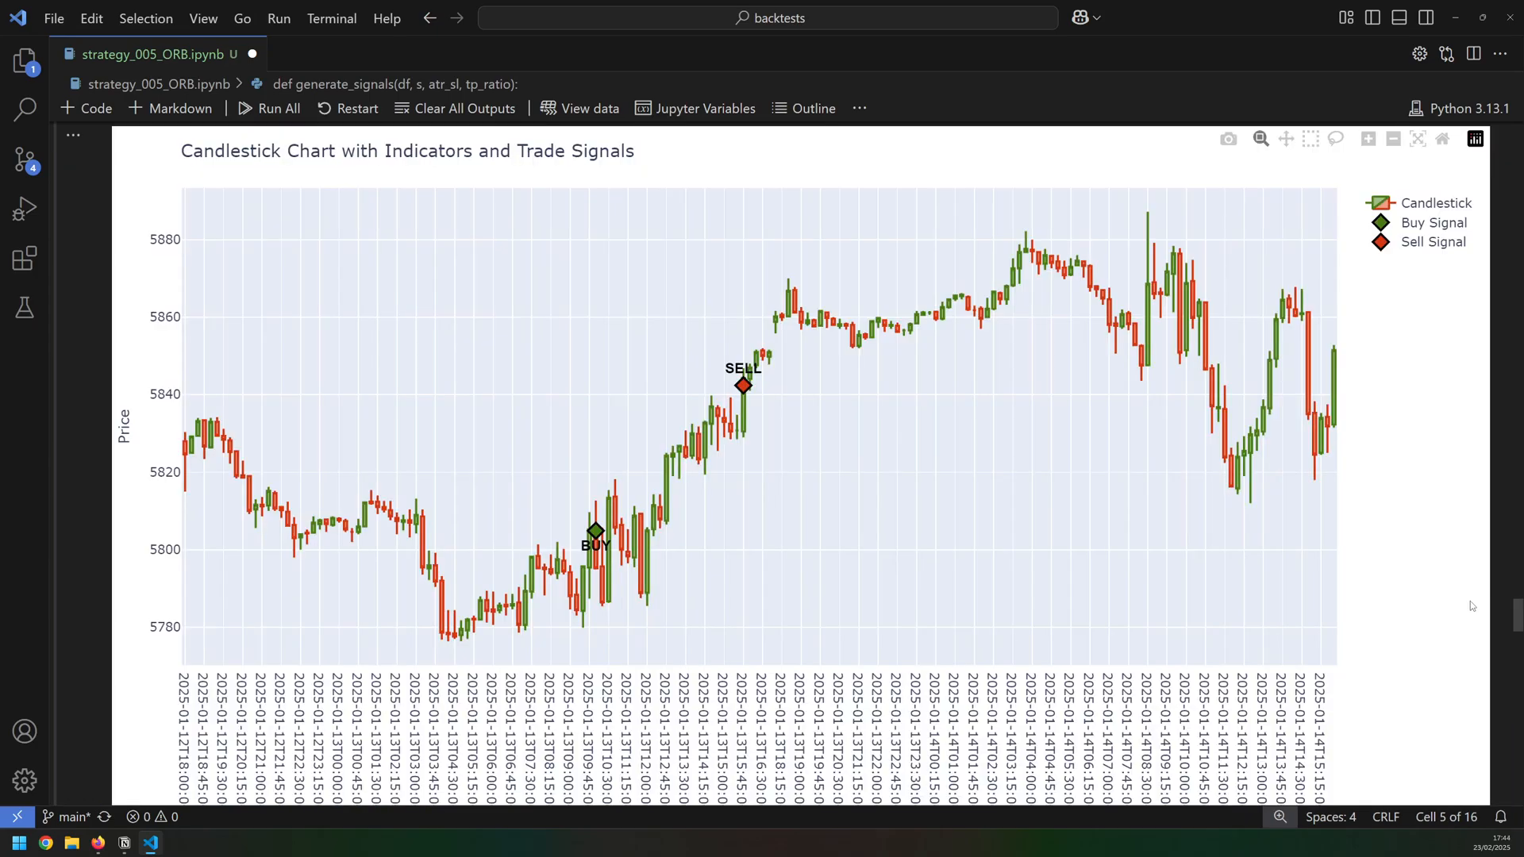
mouse_move(1366, 530)
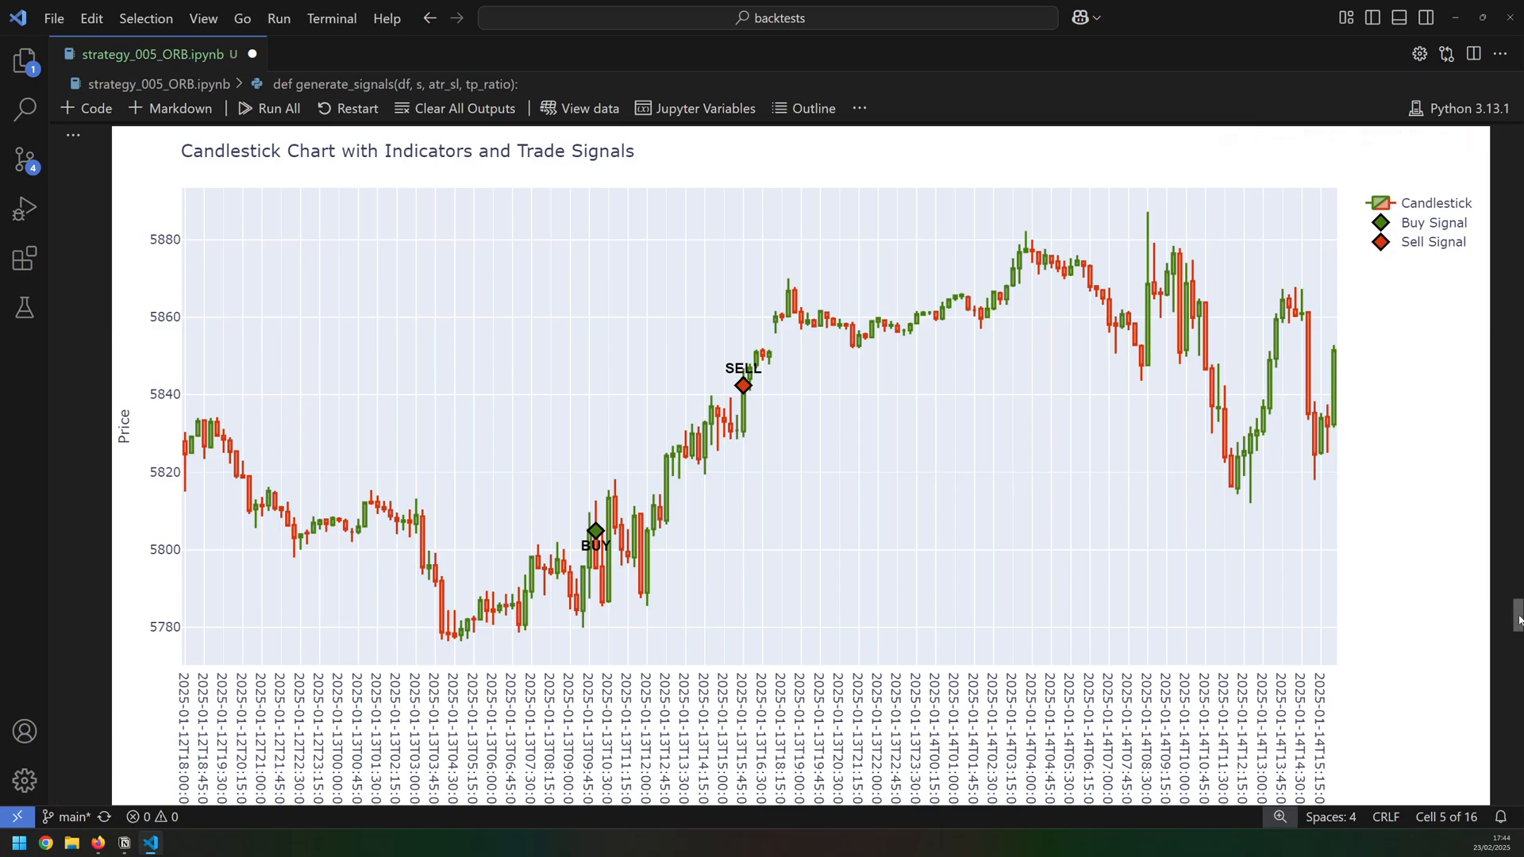
Scroll past the buy/sell markers on the candlestick chart down to the Performance of SPX500 plot
scroll("down", 3)
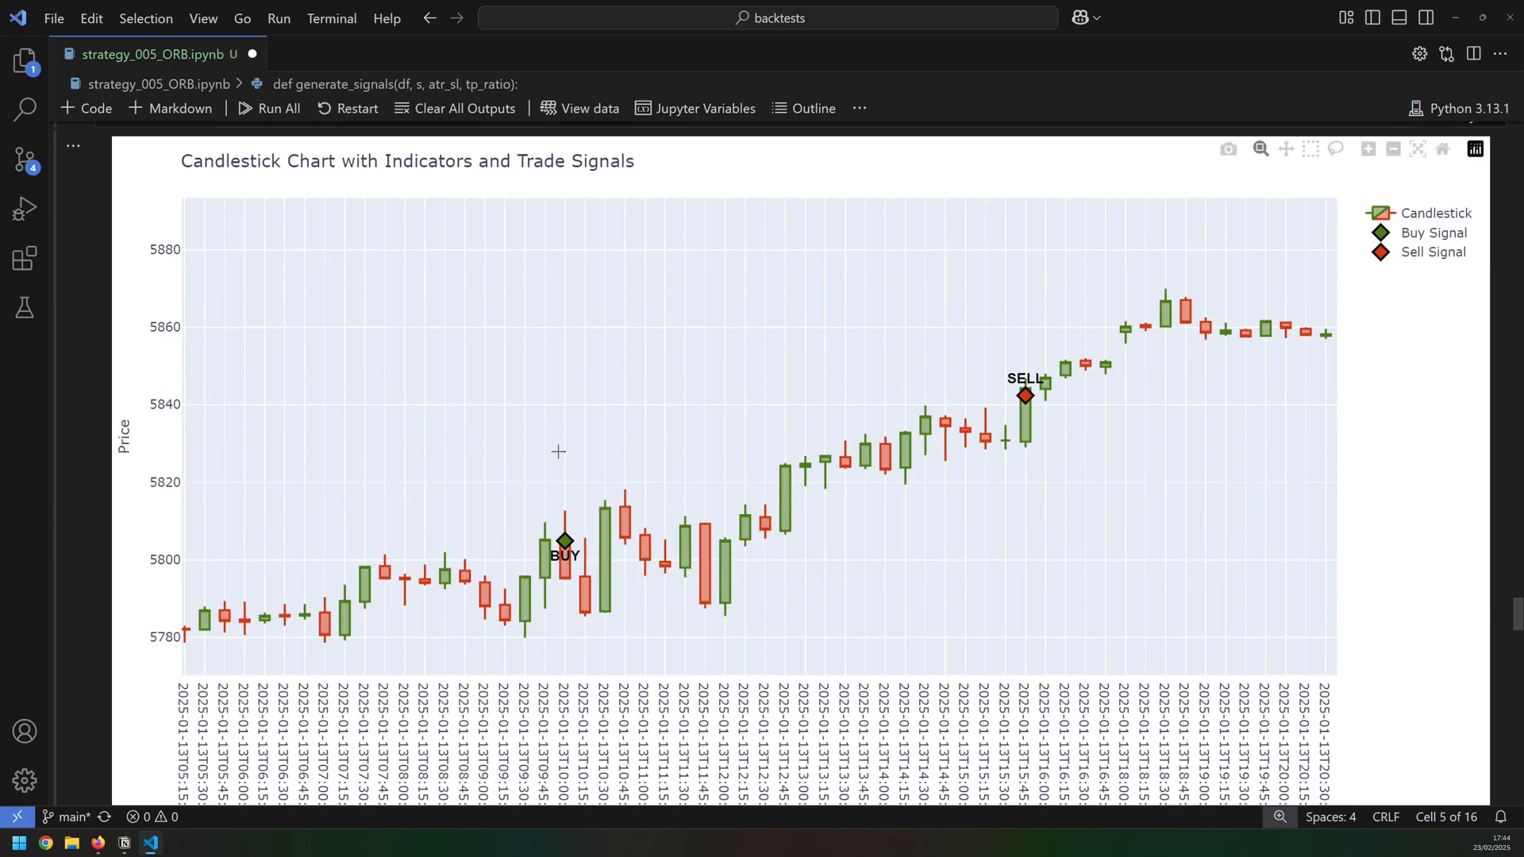
mouse_move(565, 541)
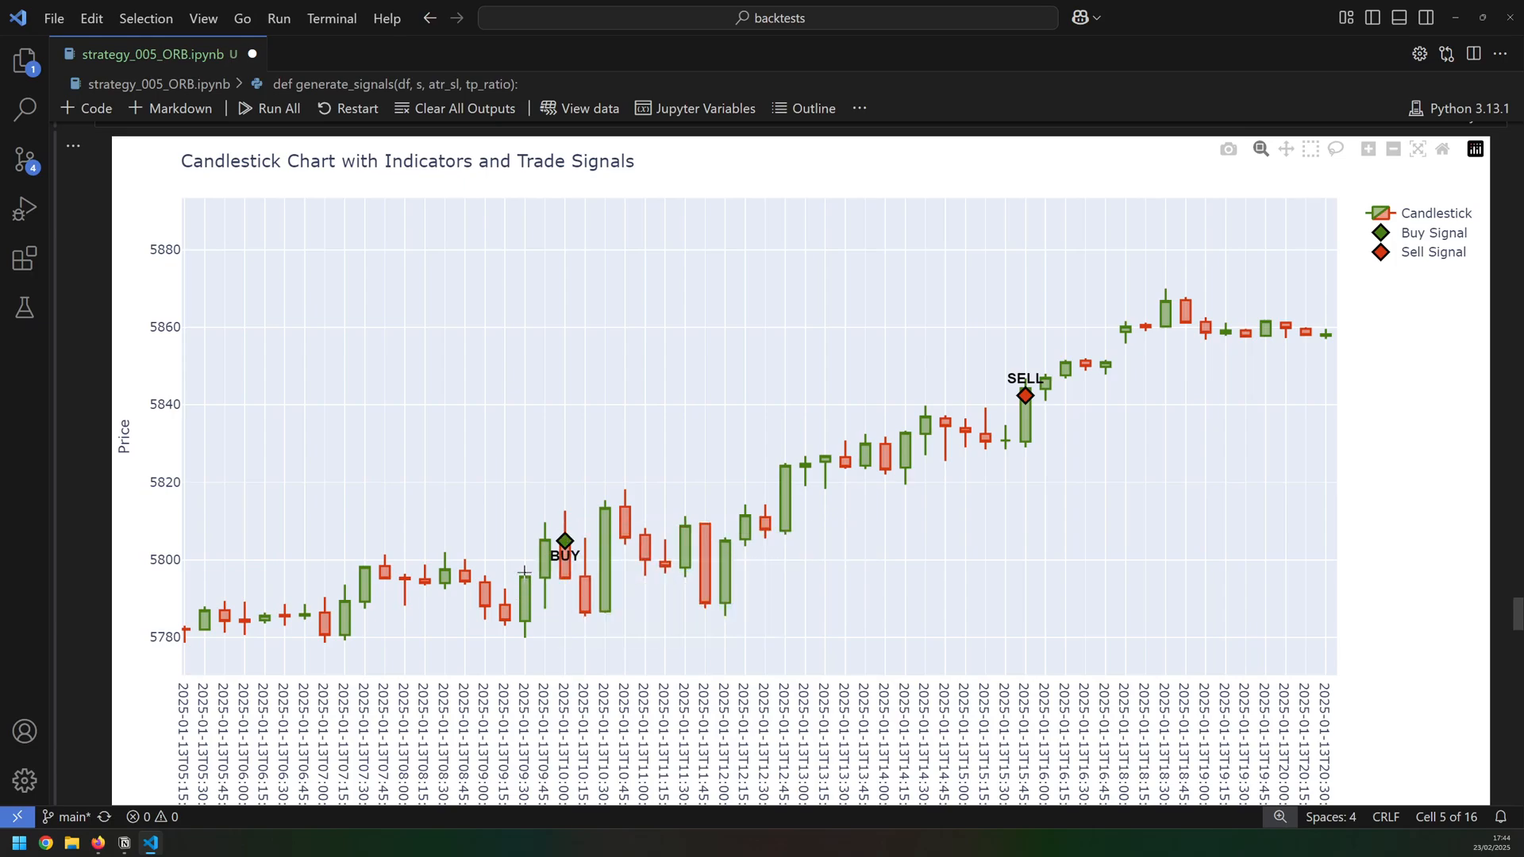
mouse_move(565, 541)
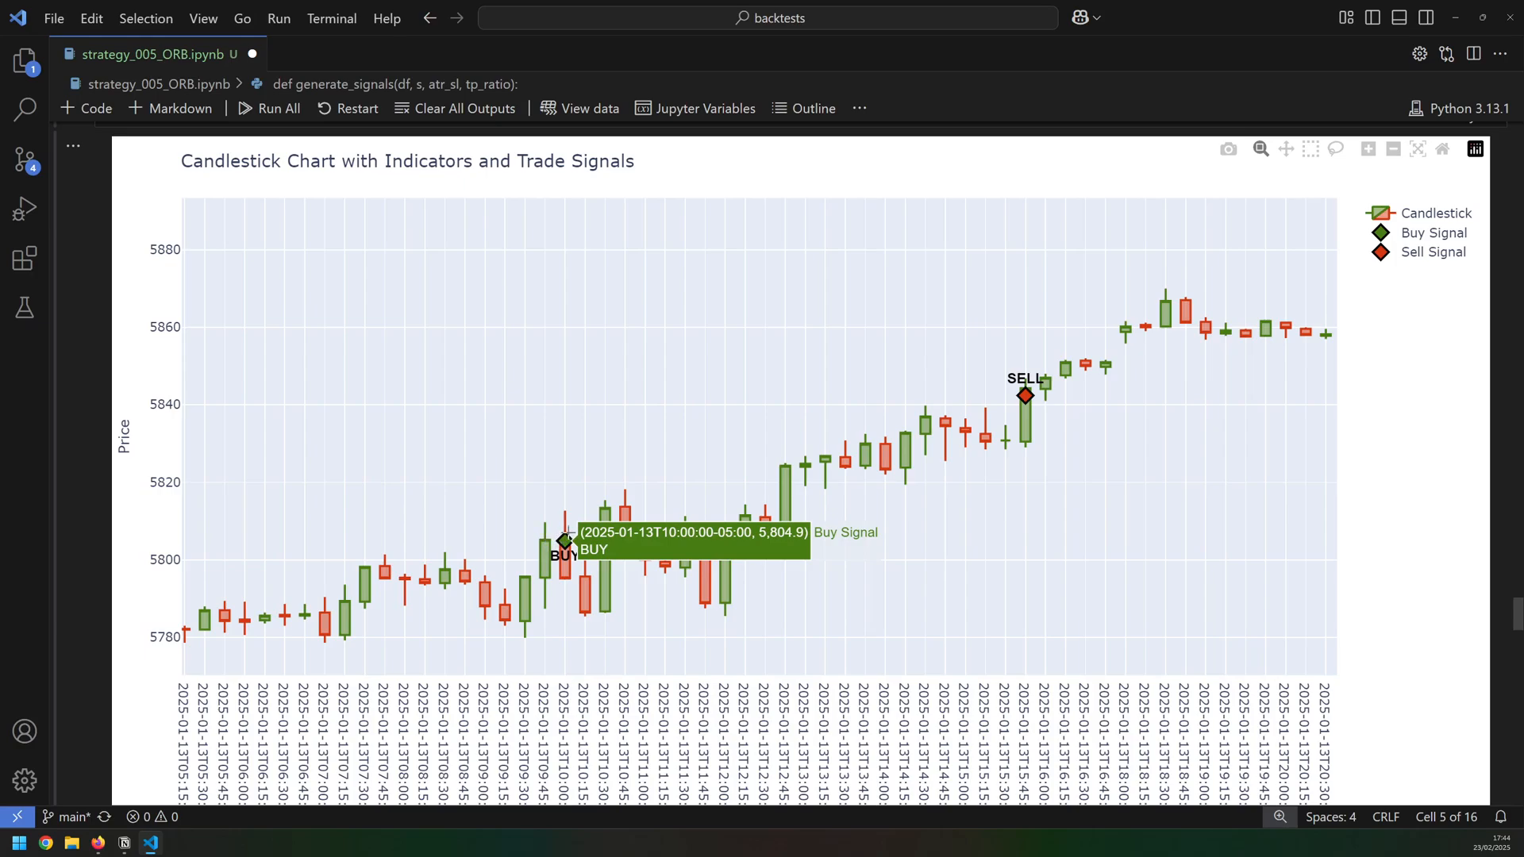
mouse_move(787, 499)
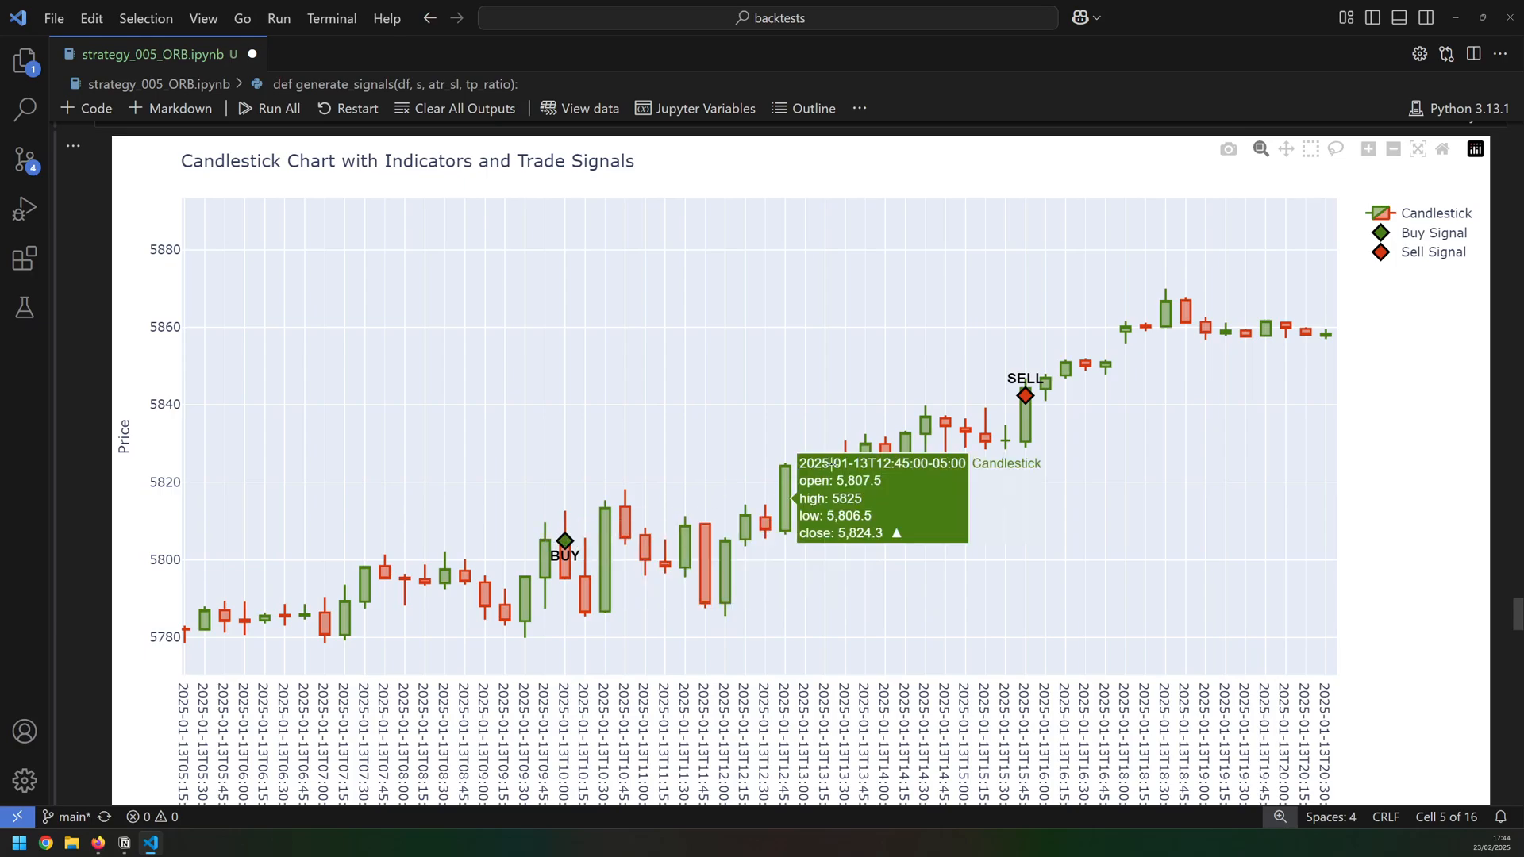
mouse_move(1022, 394)
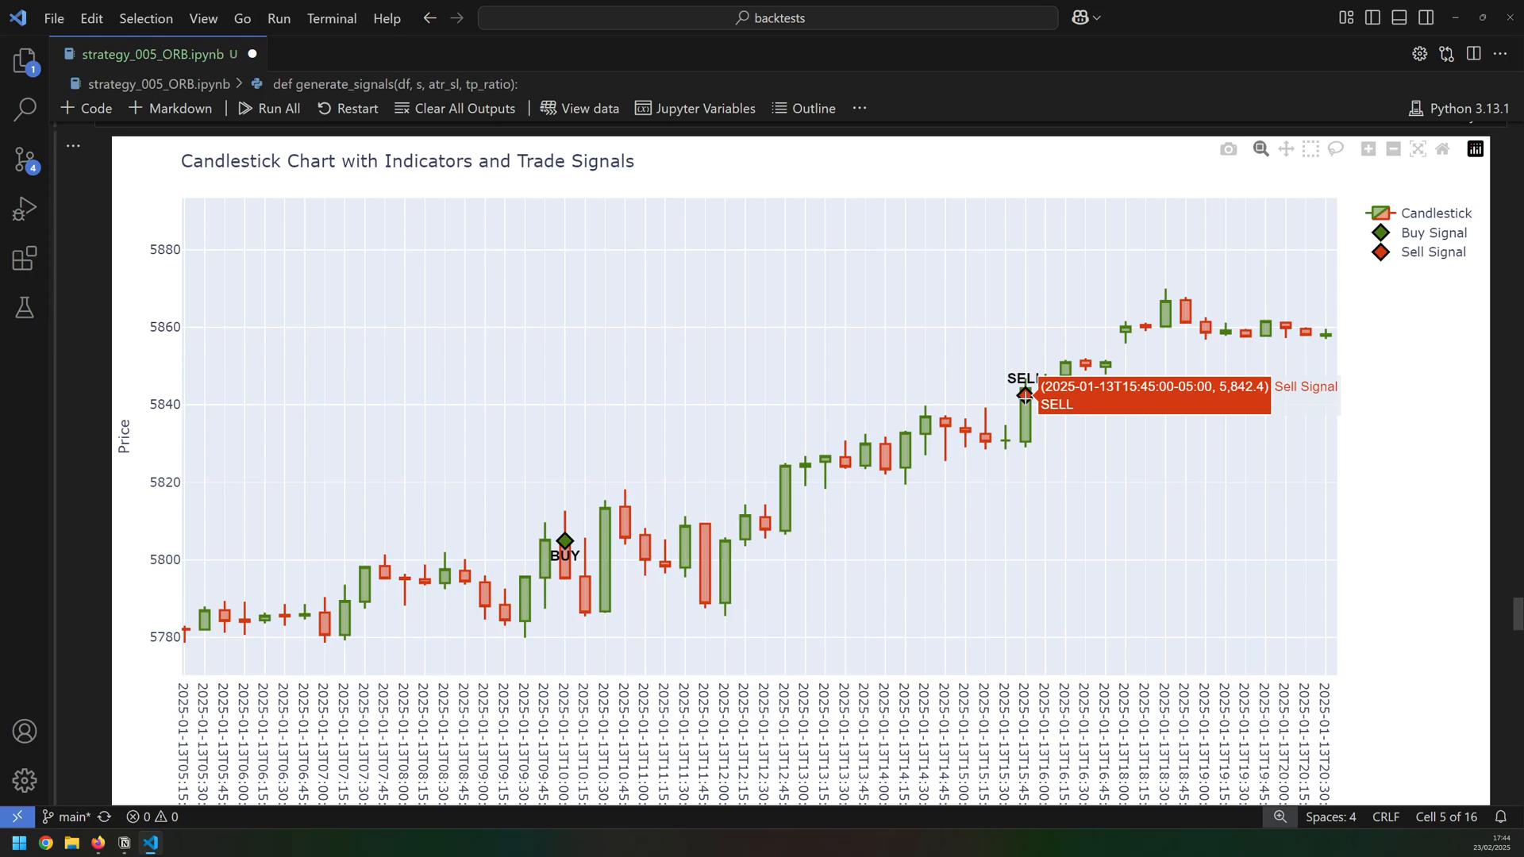
scroll("down", 3)
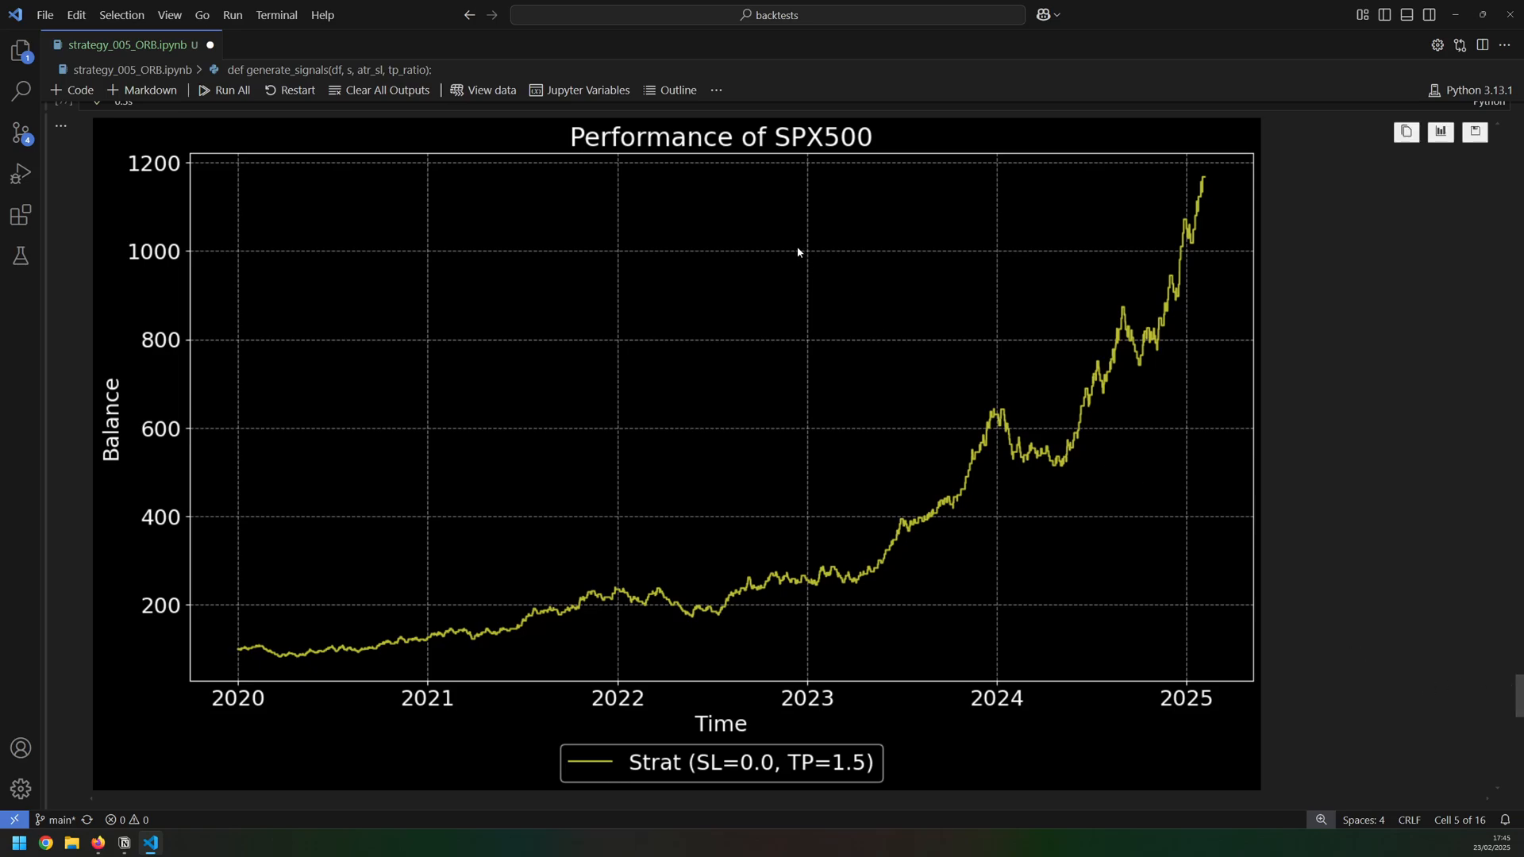
mouse_move(301, 603)
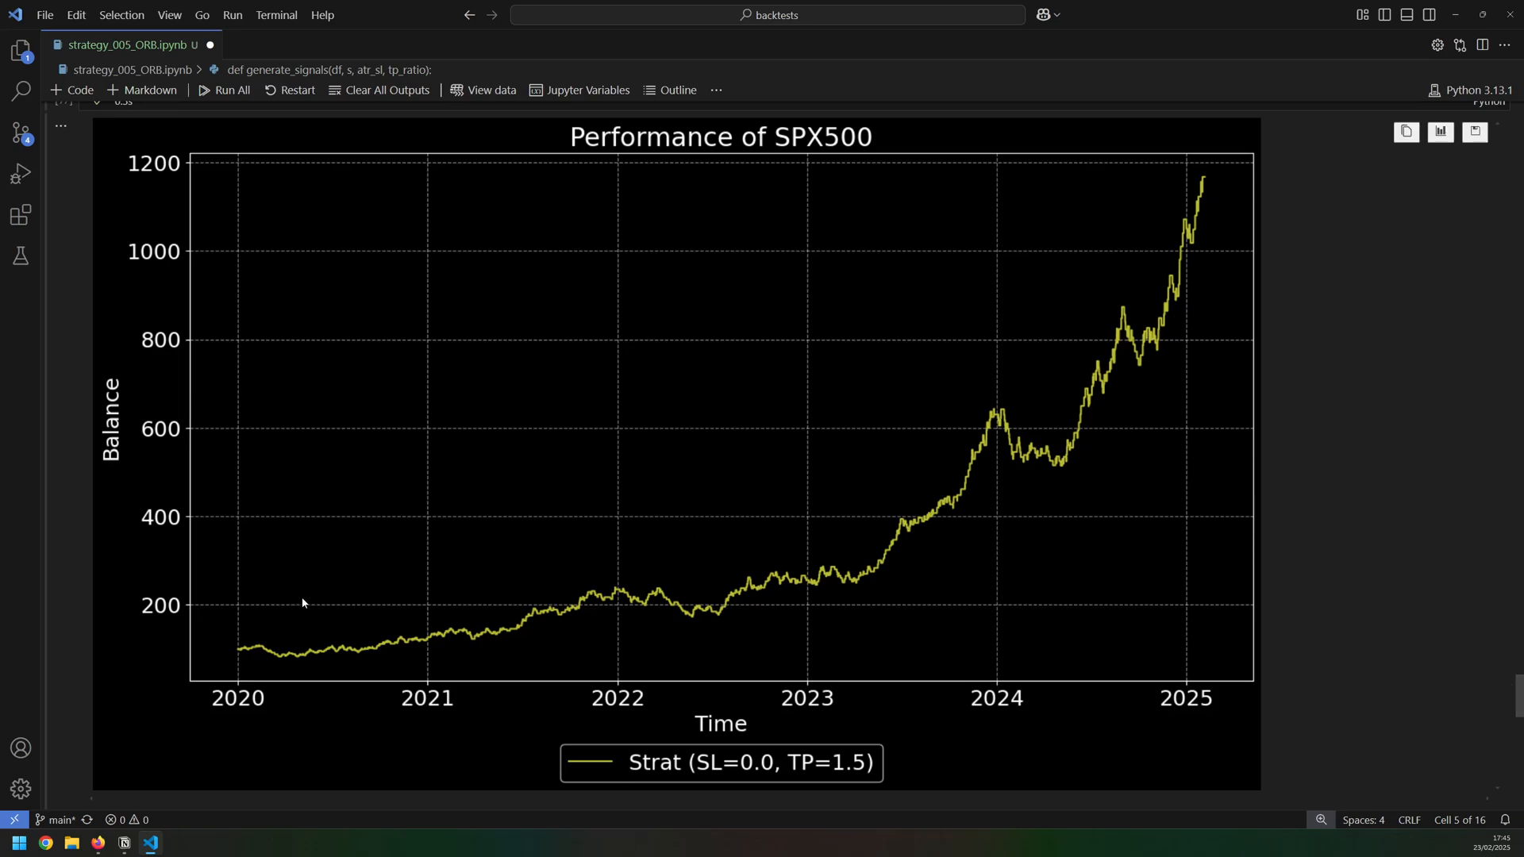
mouse_move(240, 685)
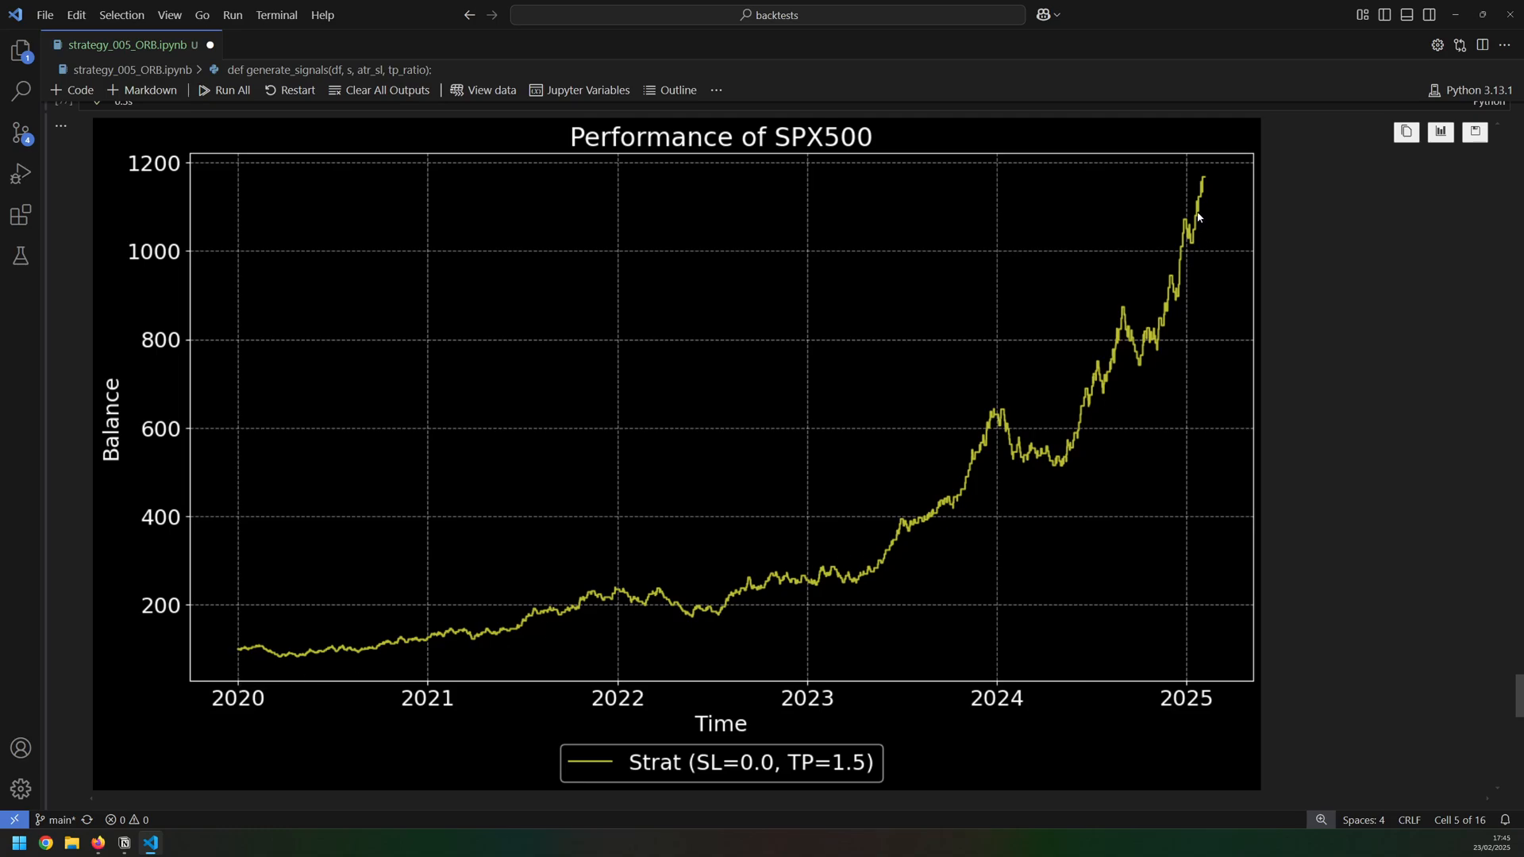
mouse_move(460, 651)
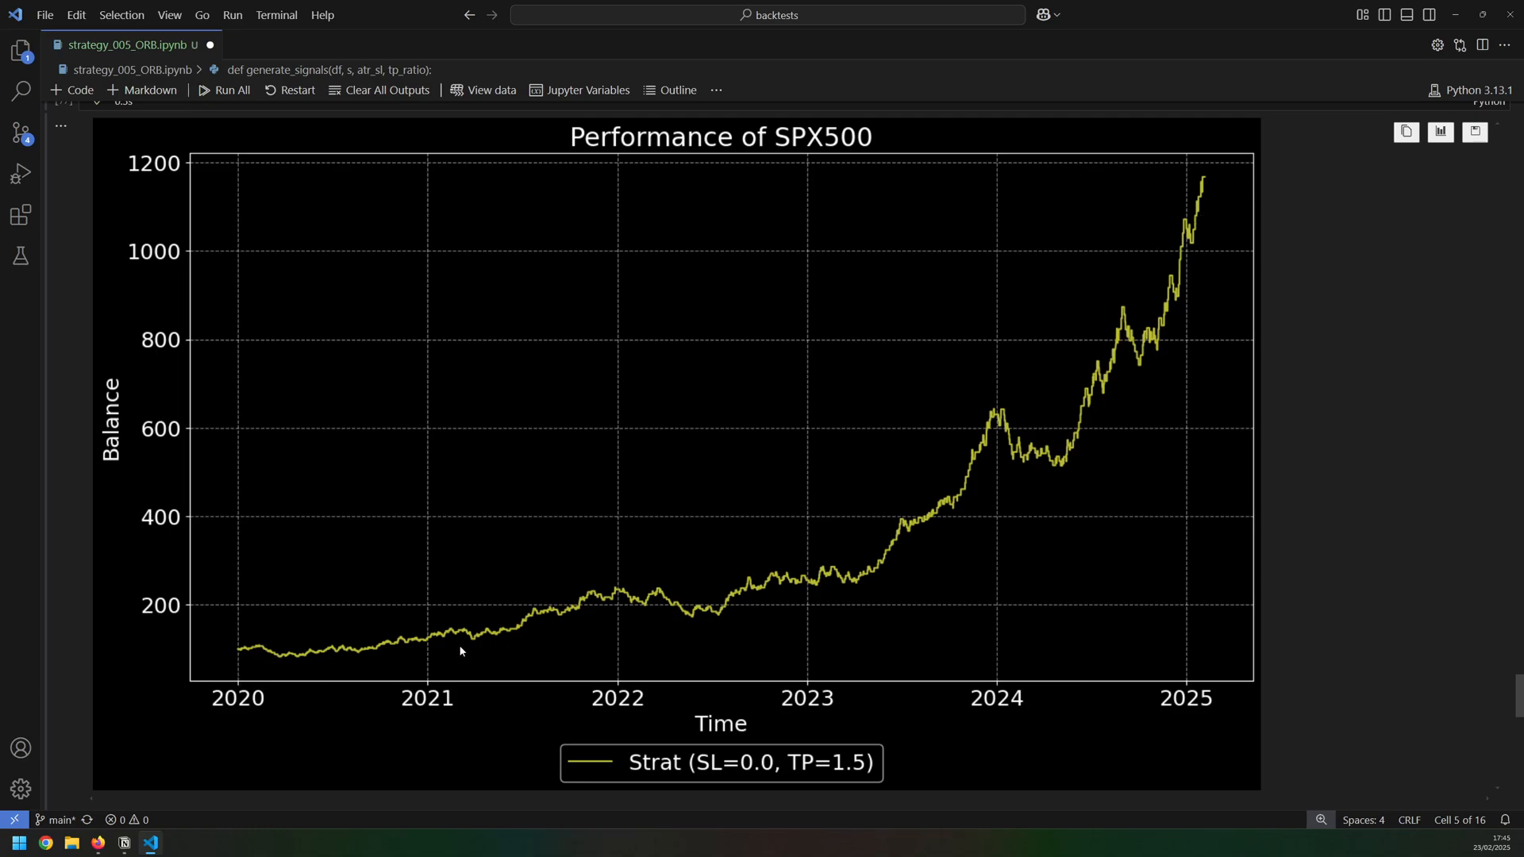
mouse_move(1141, 344)
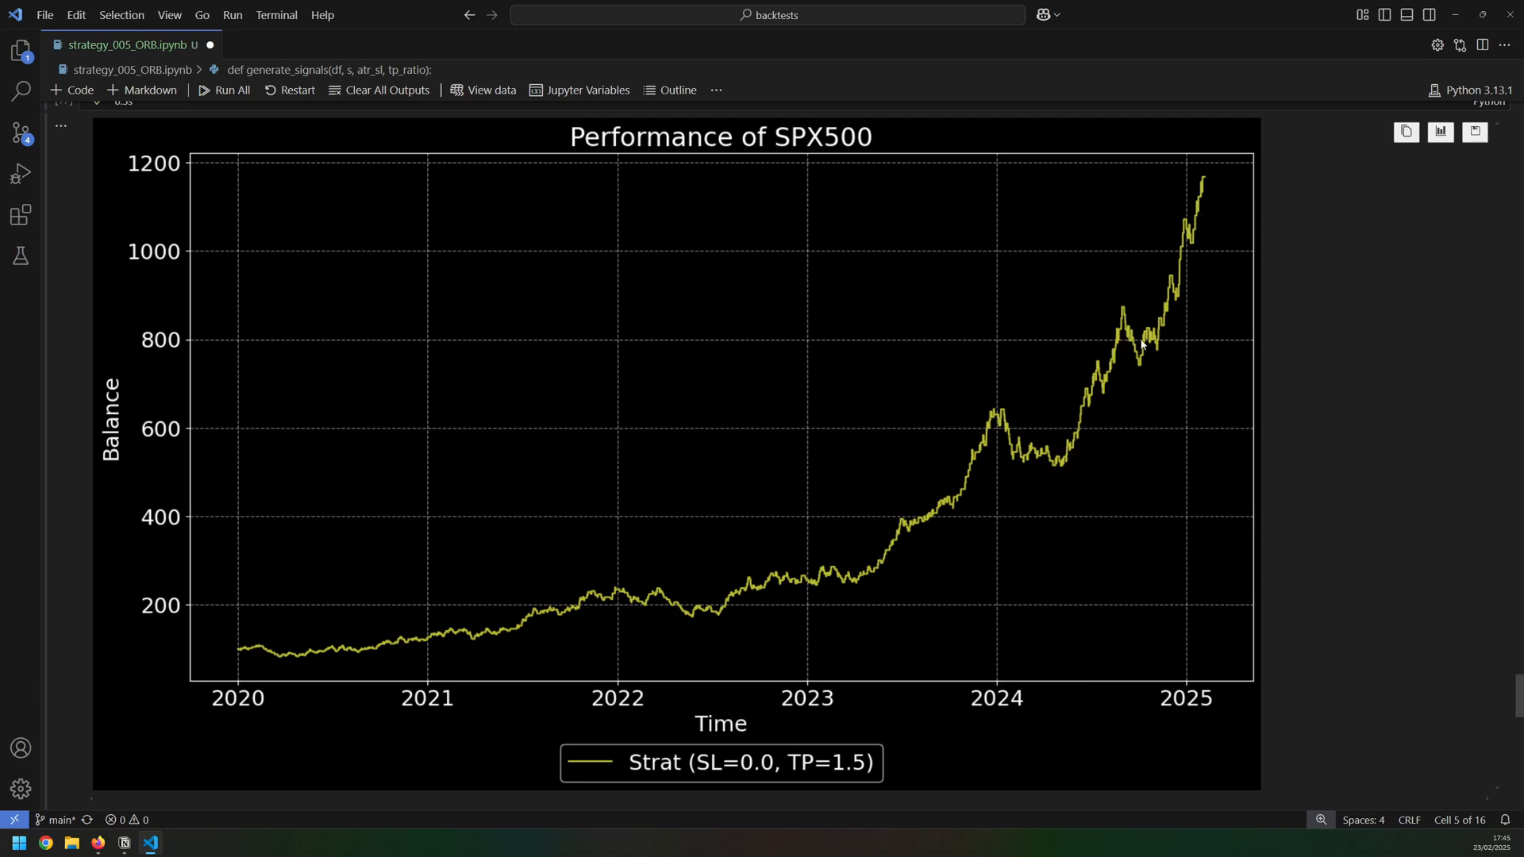
mouse_move(1127, 366)
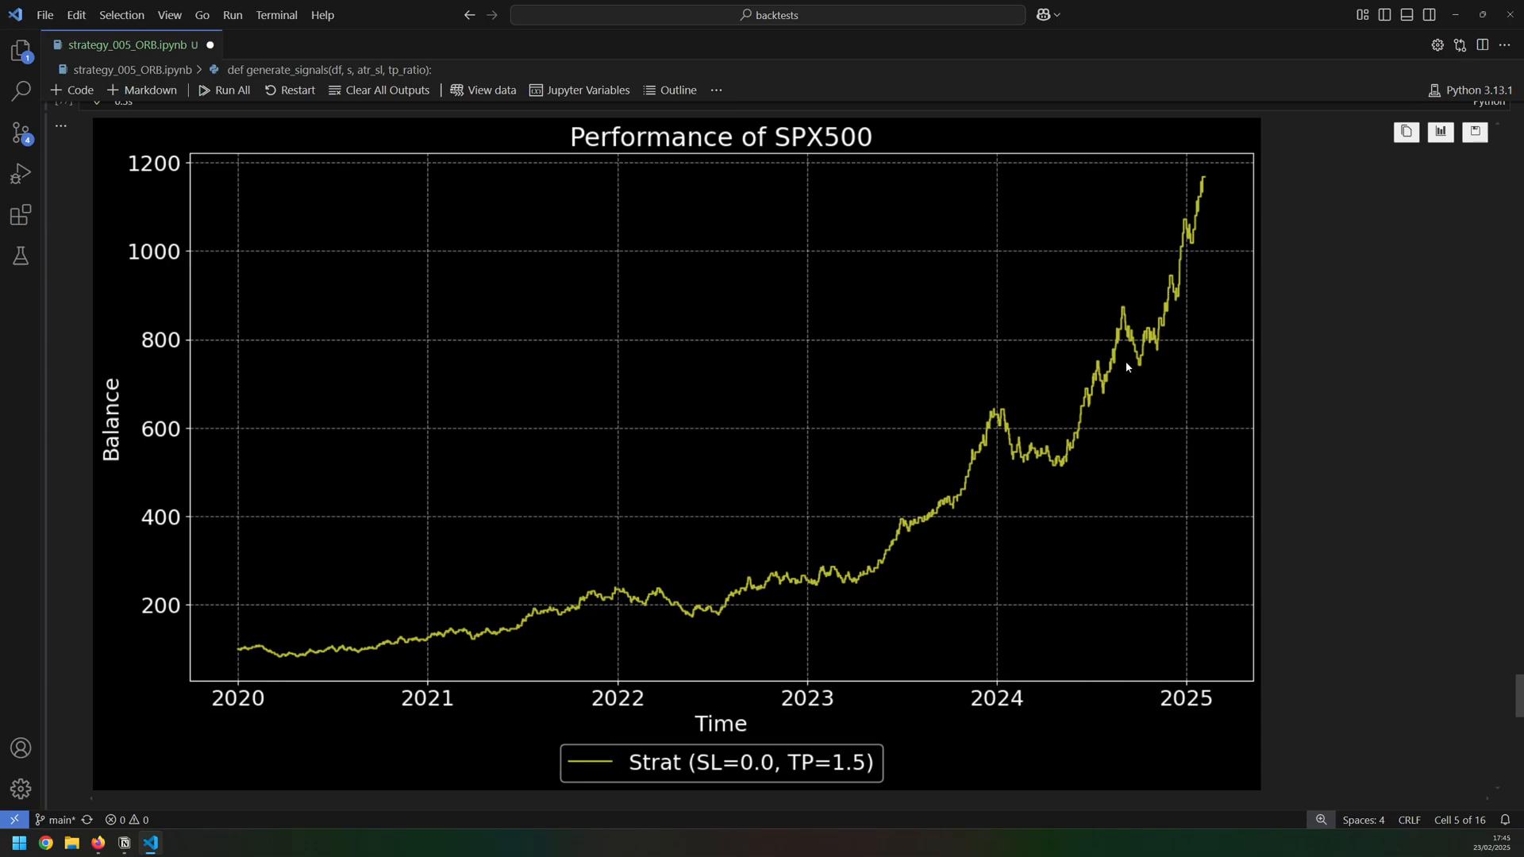
Highlight the 1.50 average risk-reward in the metrics, then select exit_eod's False value in the settings cell
scroll("down", 3)
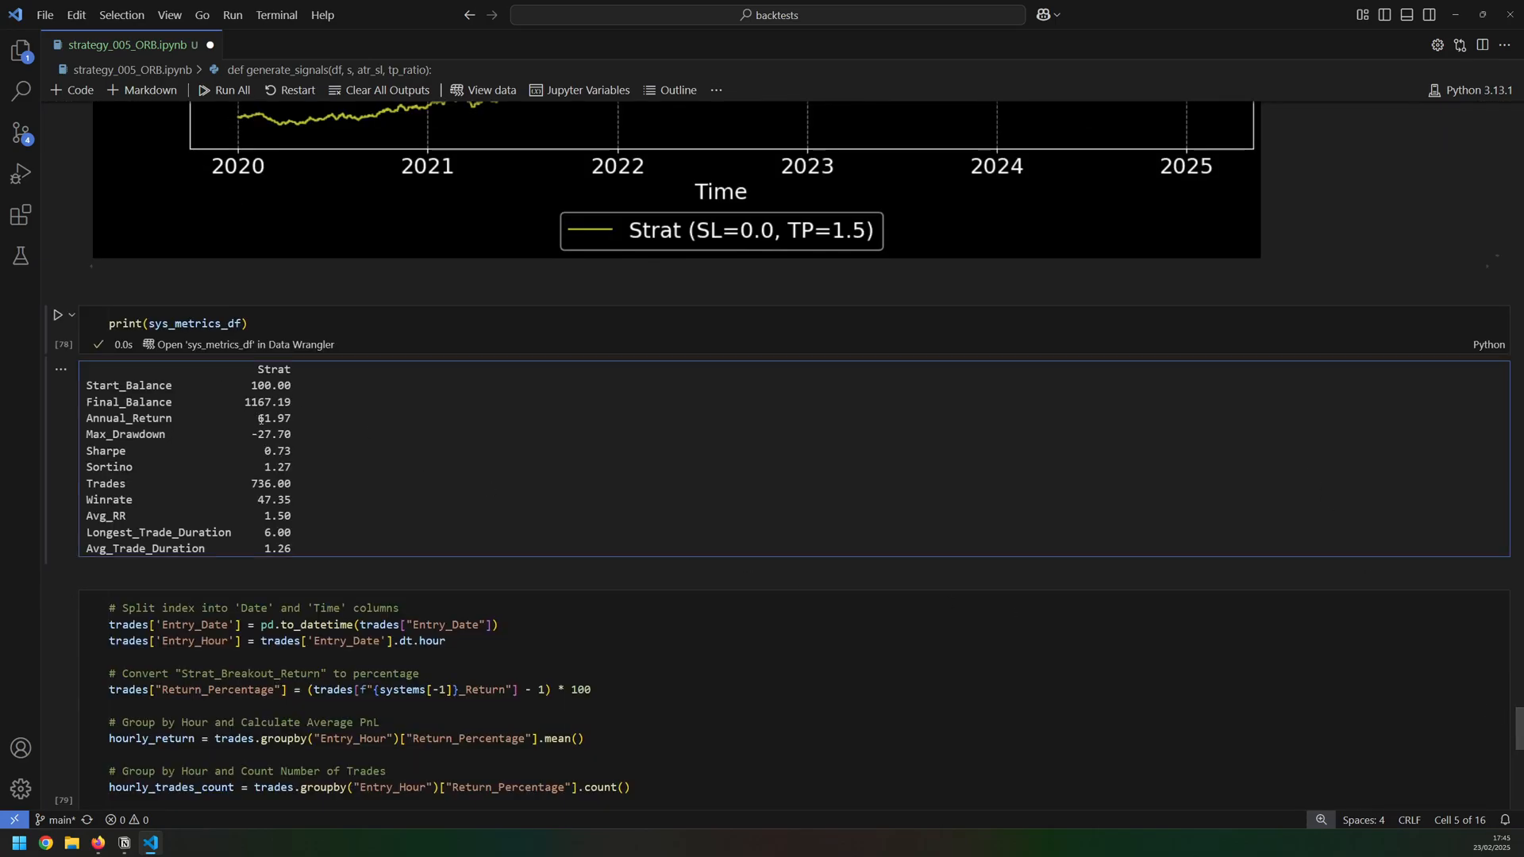
double_click(274, 417)
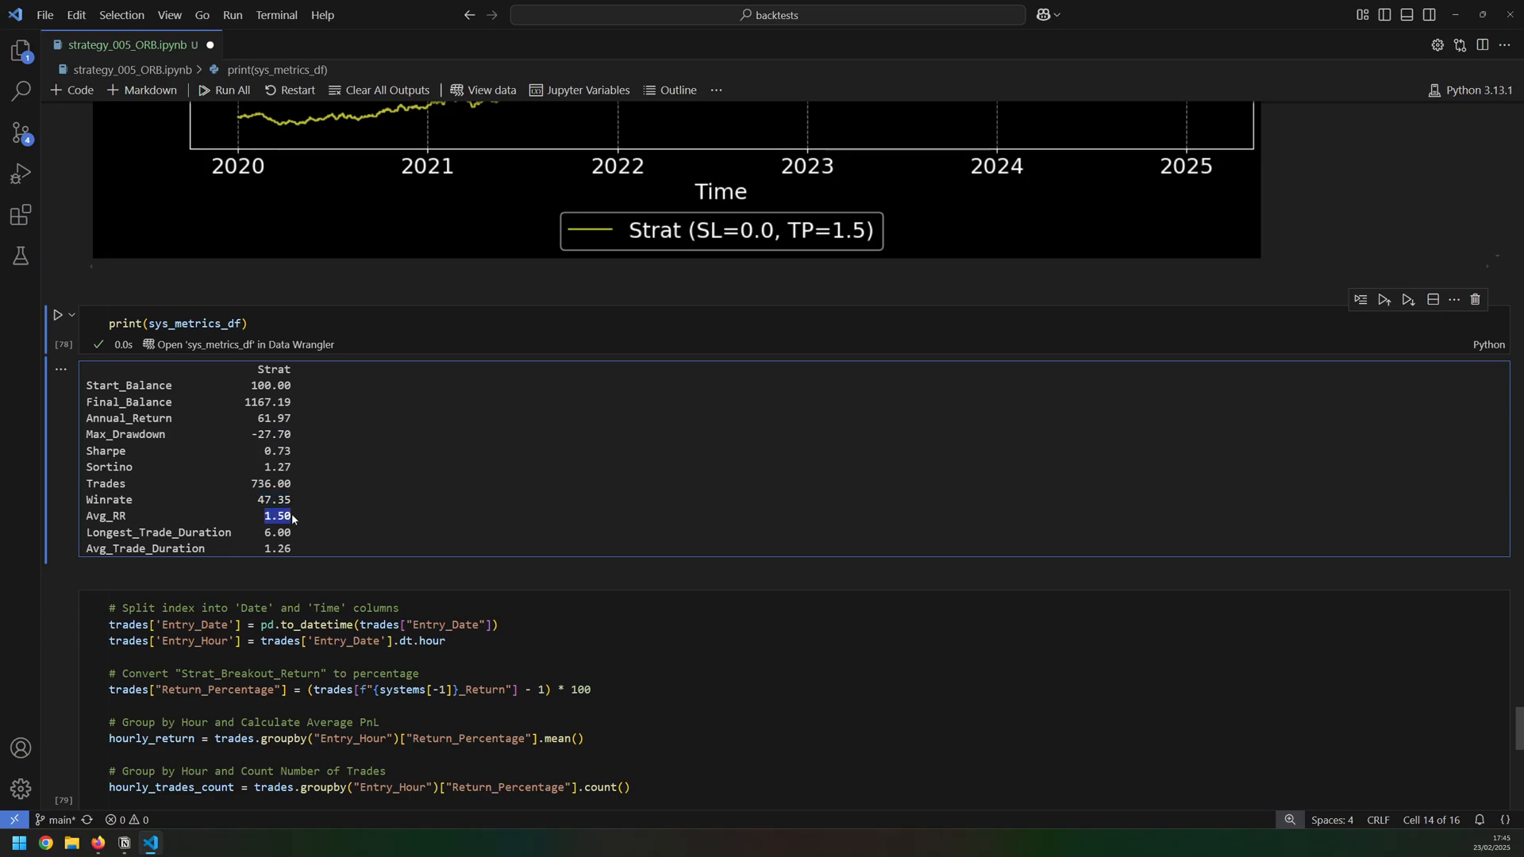
scroll("down", 3)
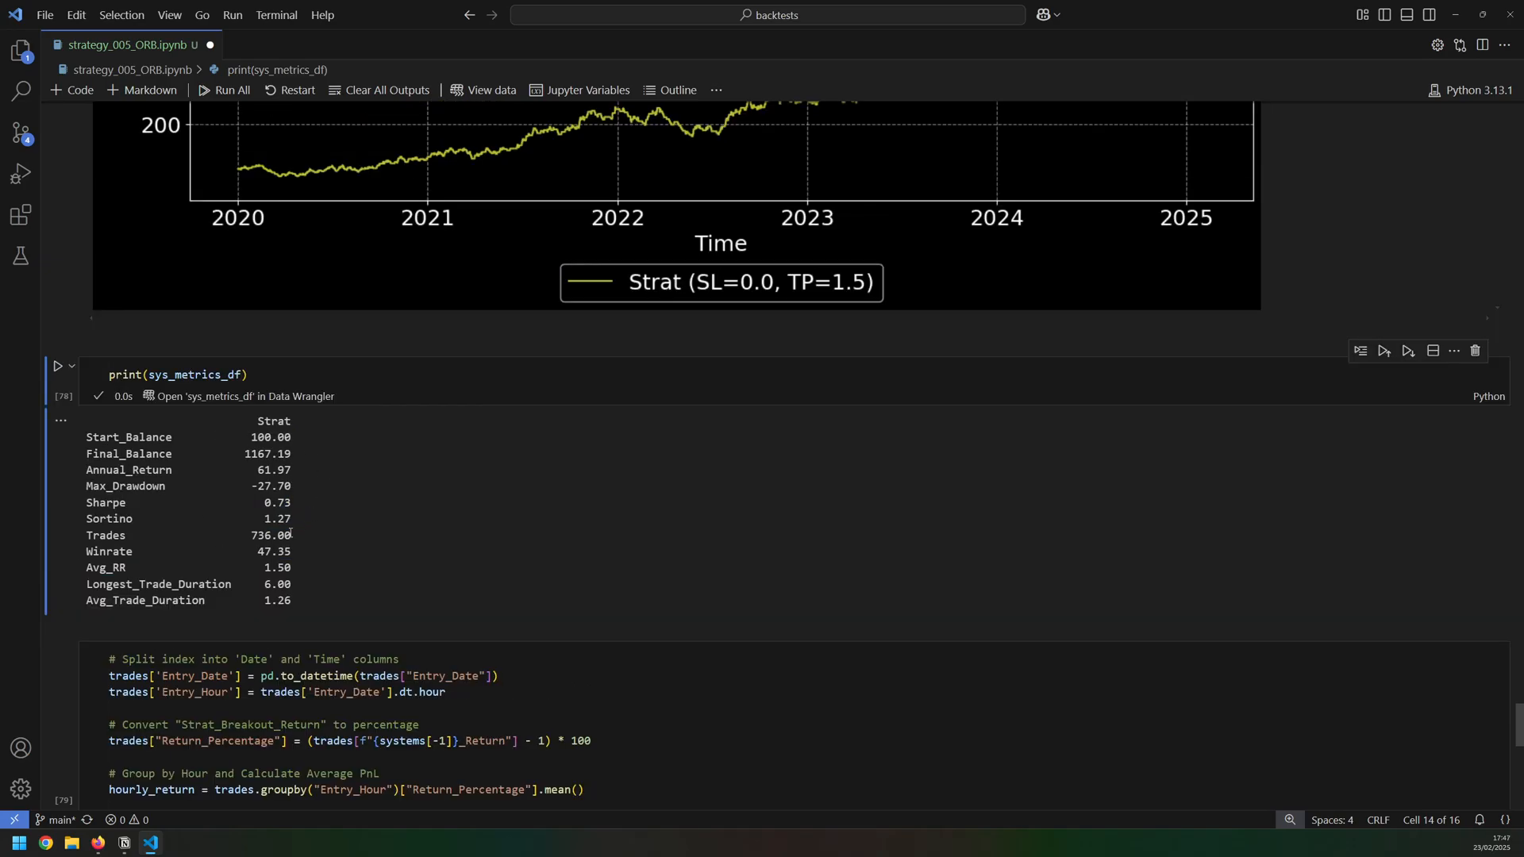
mouse_move(435, 569)
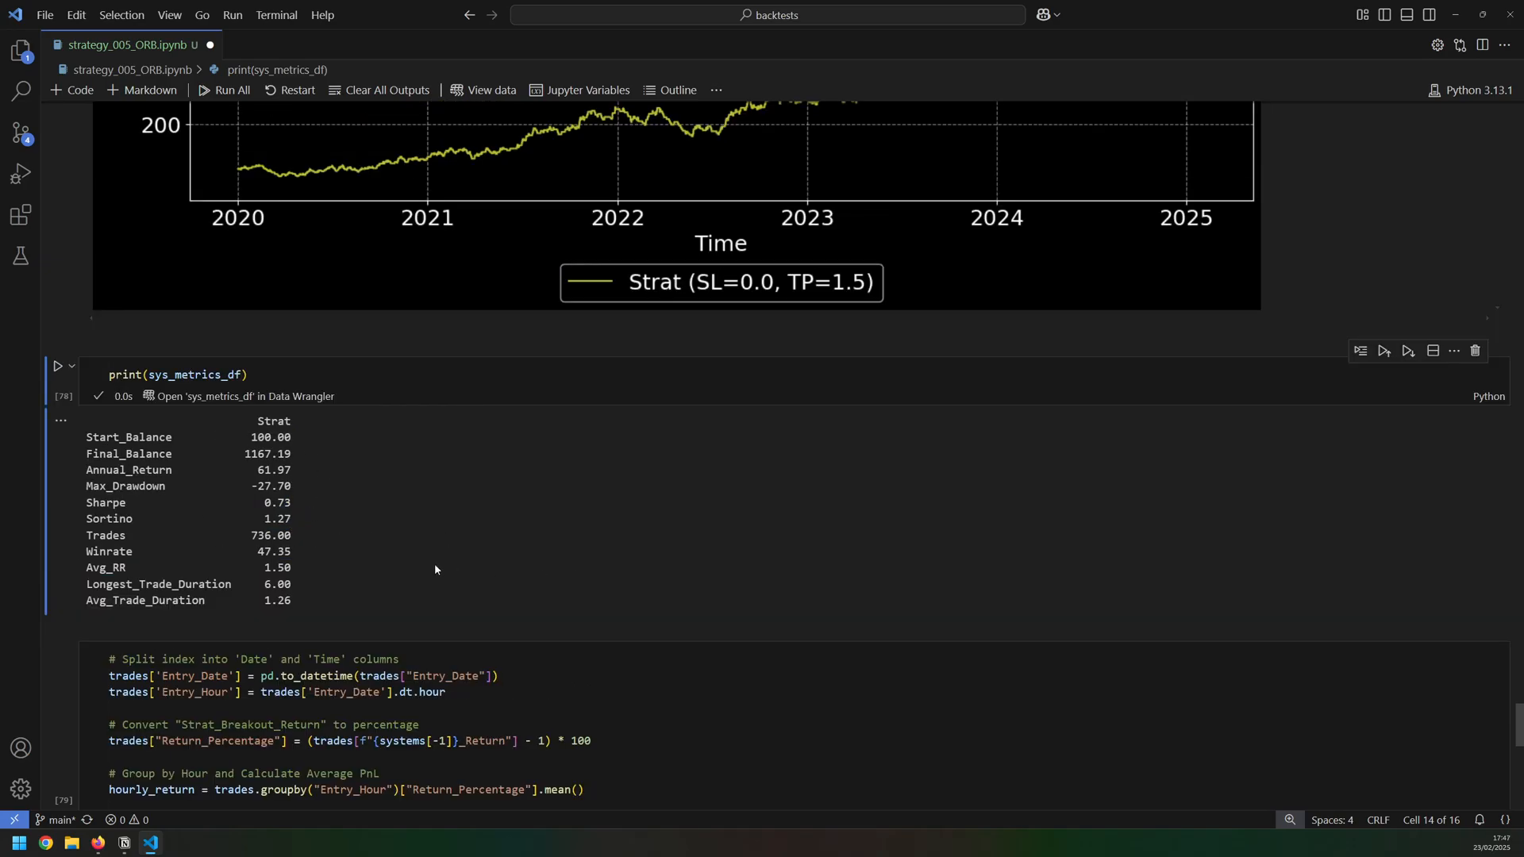
double_click(276, 584)
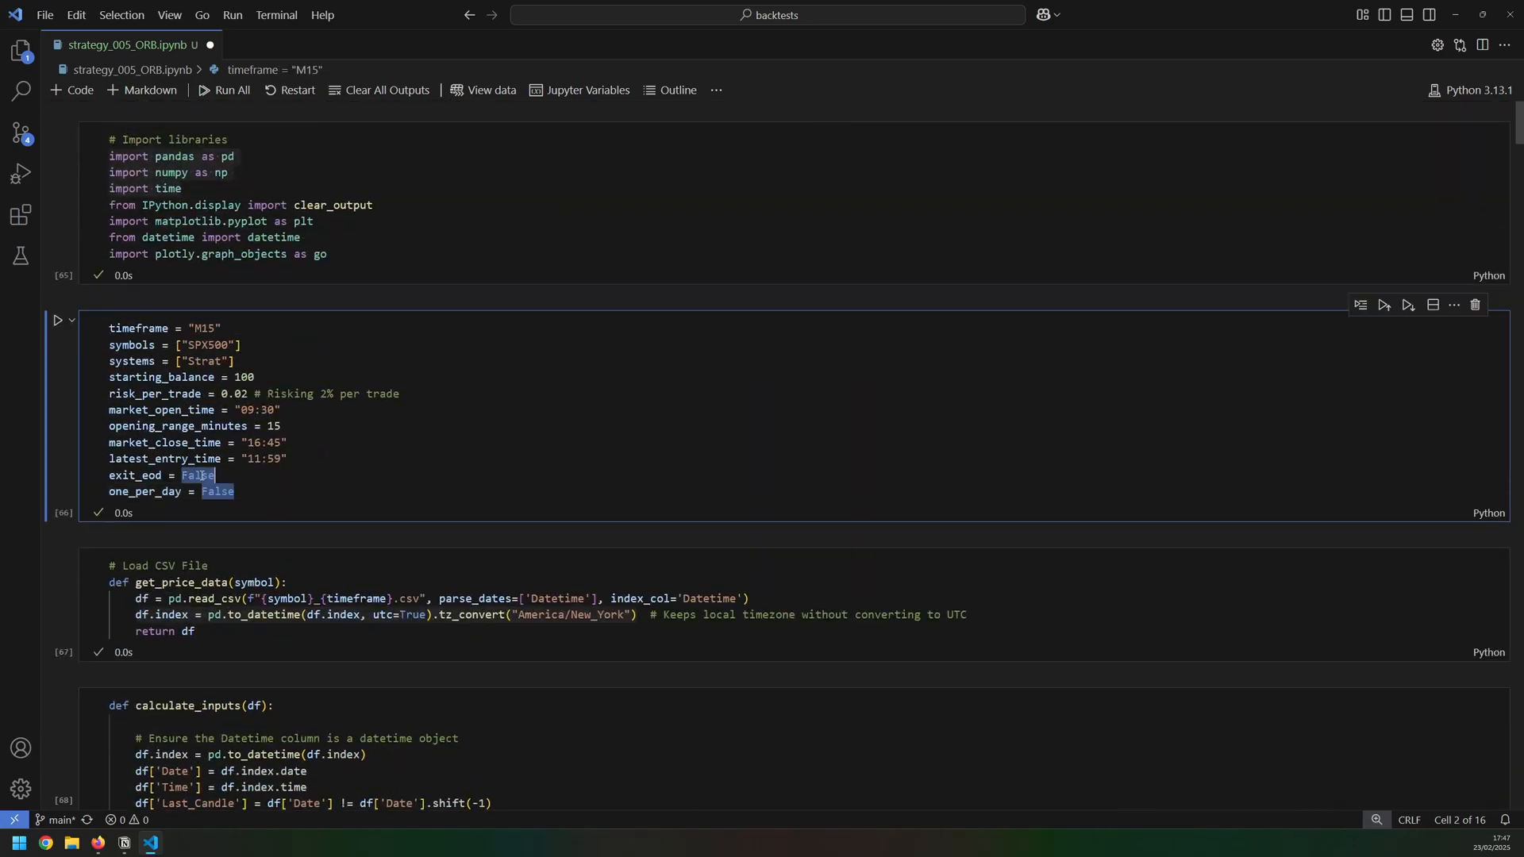
Set exit_eod to True, rerun the notebook and scroll to the new SPX500 performance curve
type("True")
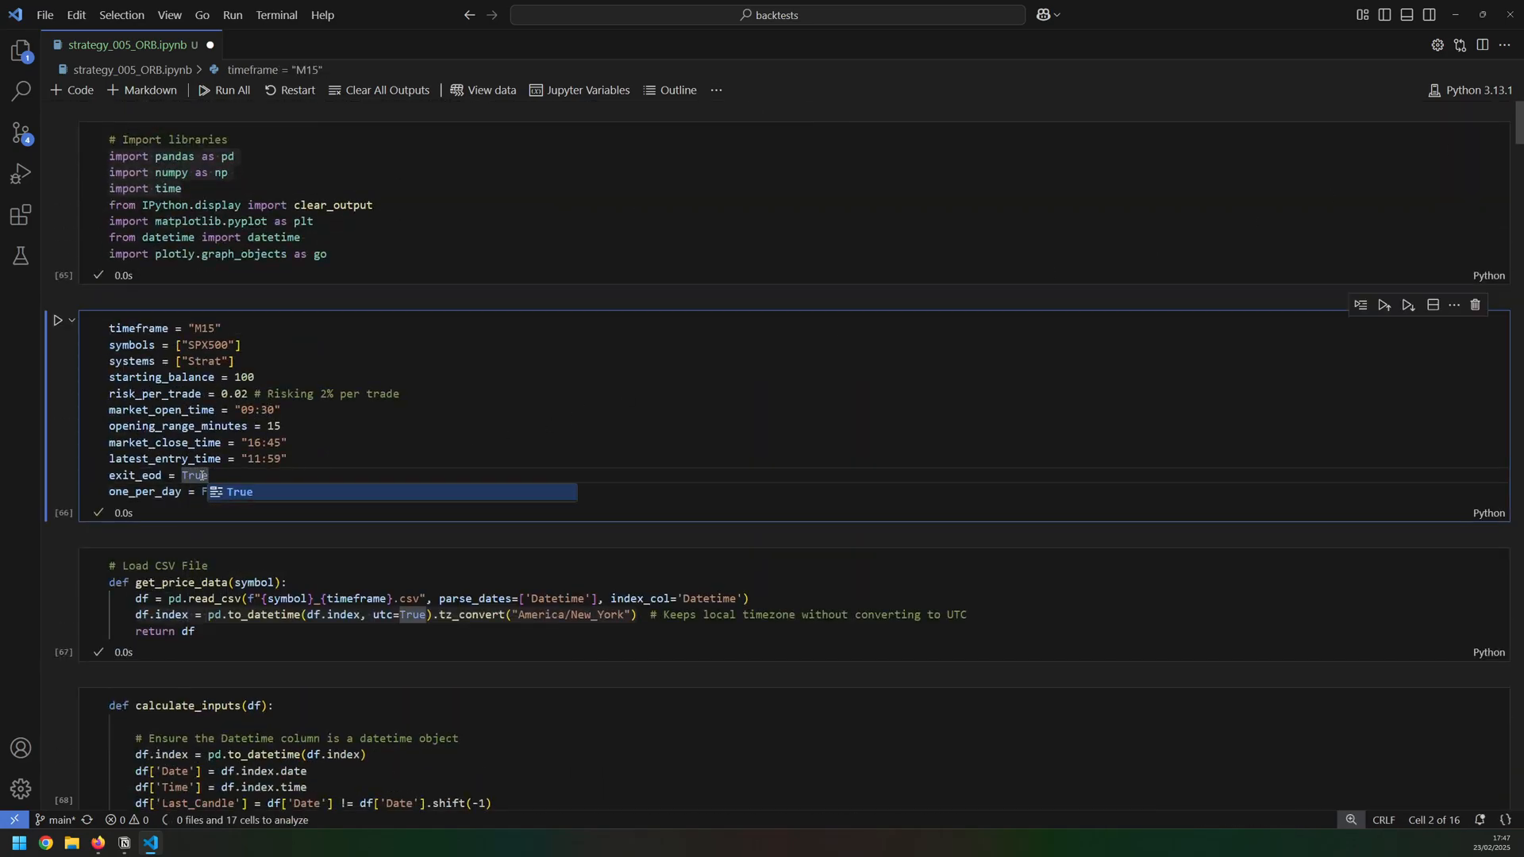
left_click(224, 89)
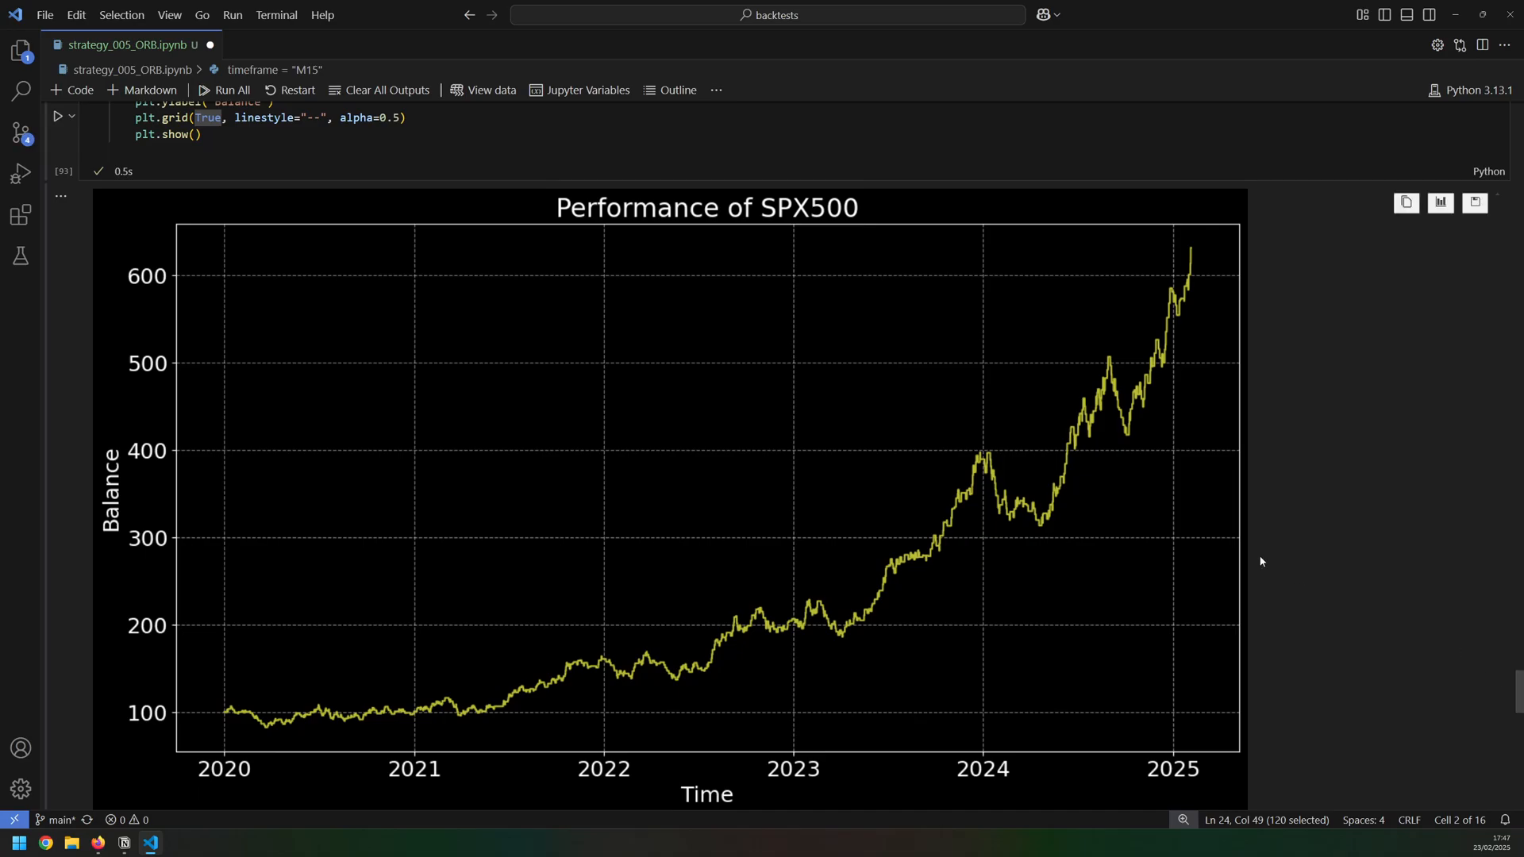
mouse_move(133, 303)
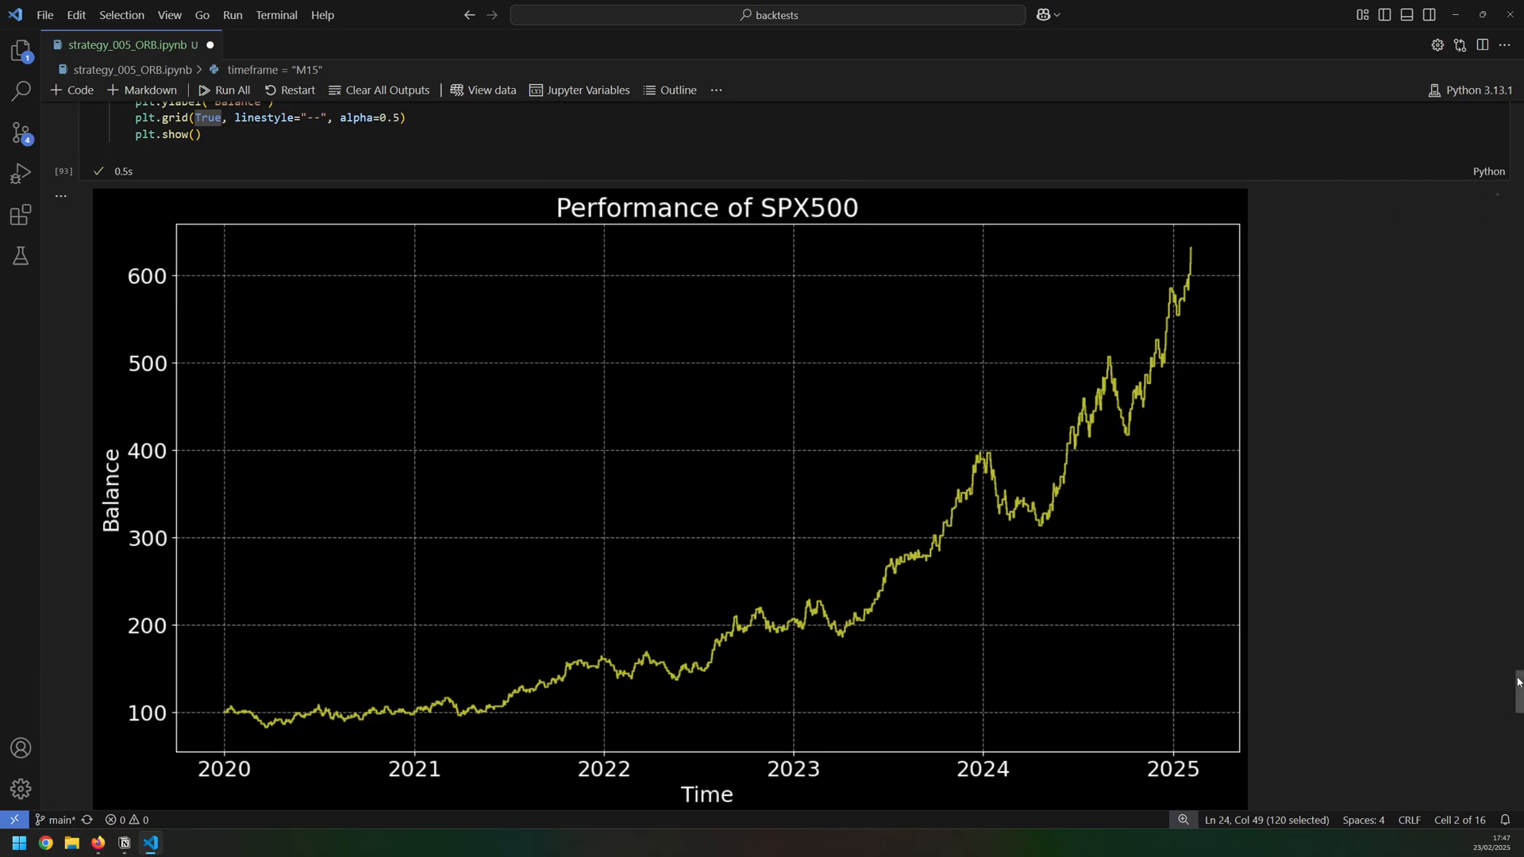
scroll("down", 3)
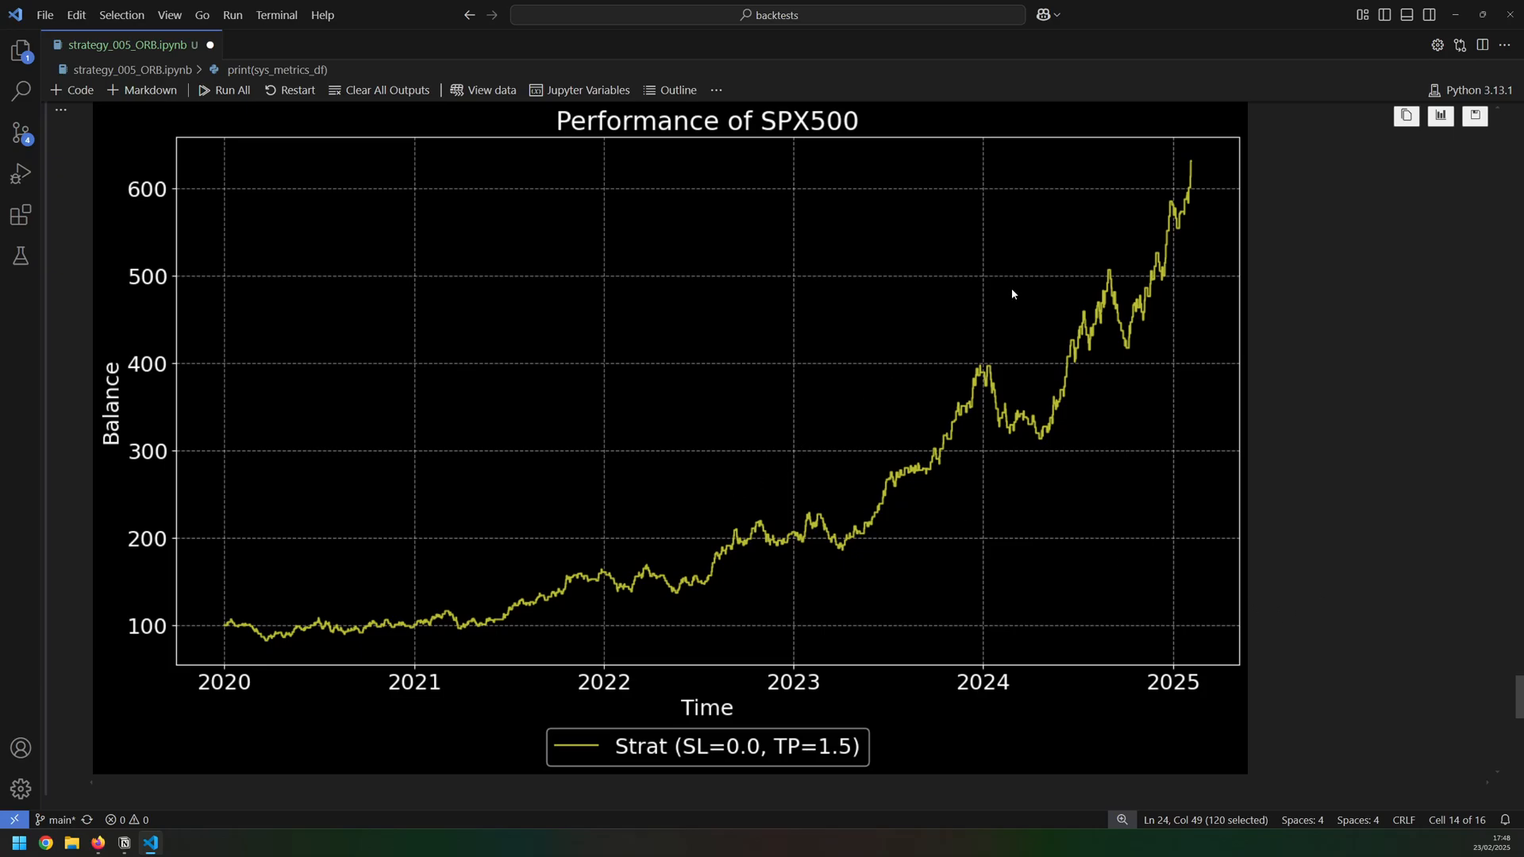
mouse_move(1163, 353)
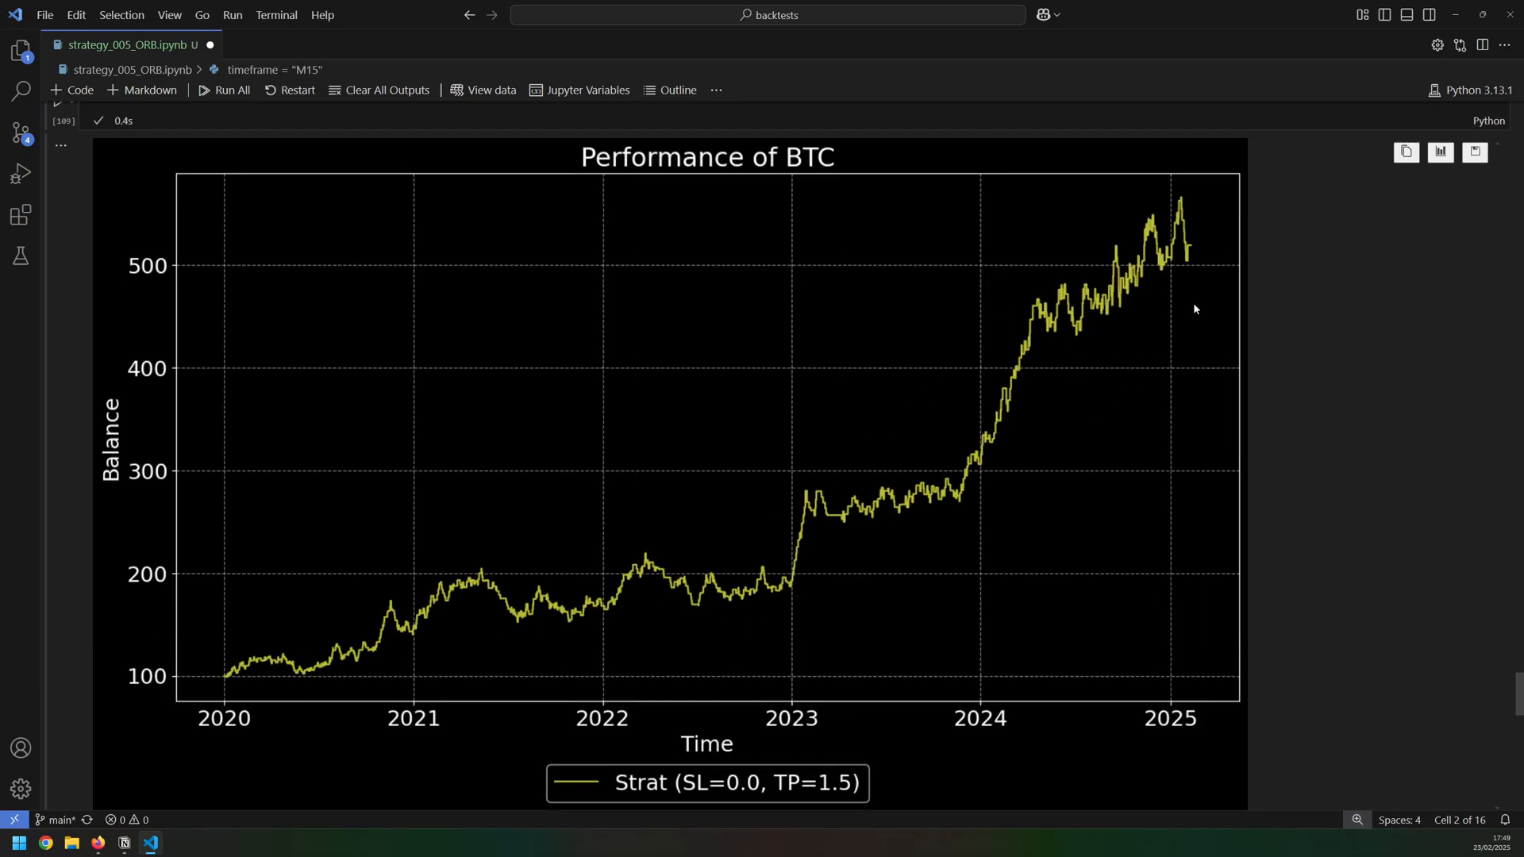
mouse_move(790, 171)
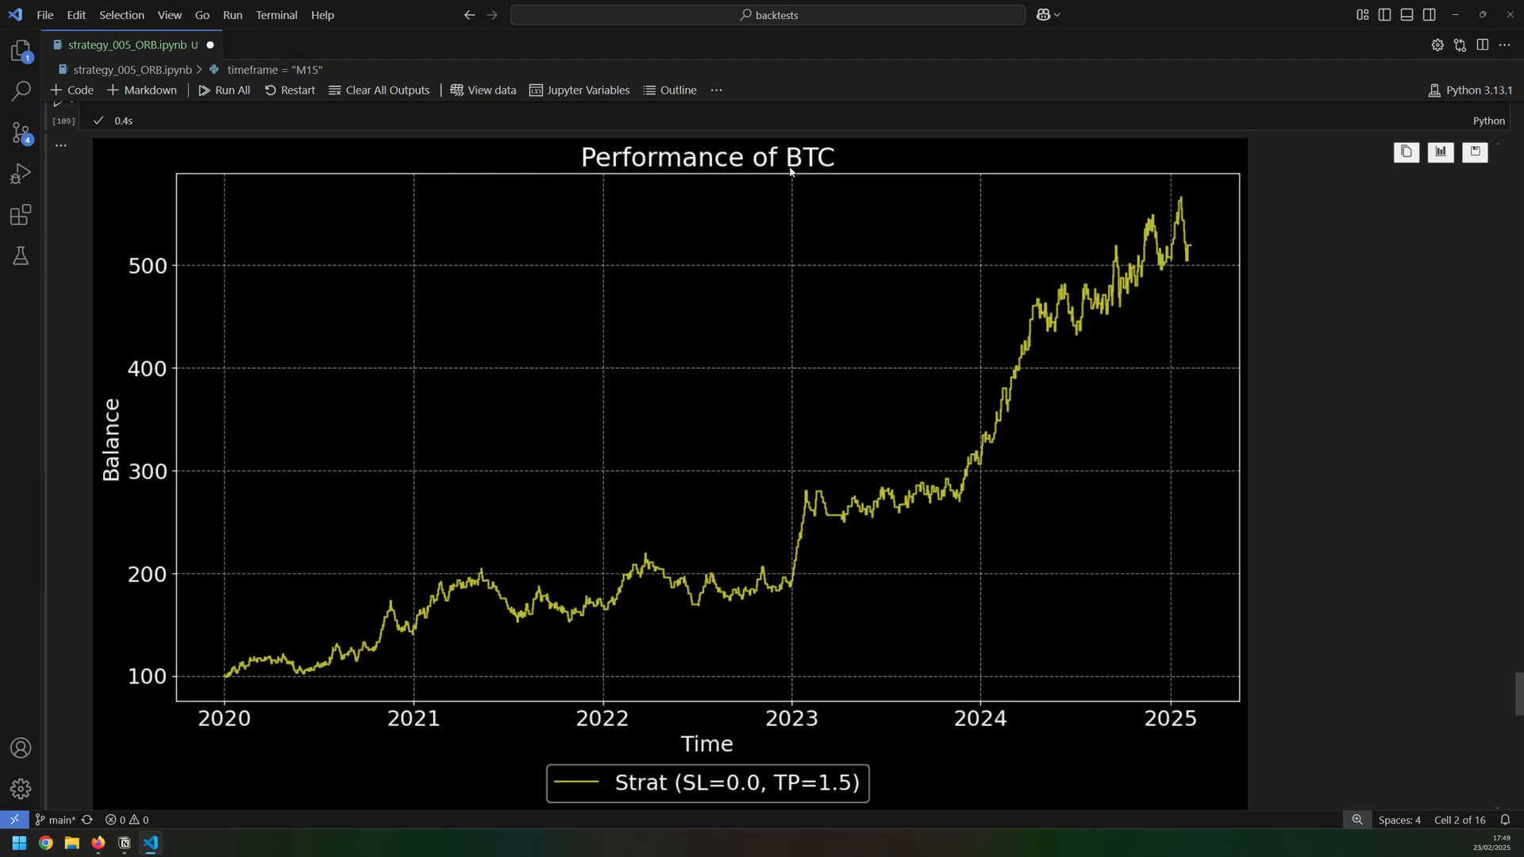
mouse_move(217, 747)
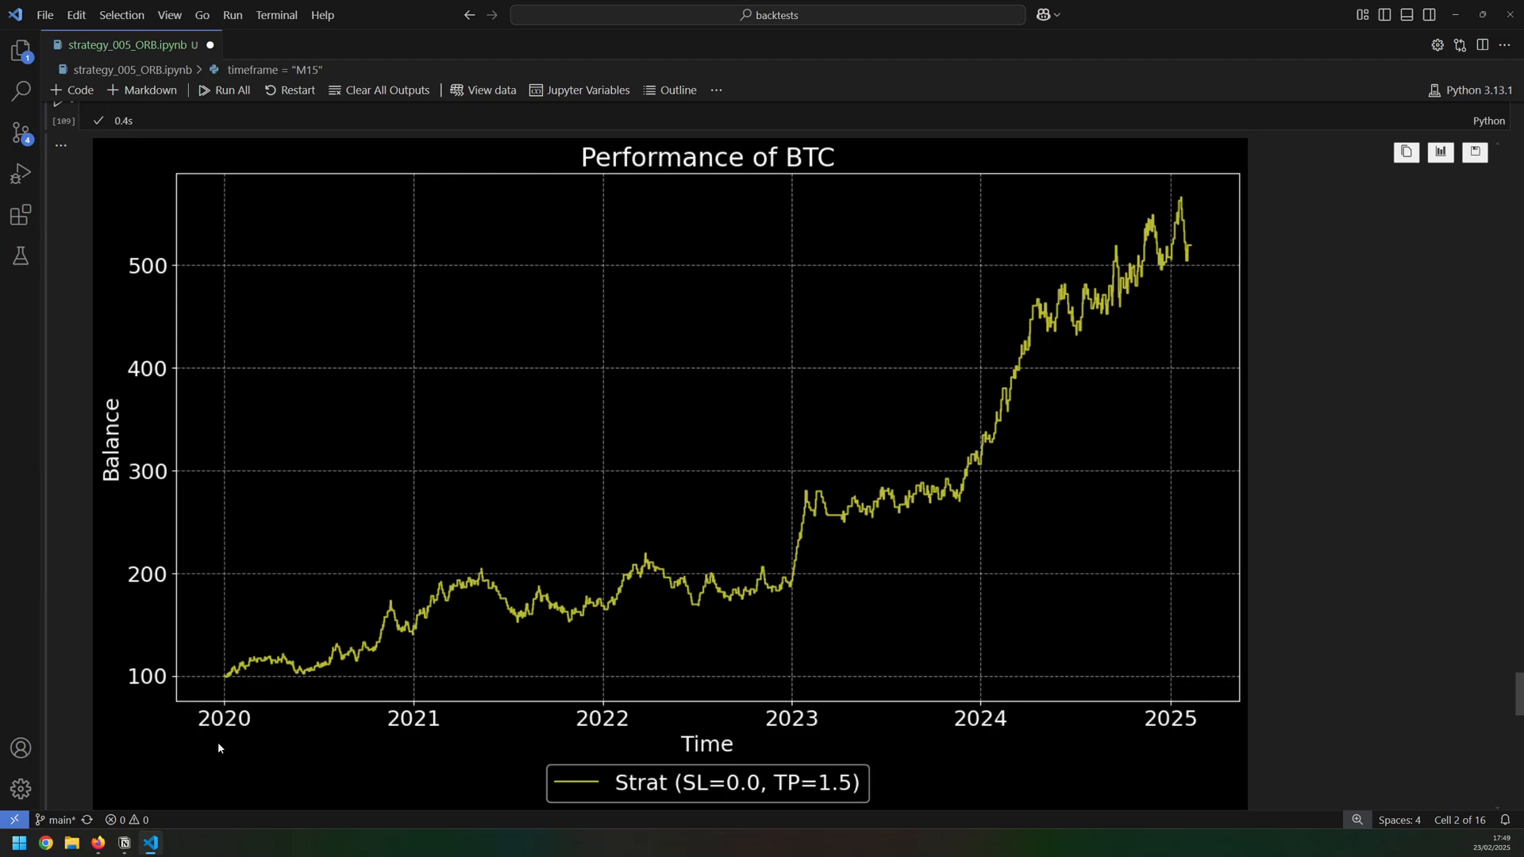
mouse_move(1216, 689)
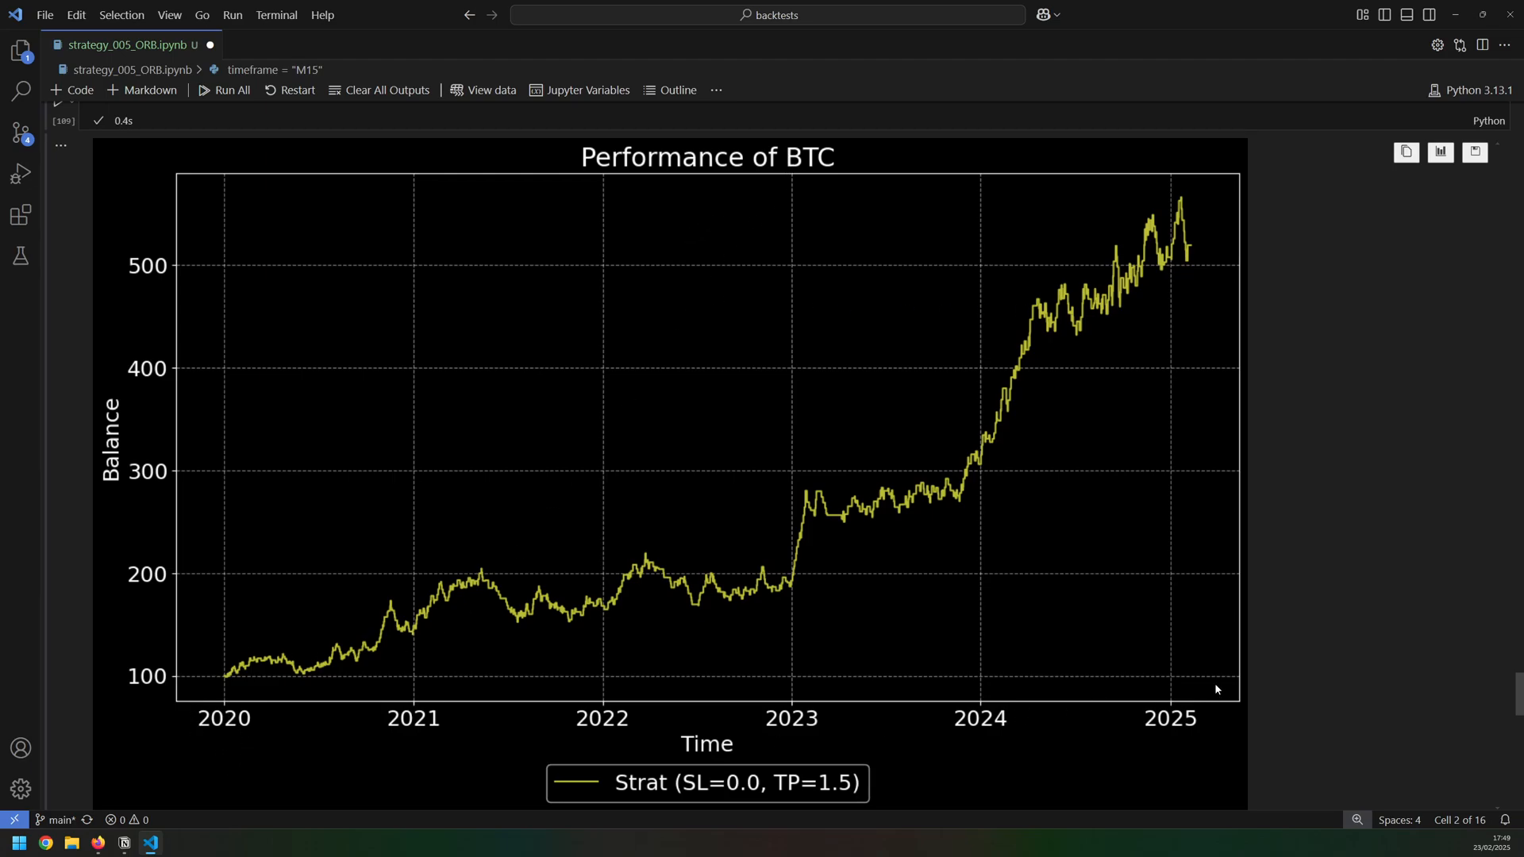
mouse_move(1049, 602)
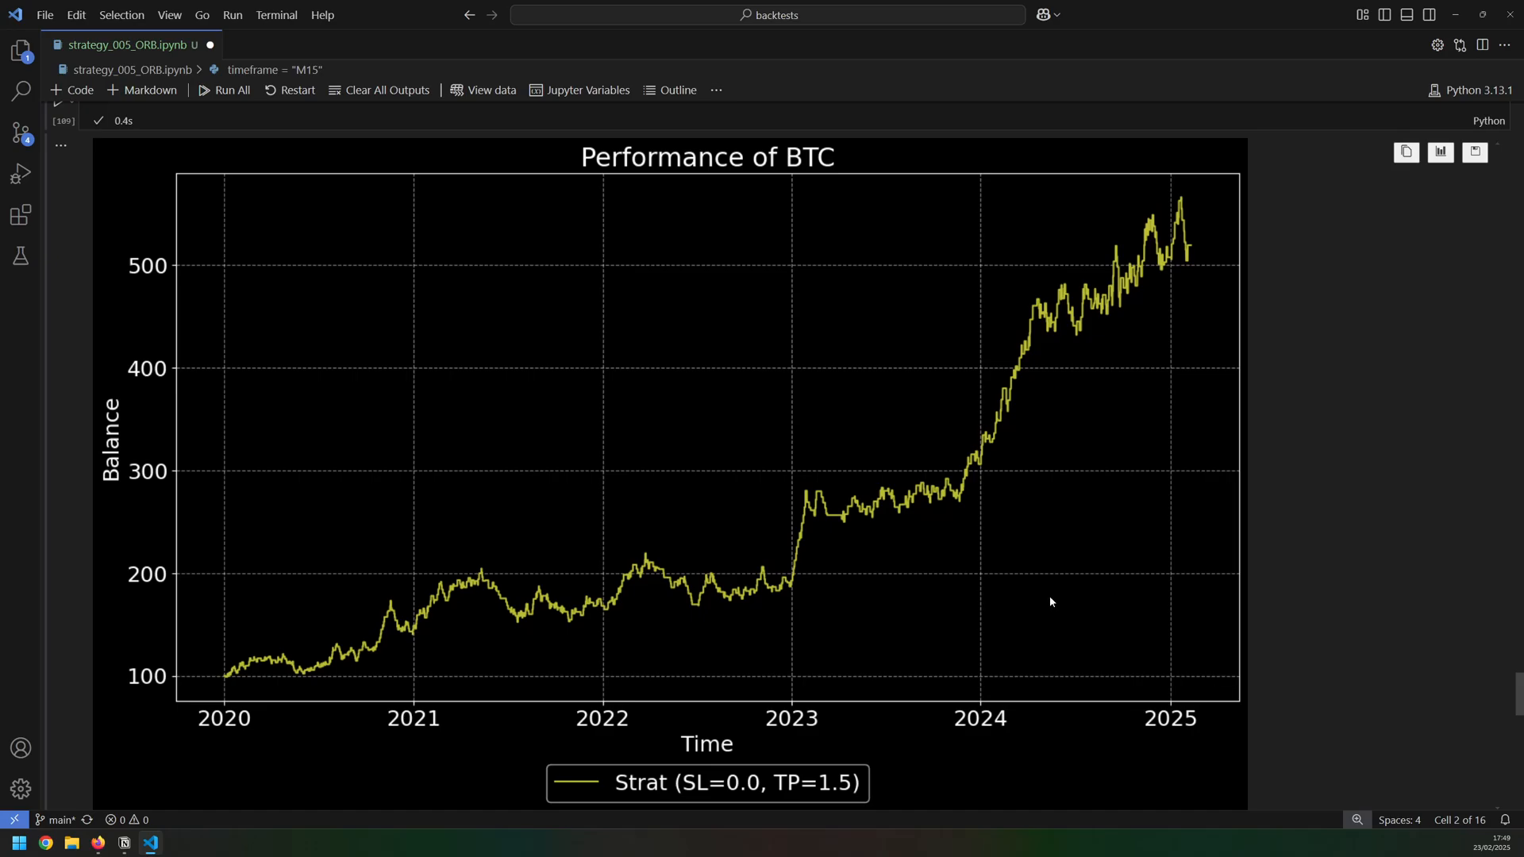
mouse_move(1137, 283)
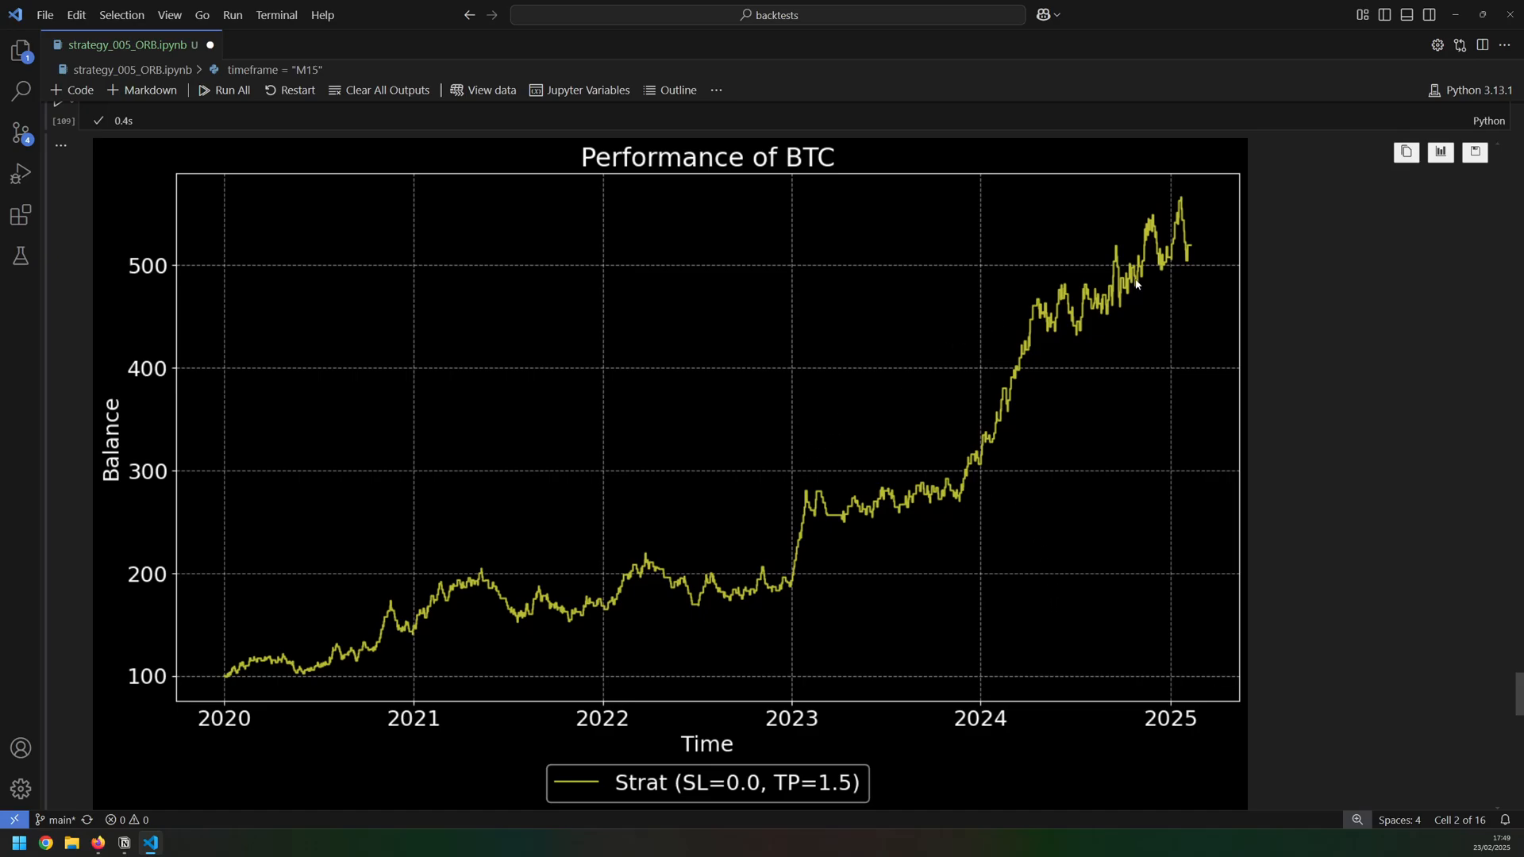
Scroll to the BTC sys_metrics_df output and highlight a figure: final balance 519.39, 756 trades
scroll("down", 3)
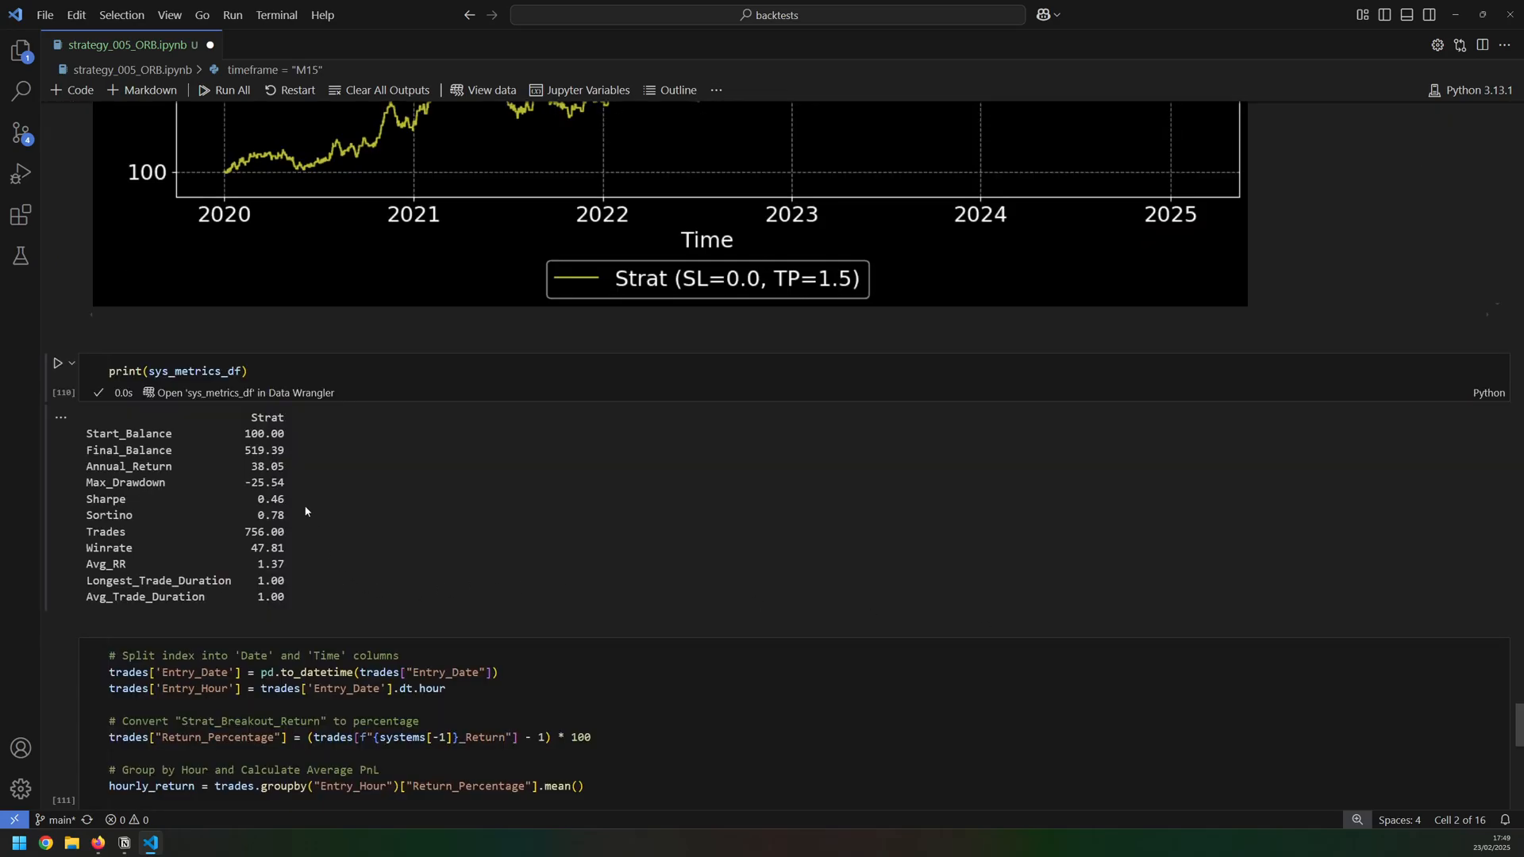
double_click(261, 465)
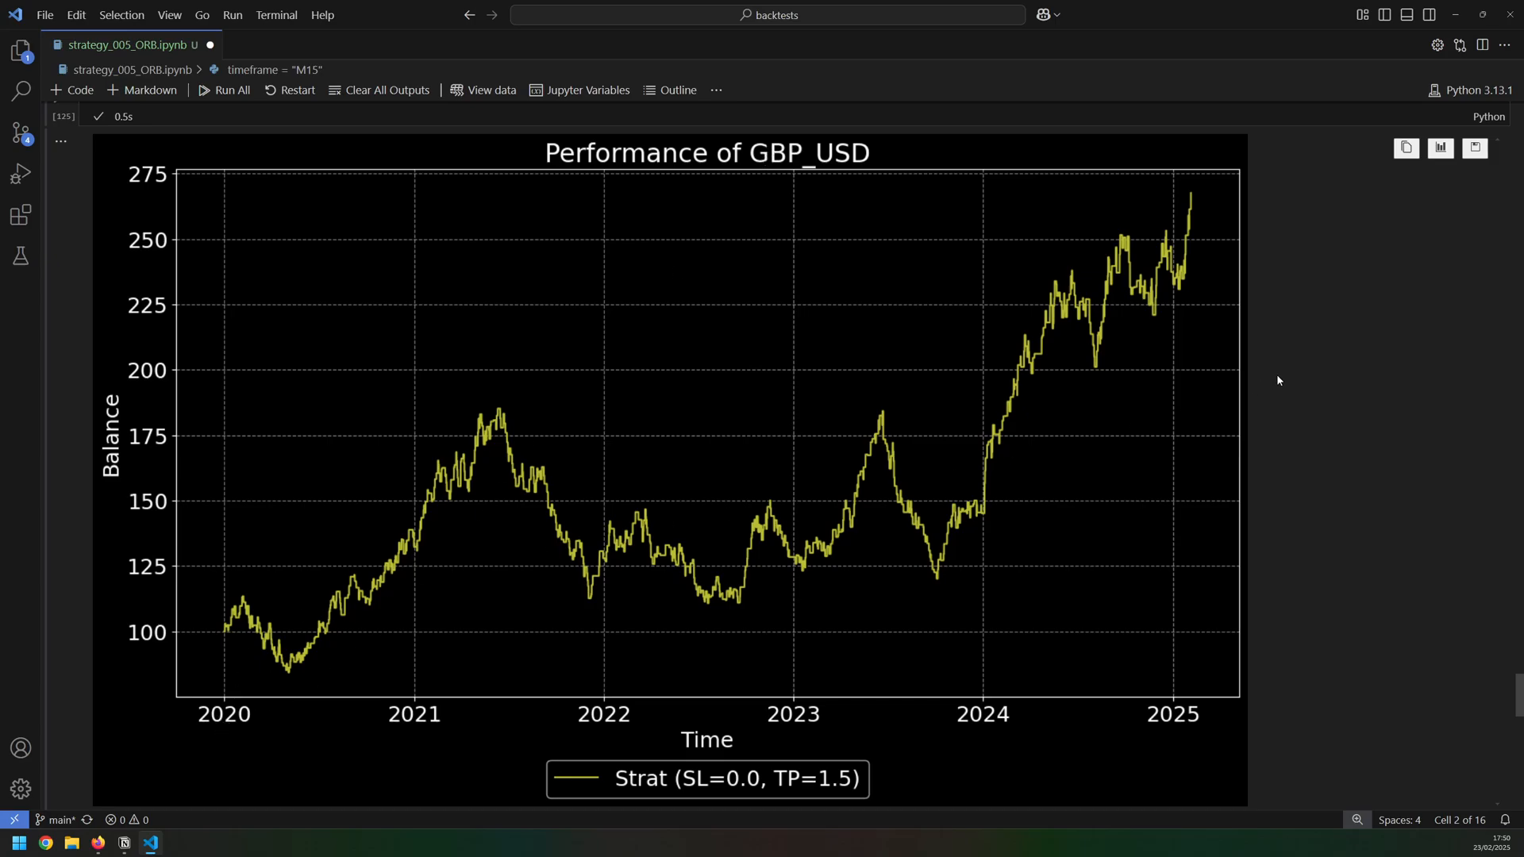
mouse_move(772, 277)
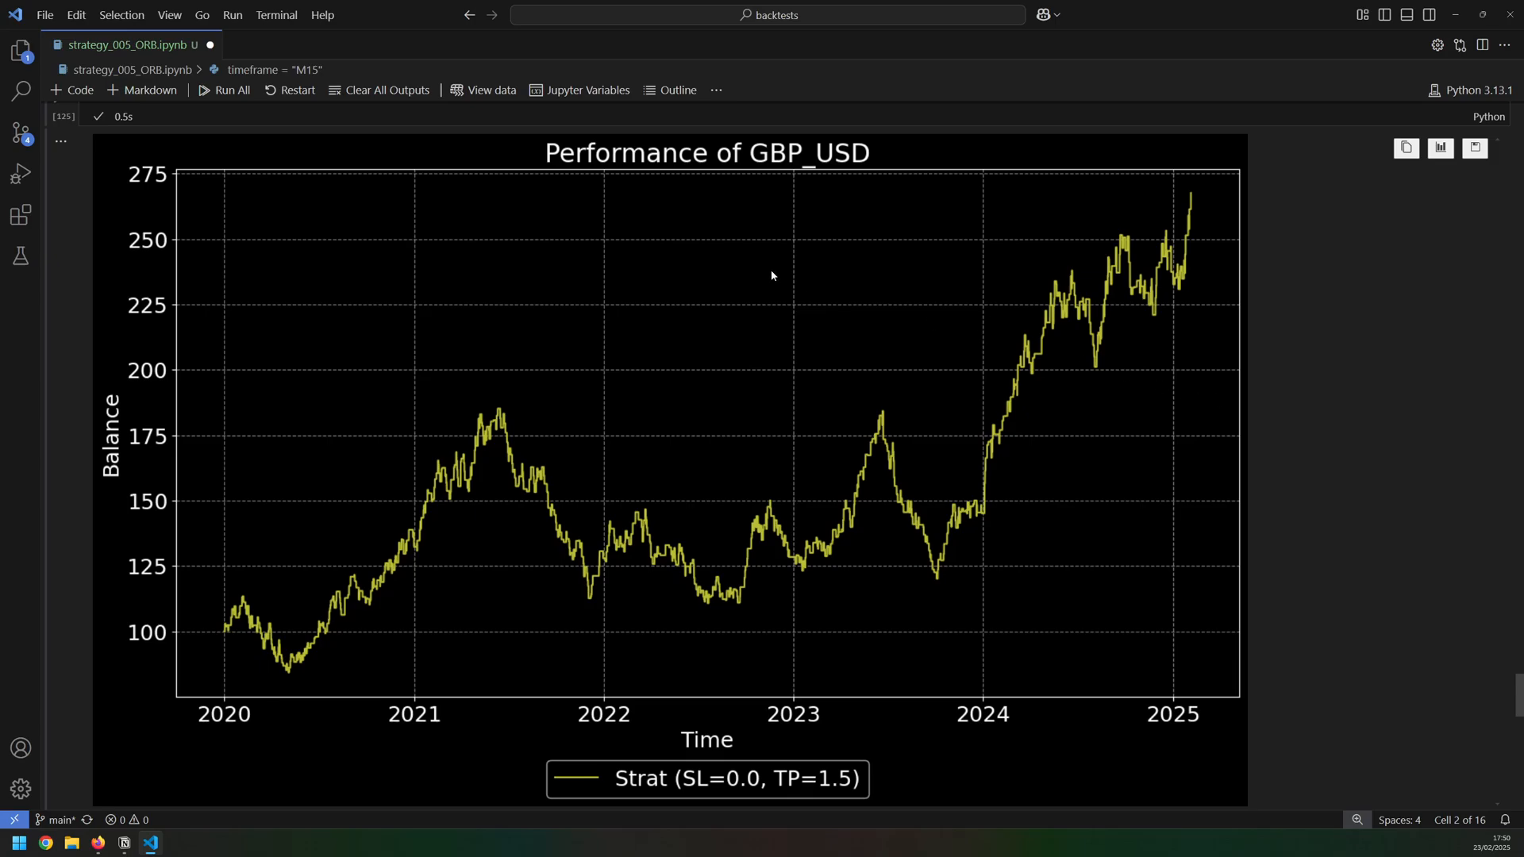
mouse_move(1075, 347)
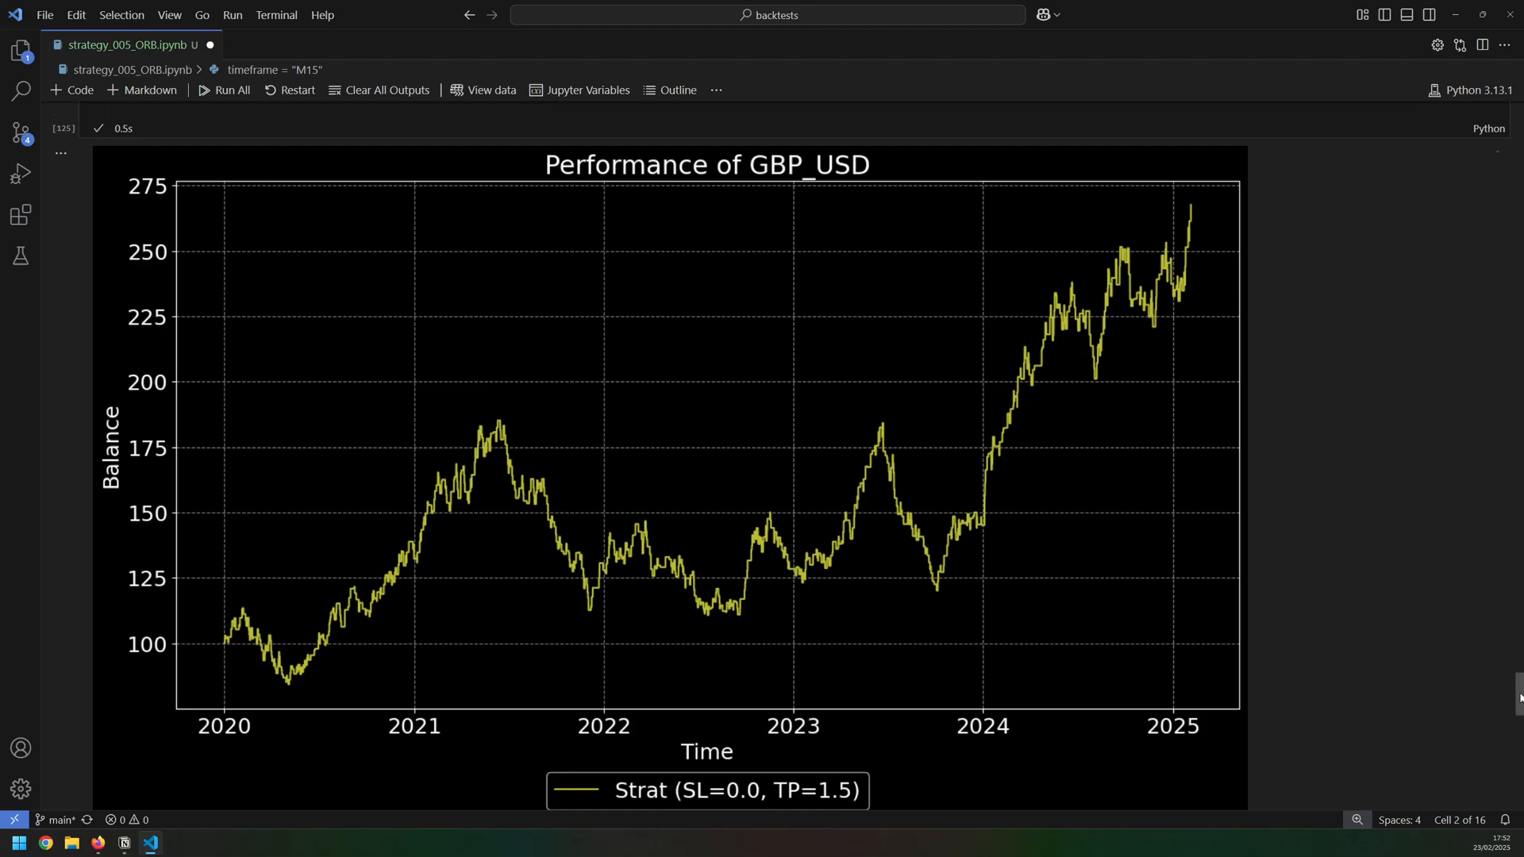
Scroll to the GBP_USD metrics printout and highlight the 826.00 trade count
scroll("down", 3)
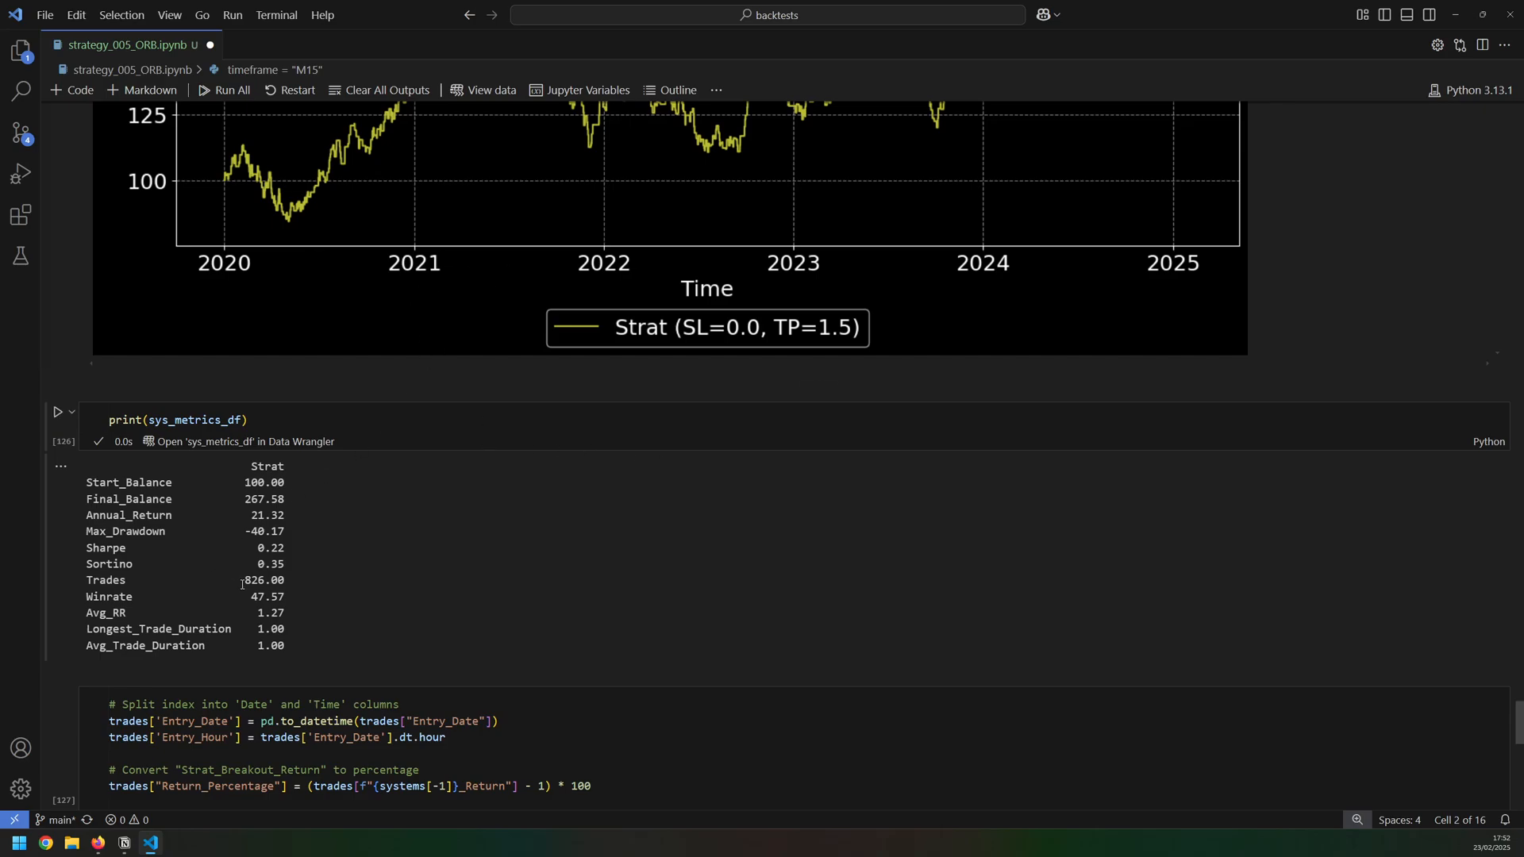
double_click(265, 581)
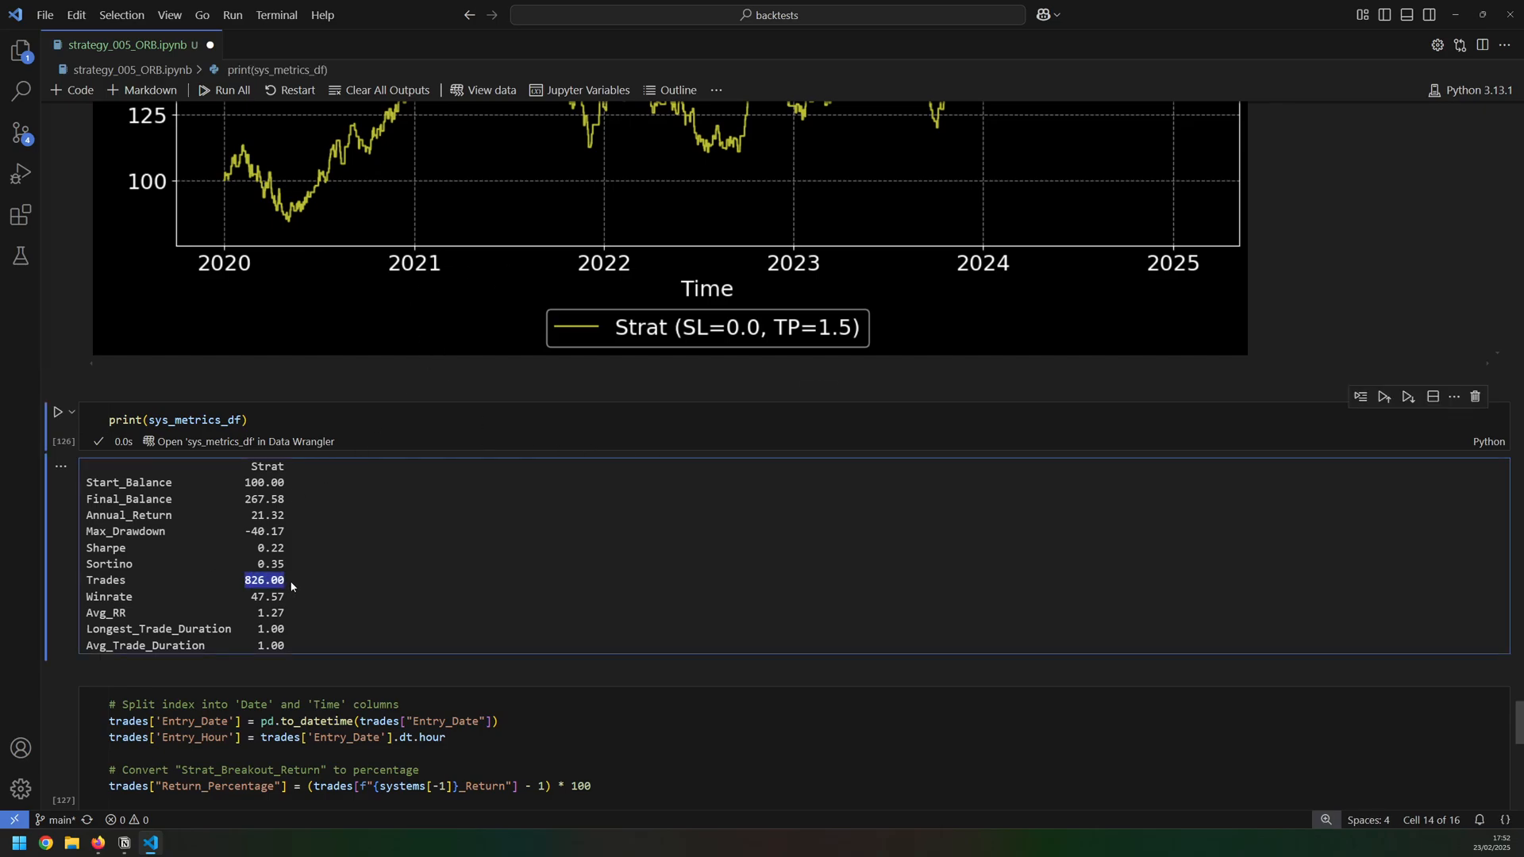